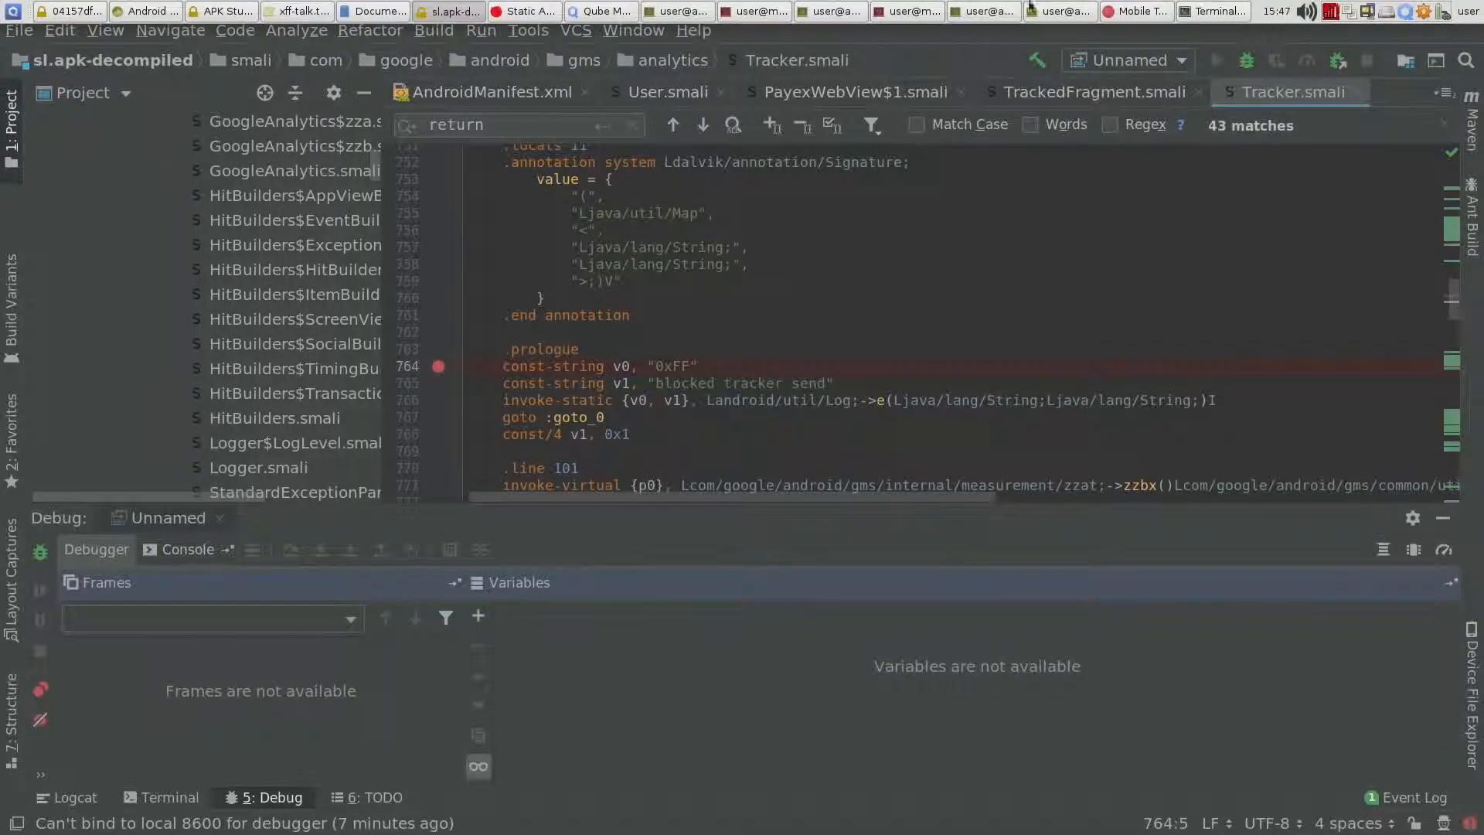
# Step: Bring the OWASP Mobile Top 10 2016 page forward and scroll through its risk categories
pyautogui.click(1135, 11)
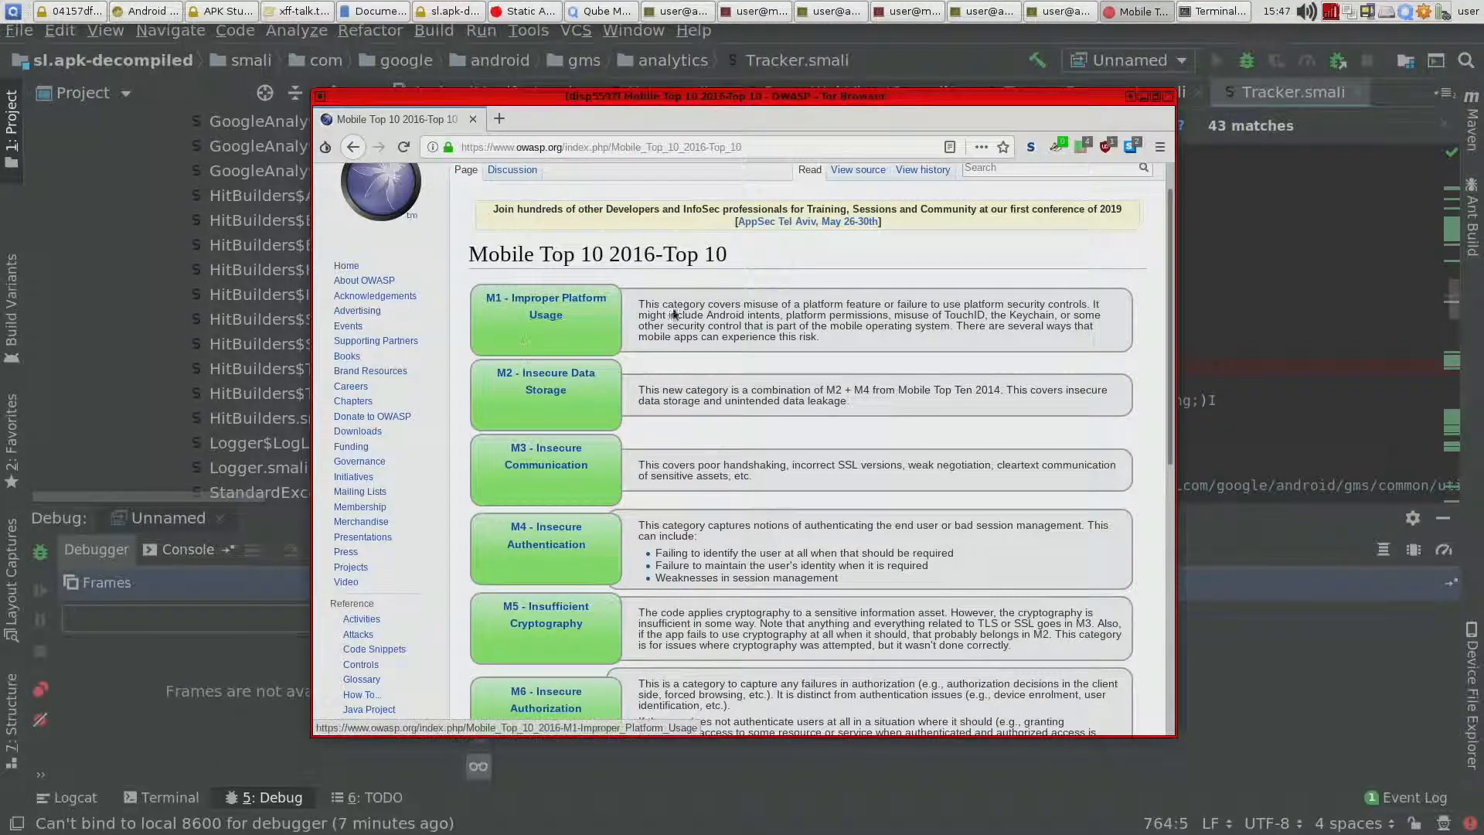
pyautogui.moveTo(652, 275)
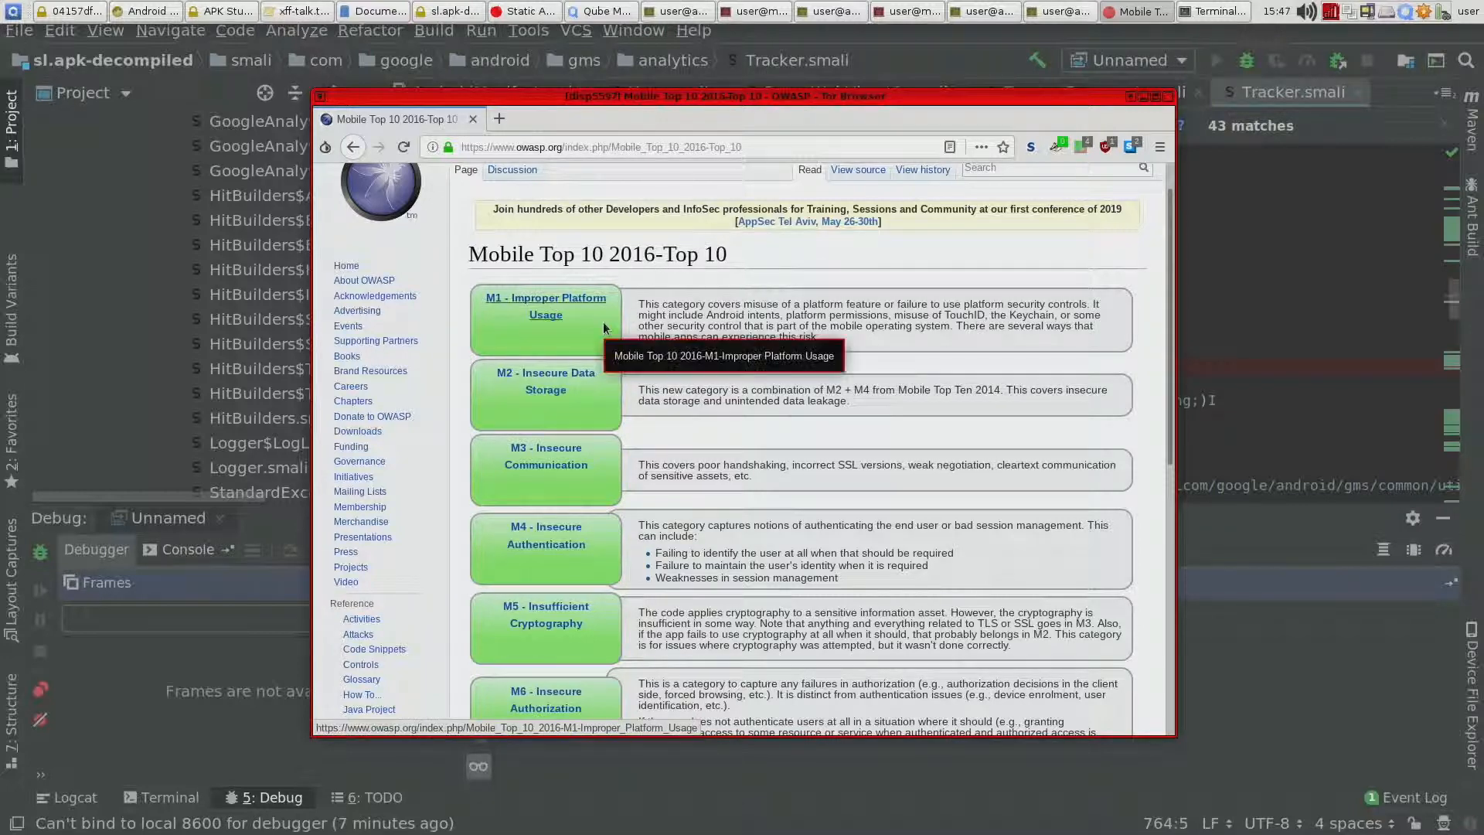
pyautogui.moveTo(626, 331)
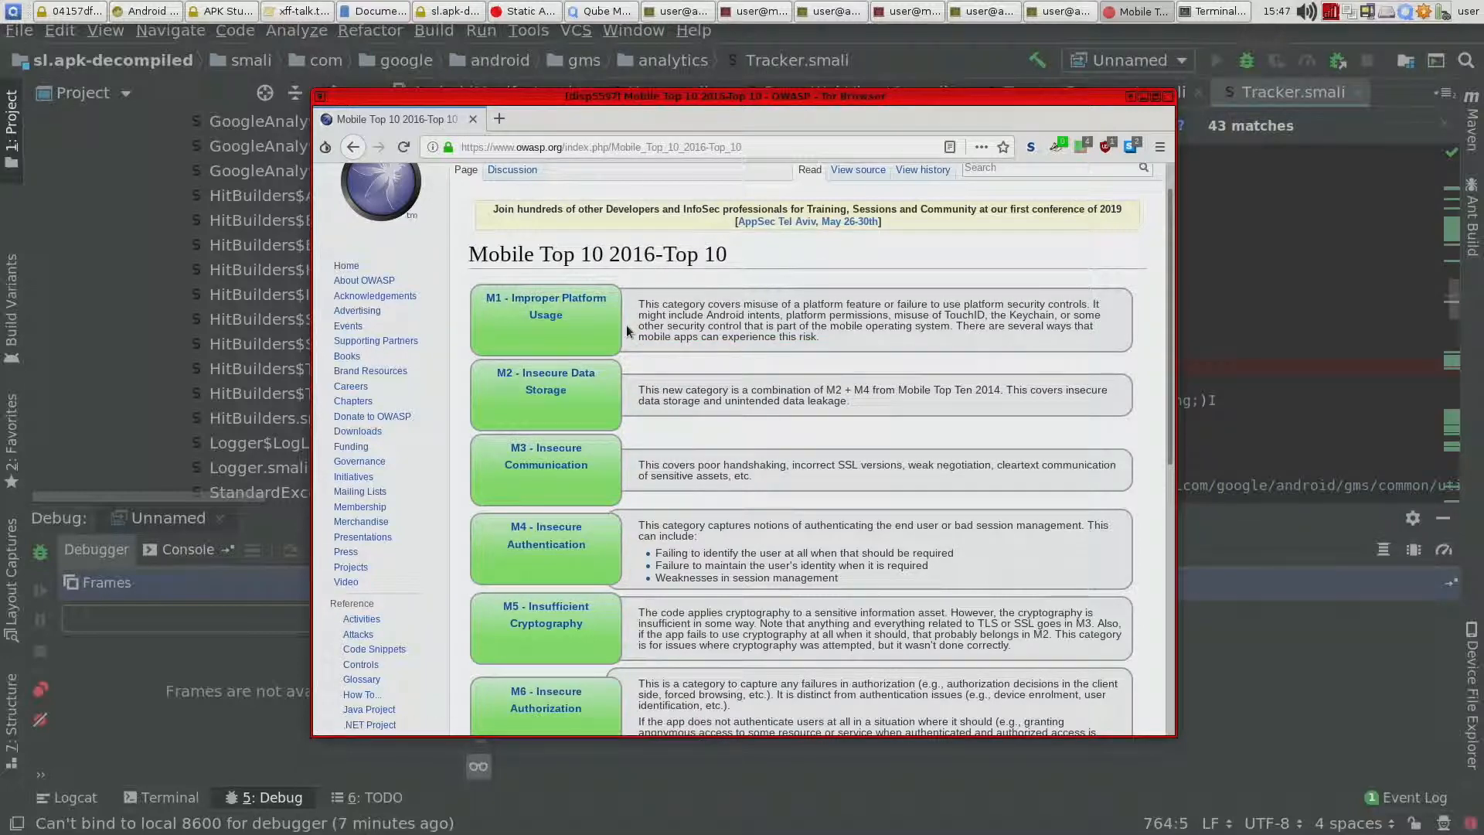
pyautogui.moveTo(803, 332)
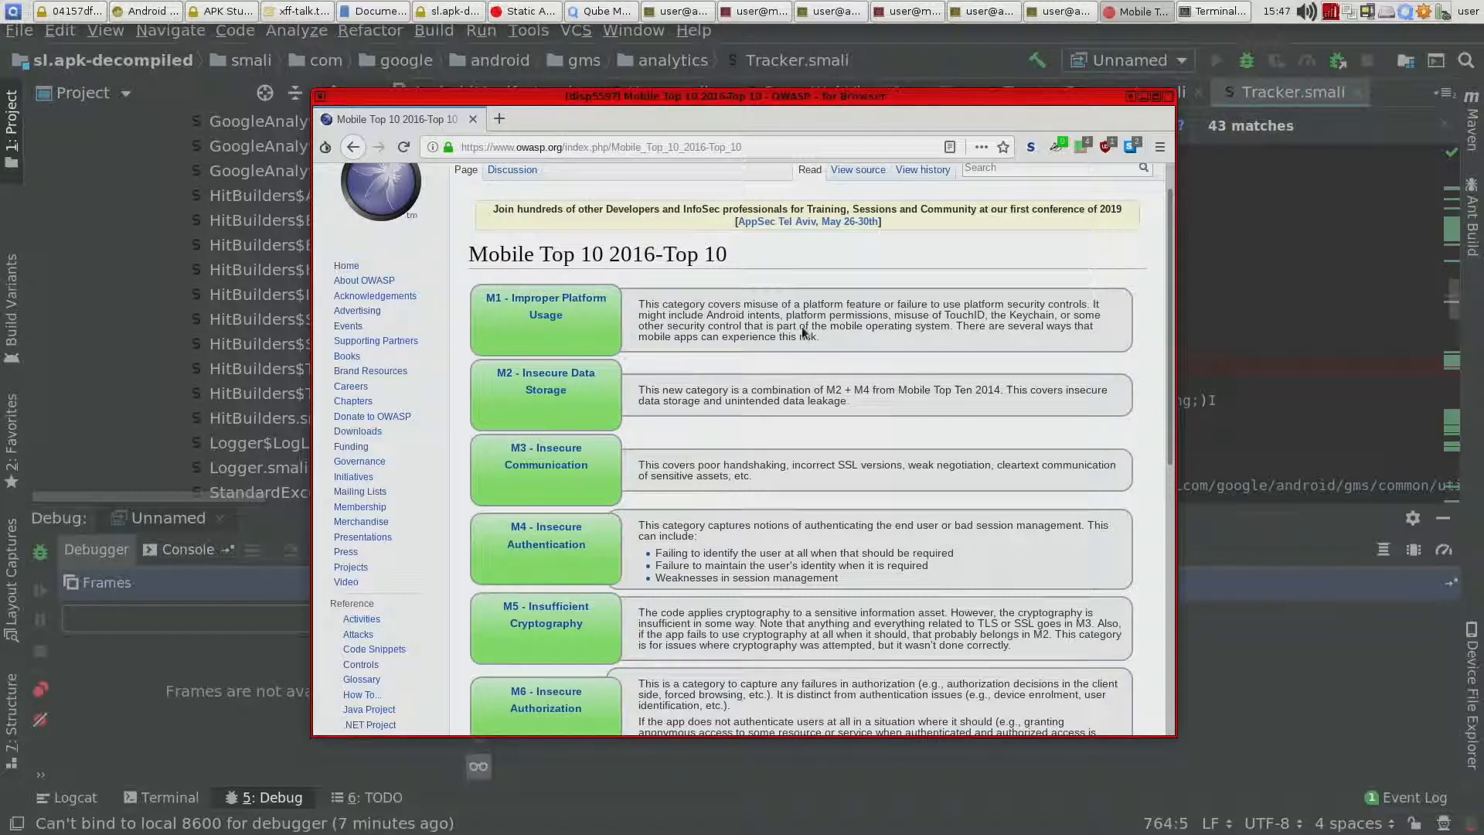
pyautogui.moveTo(867, 328)
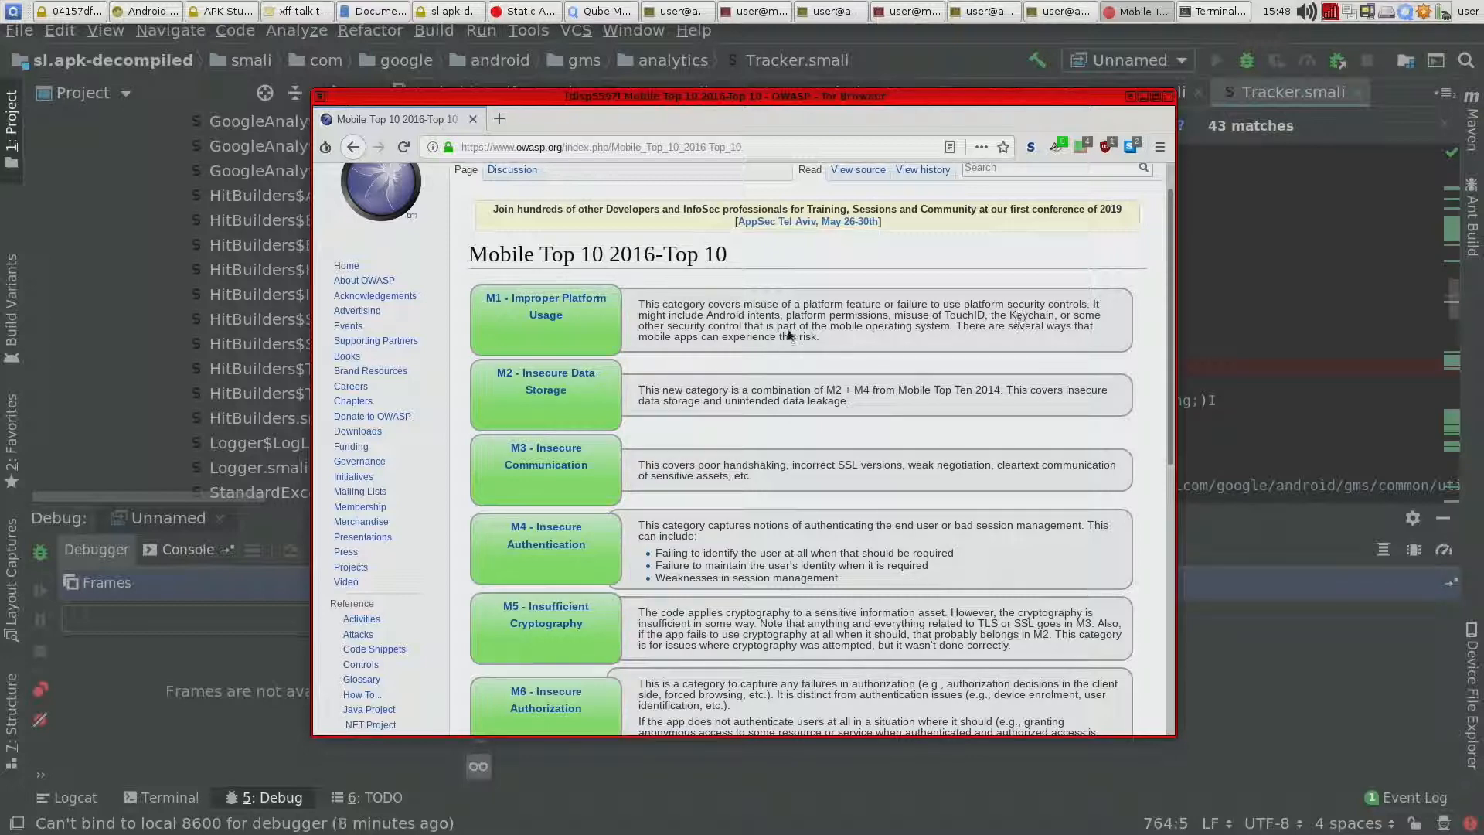
pyautogui.scroll(3)
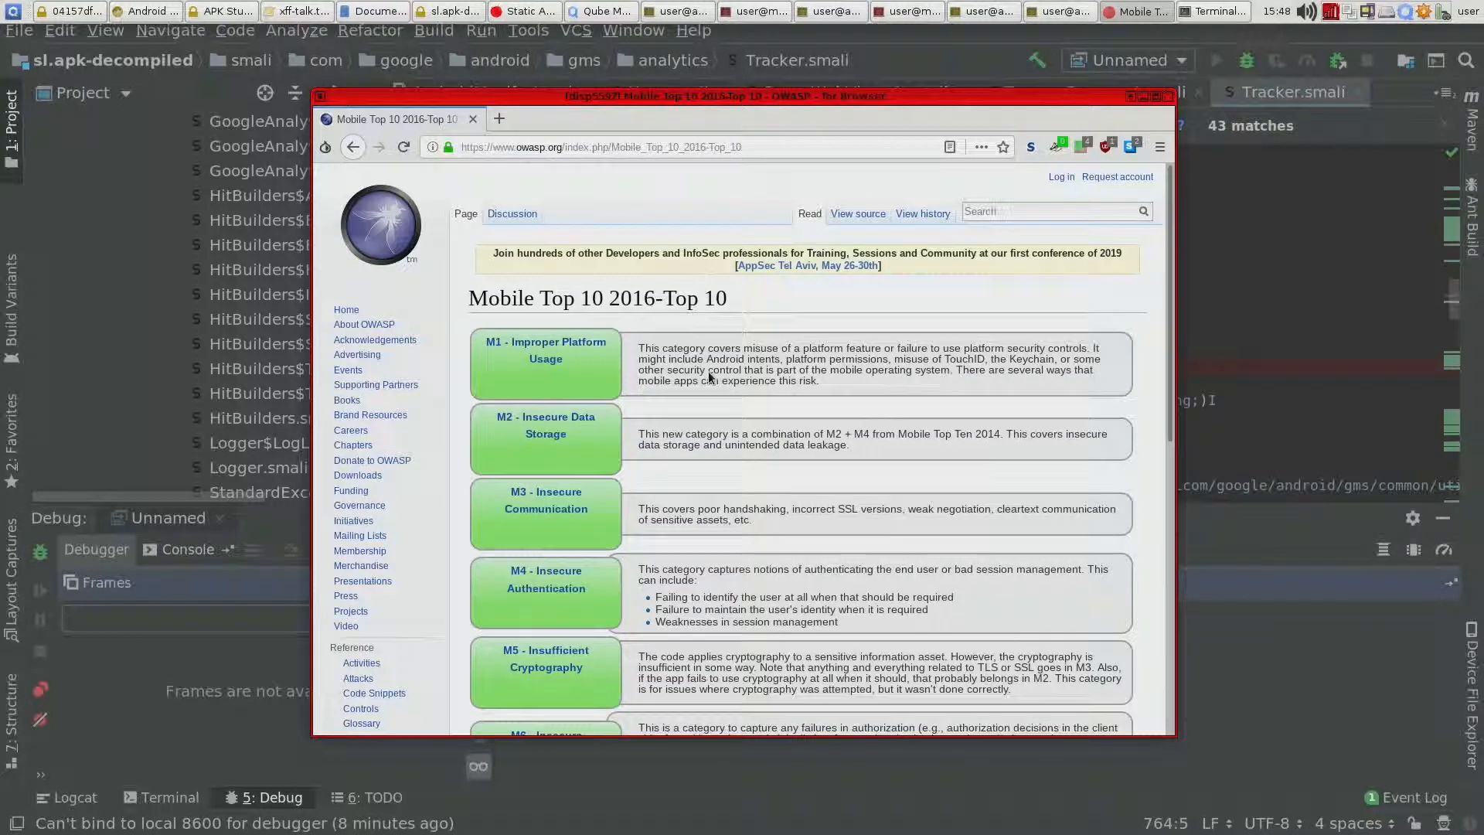
pyautogui.moveTo(748, 423)
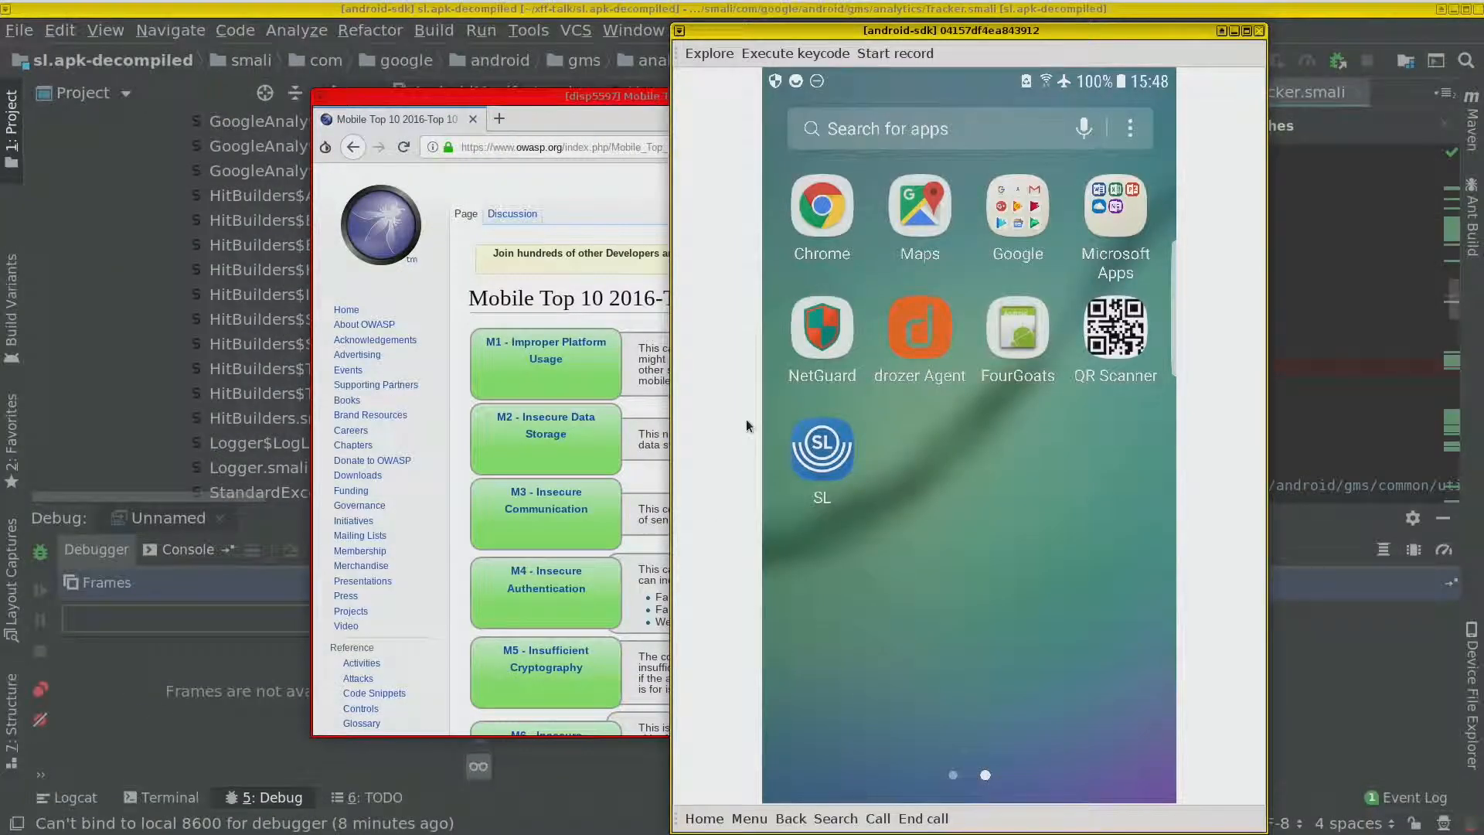
# Step: Focus the mirrored Android device screen showing the app list with FourGoats
pyautogui.click(821, 445)
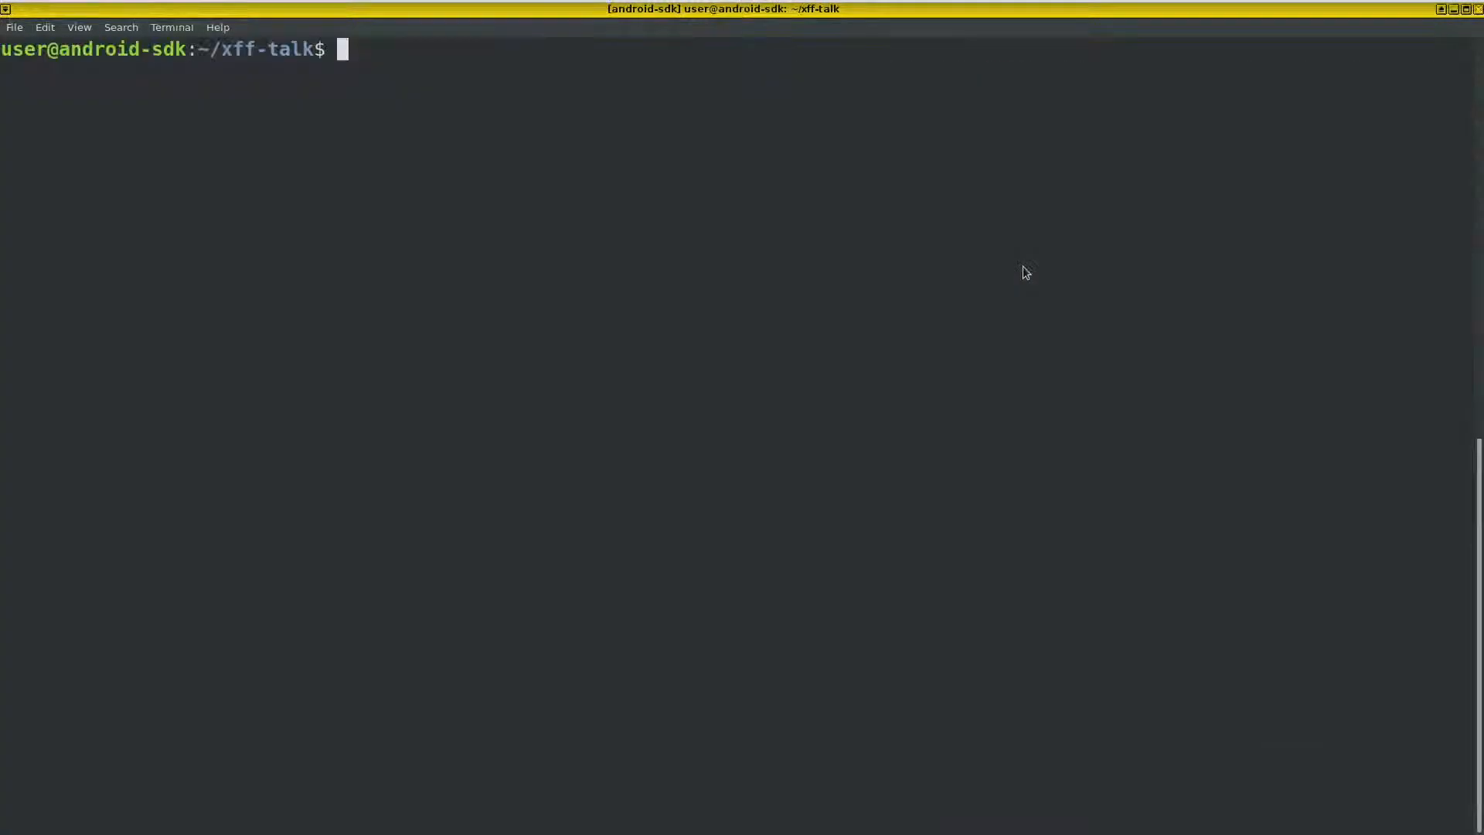
# Step: List device packages to find org.owasp.goatdroid.fourgoats and select its package name
pyautogui.write('adb')
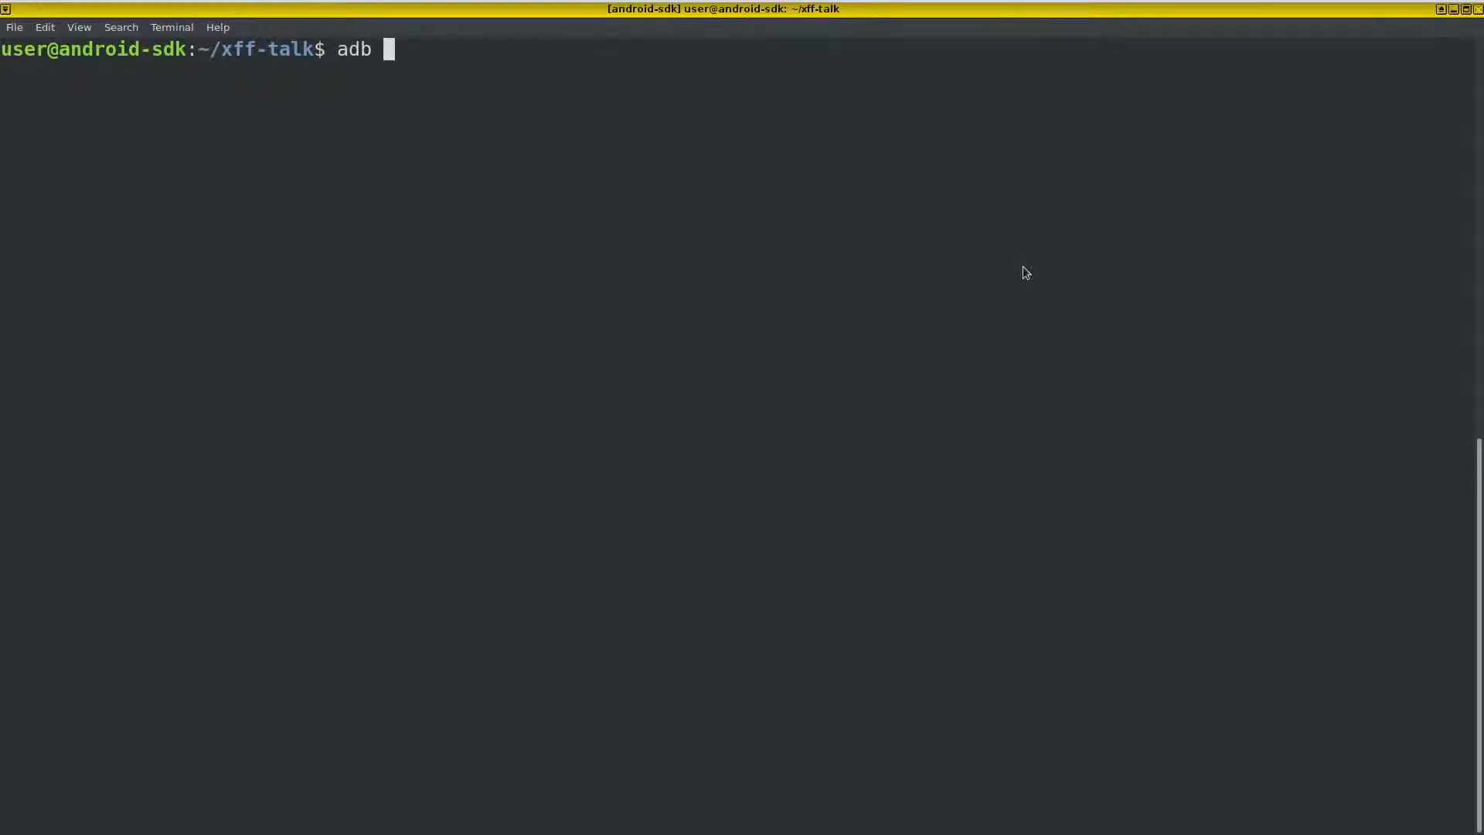
pyautogui.write('shell pm')
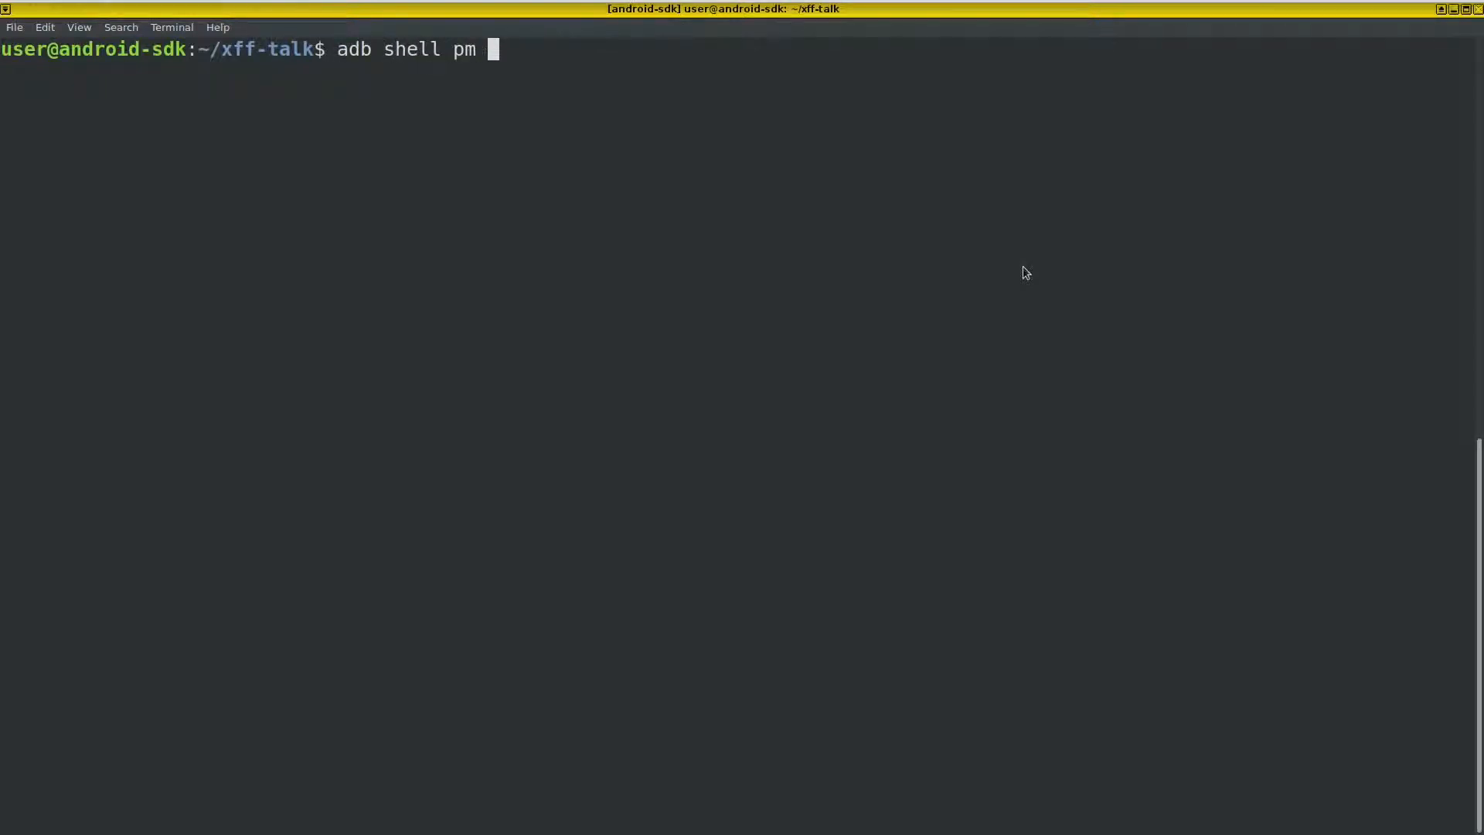
pyautogui.write('list packages | grep four')
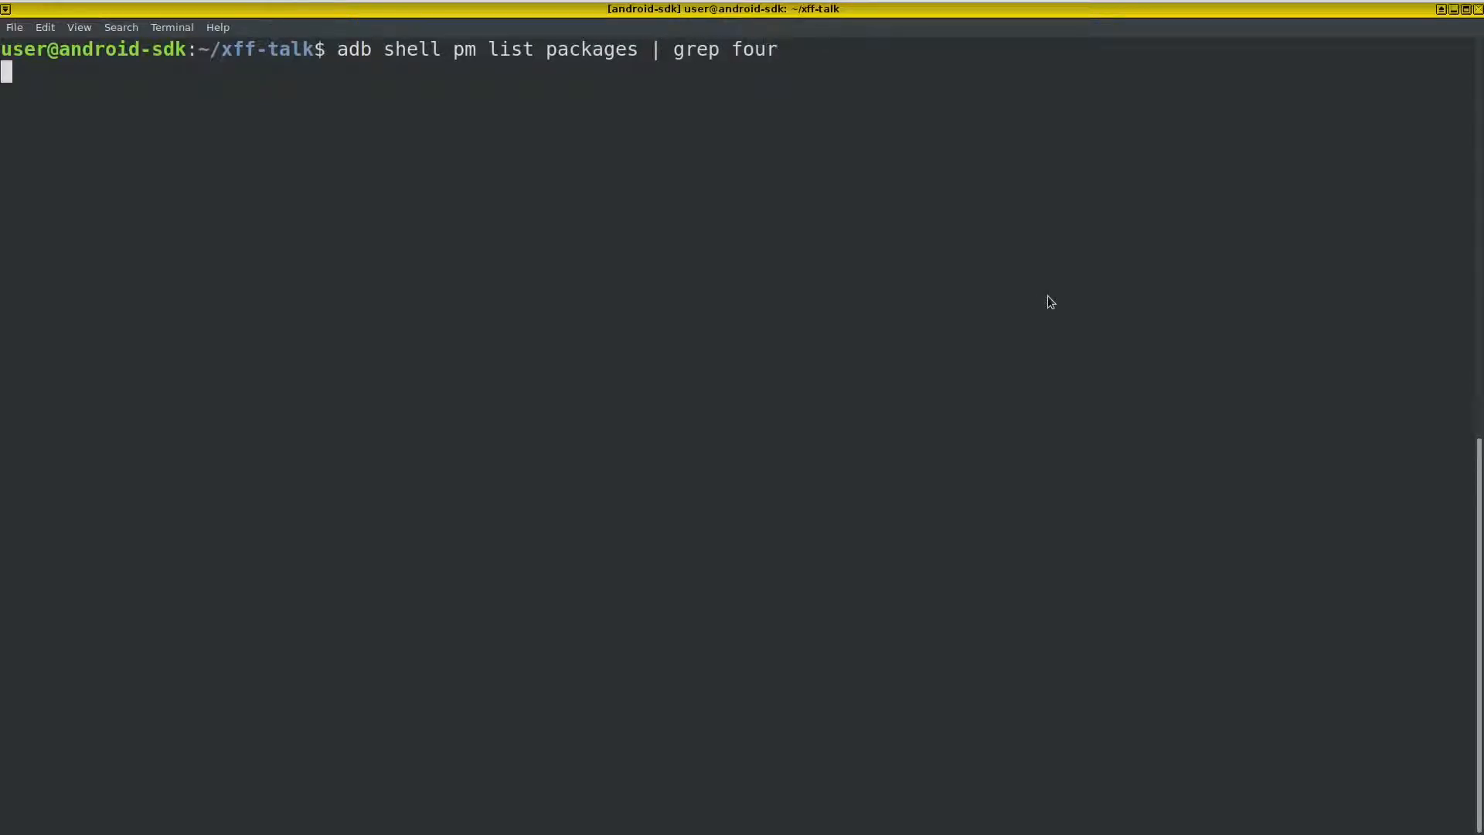
pyautogui.press('Return')
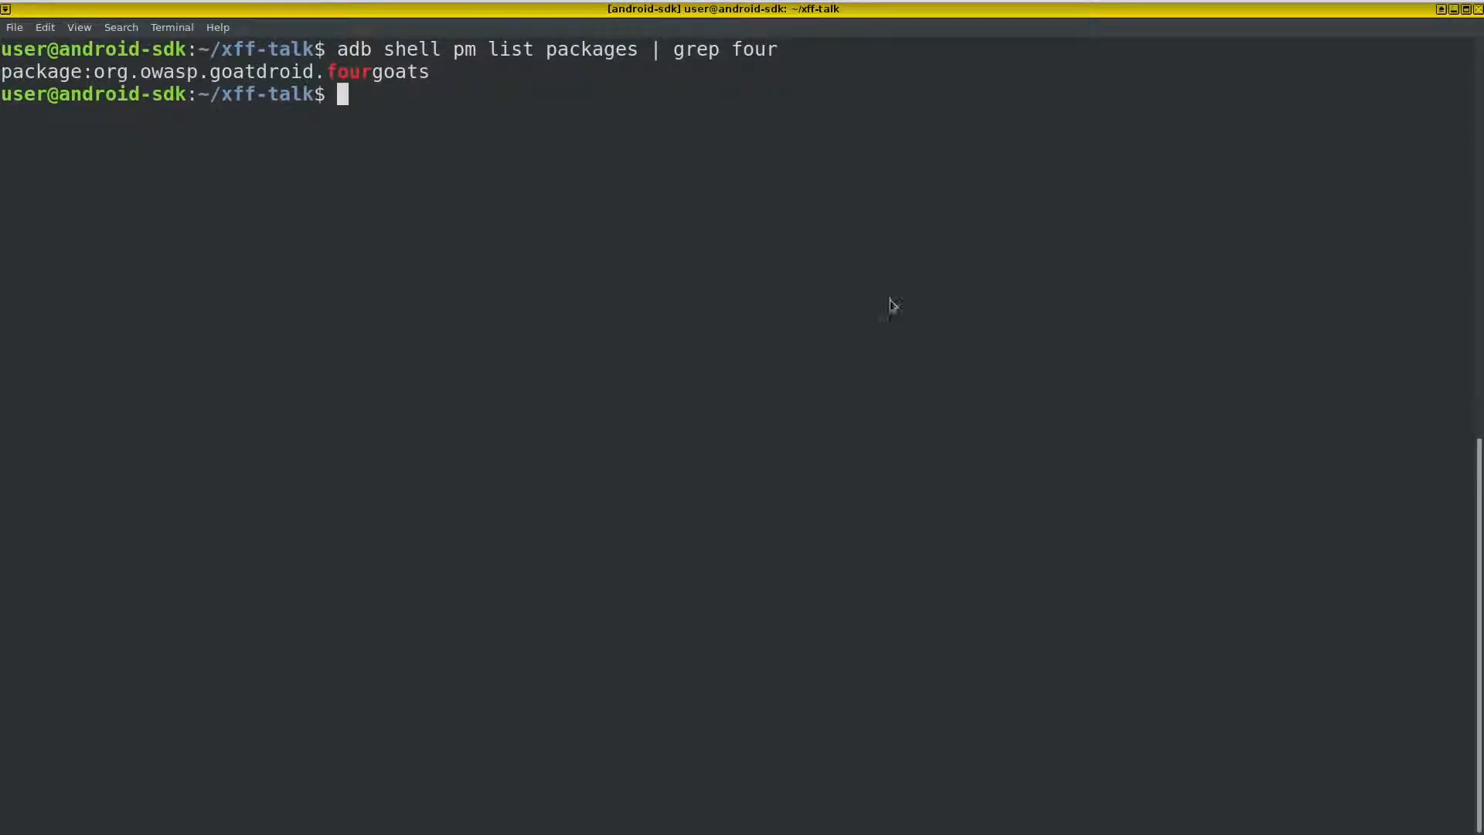
pyautogui.moveTo(93, 71); pyautogui.dragTo(431, 71)
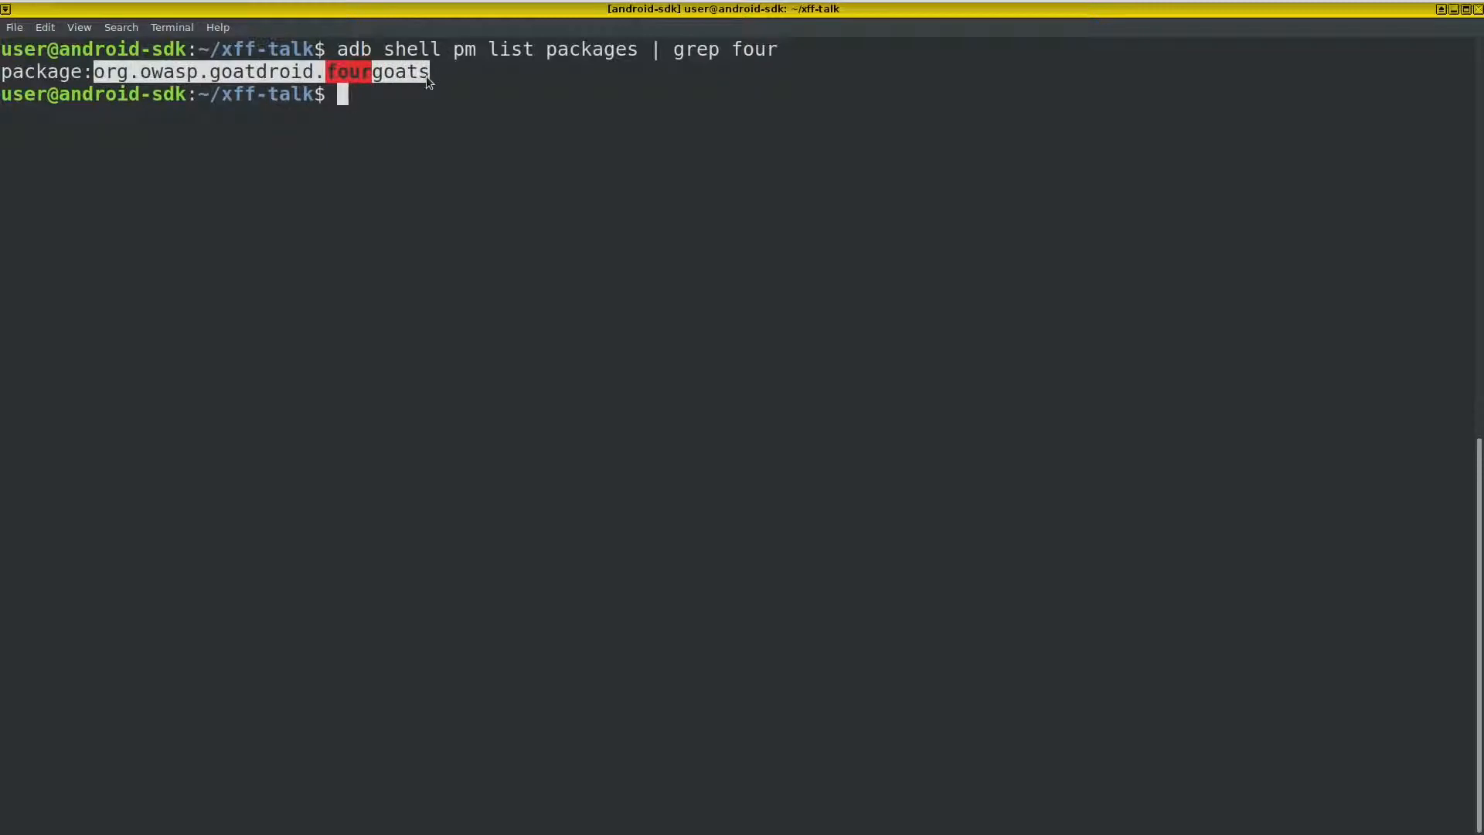
pyautogui.moveTo(555, 108)
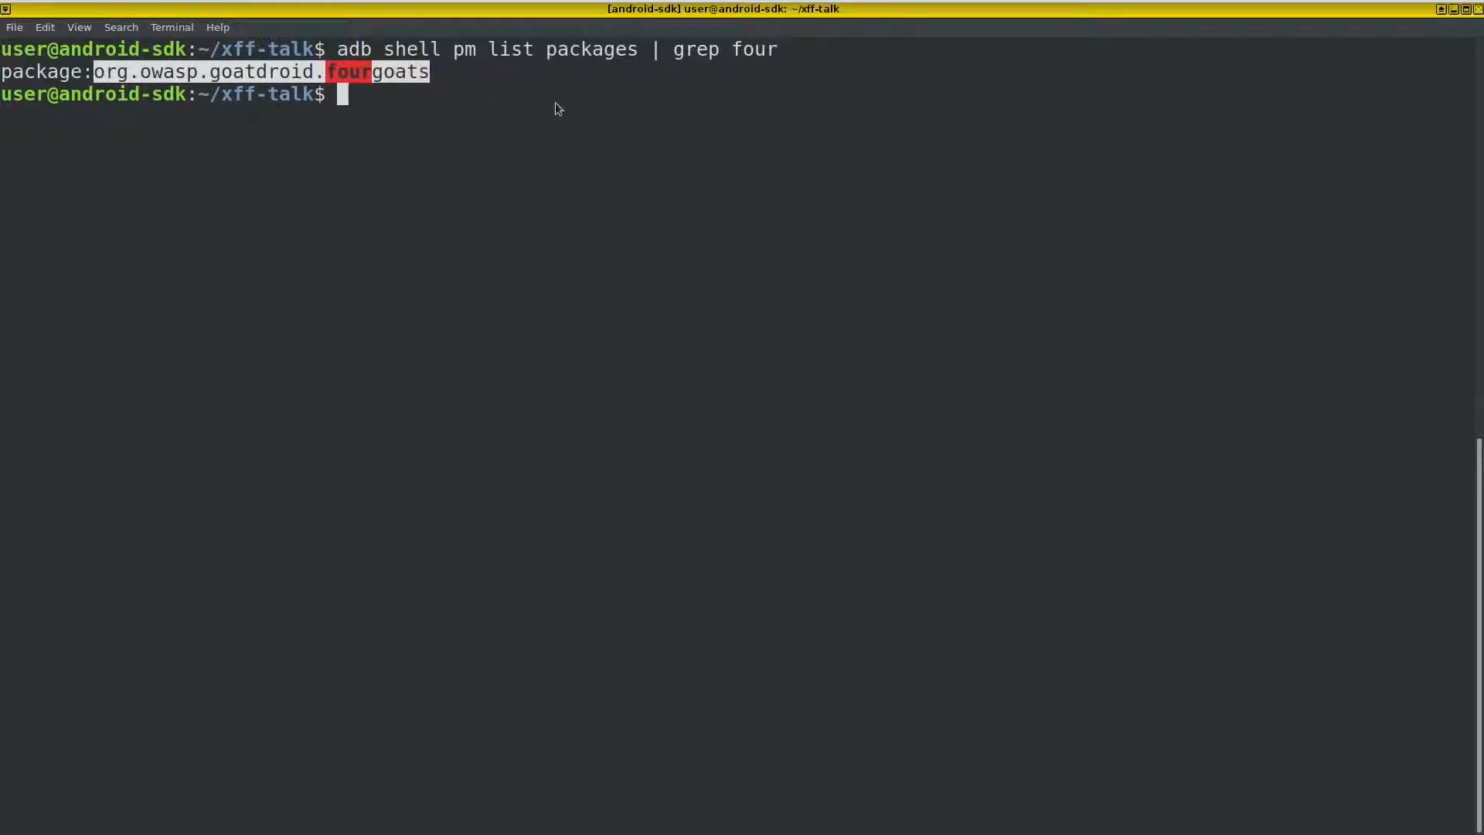
# Step: Query the APK path of org.owasp.goatdroid.fourgoats with adb shell pm path
pyautogui.write('adb pat')
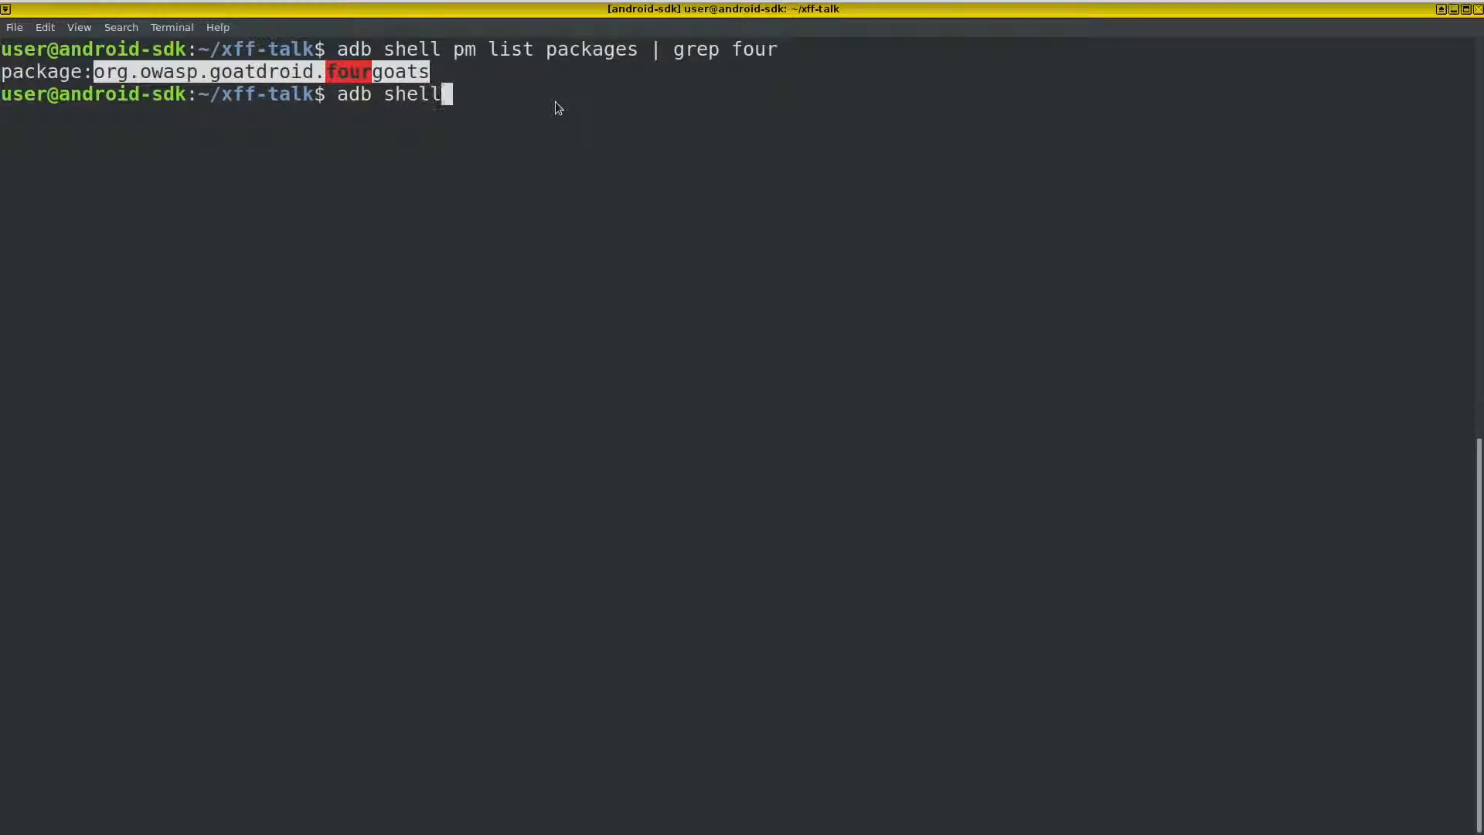
pyautogui.write('pm path org.owasp.goatdroid.fourgoats')
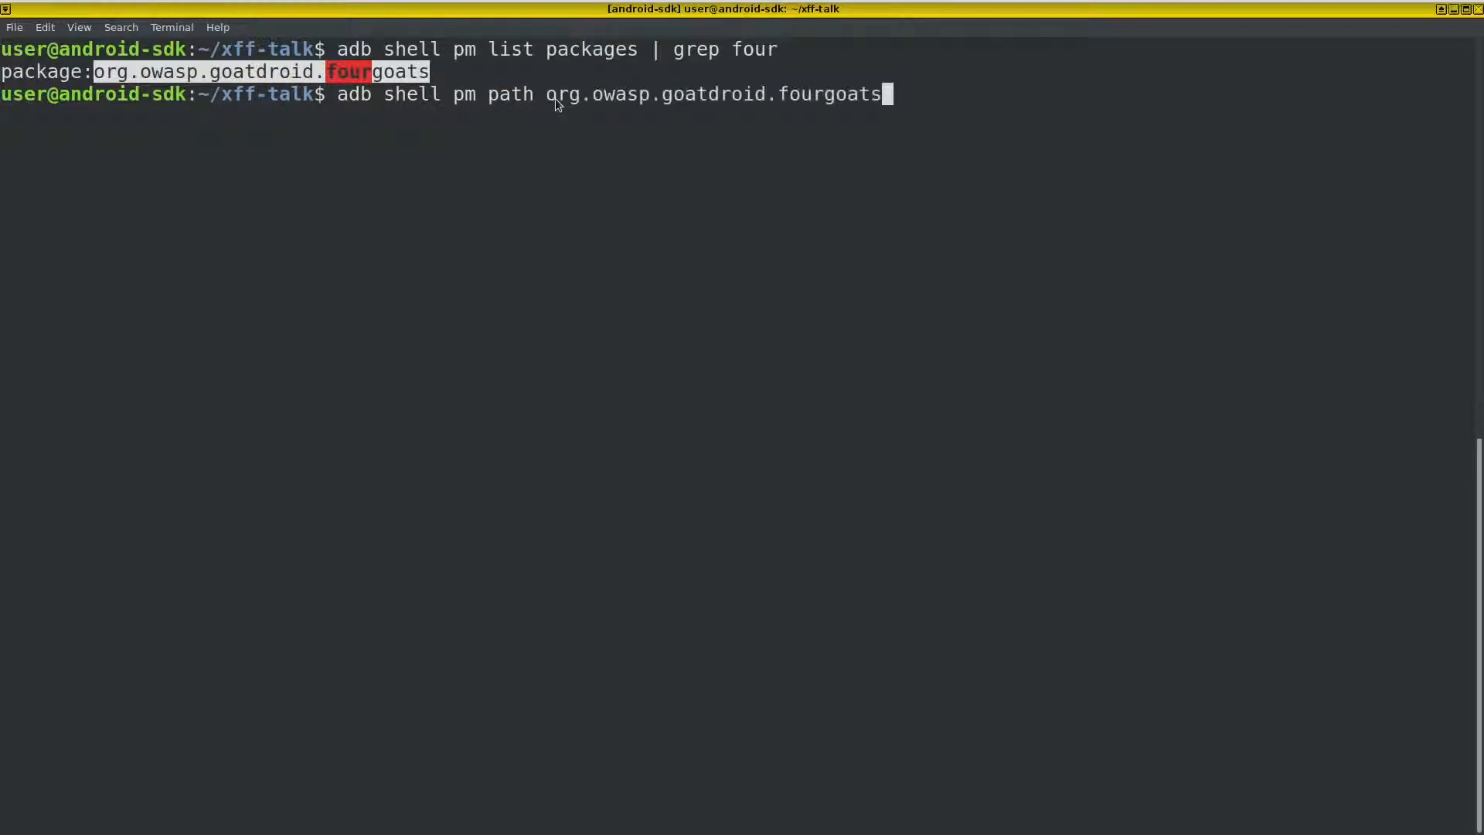
pyautogui.press('Return')
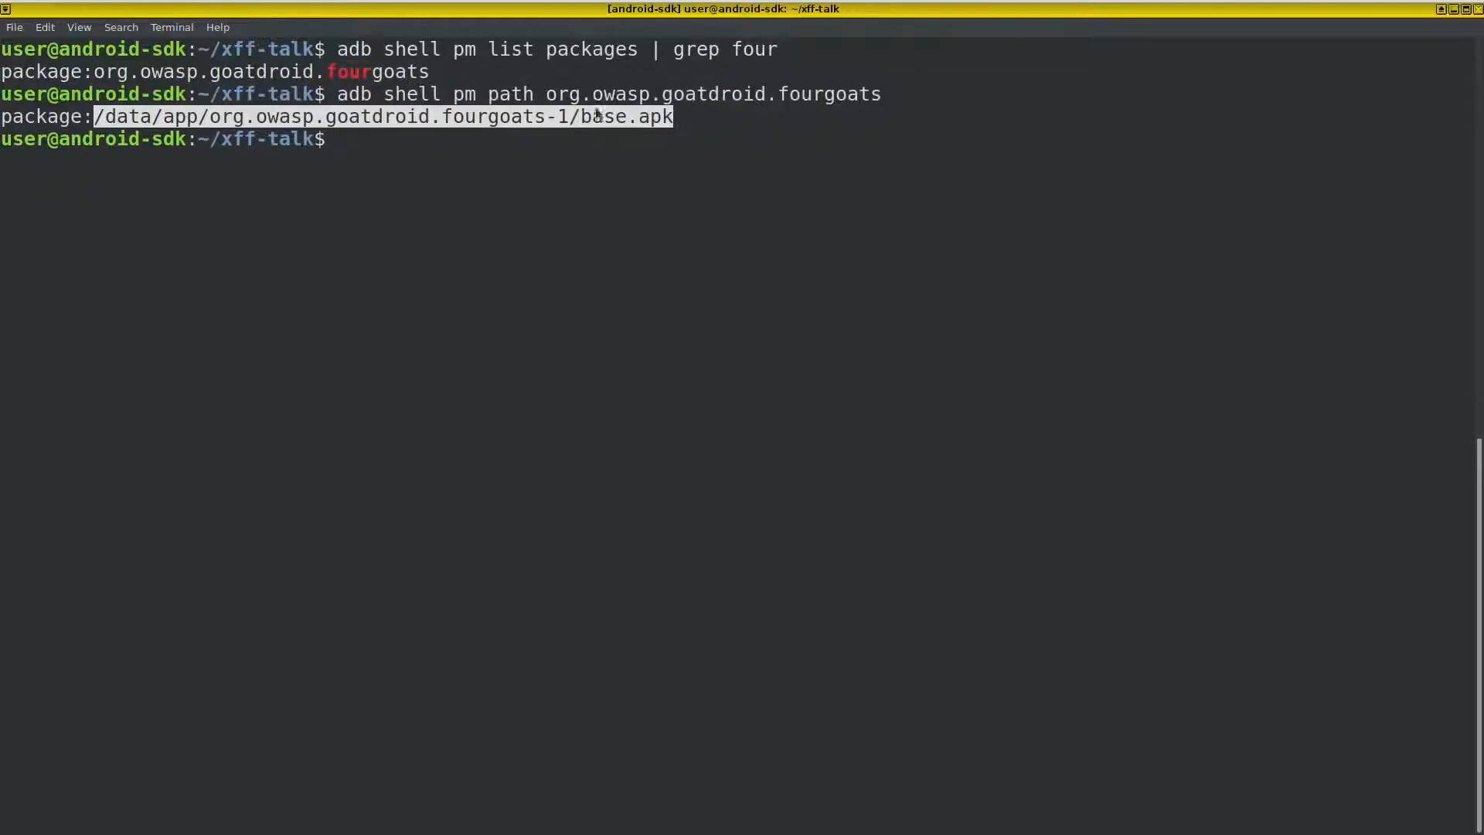
pyautogui.moveTo(648, 149)
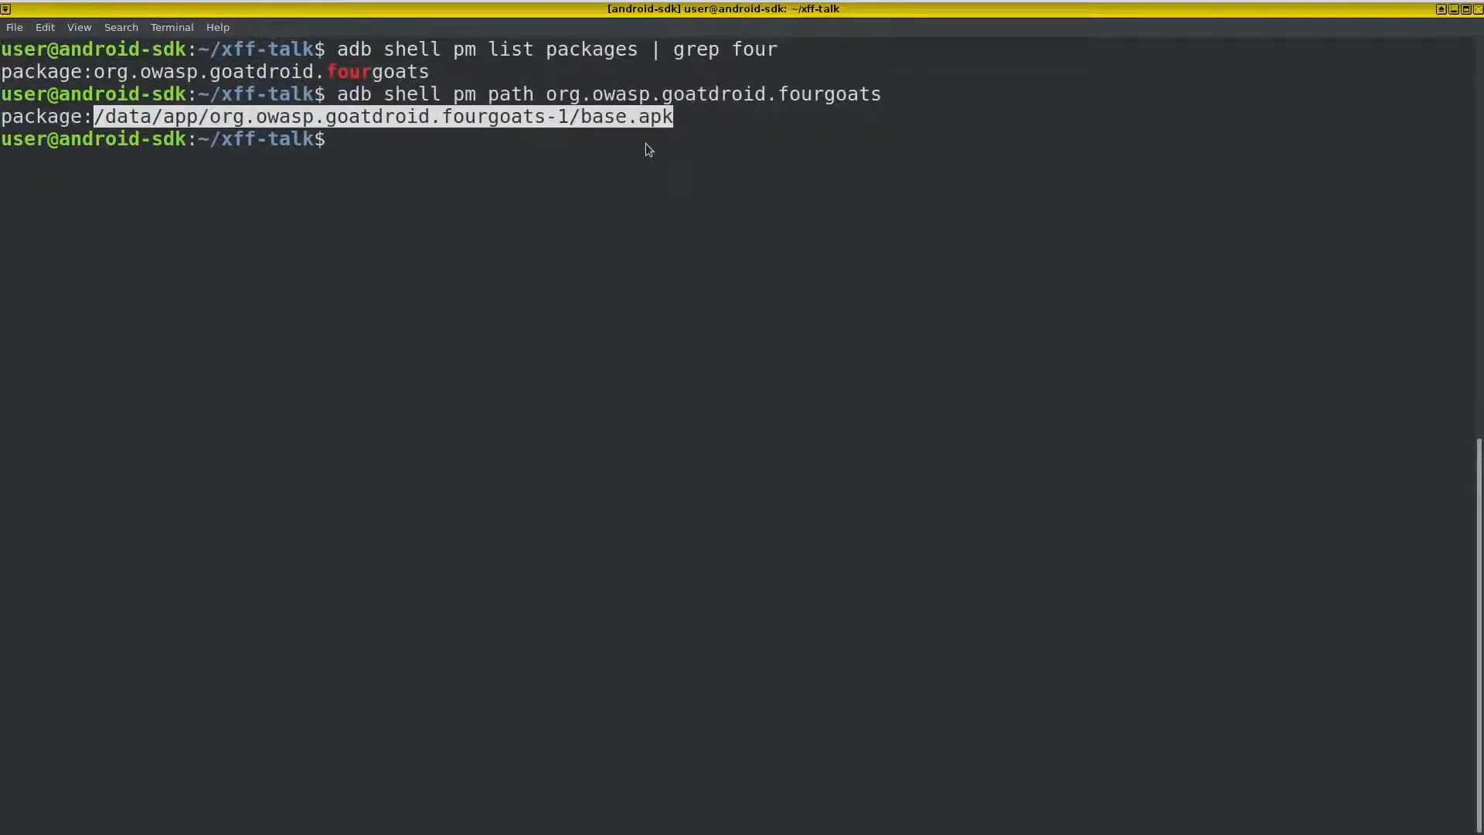
# Step: Pull /data/app/org.owasp.goatdroid.fourgoats-1/base.apk from the device to the computer
pyautogui.write('adb py')
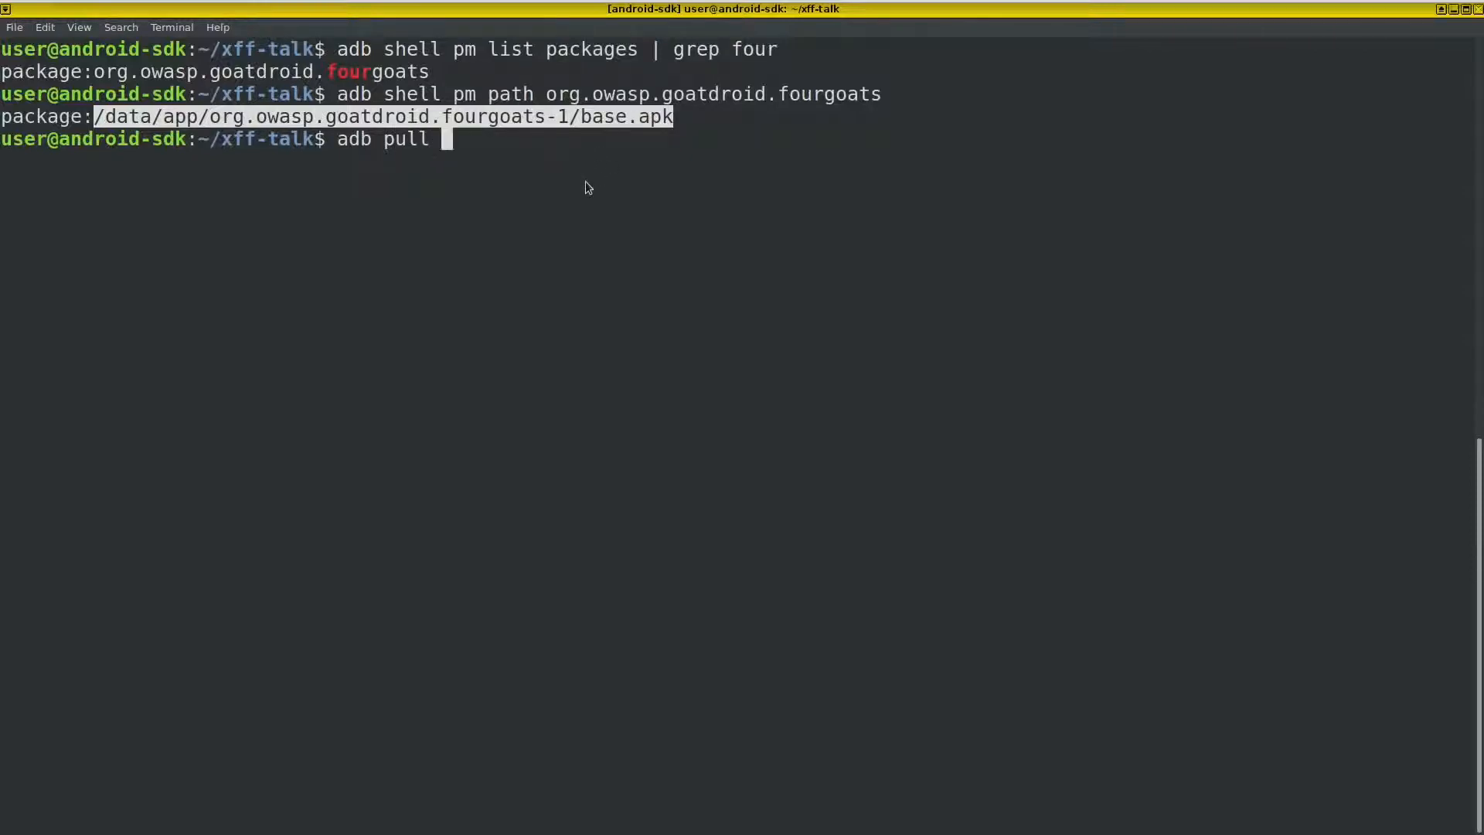
pyautogui.write('/data/app/org.owasp.goatdroid.fourgoats-1/base.apk')
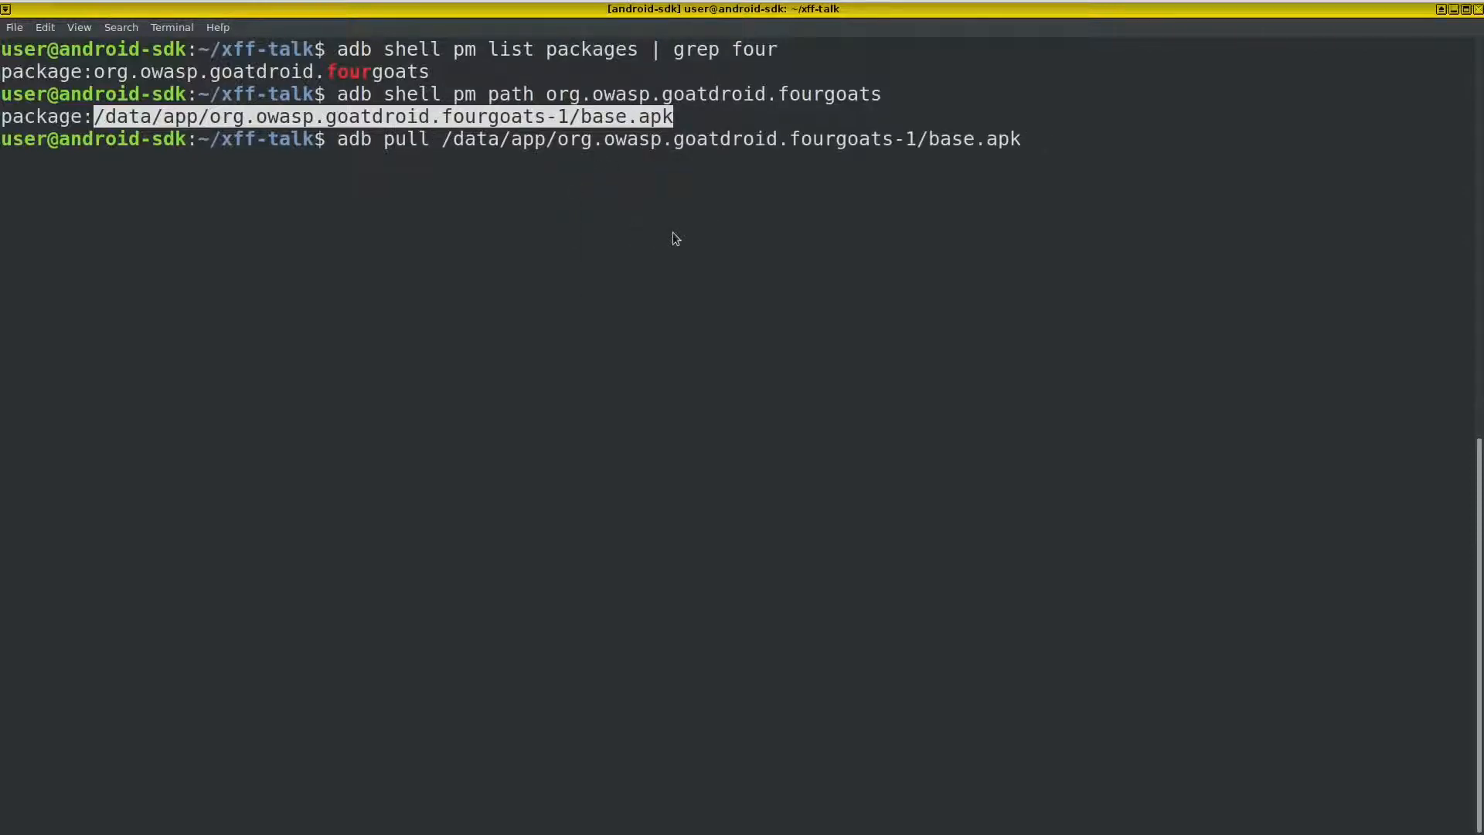
pyautogui.press('Return')
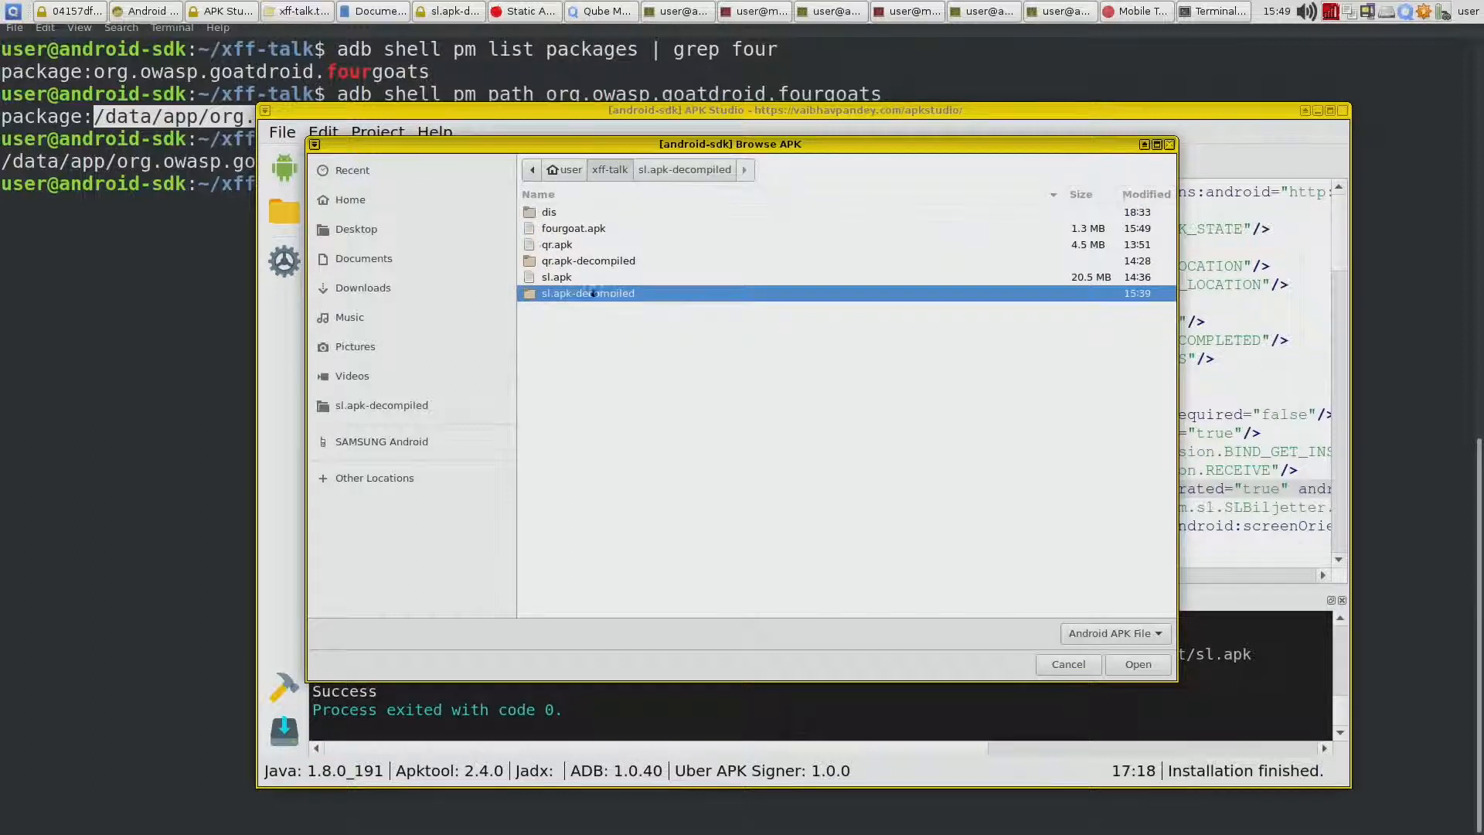
# Step: Select fourgoat.apk in APK Studio and decompile it into its own folder
pyautogui.click(1136, 663)
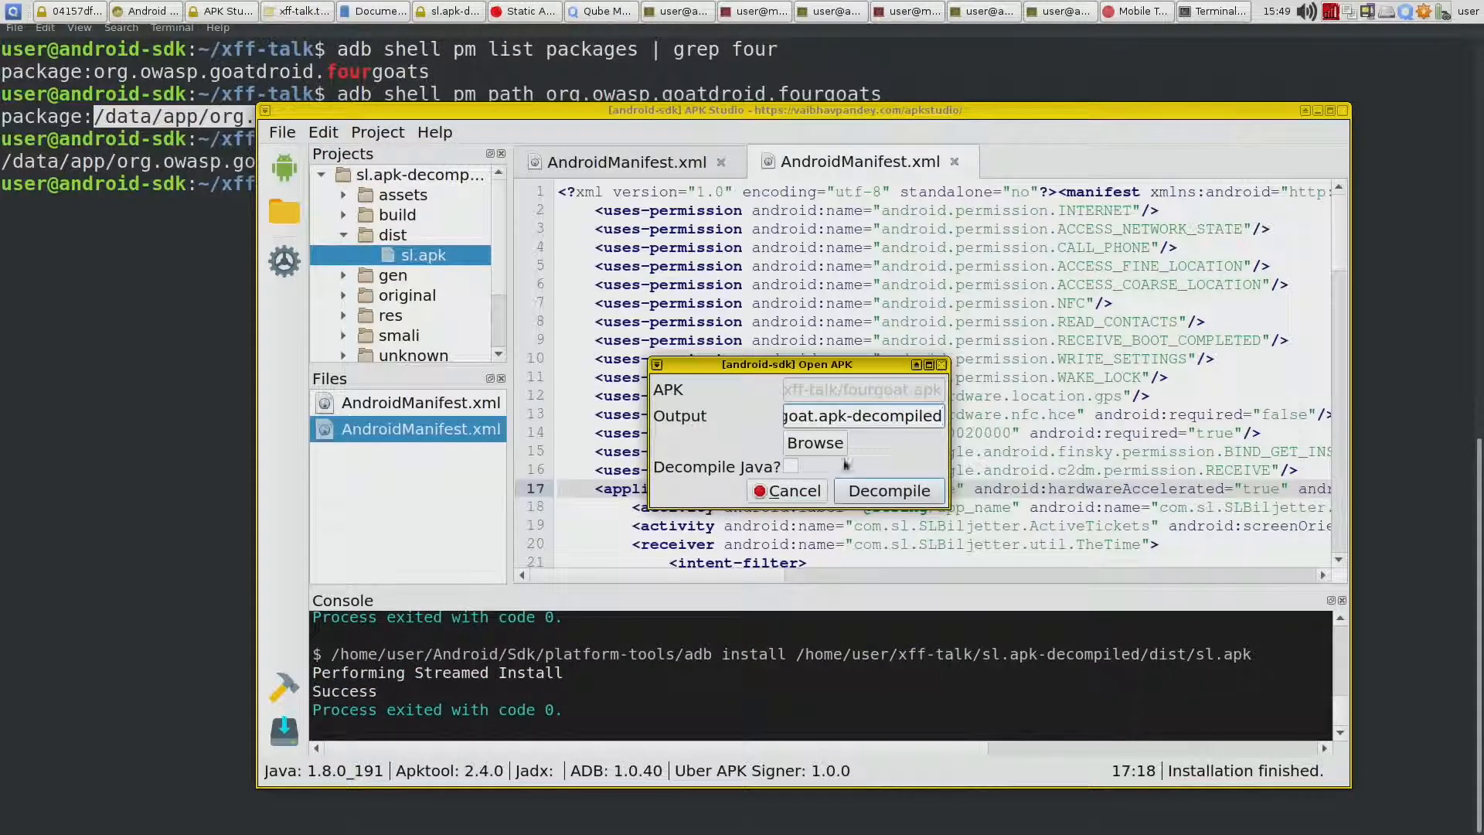
pyautogui.click(887, 490)
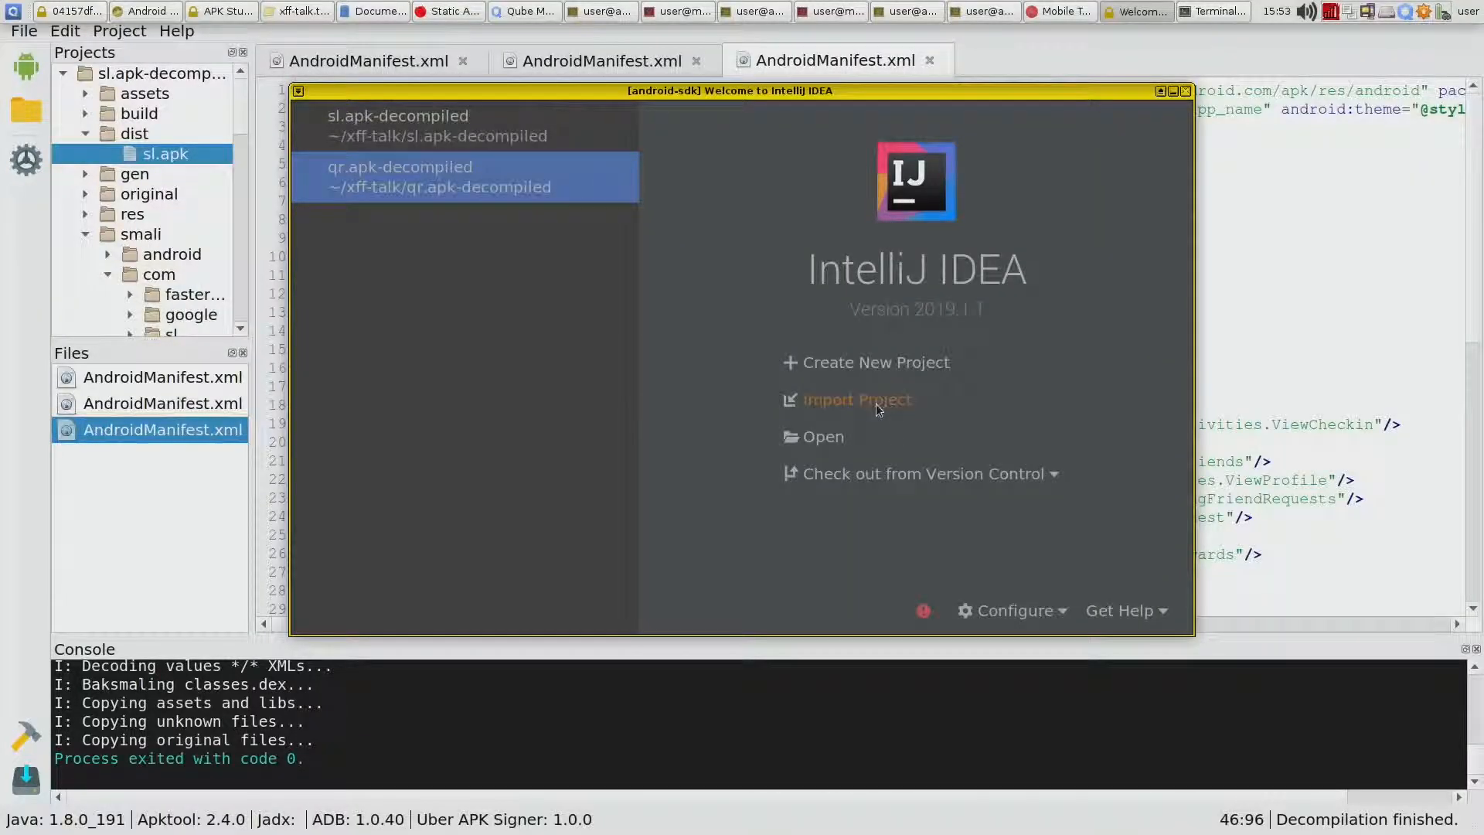
# Step: Import fourgoat.apk-decompiled as a new IntelliJ project created from existing sources
pyautogui.click(856, 398)
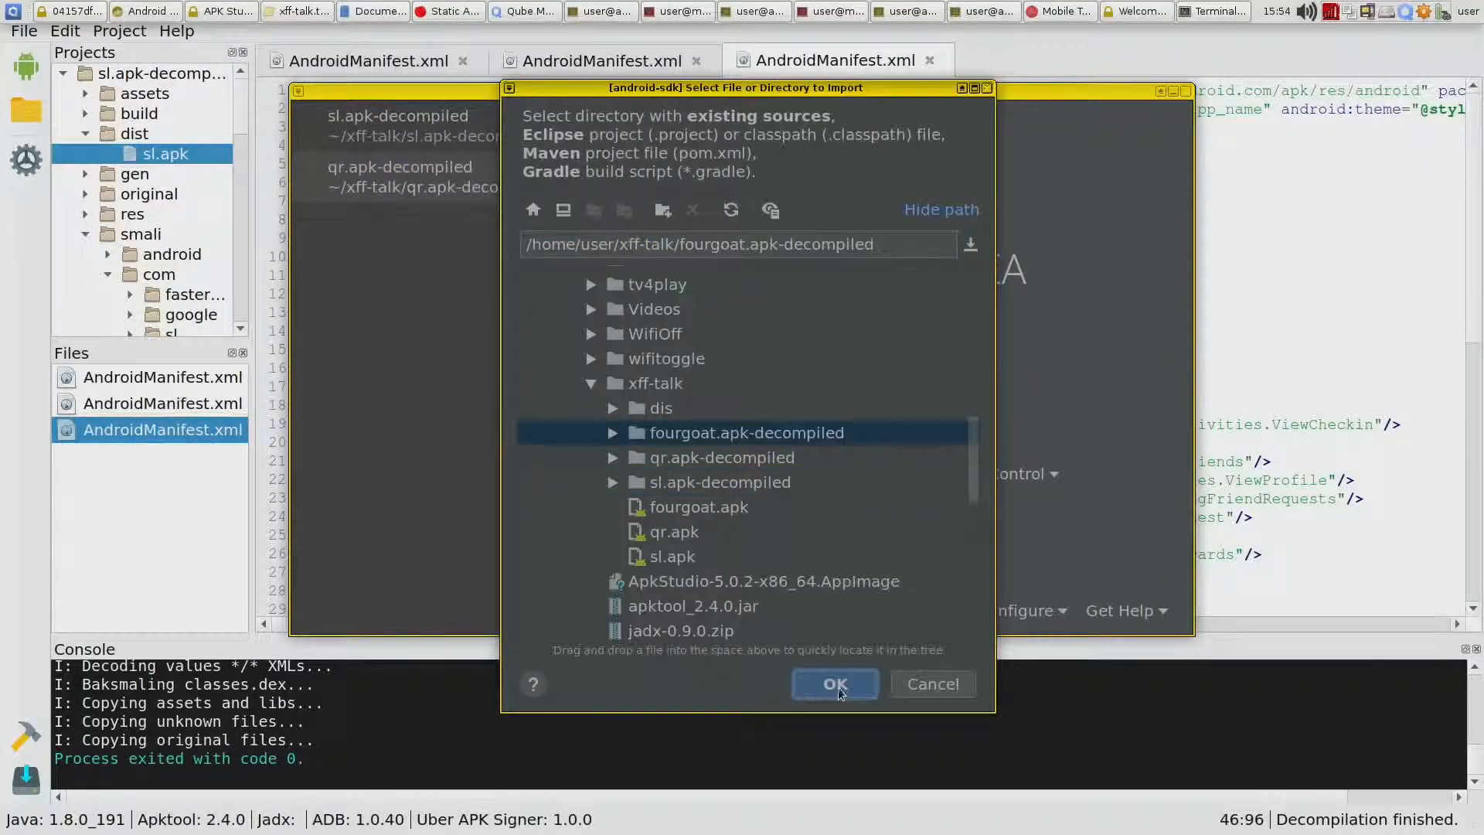
pyautogui.click(834, 683)
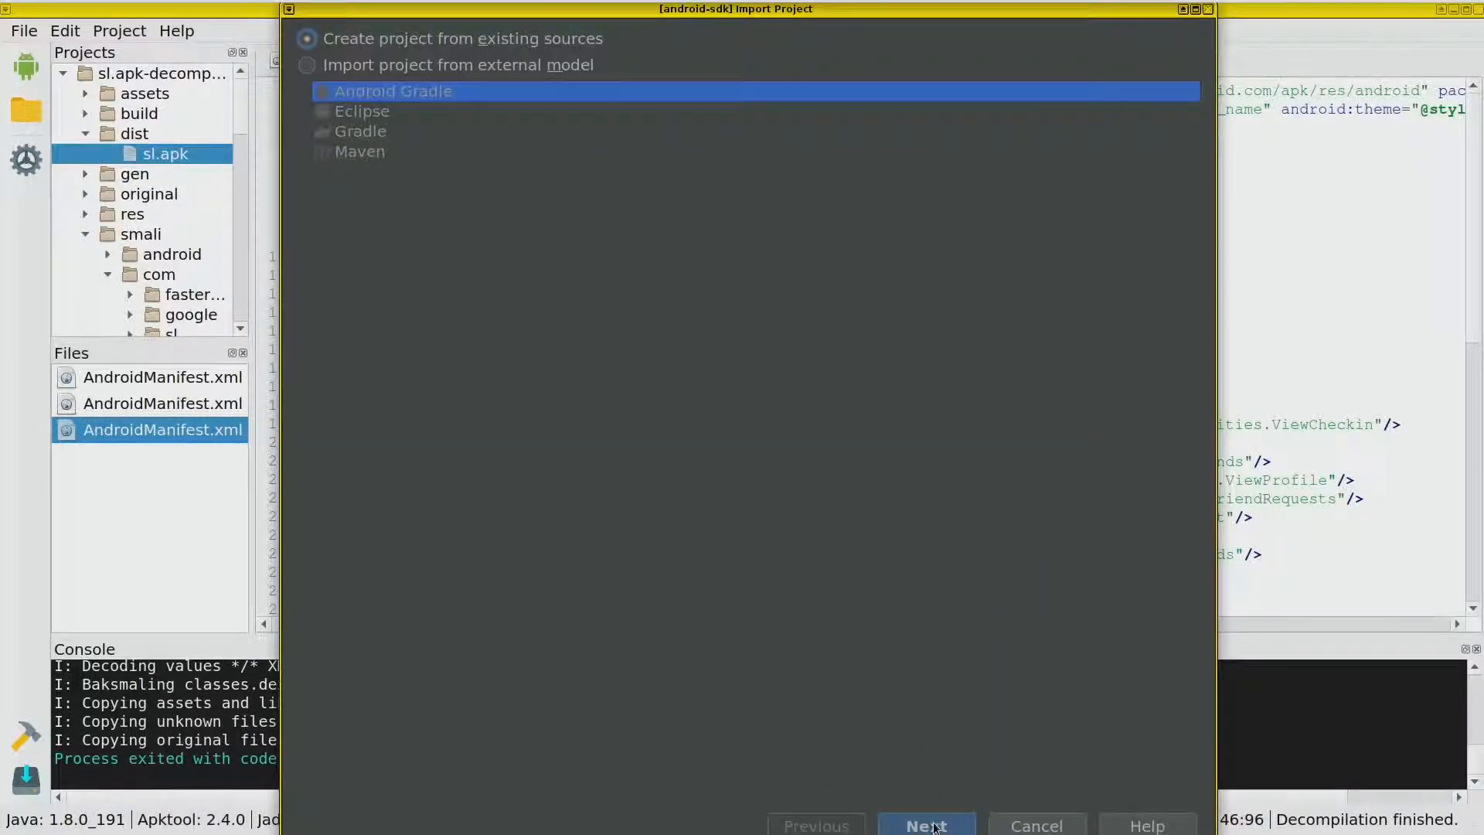
pyautogui.click(926, 825)
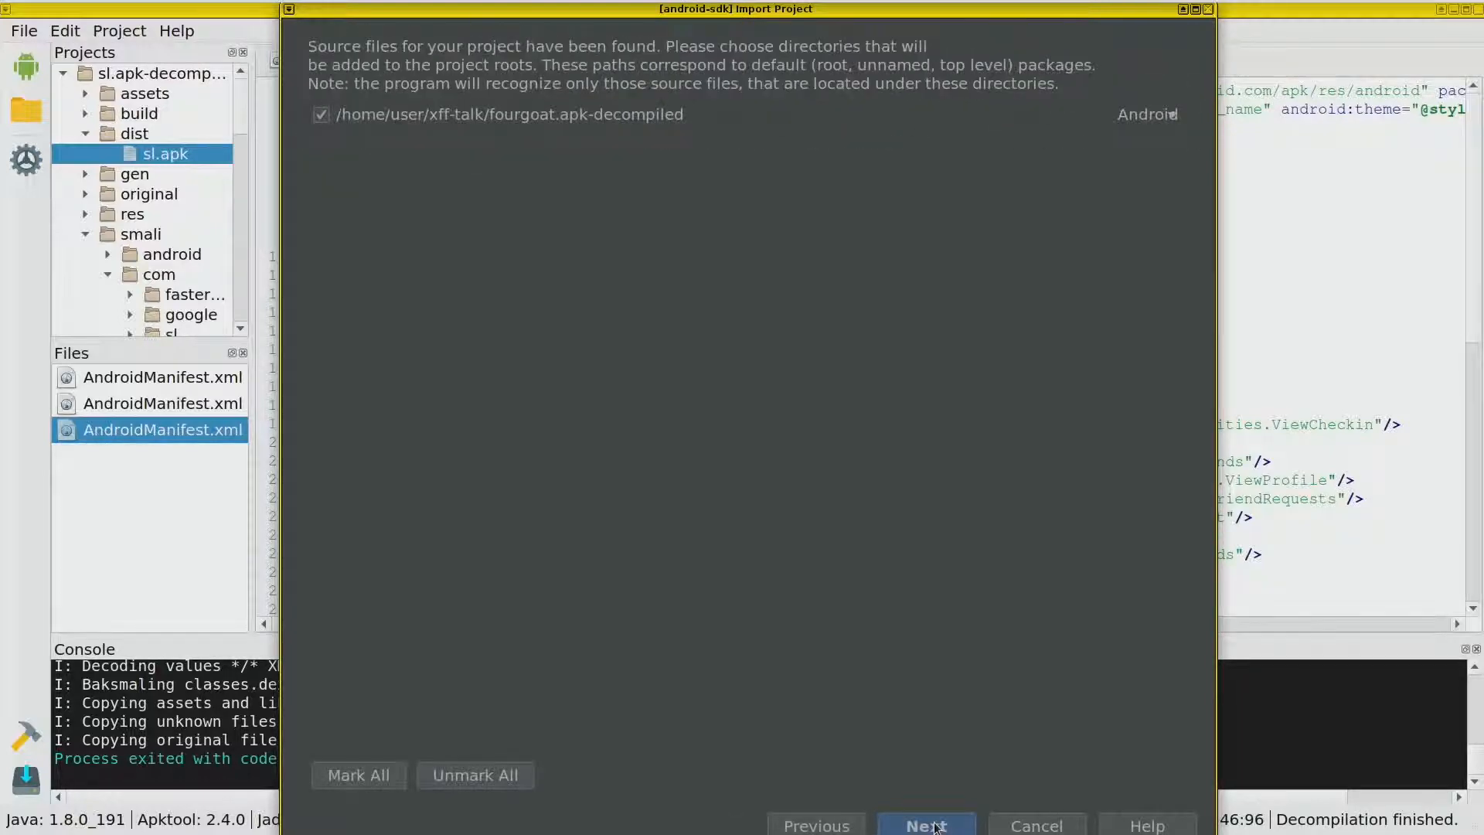
pyautogui.click(926, 824)
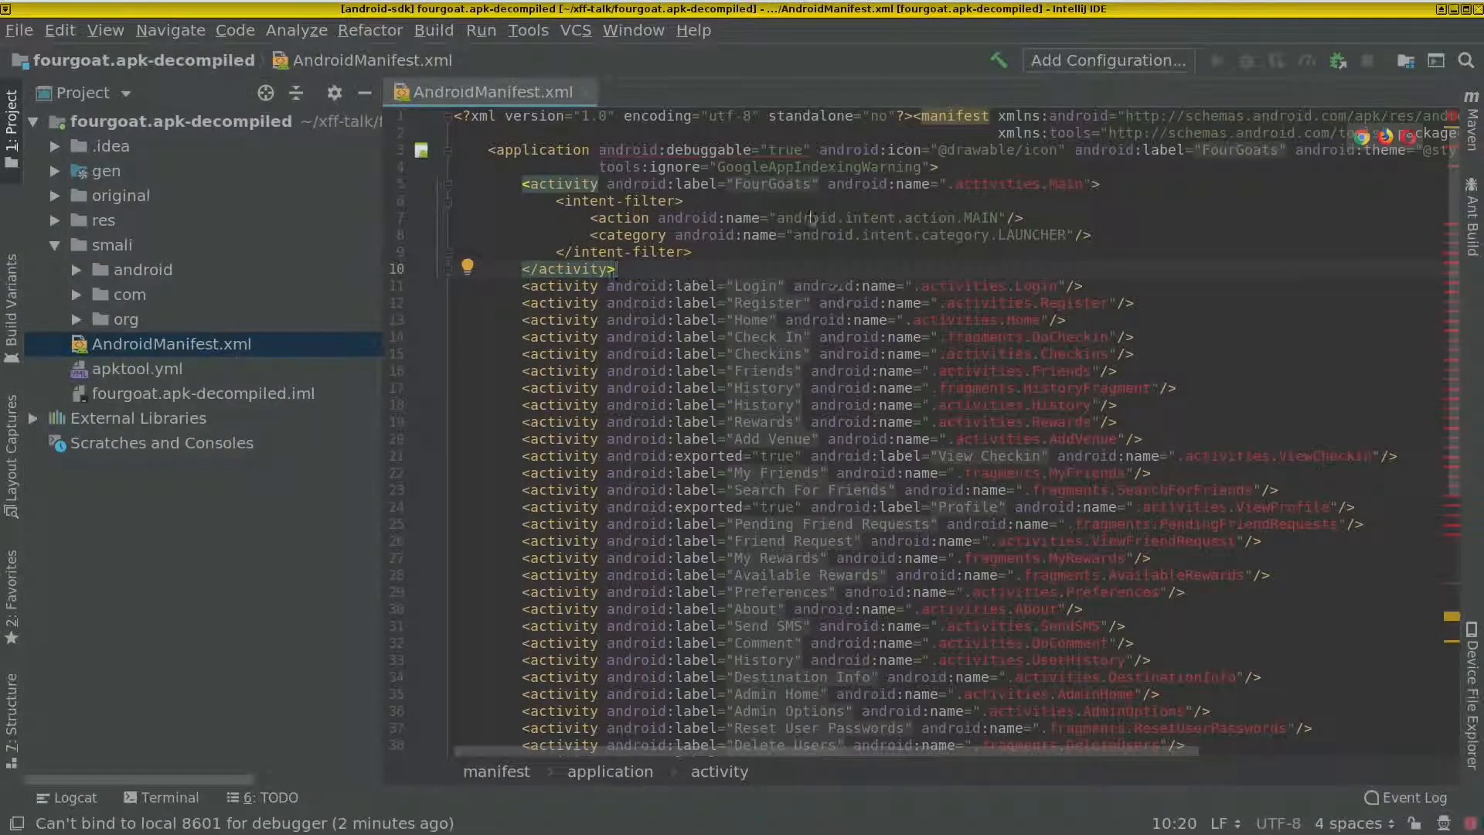
pyautogui.moveTo(1137, 201)
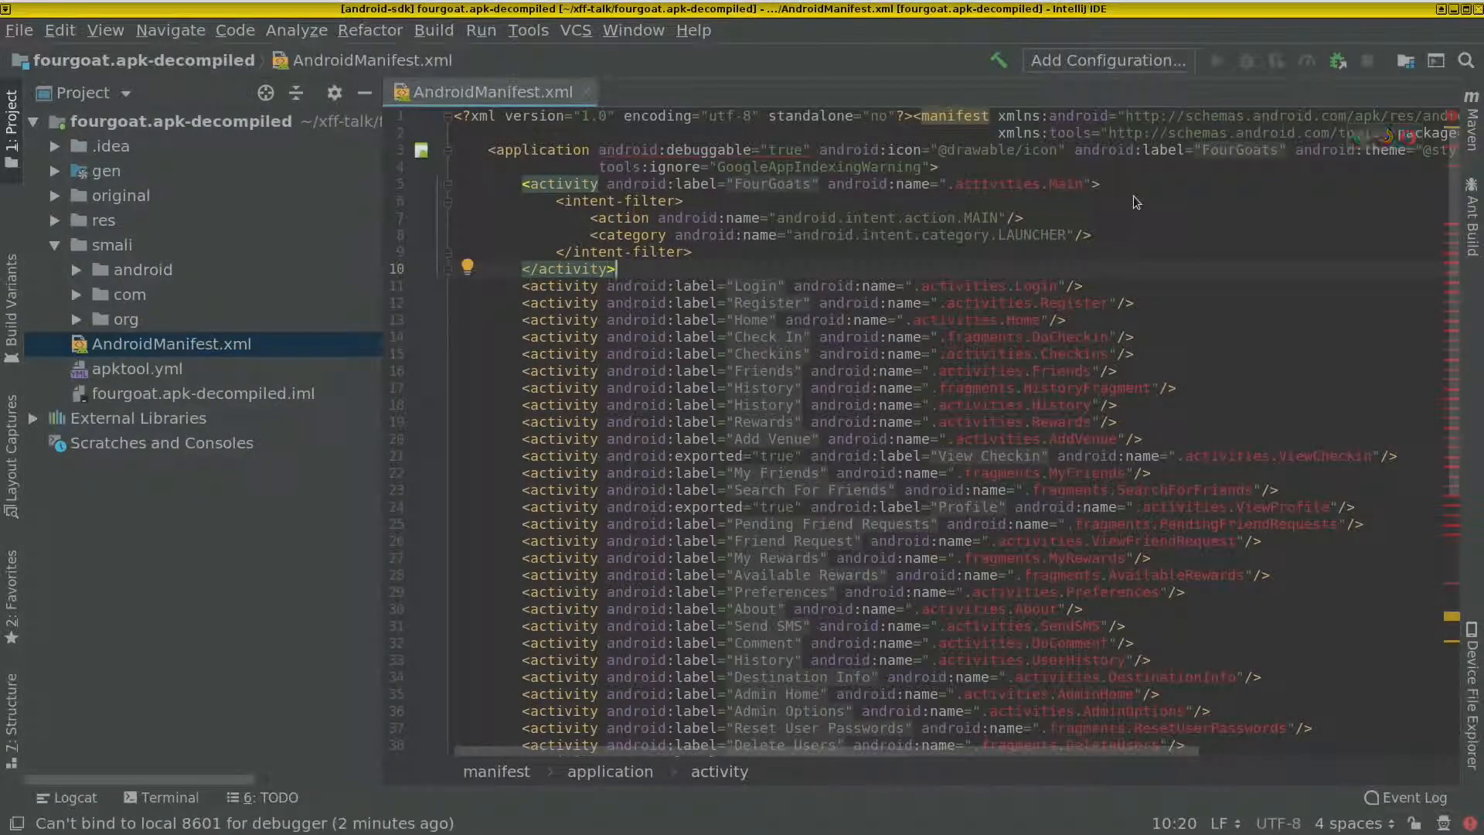
pyautogui.moveTo(1003, 209)
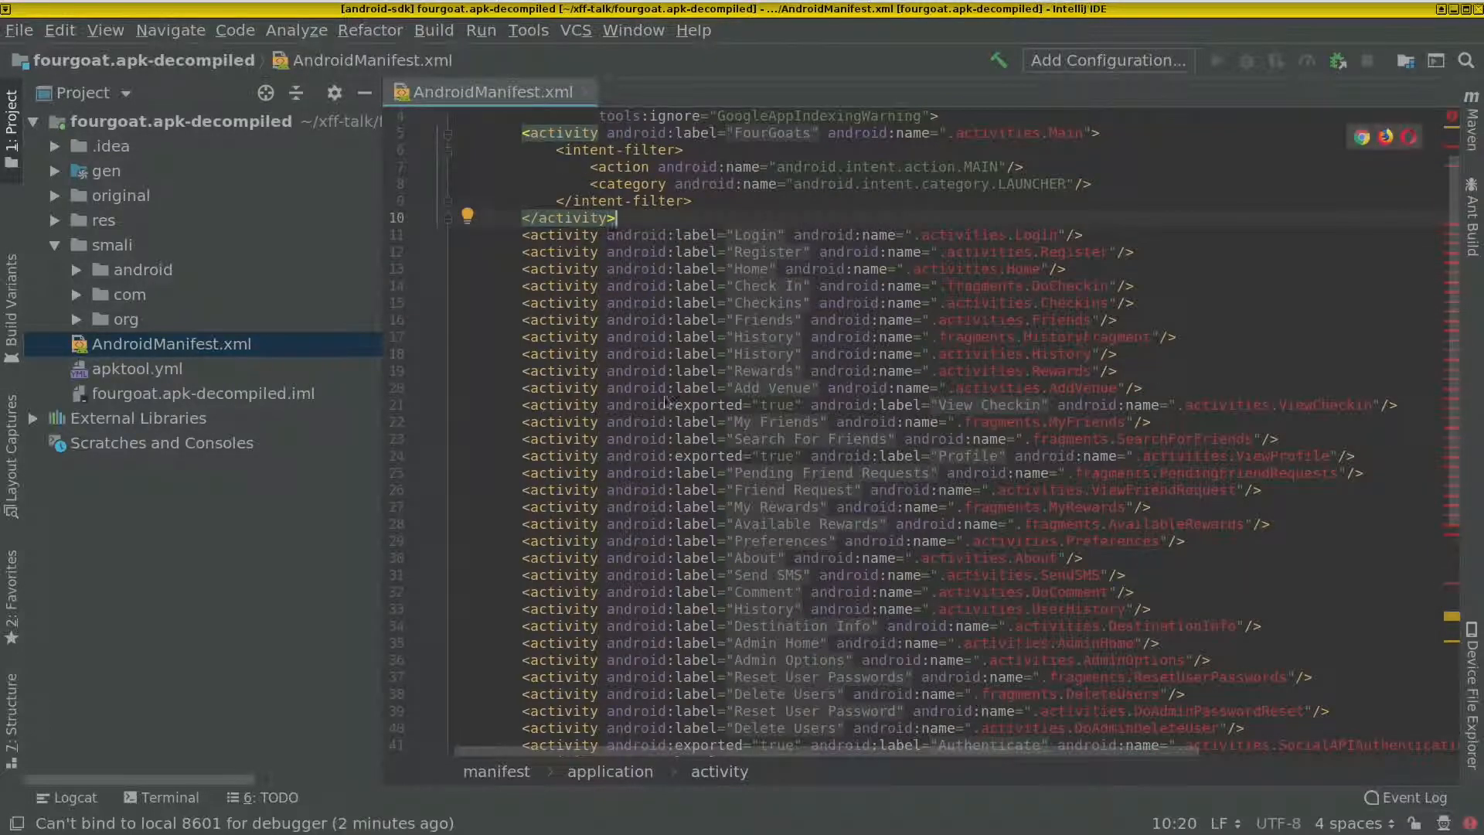
pyautogui.moveTo(719, 415)
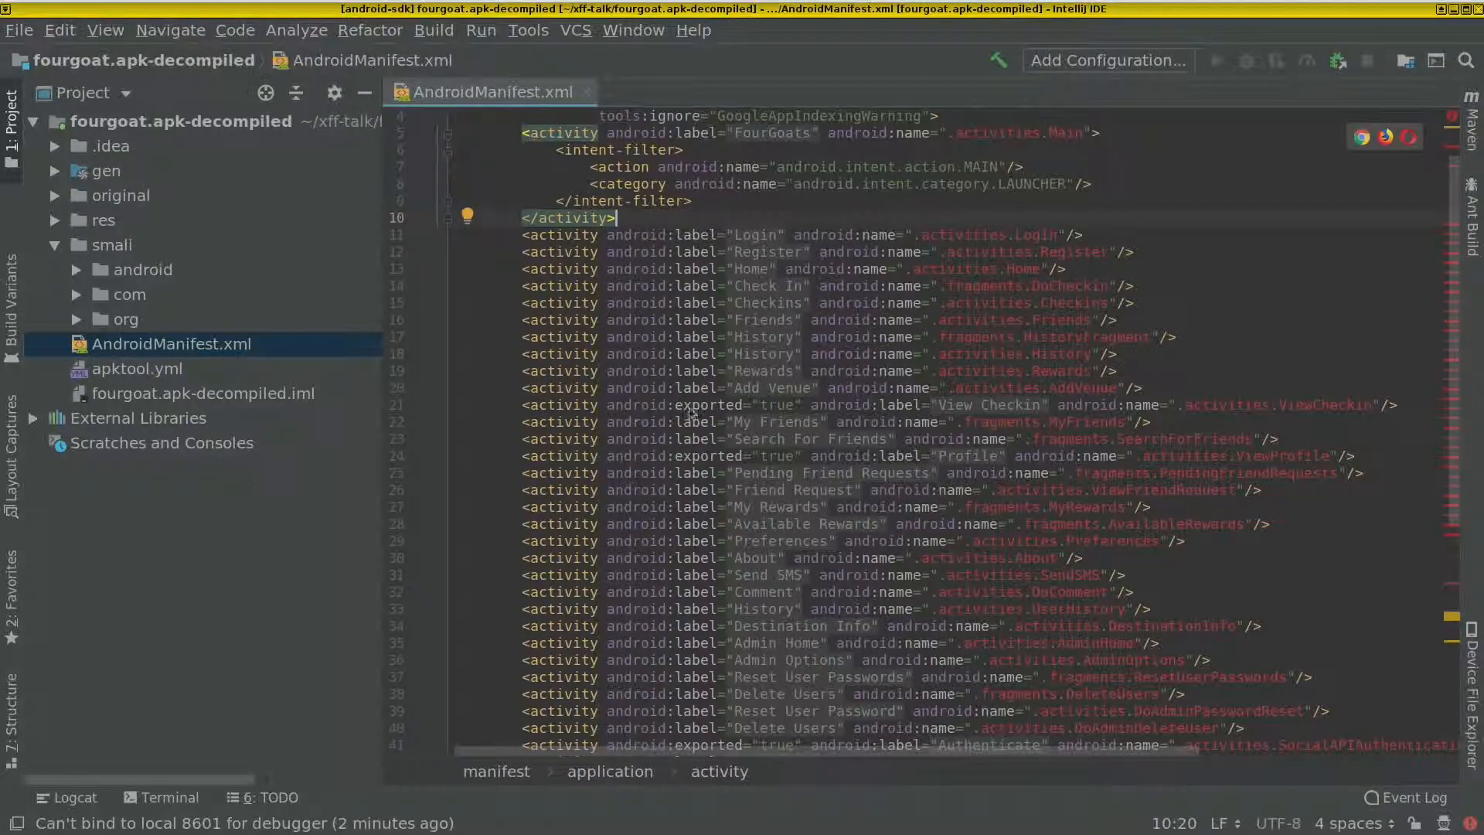
pyautogui.moveTo(781, 408)
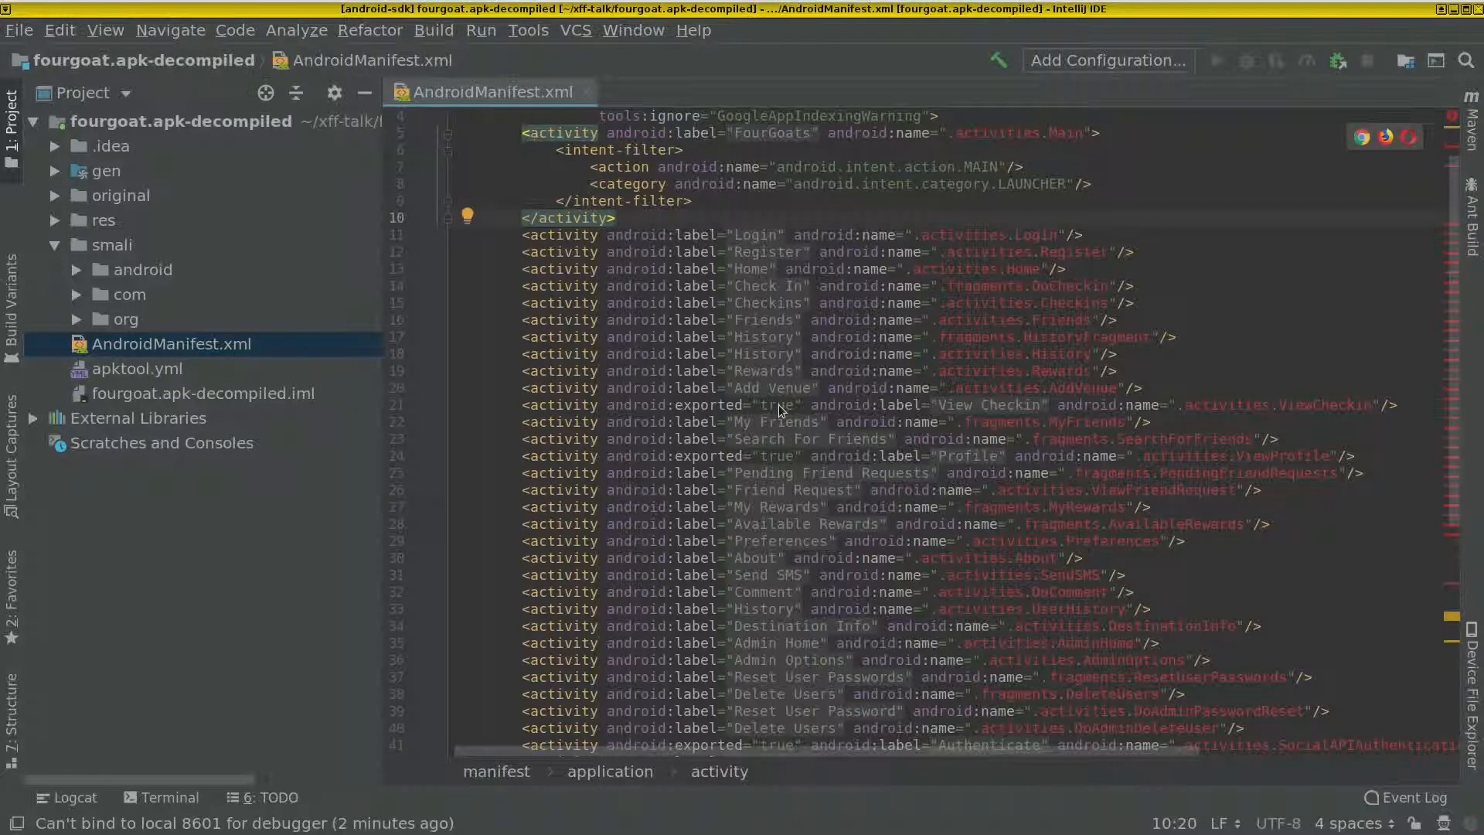
pyautogui.moveTo(917, 397)
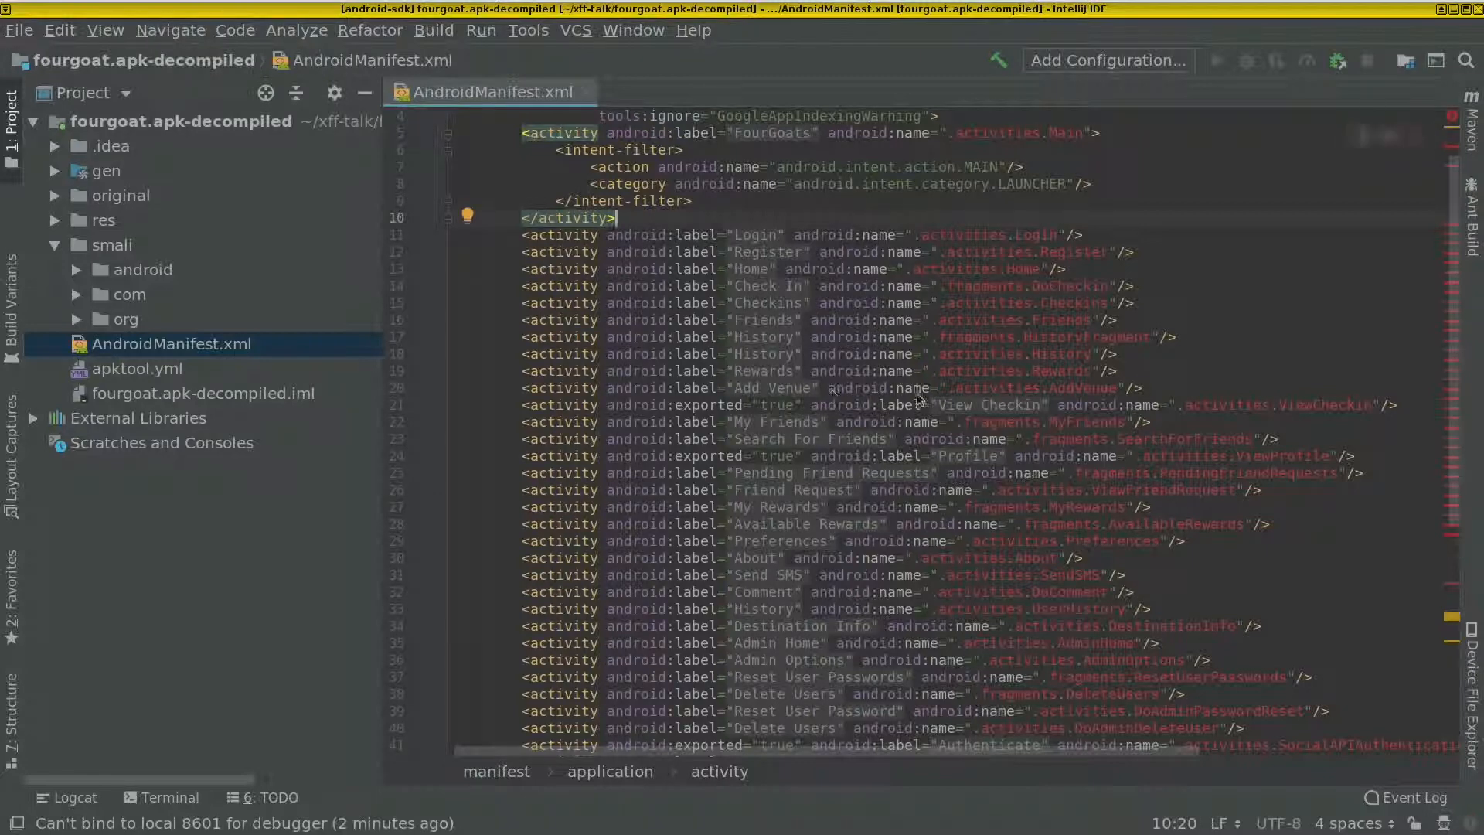
# Step: Scroll AndroidManifest.xml to review exported activities such as Profile and View Checkin
pyautogui.scroll(-3)
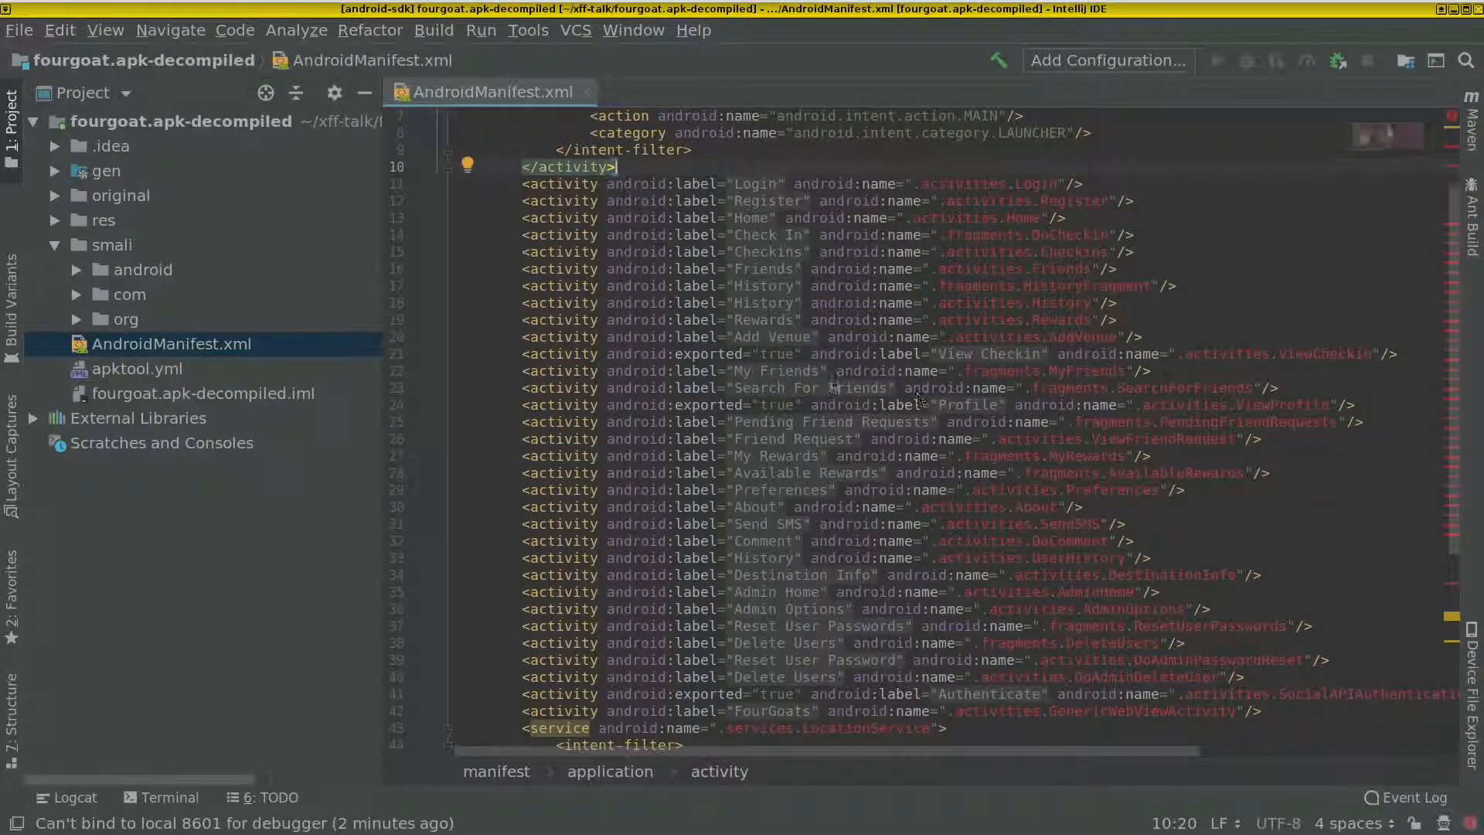
pyautogui.scroll(3)
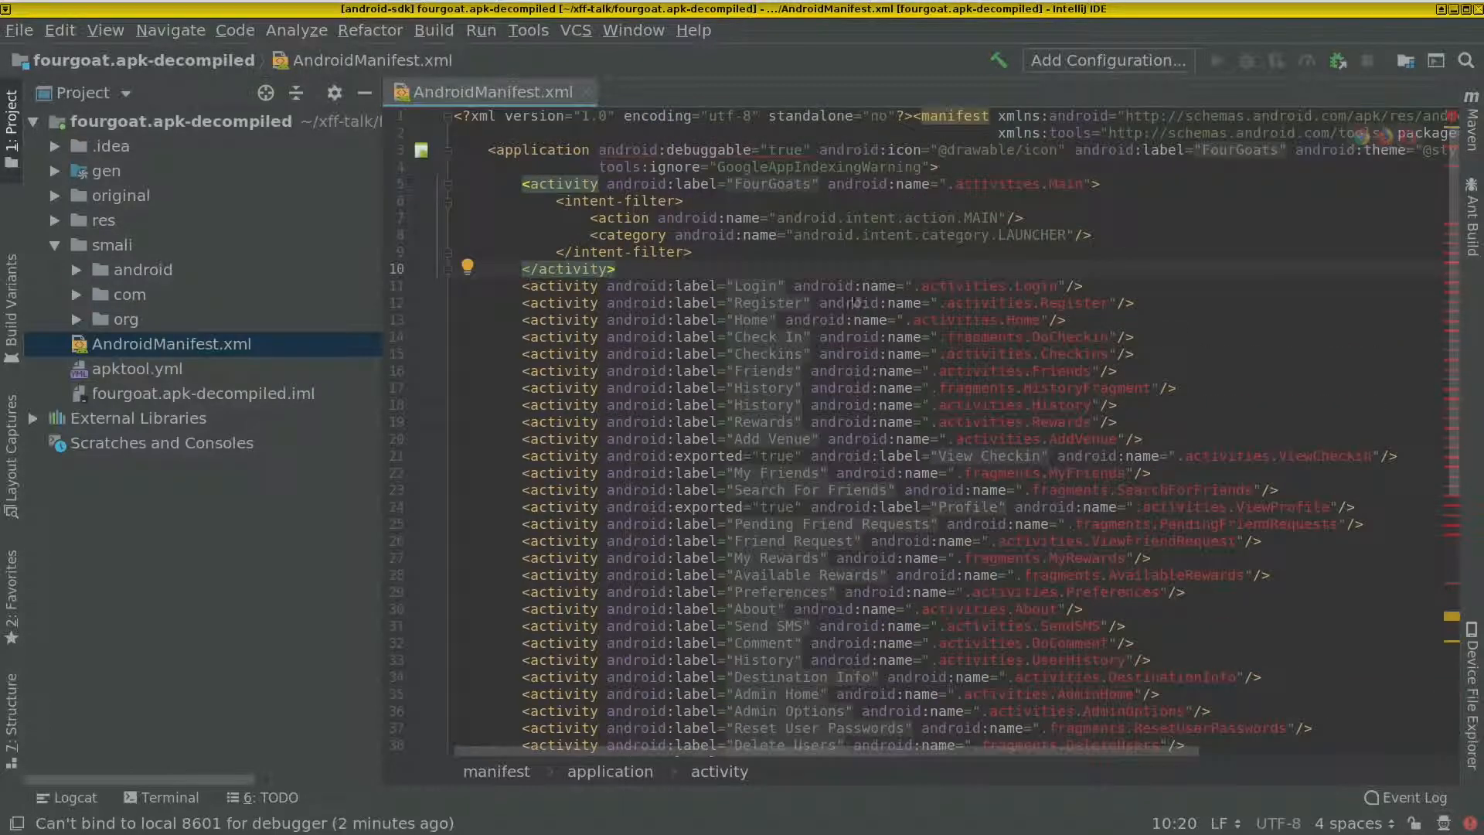
pyautogui.moveTo(1007, 286)
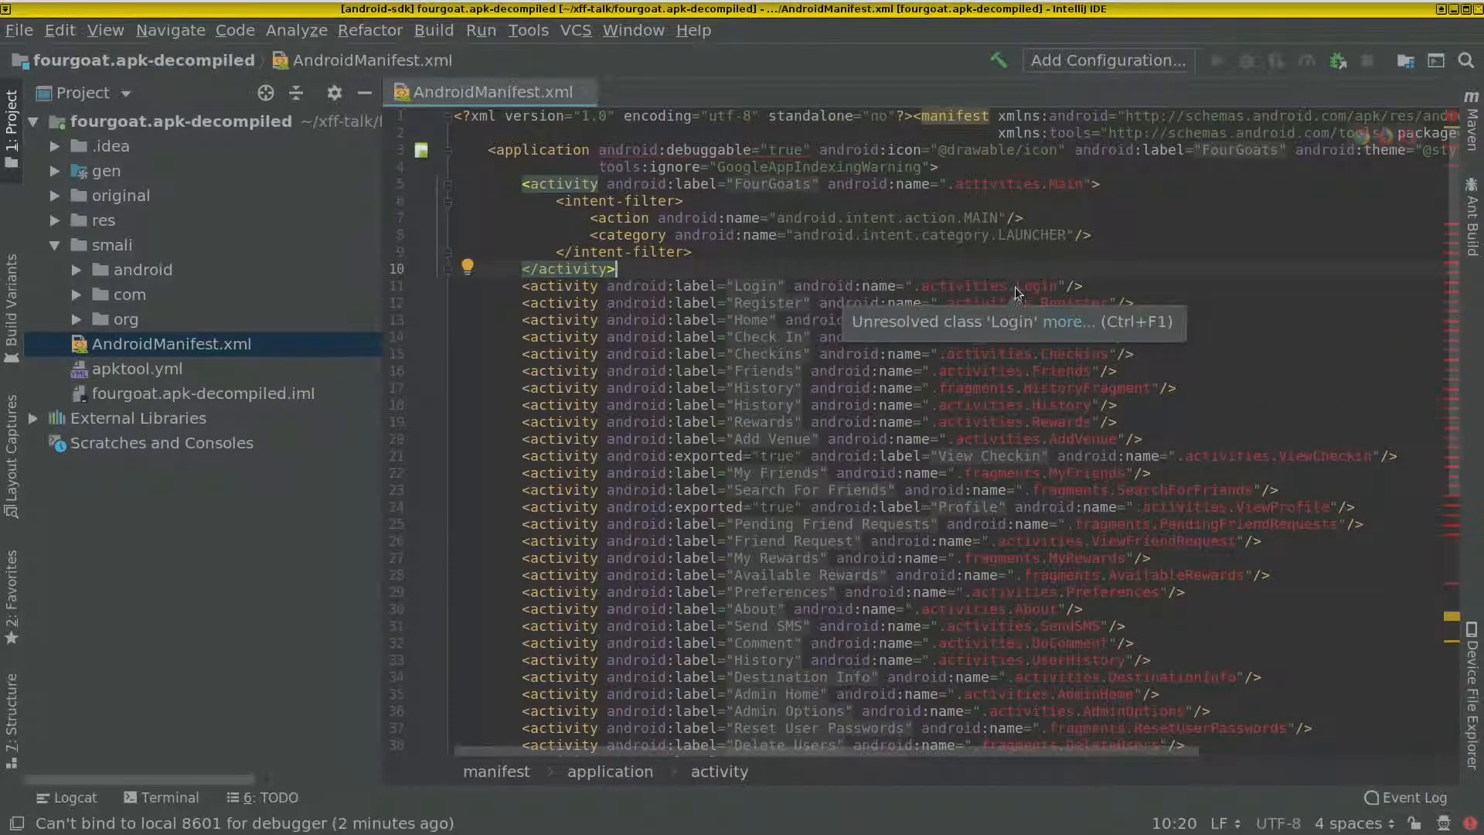
pyautogui.moveTo(915, 378)
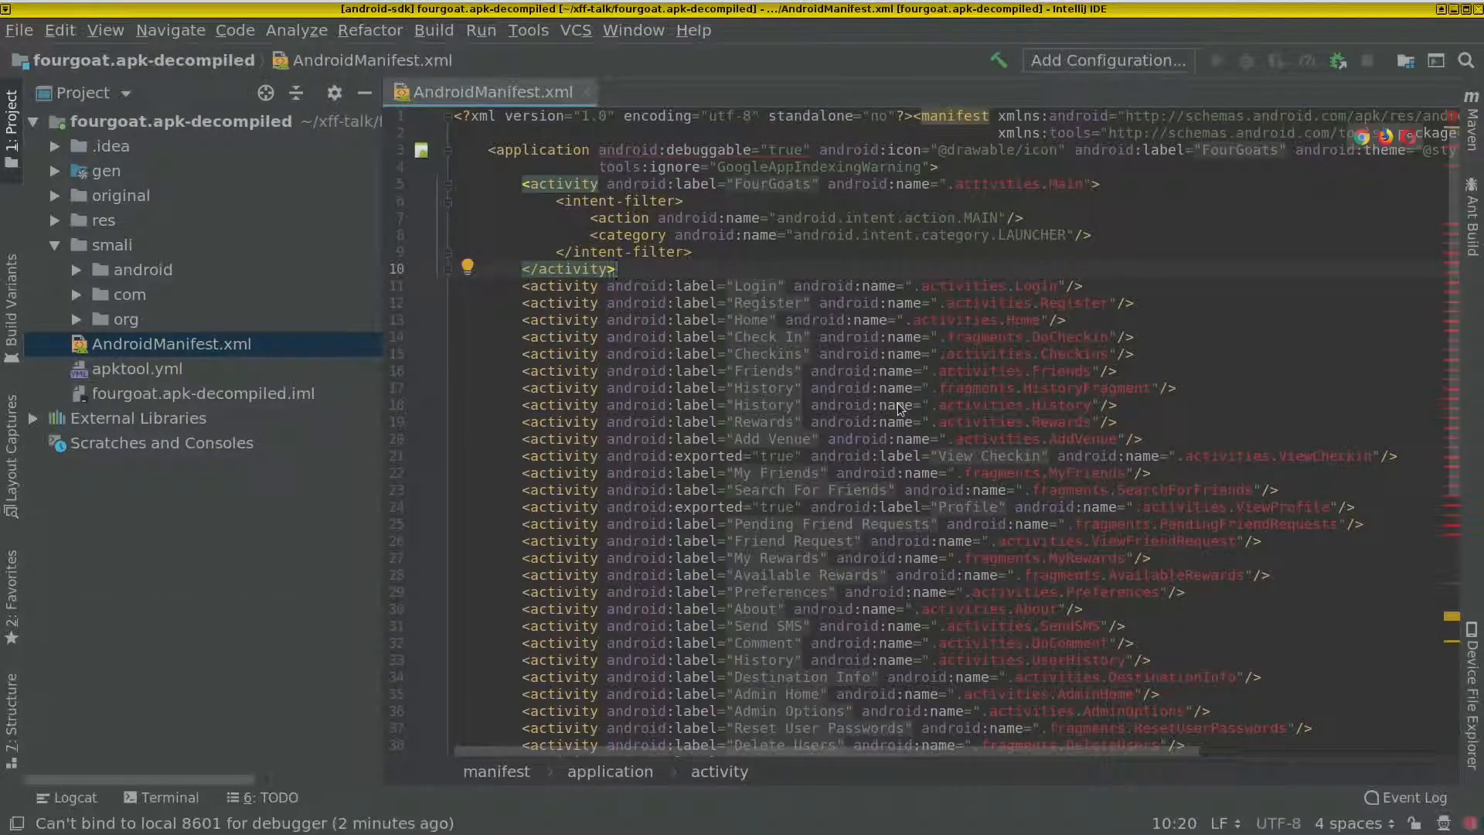
pyautogui.moveTo(1093, 460)
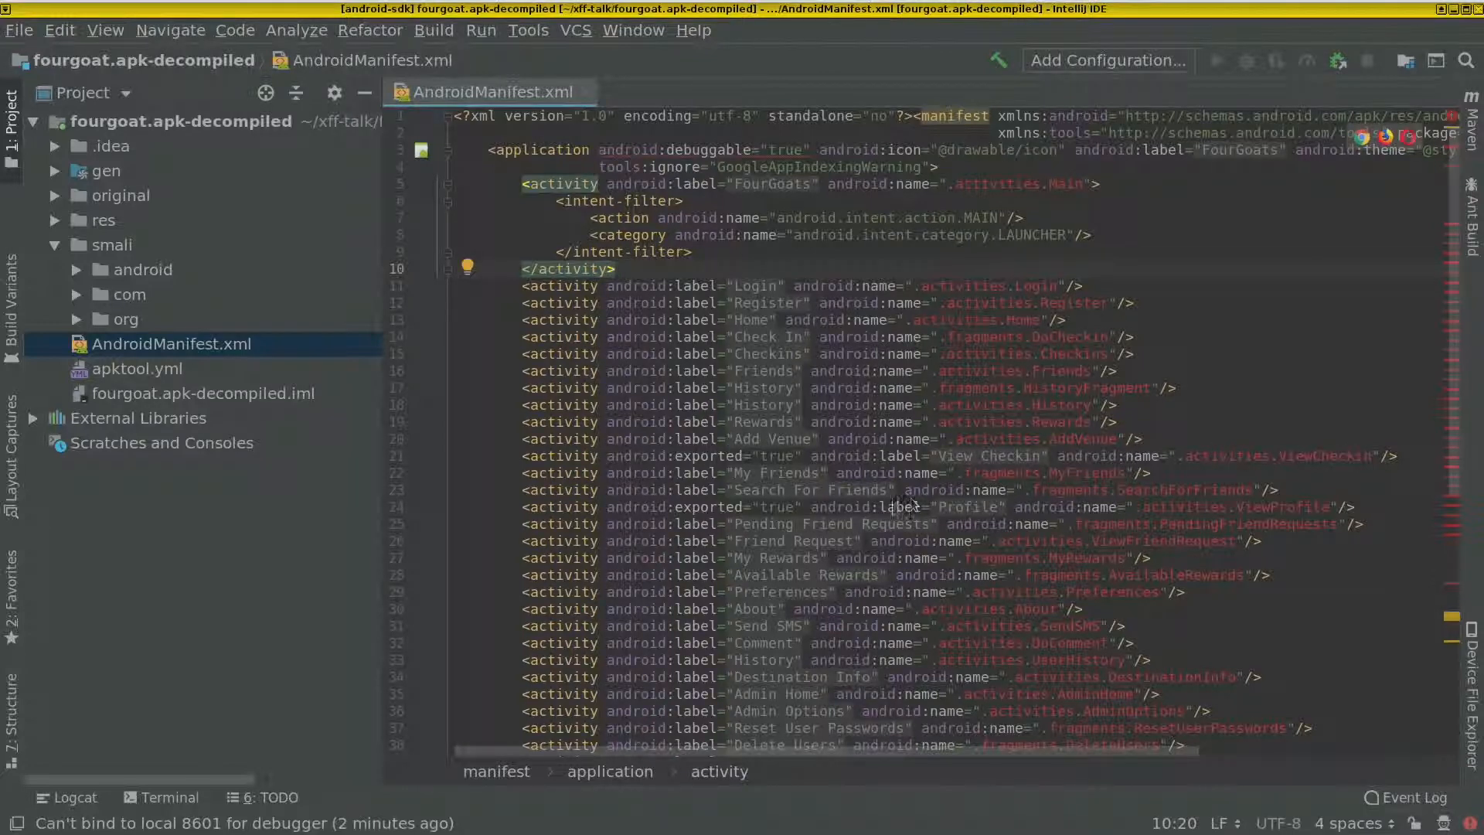
pyautogui.moveTo(1288, 509)
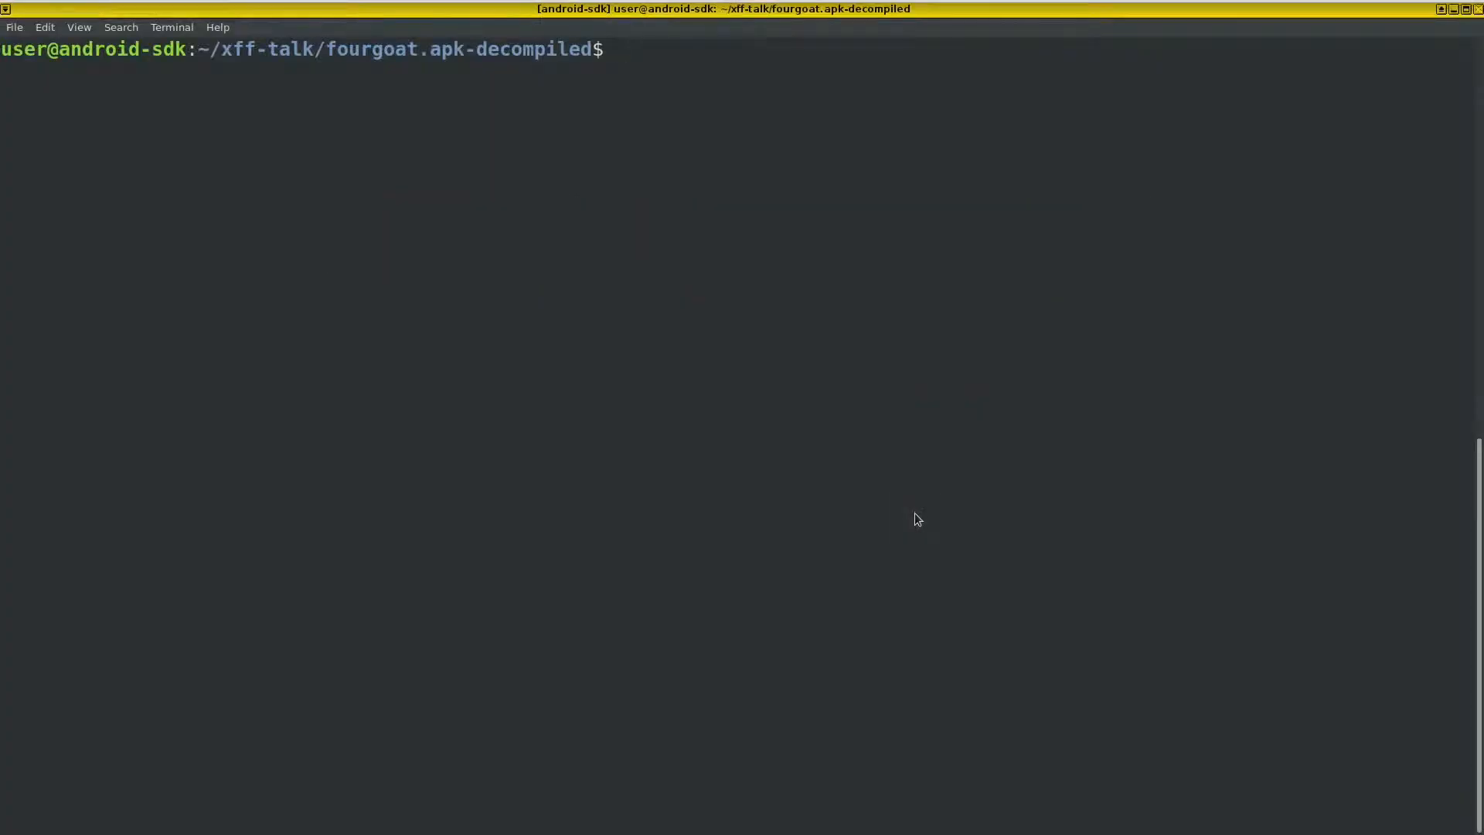
# Step: Start typing the 'adb shell am start' command at the terminal prompt
pyautogui.write('a')
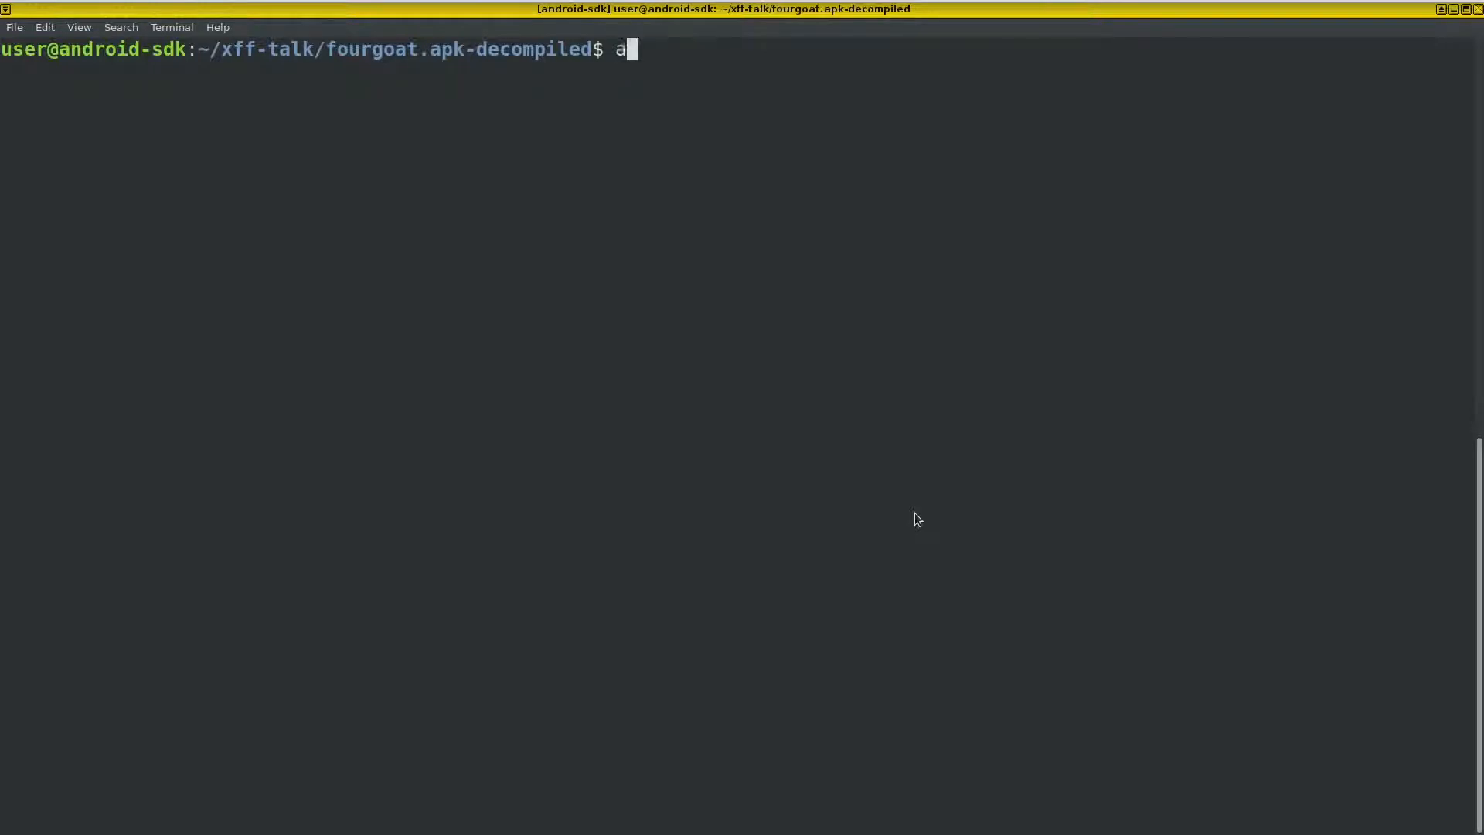
pyautogui.write('db')
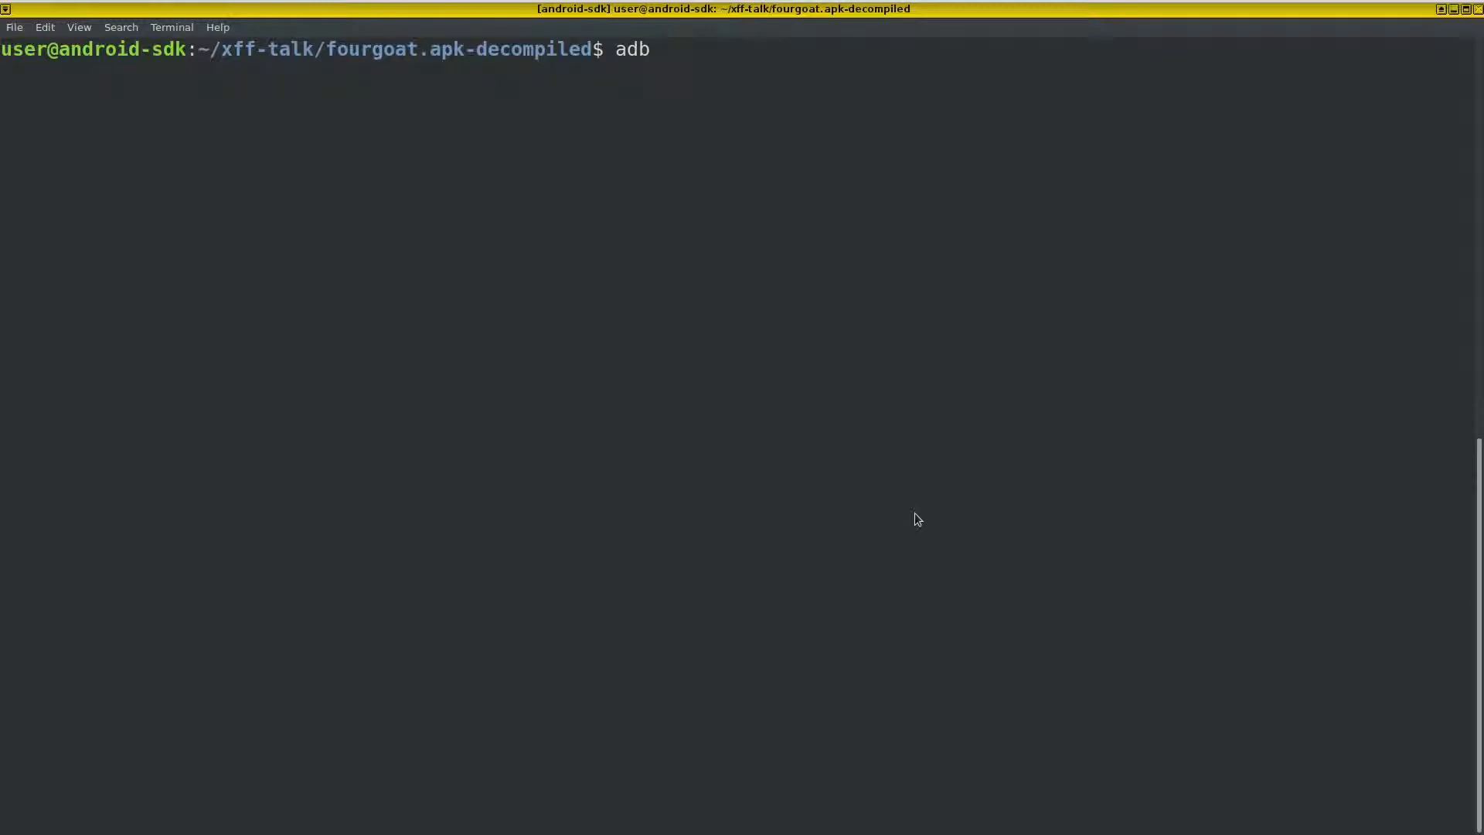
pyautogui.write('sh')
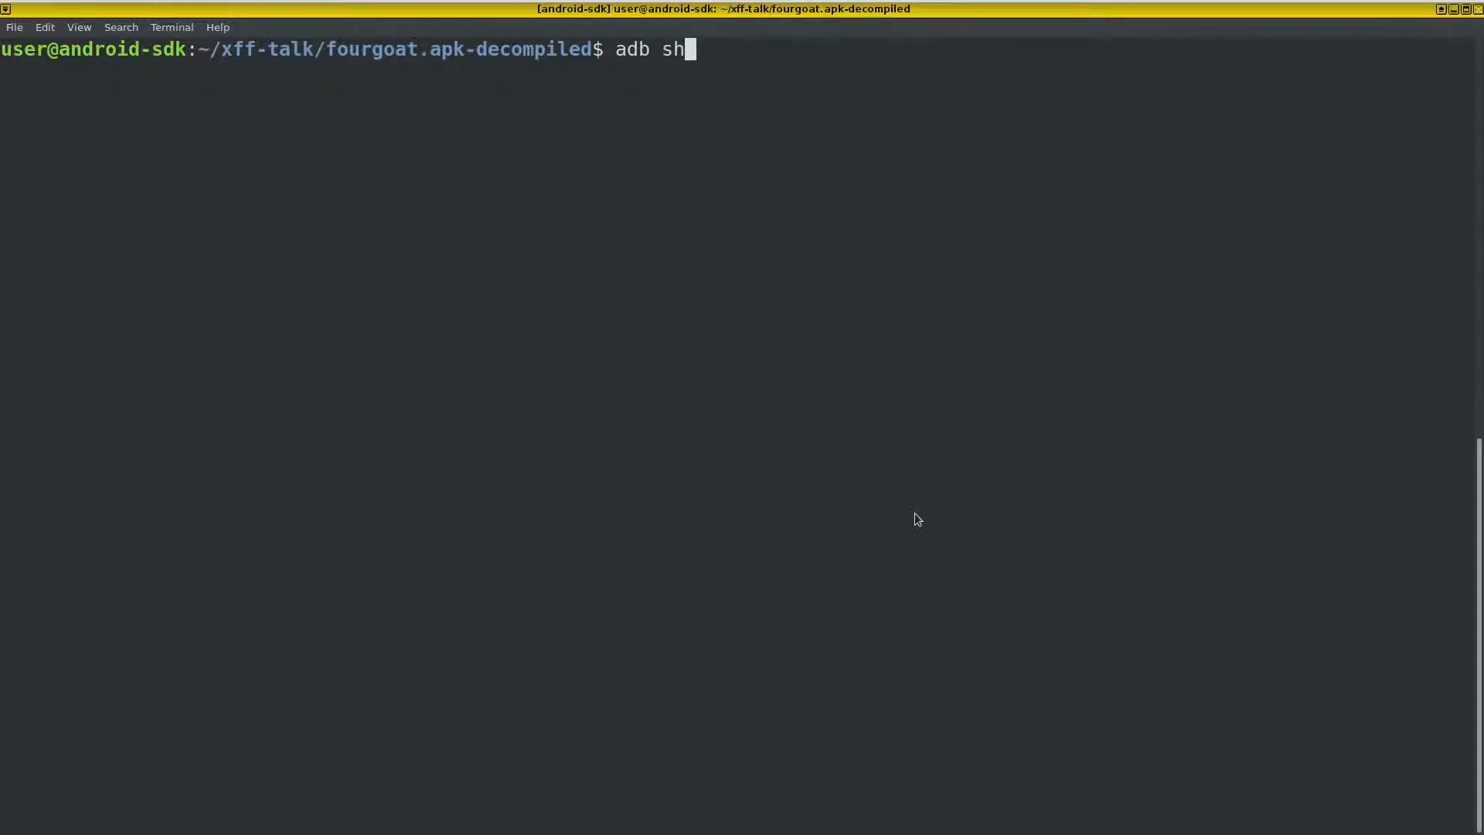
pyautogui.write('ell')
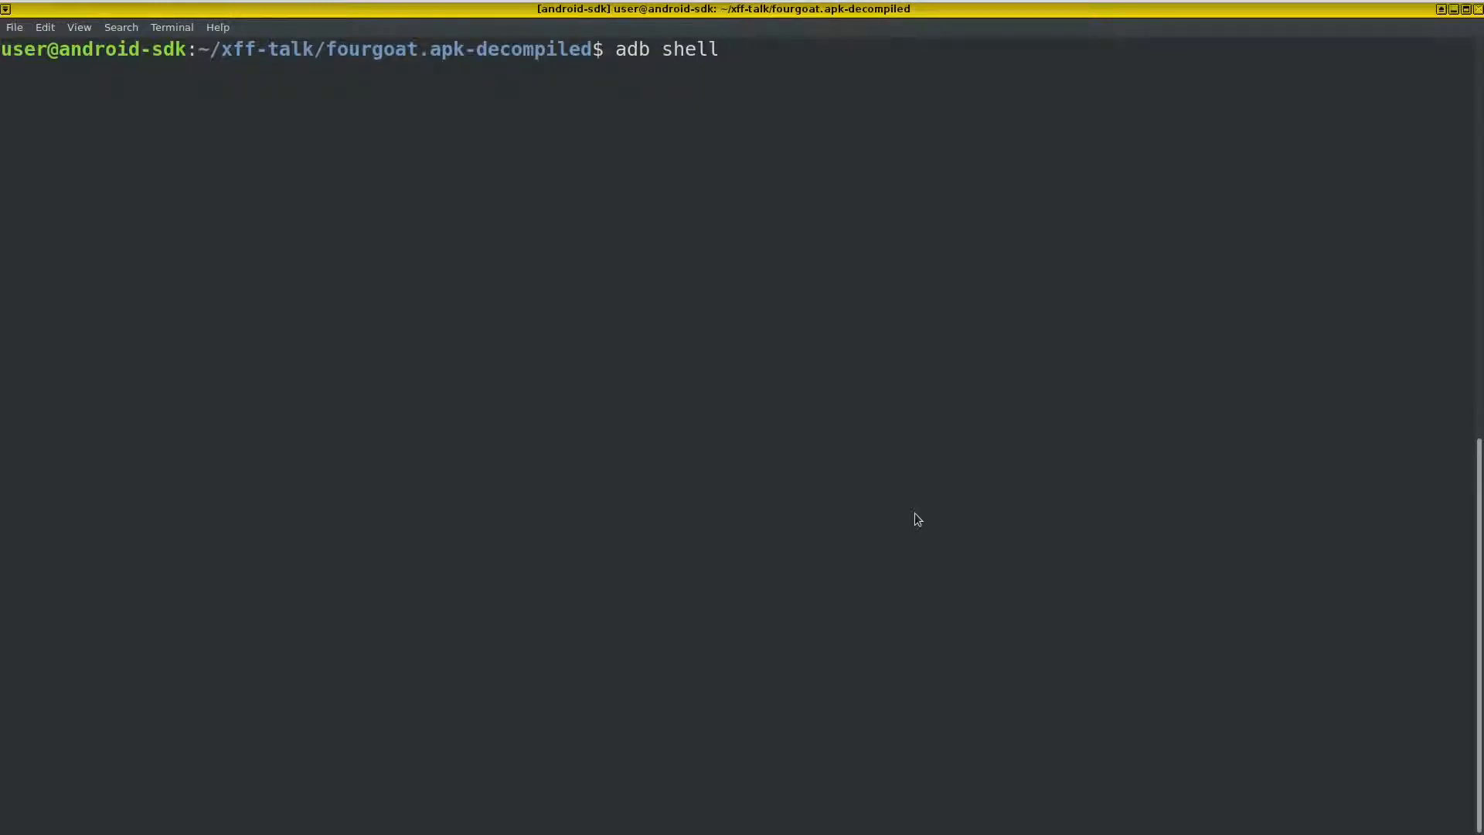
pyautogui.write('am')
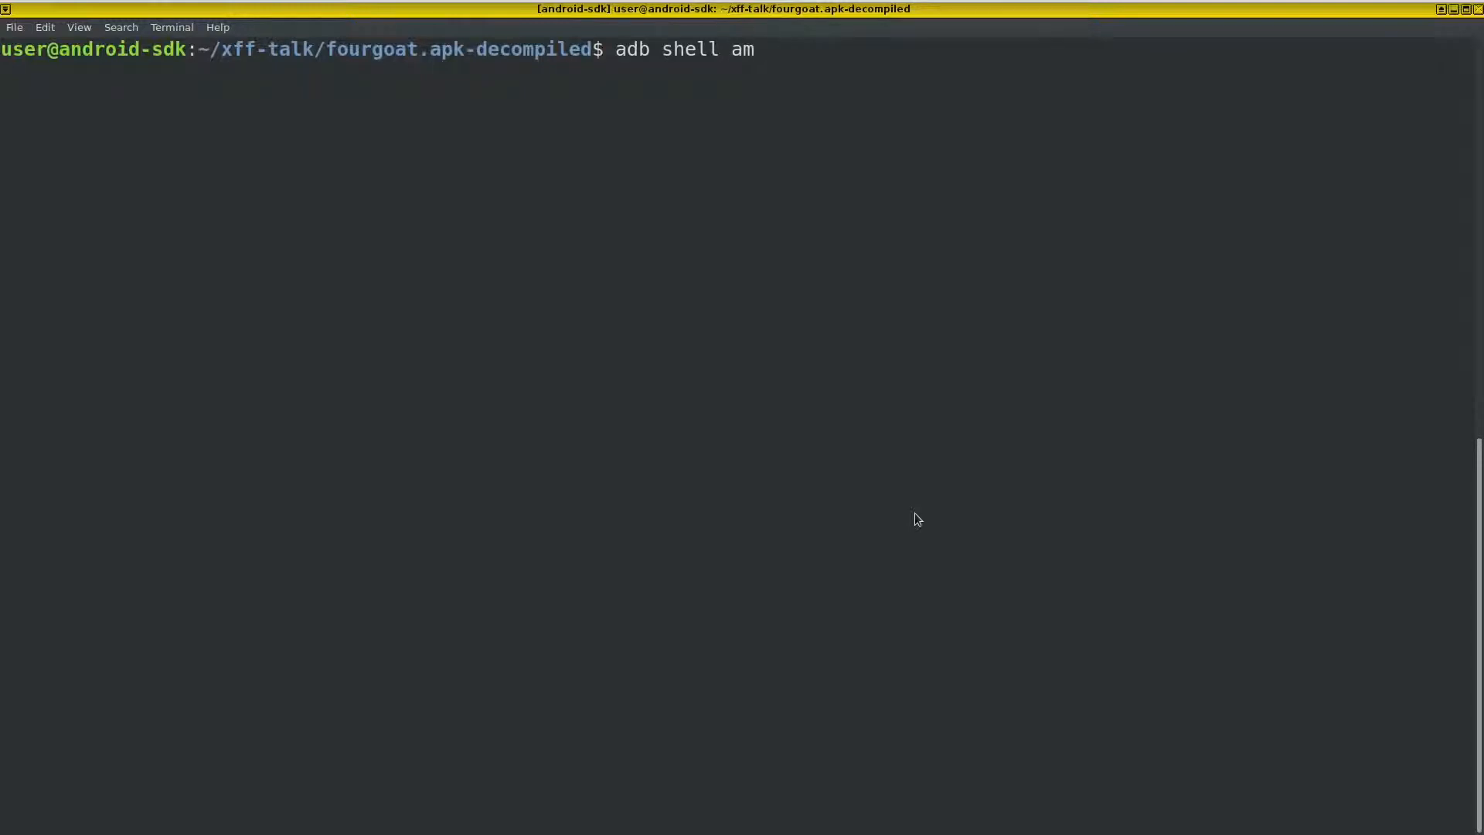
pyautogui.write('start')
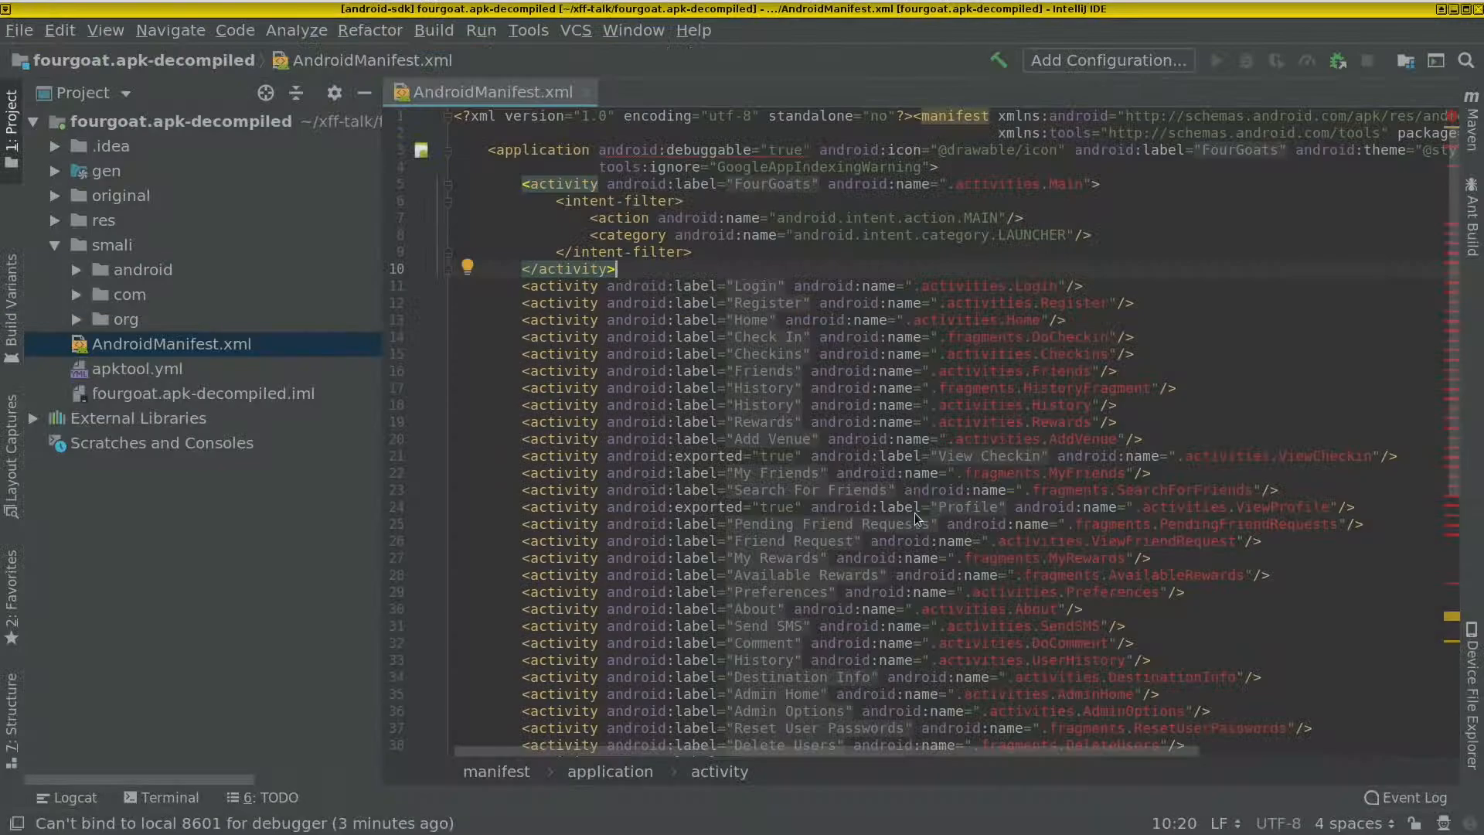
pyautogui.moveTo(1079, 575)
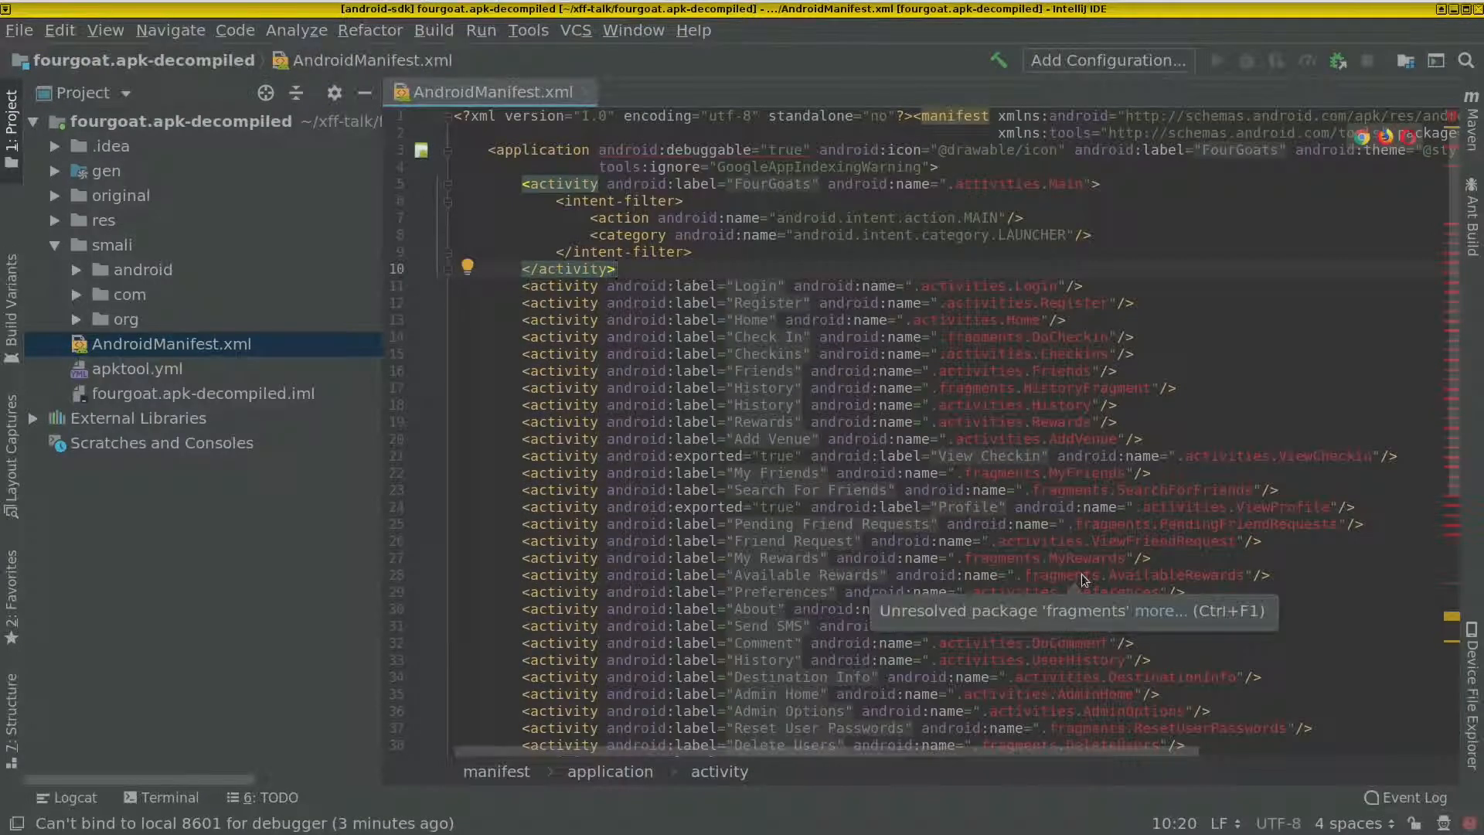
pyautogui.moveTo(1087, 486)
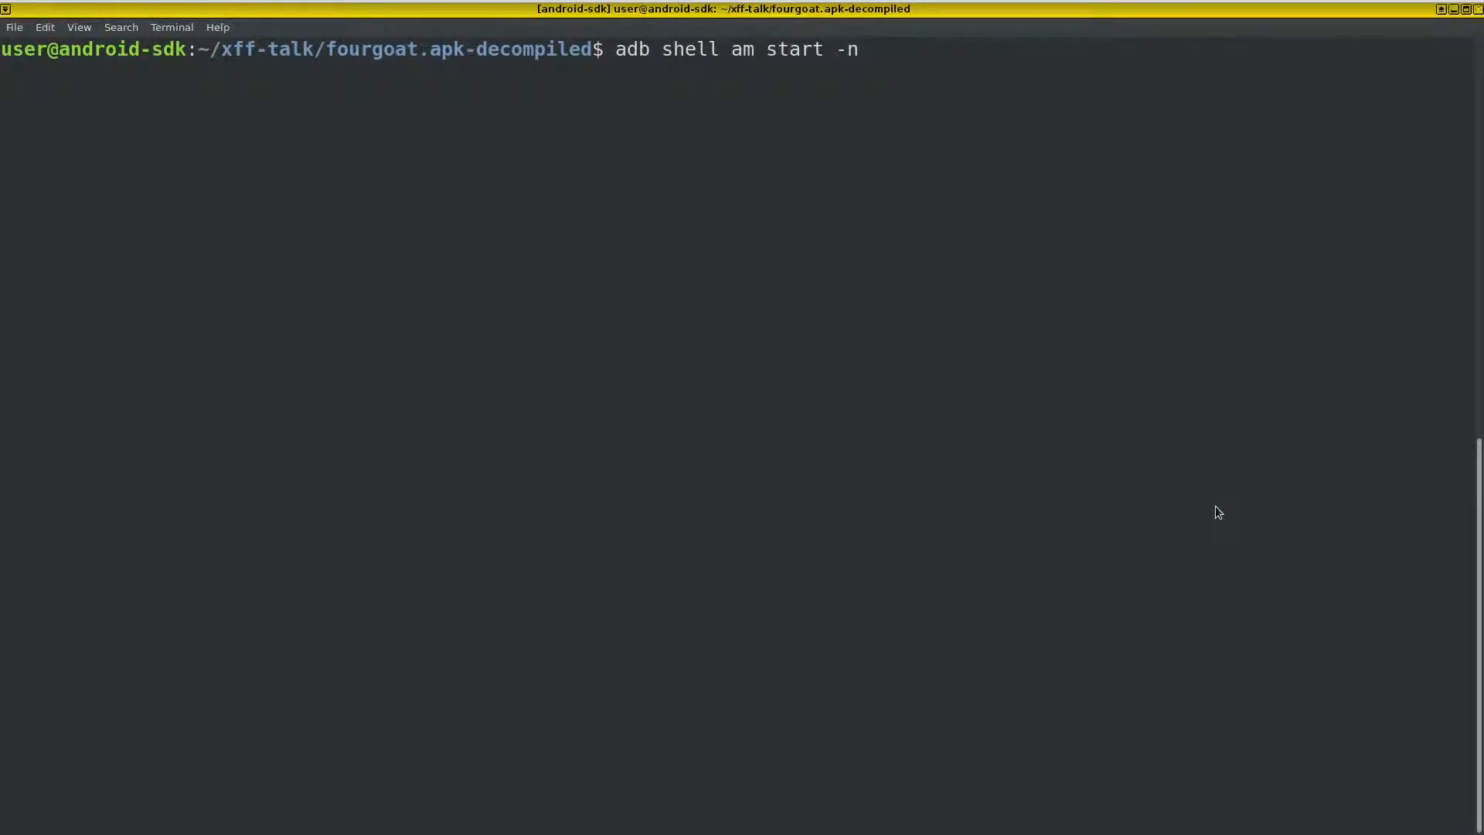
# Step: Run am start on org.owasp.goatdroid.fourgoats/.activities.ViewProfile to launch it on the device
pyautogui.write('org.')
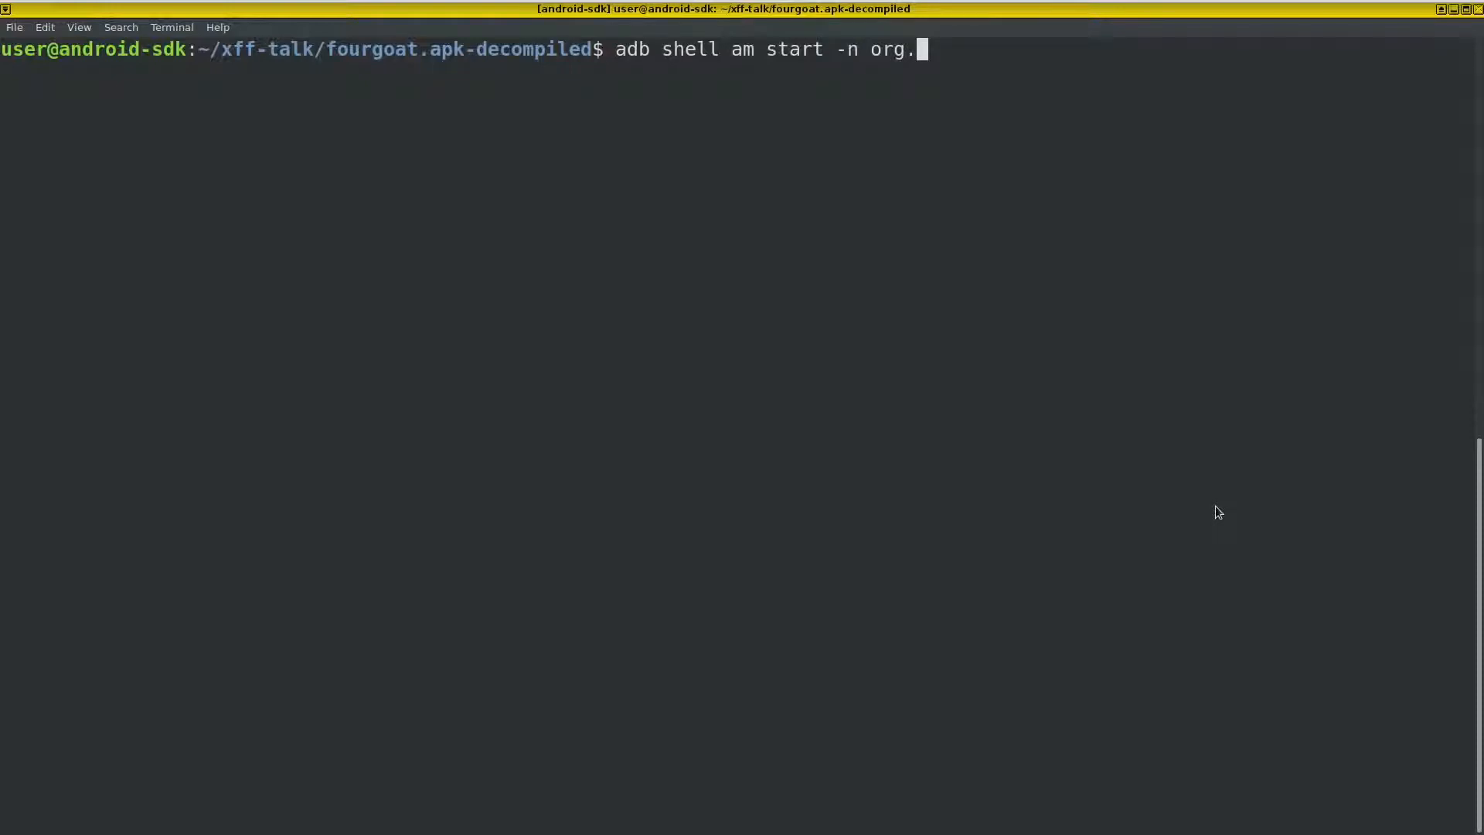
pyautogui.write('owasp.')
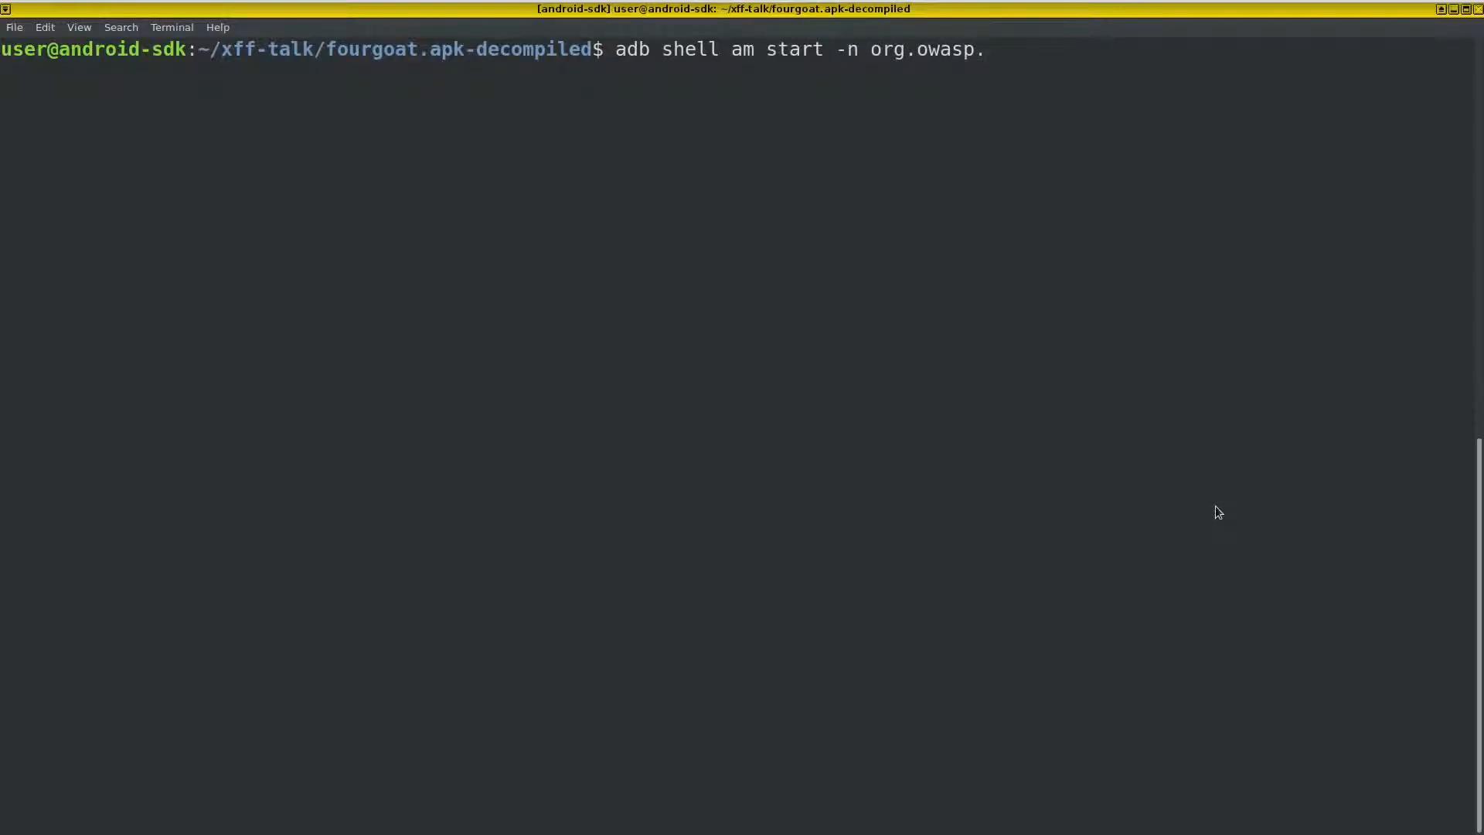
pyautogui.write('goatdroid.')
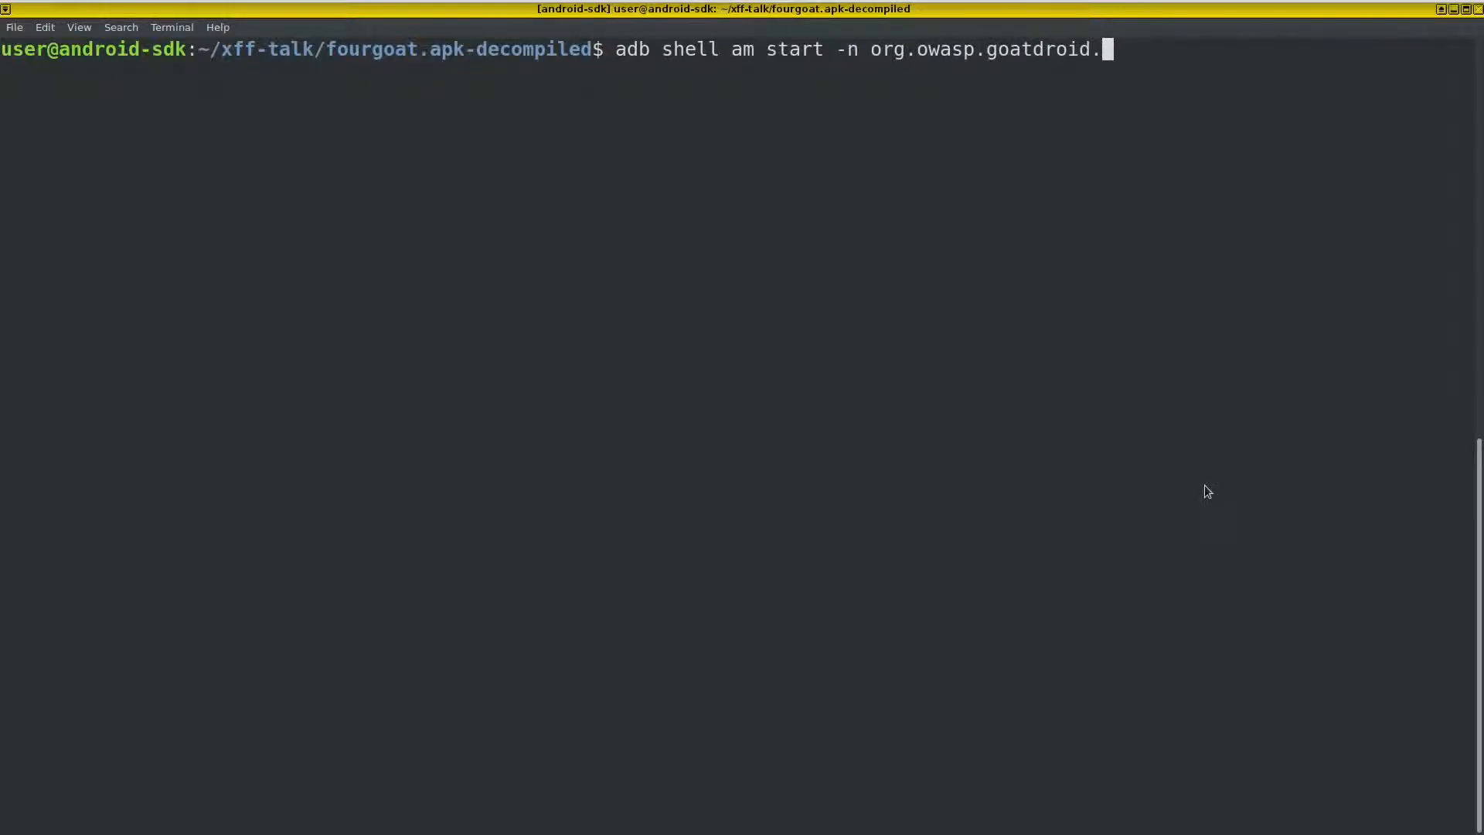
pyautogui.write('fourgoat')
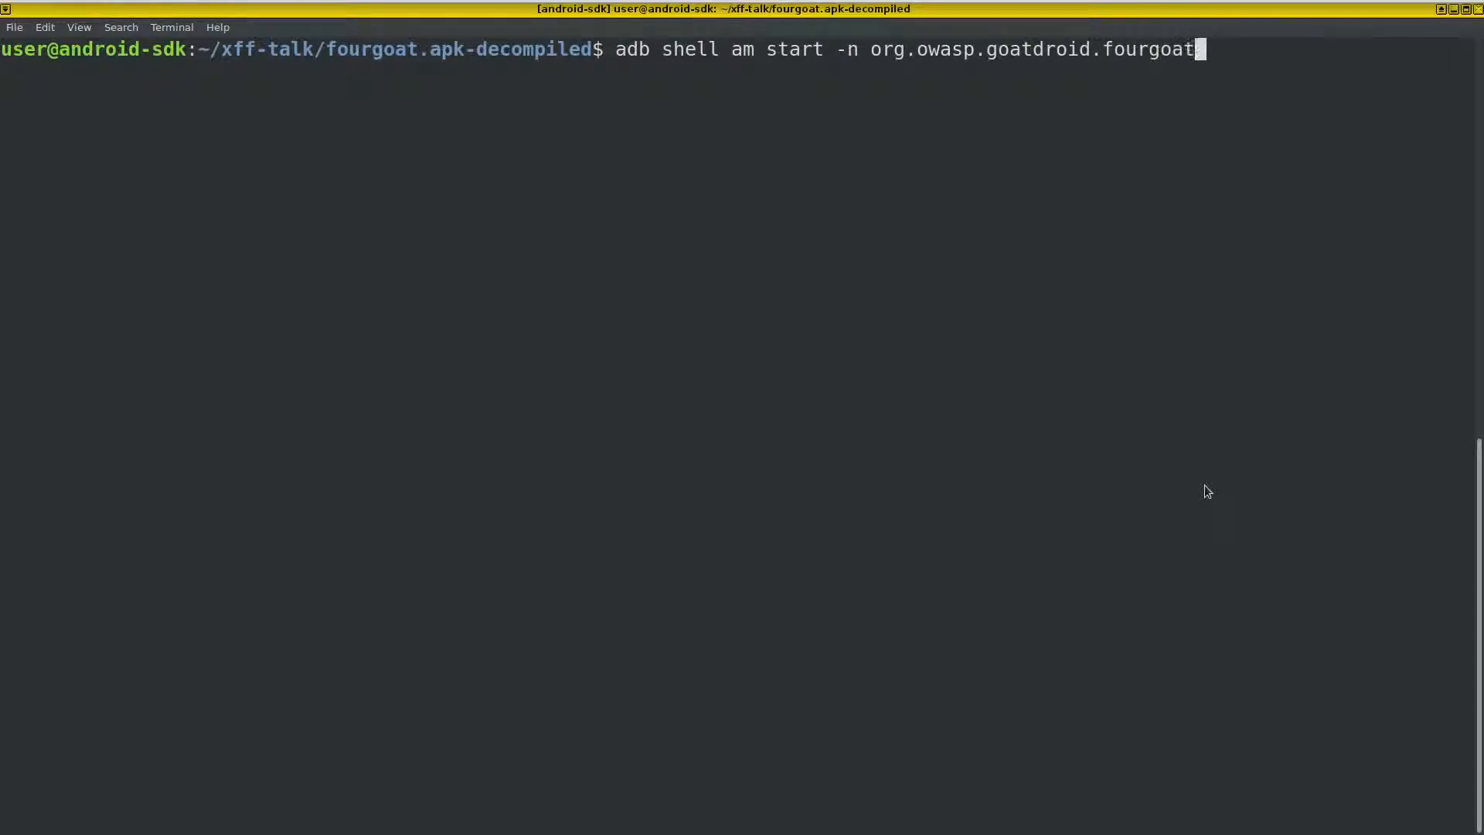
pyautogui.write('s/.')
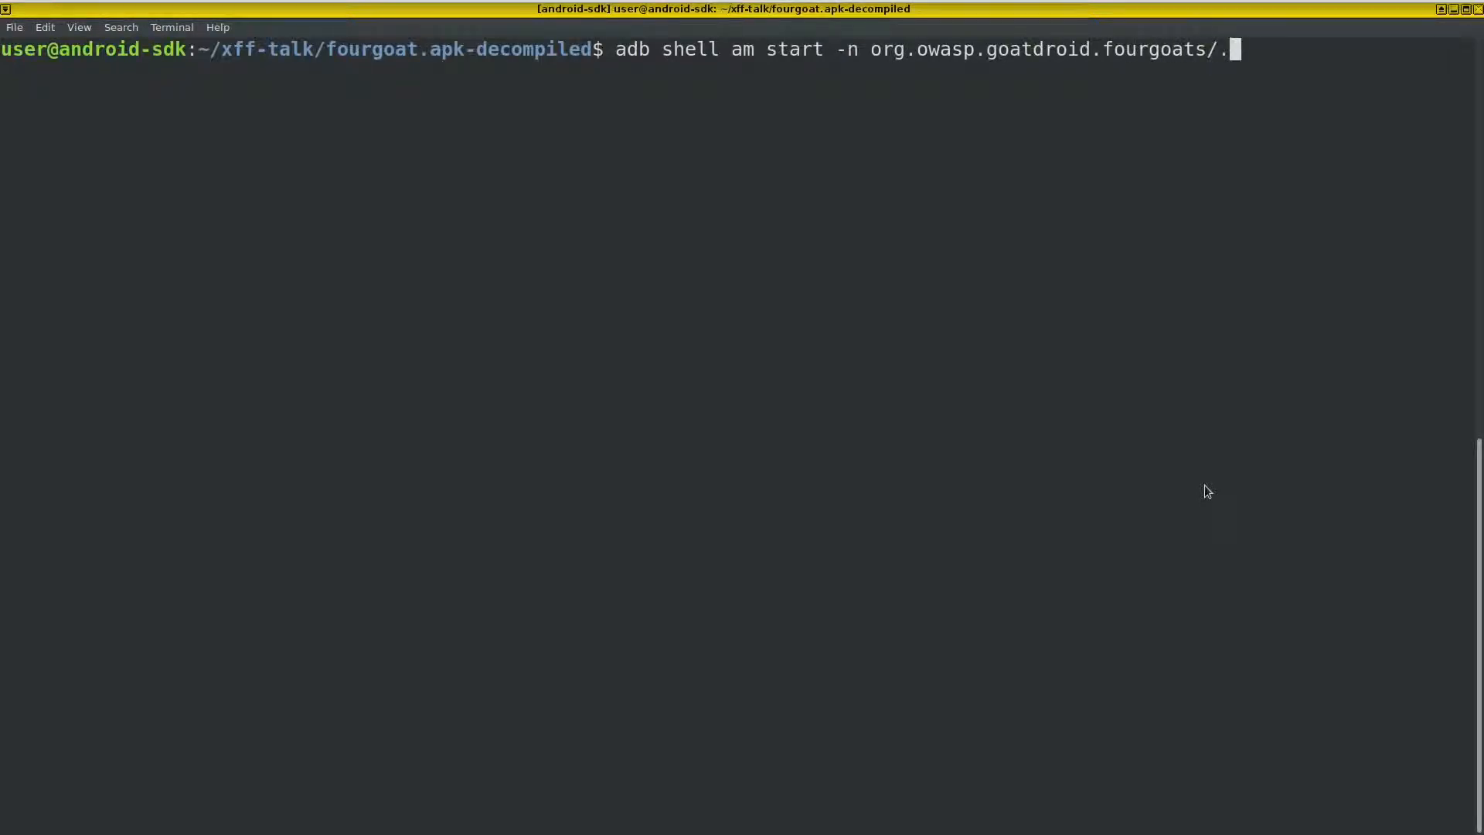
pyautogui.write('activitie')
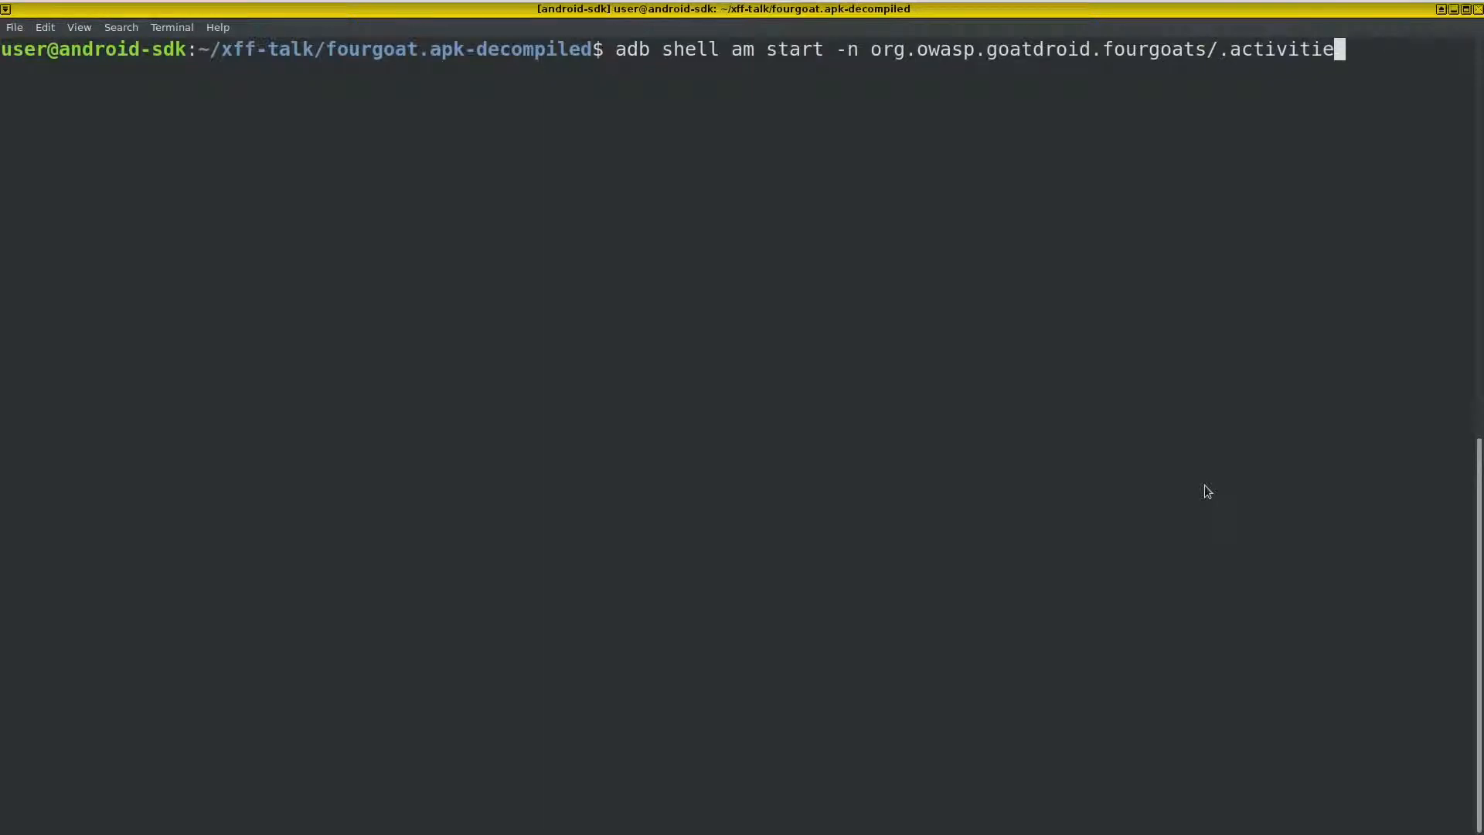
pyautogui.write('s.V')
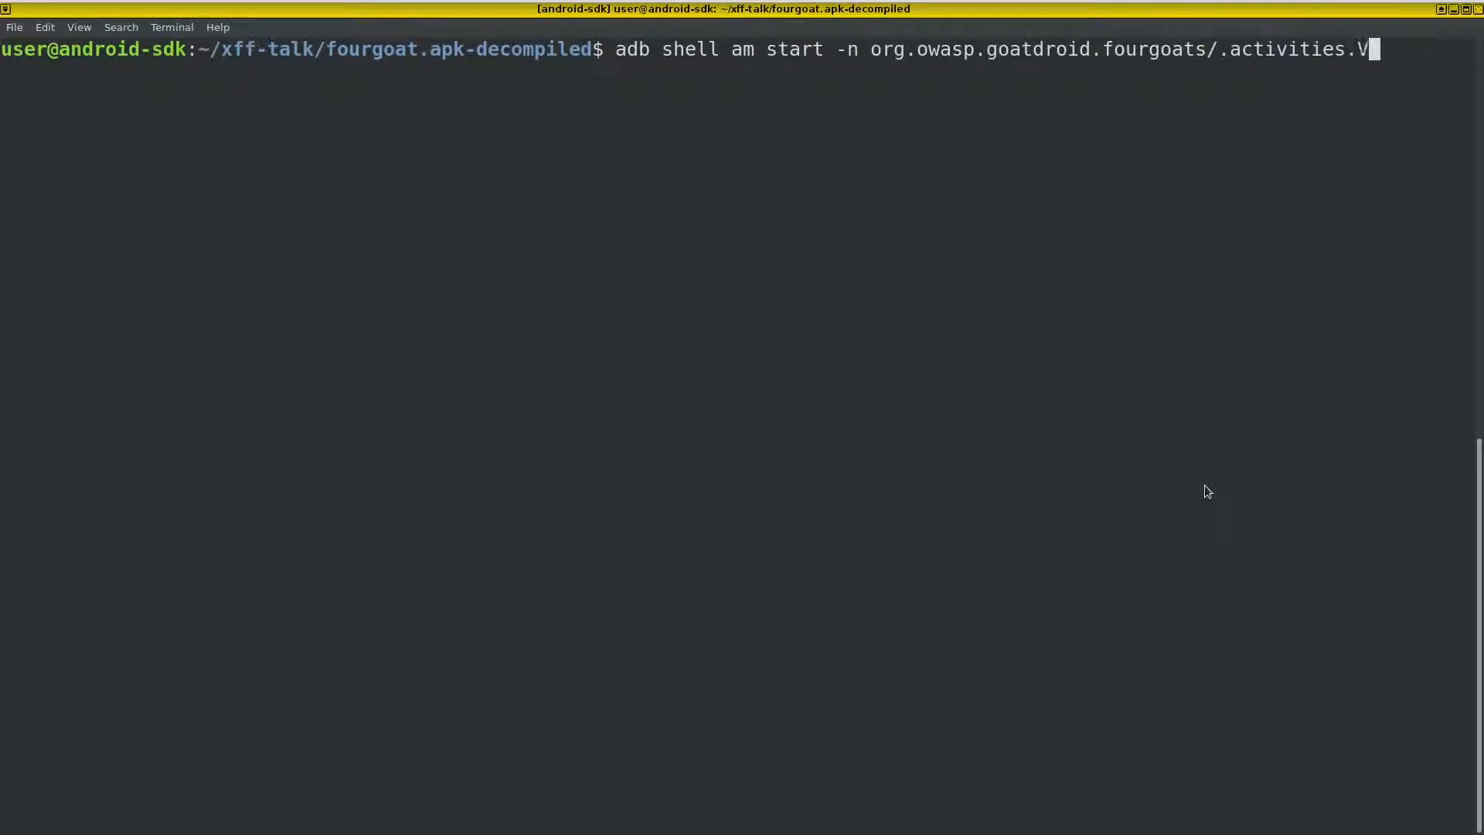
pyautogui.write('iewProfile')
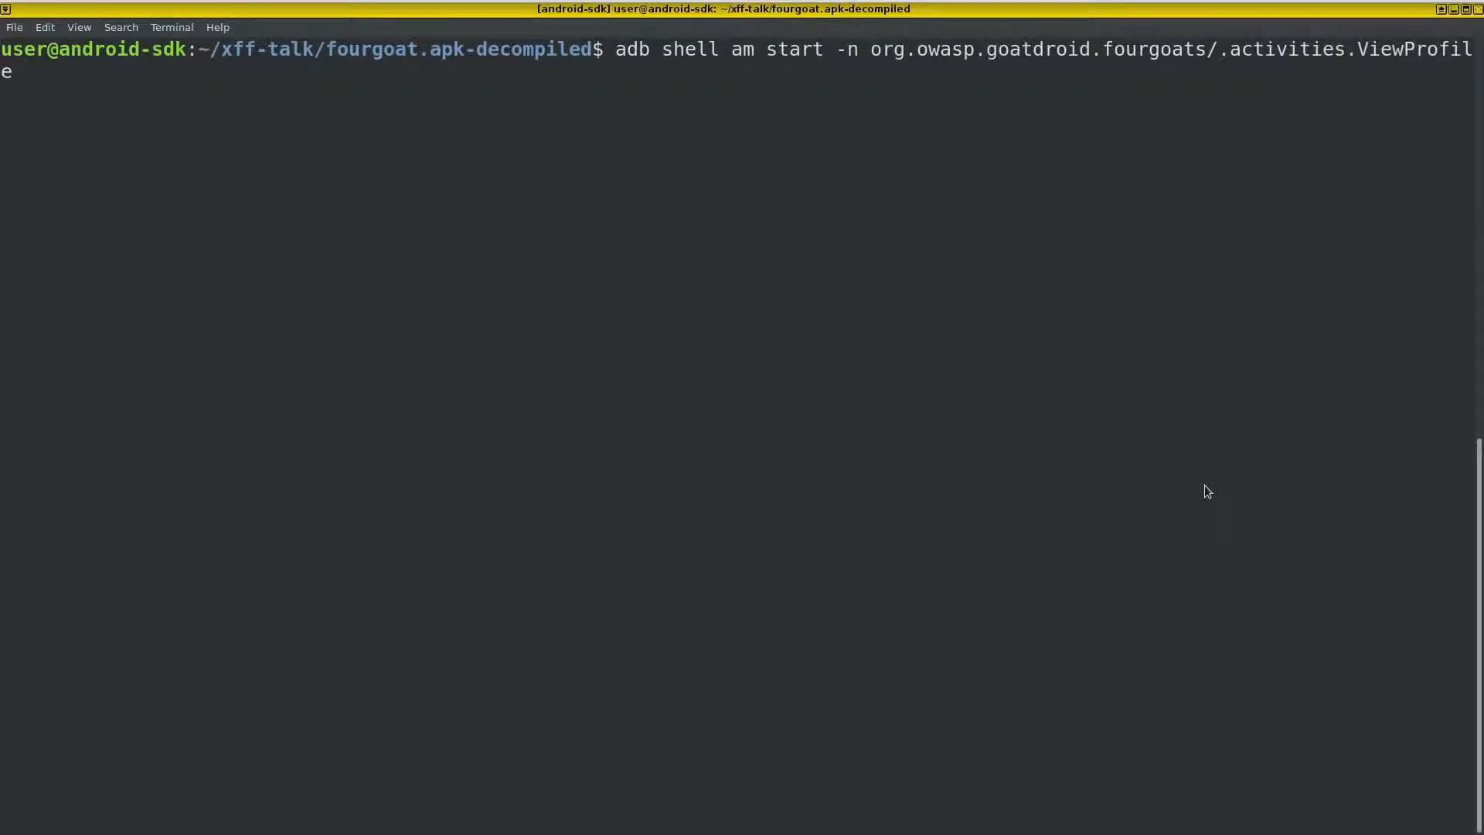
pyautogui.press('Return')
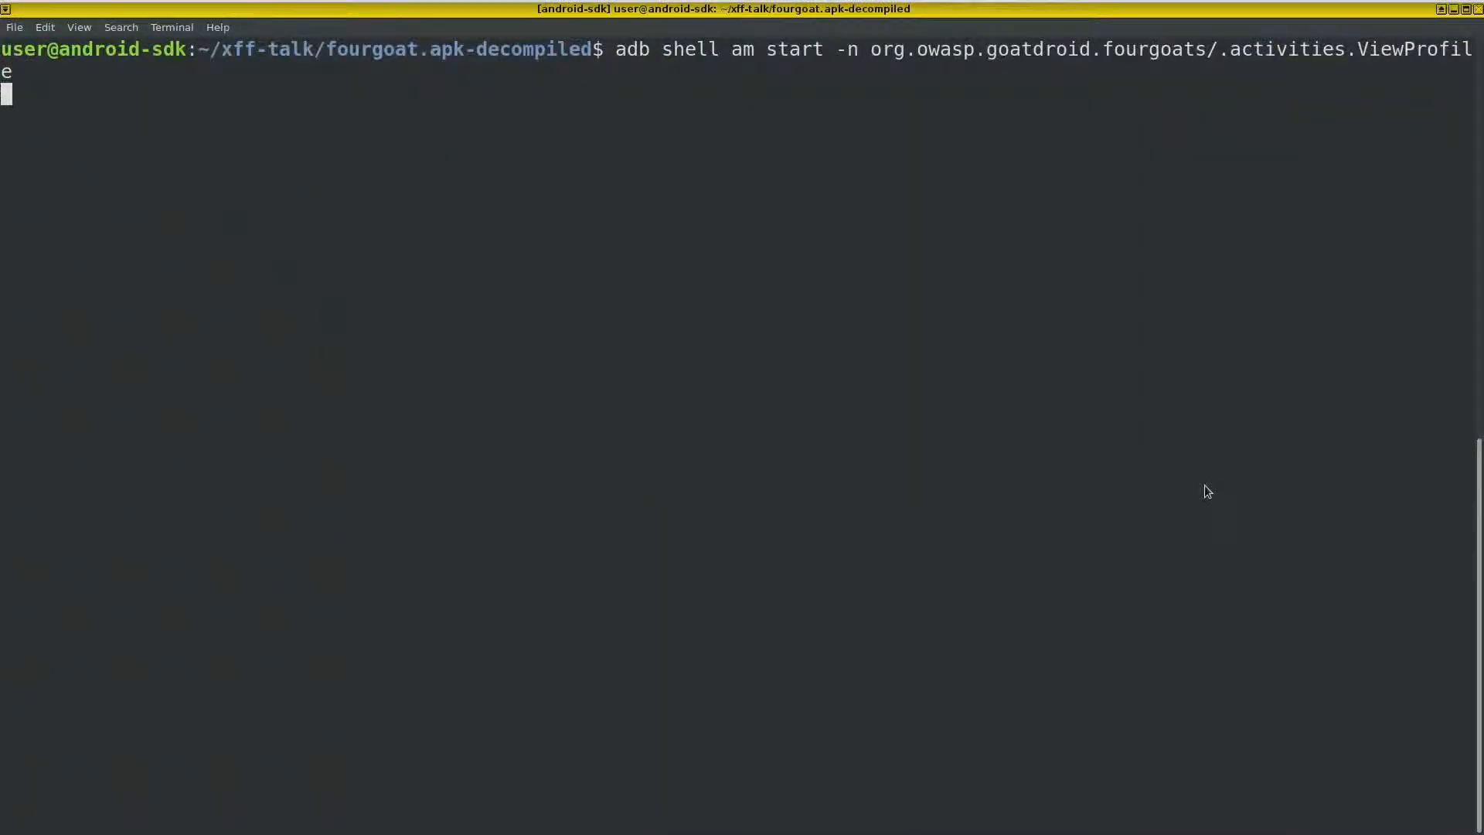
pyautogui.press('Return')
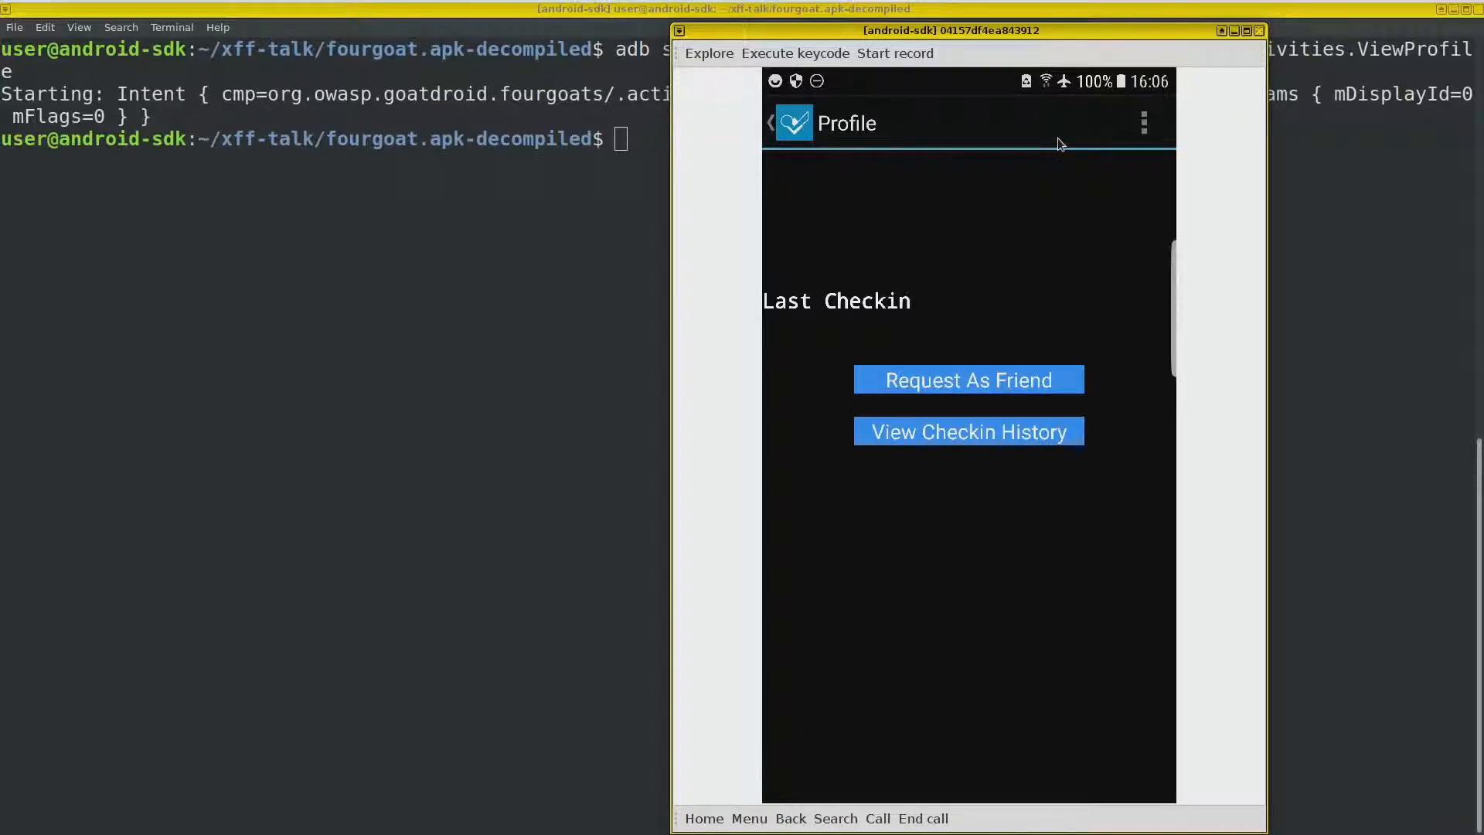
# Step: Watch the mirrored Profile screen show its 'Something weird happened' message
pyautogui.click(1144, 124)
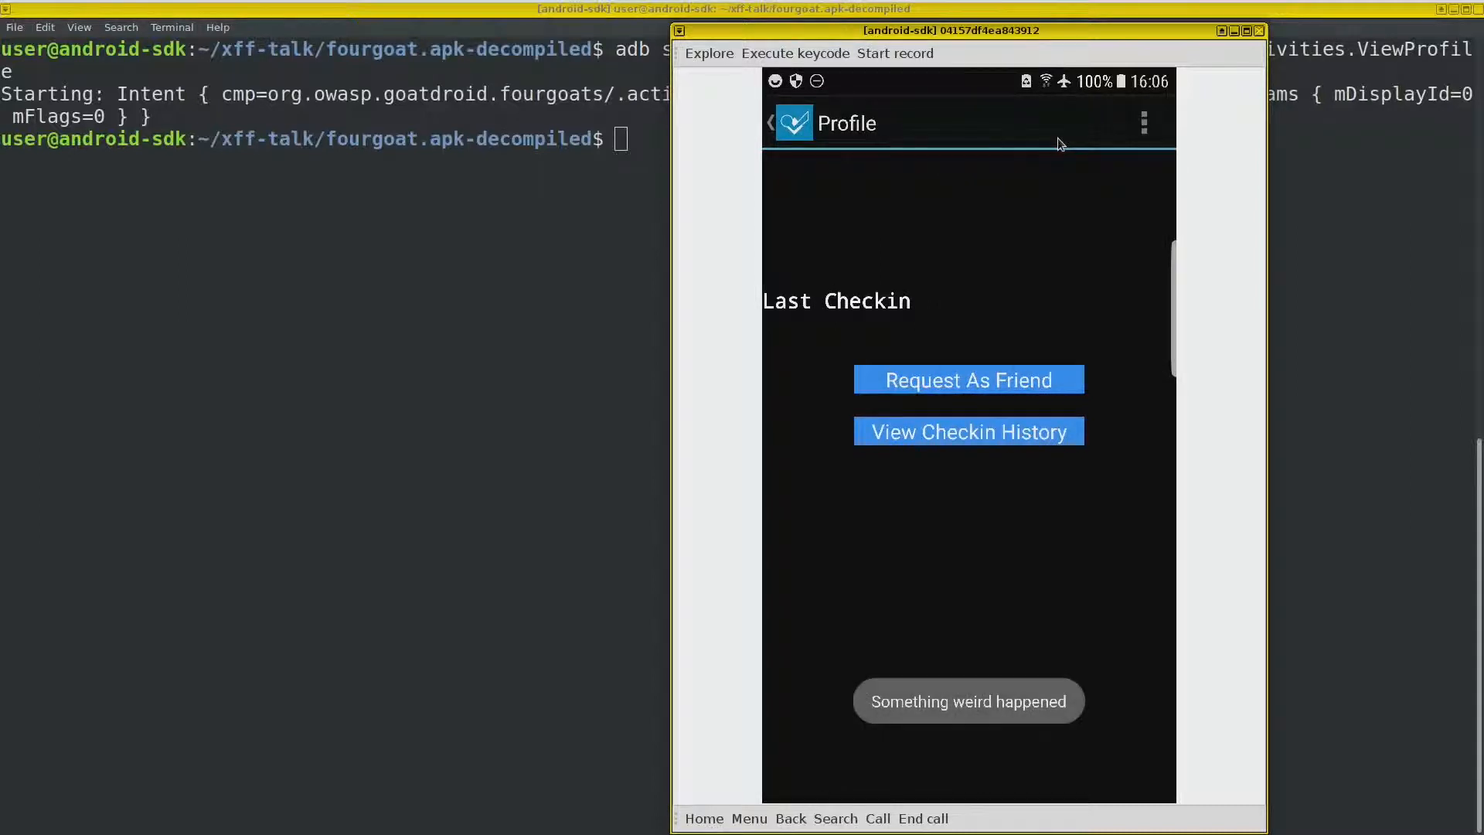
pyautogui.click(1143, 123)
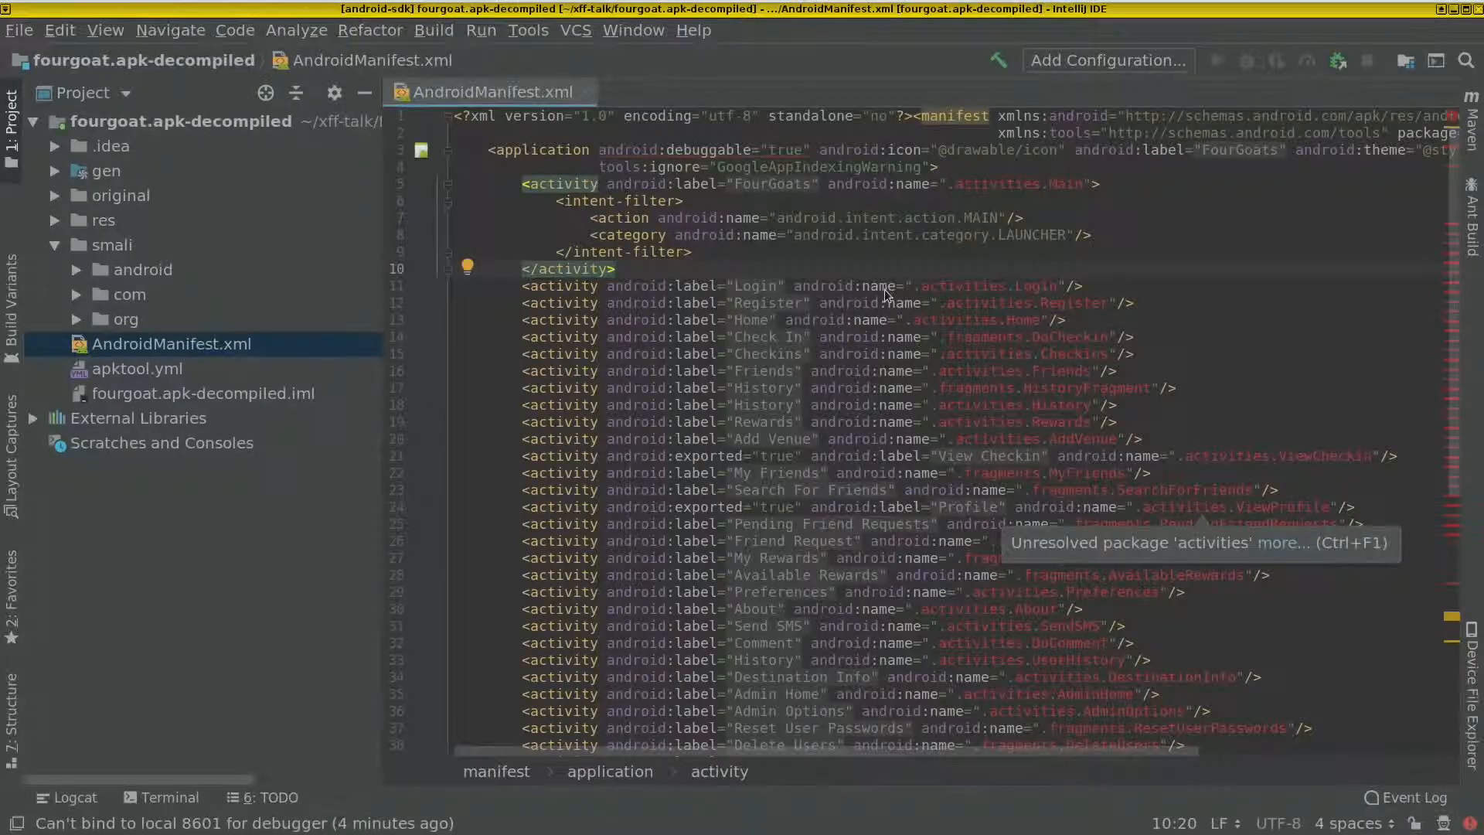
# Step: Scroll AndroidManifest.xml to the exported Send SMS receiver and the uses-permission entries
pyautogui.scroll(-3)
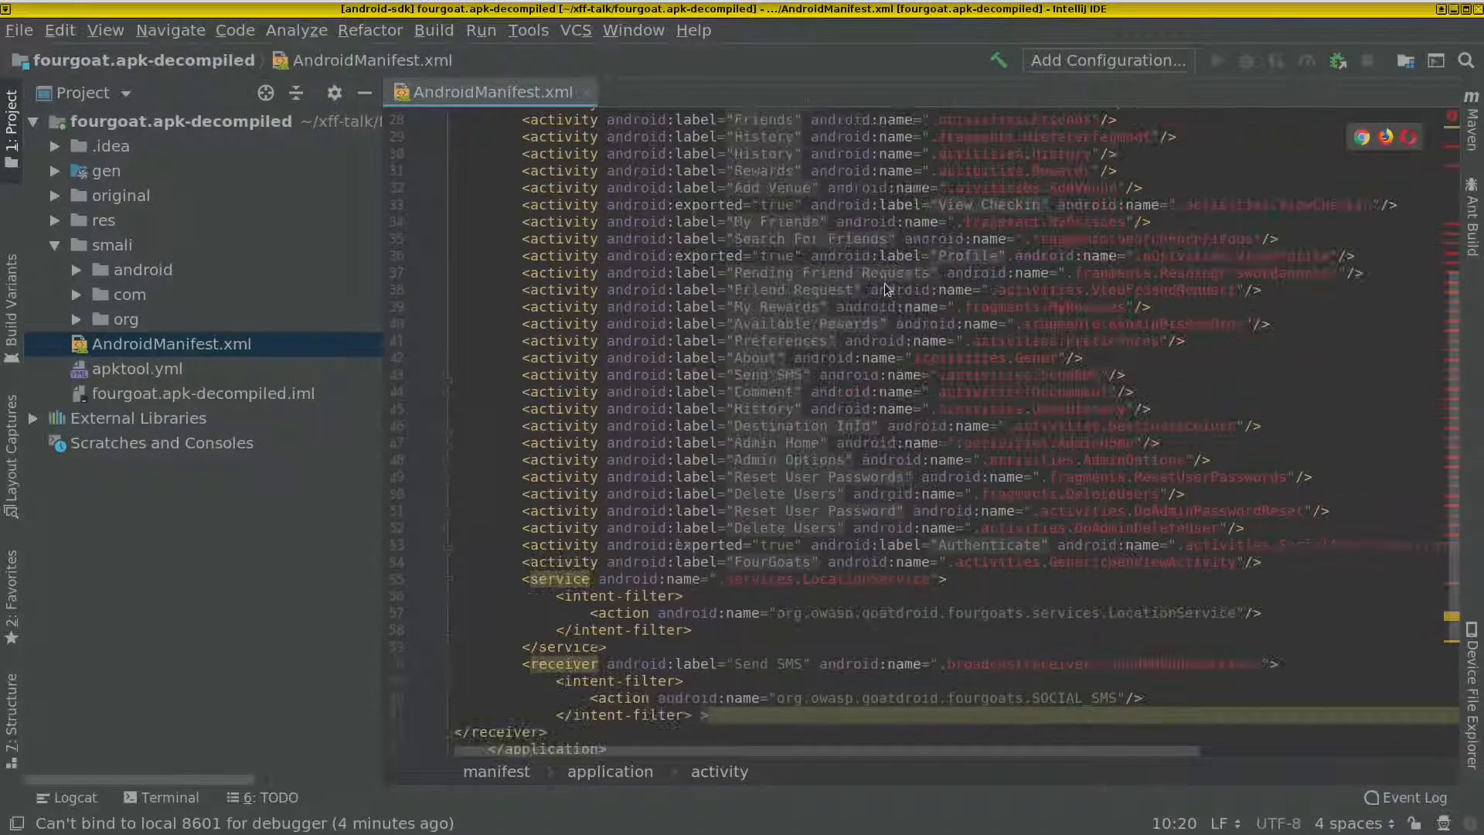
pyautogui.scroll(3)
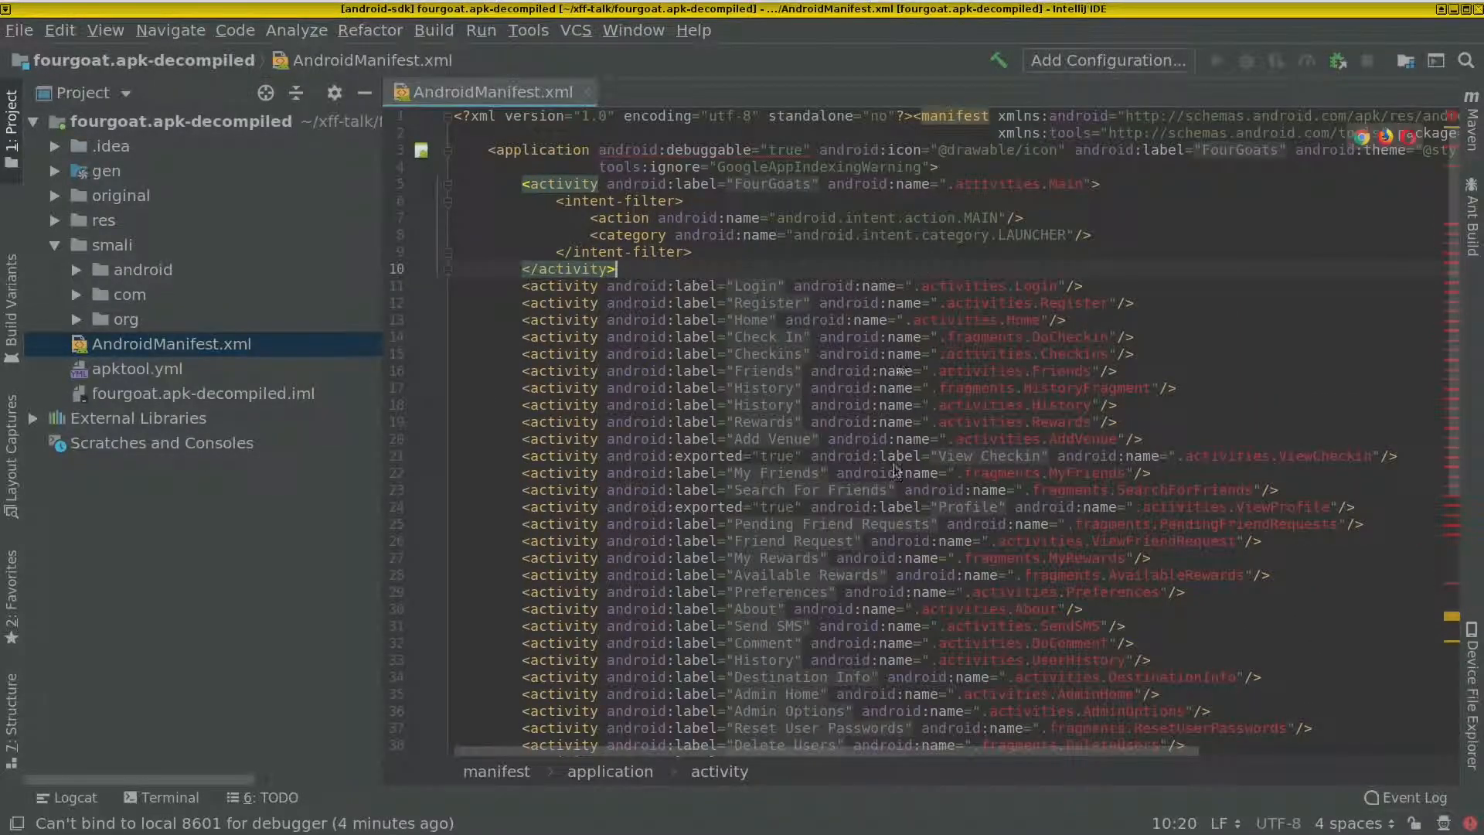
pyautogui.scroll(-3)
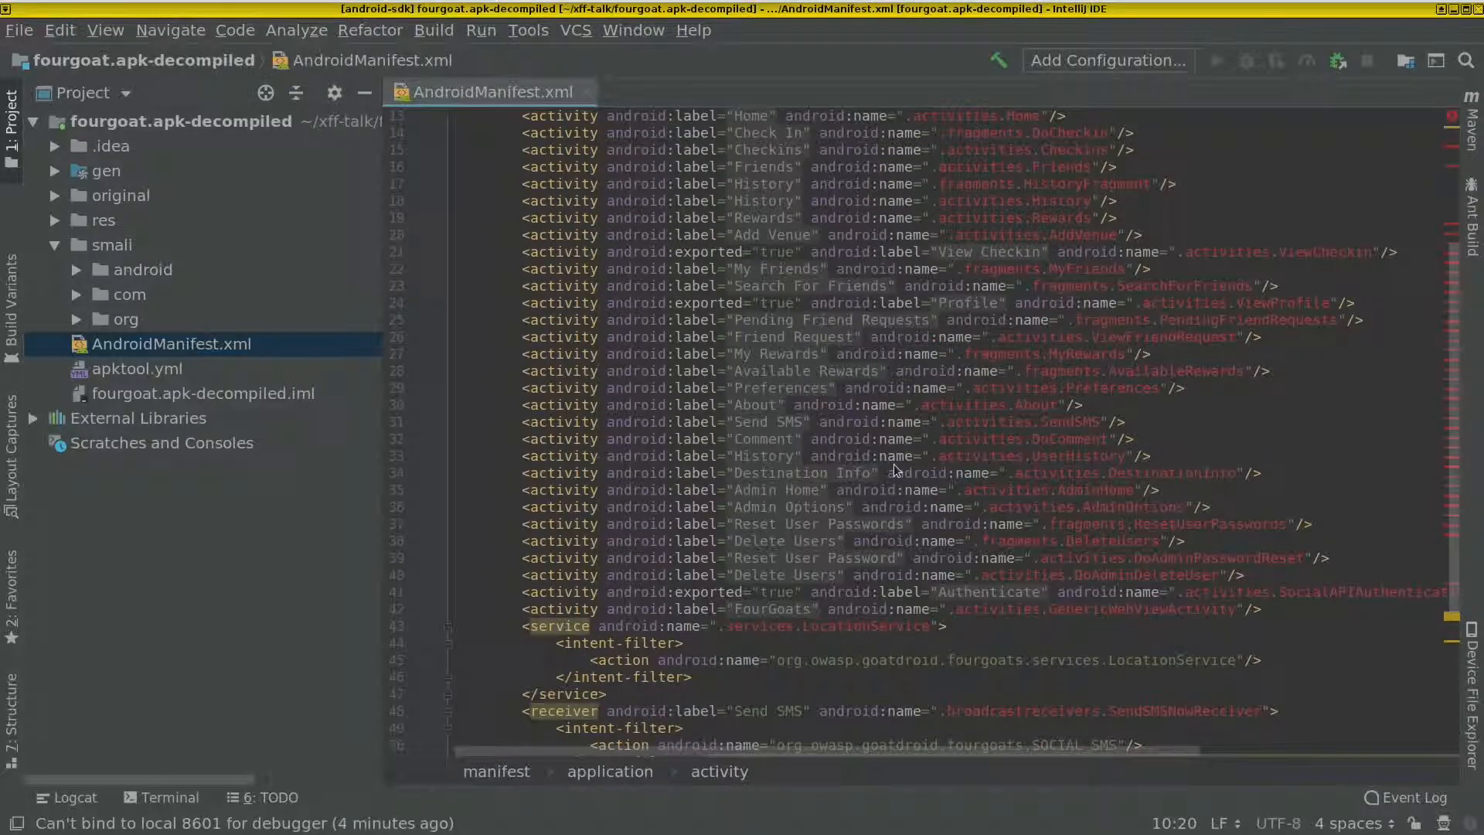
pyautogui.scroll(-3)
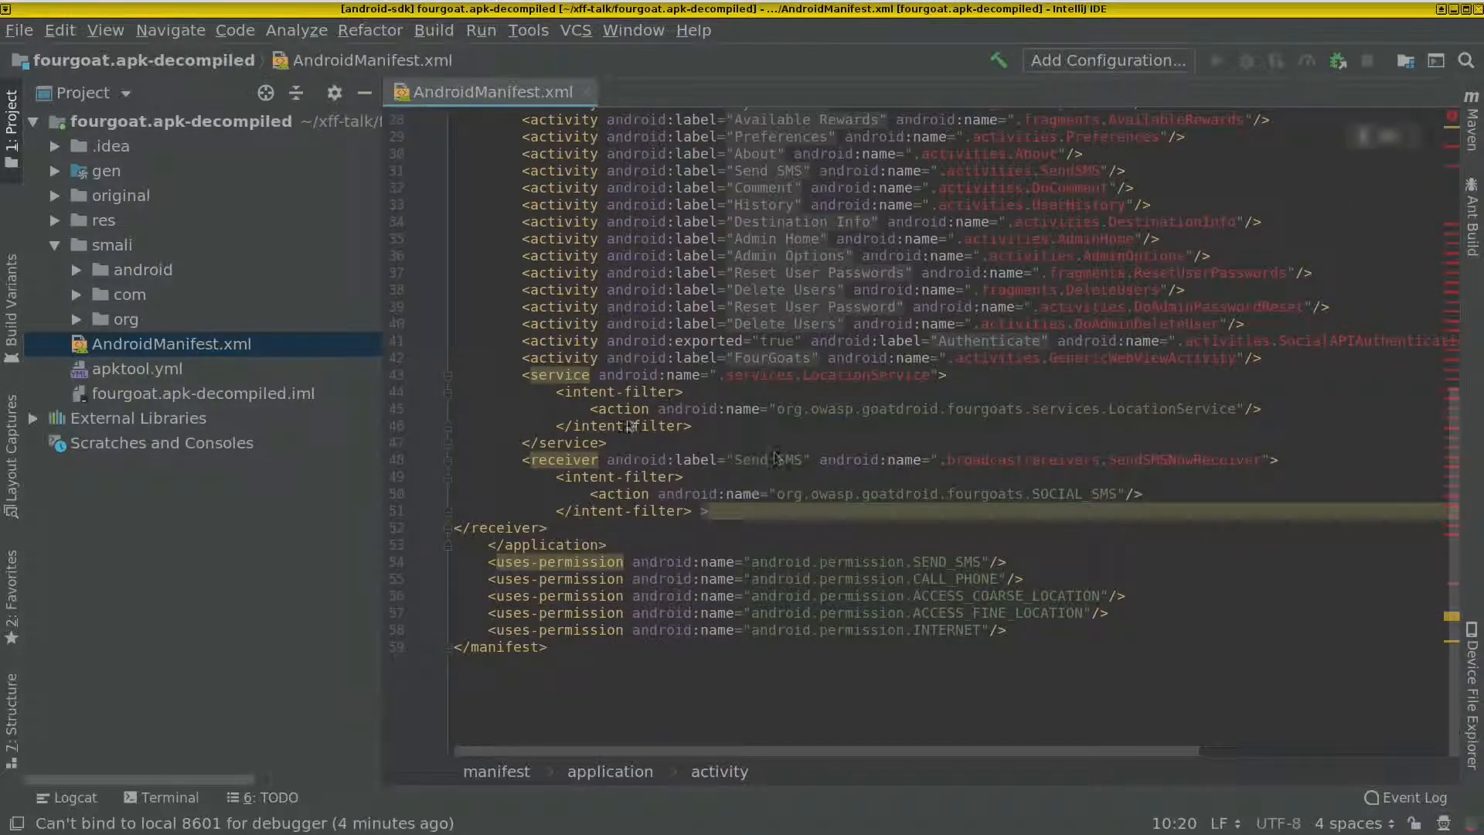
pyautogui.moveTo(566, 461)
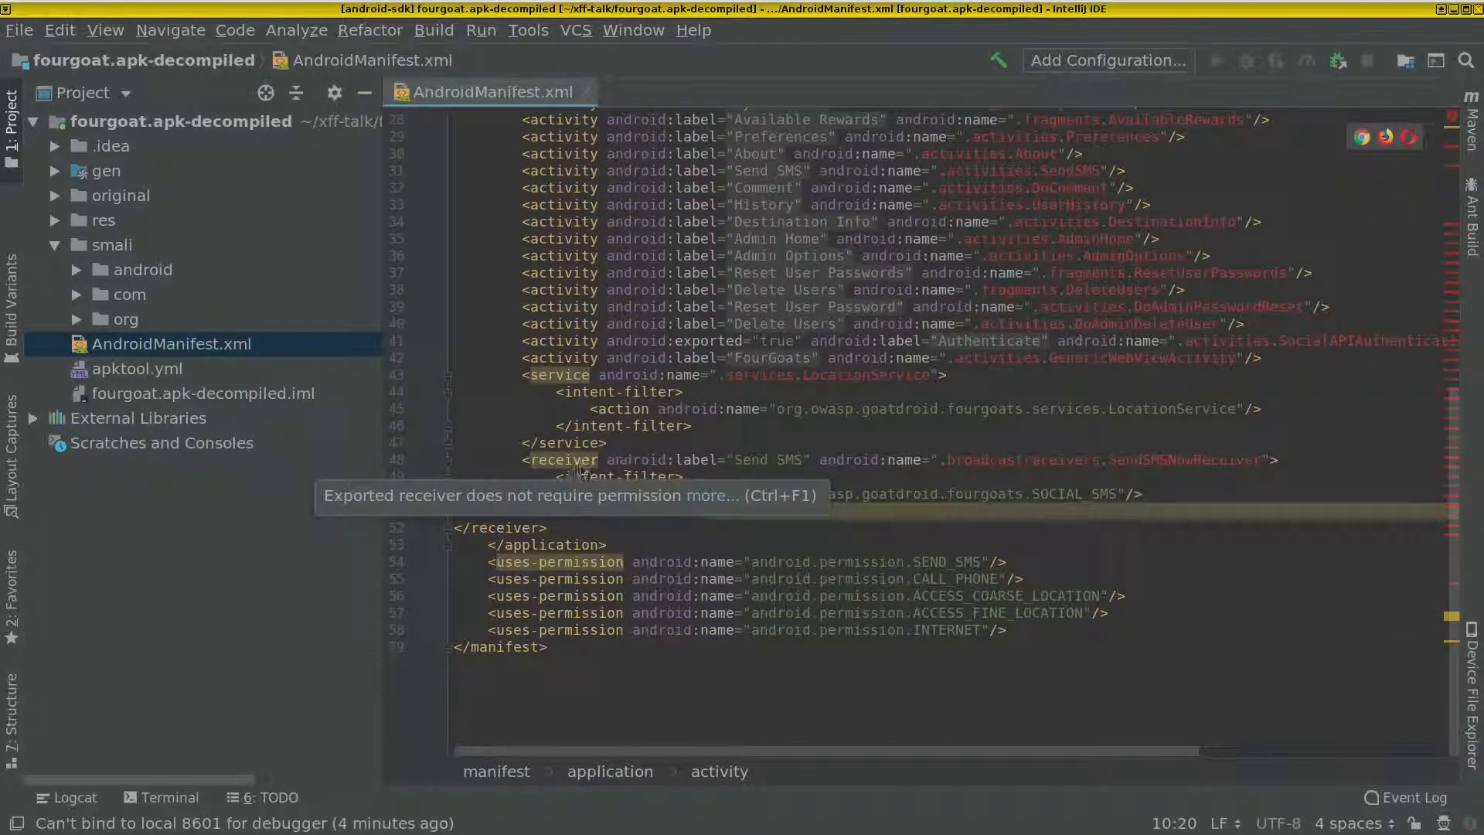
pyautogui.moveTo(686, 517)
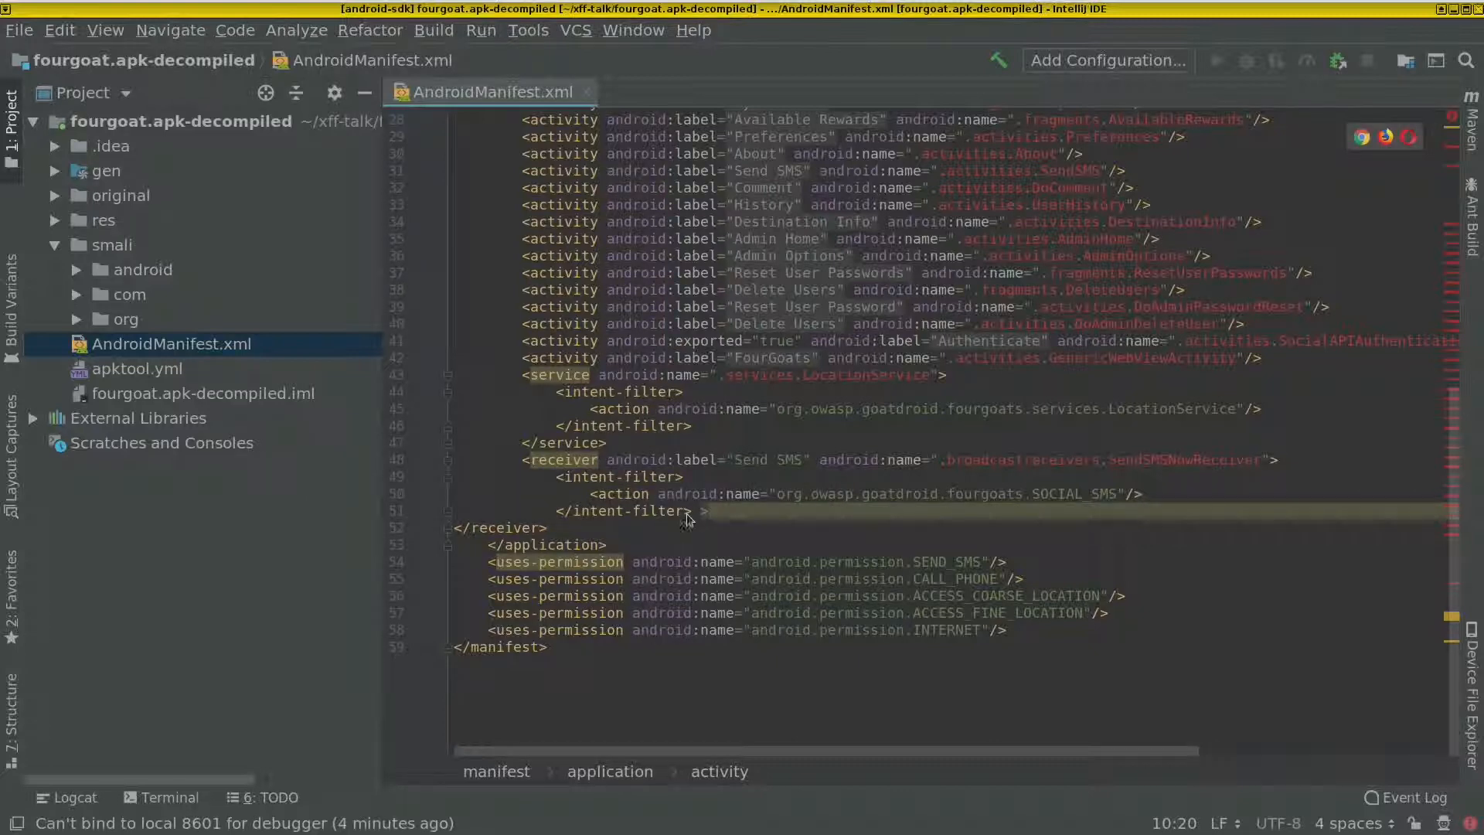
pyautogui.moveTo(904, 479)
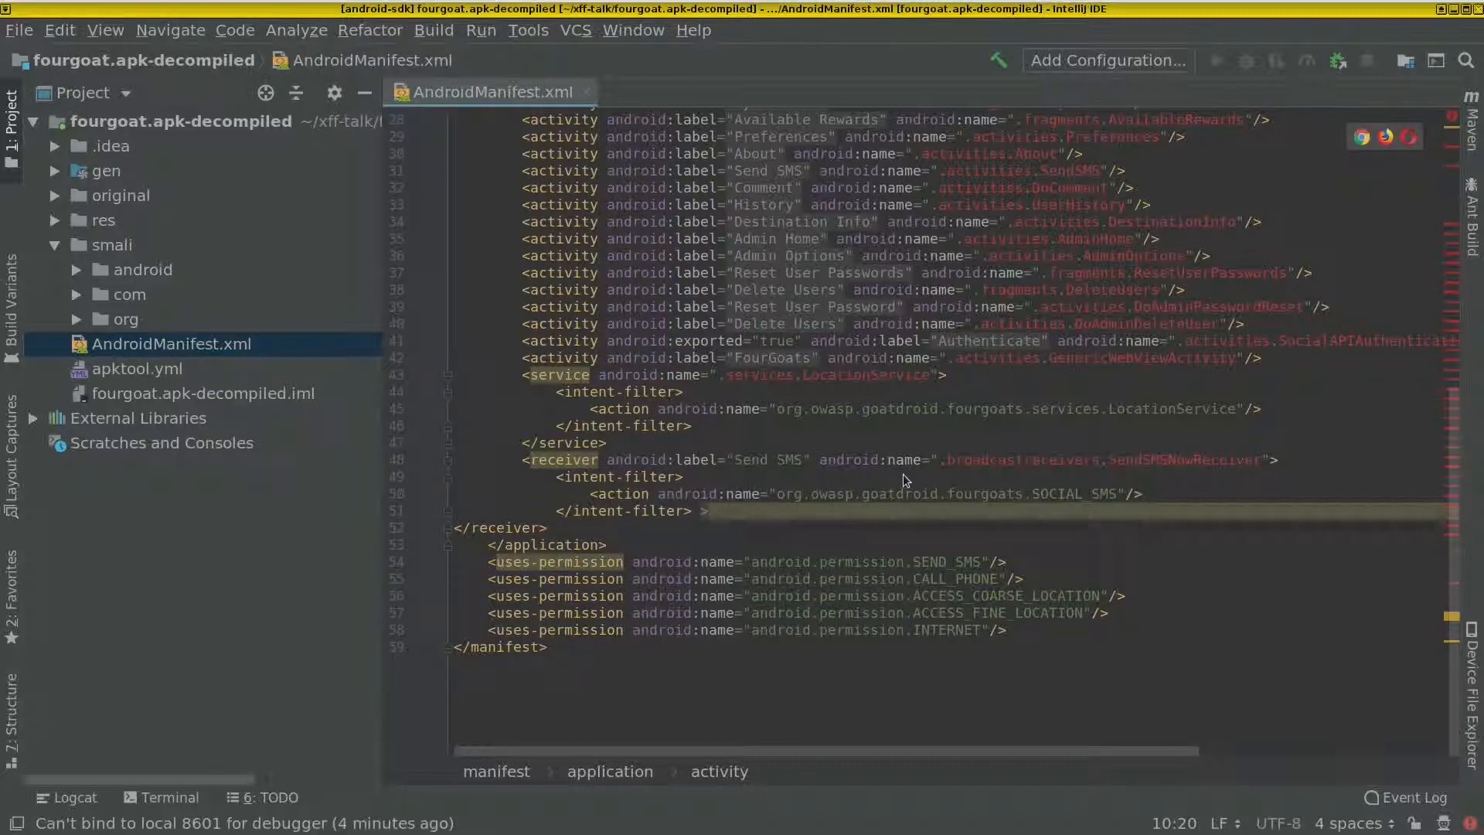
pyautogui.moveTo(736, 487)
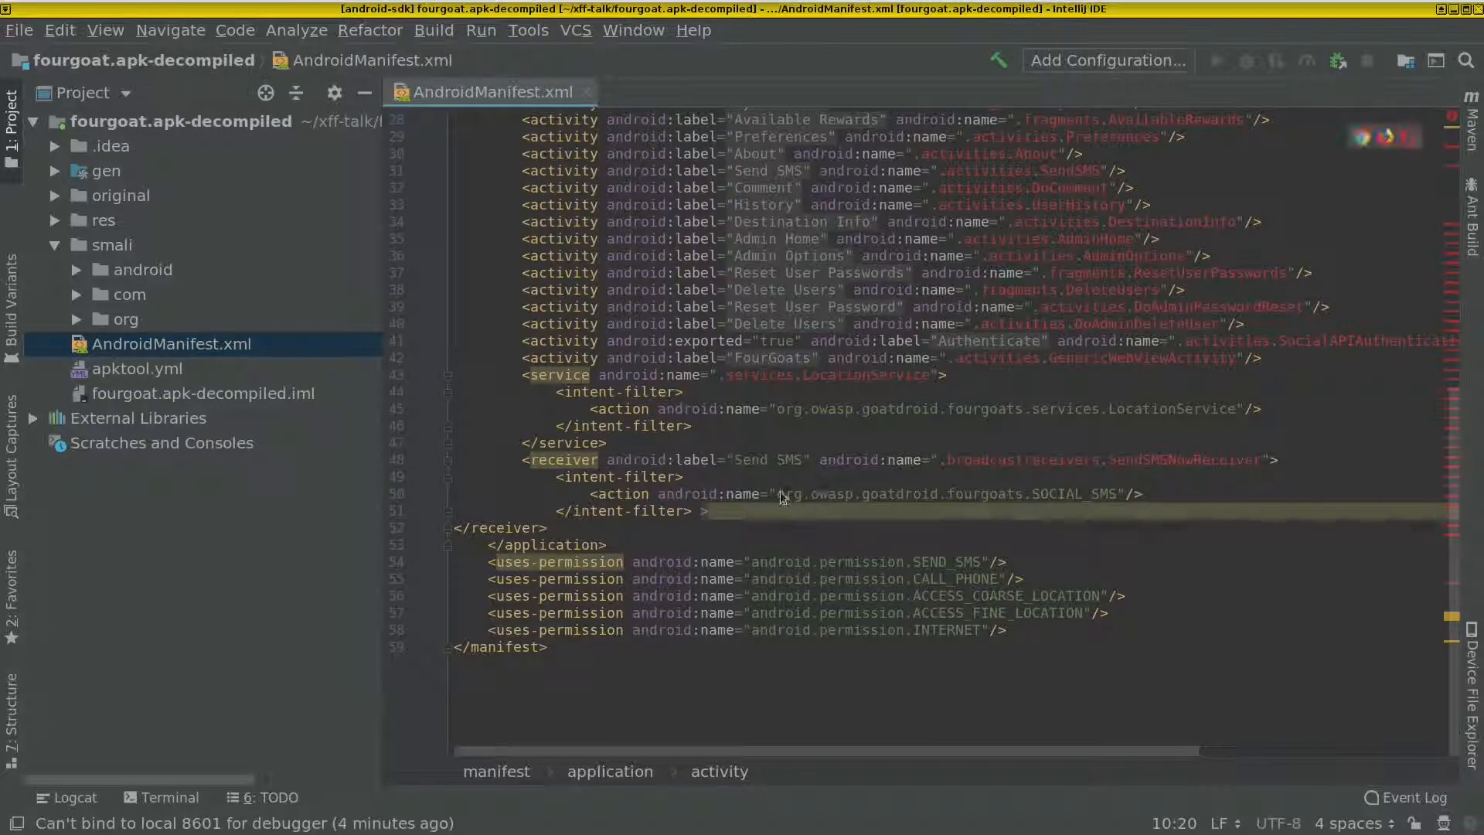
pyautogui.moveTo(1192, 469)
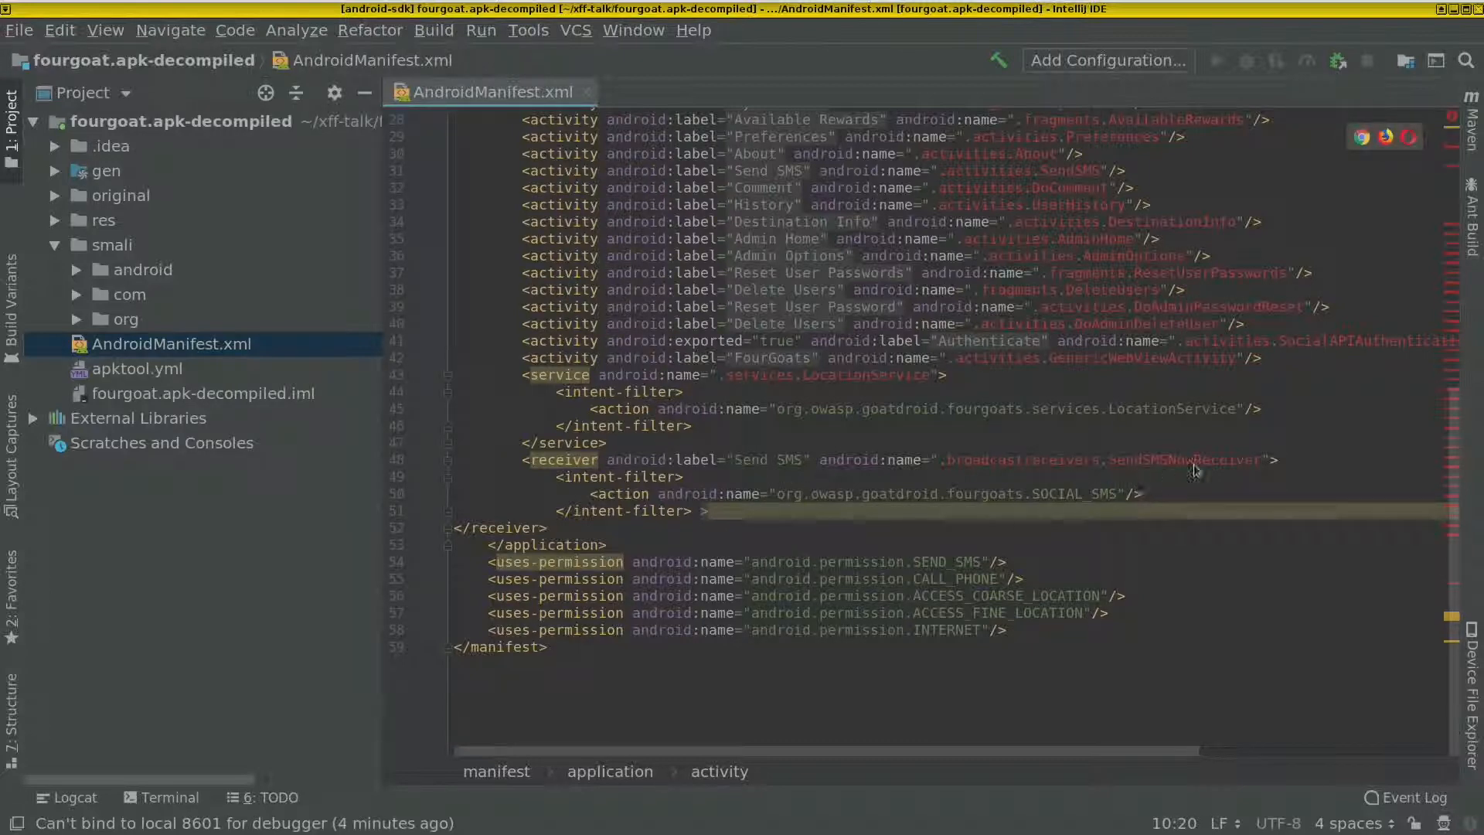
pyautogui.moveTo(1197, 460)
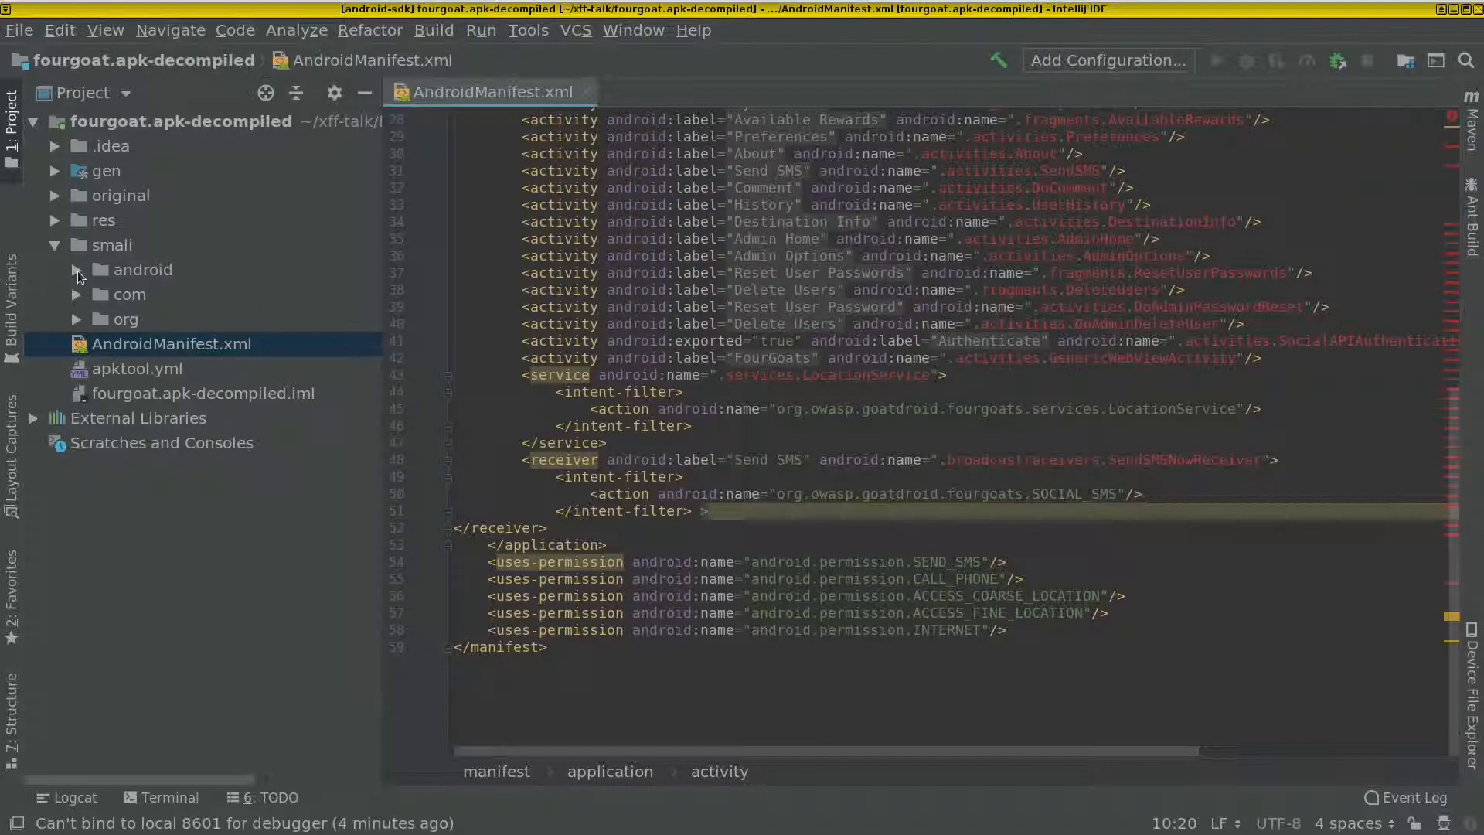
# Step: Expand org > owasp > goatdroid > fourgoats and the broadcastreceivers package in the Project tree
pyautogui.click(119, 294)
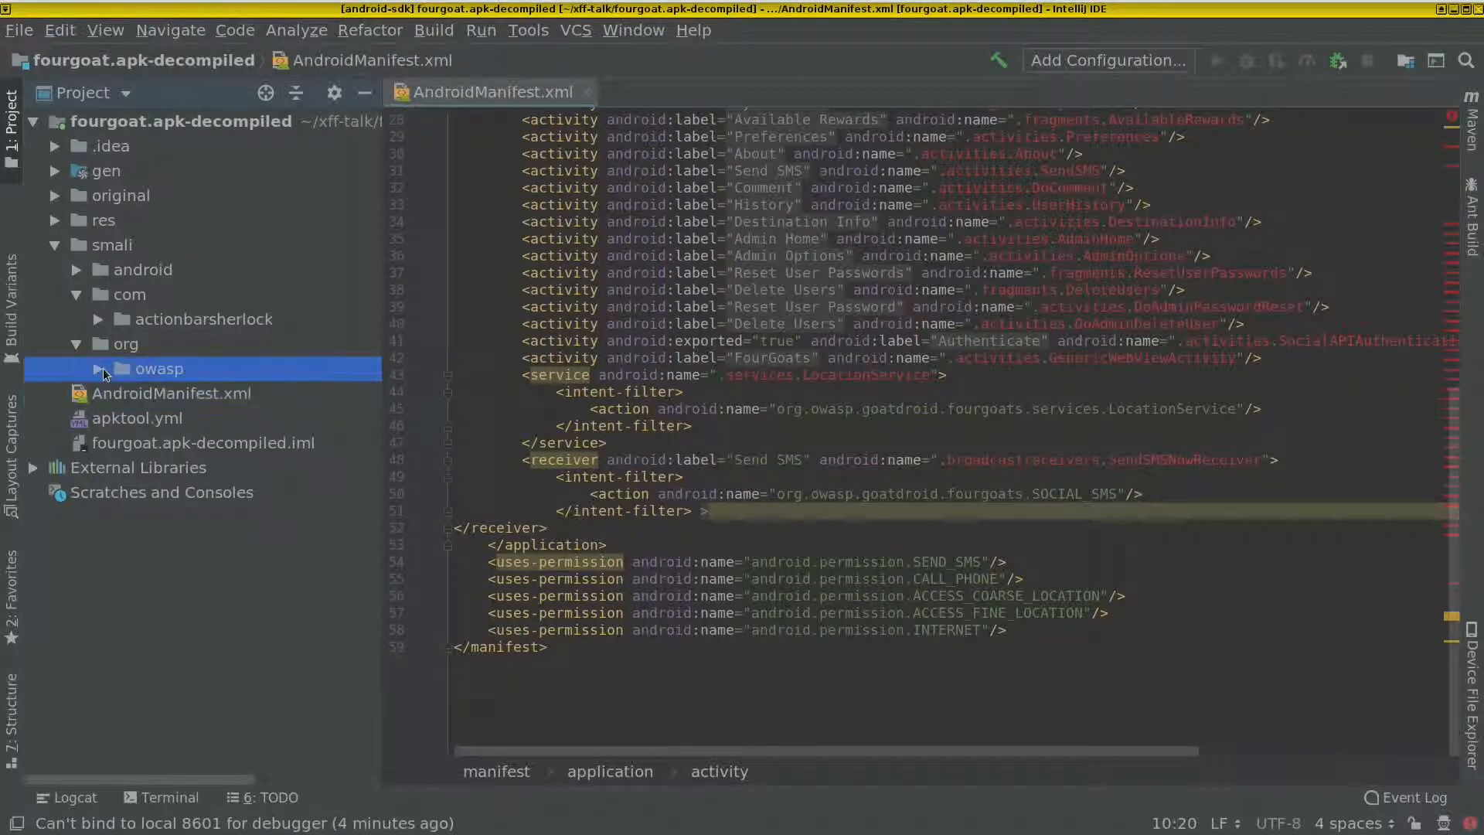
pyautogui.click(102, 368)
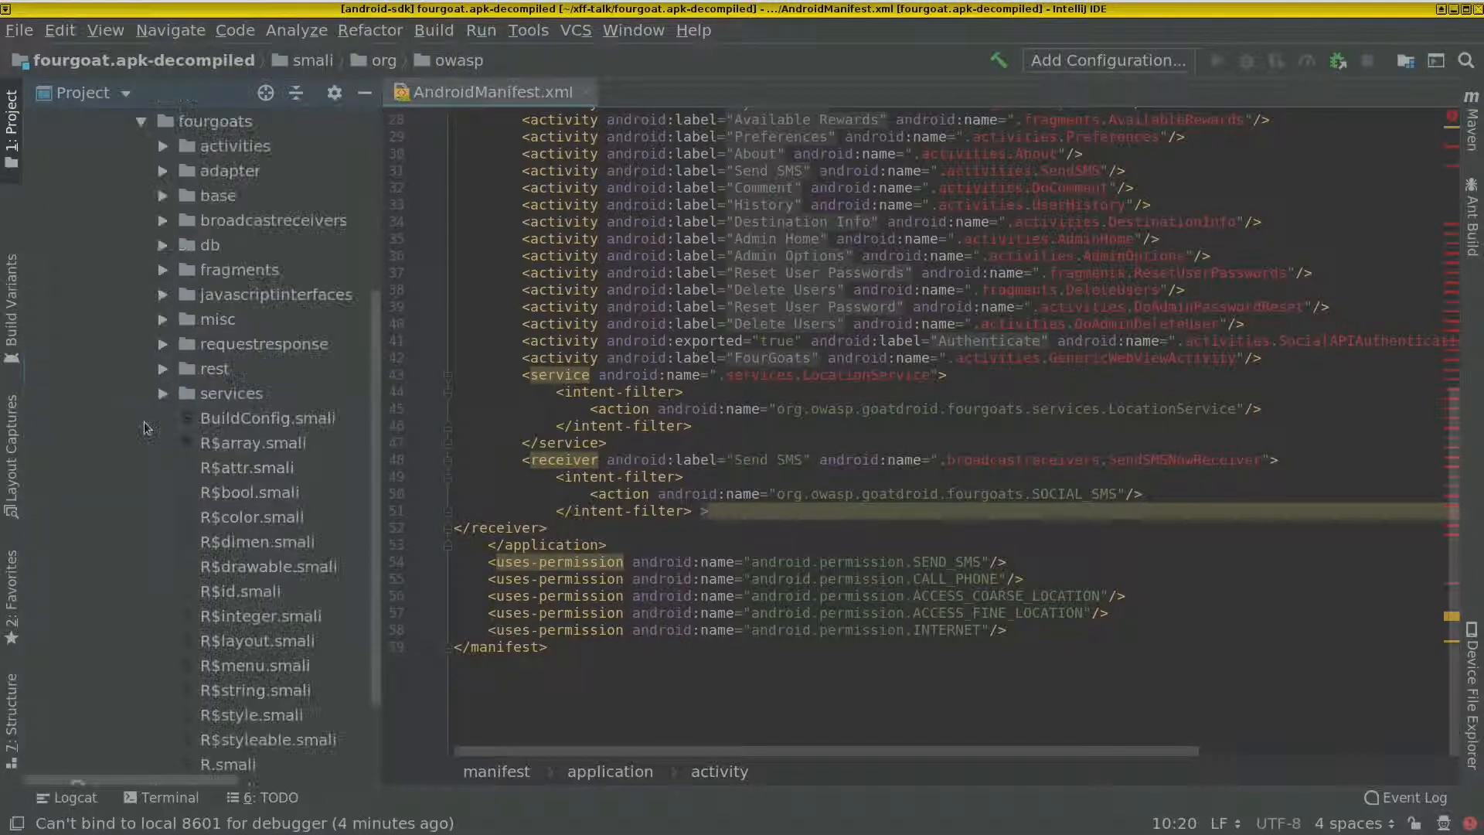
pyautogui.click(275, 219)
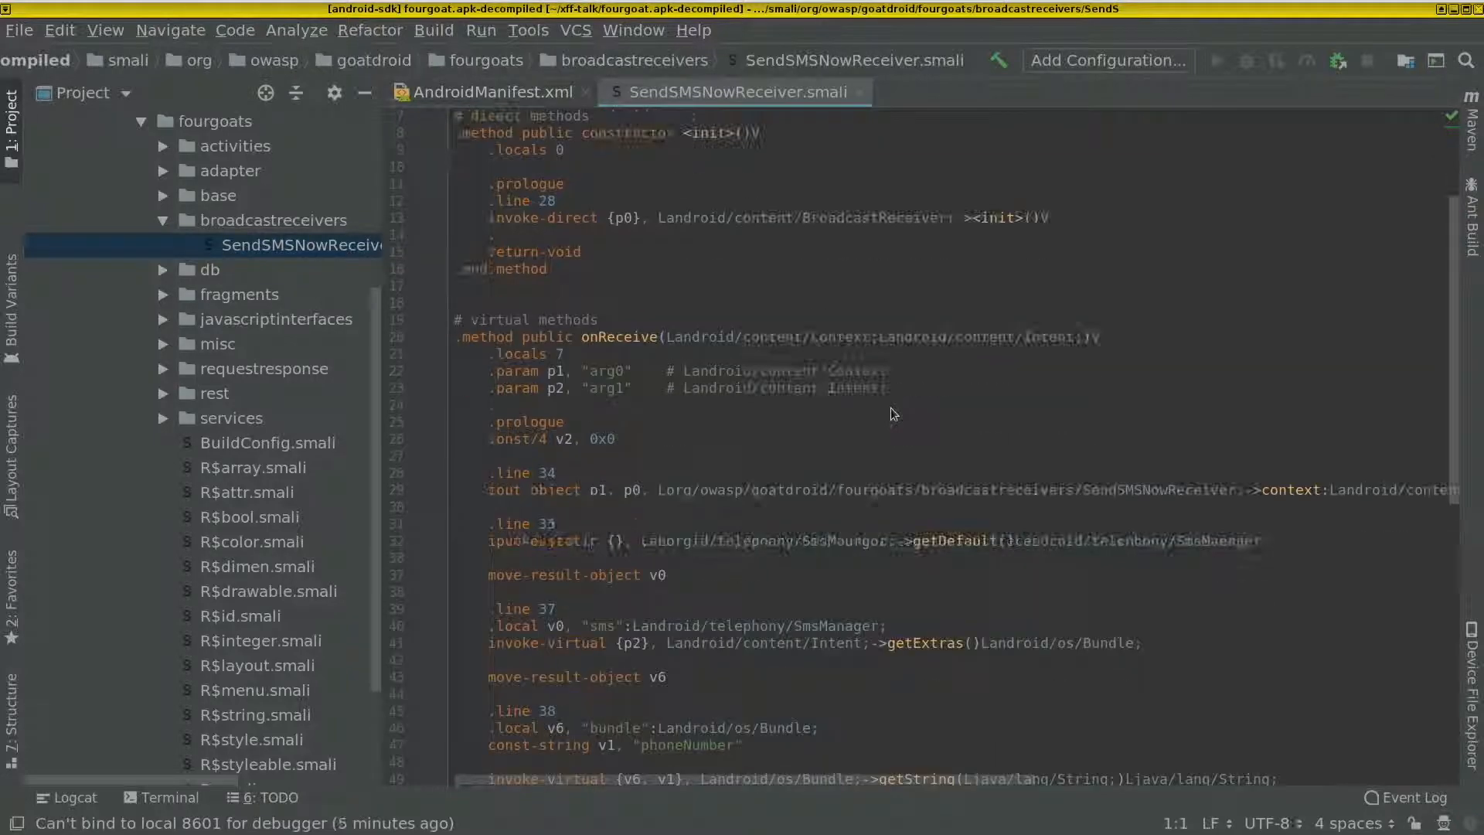
# Step: Read SendSMSNowReceiver's onReceive code from the phoneNumber extra down to the sendTextMessage call
pyautogui.scroll(-3)
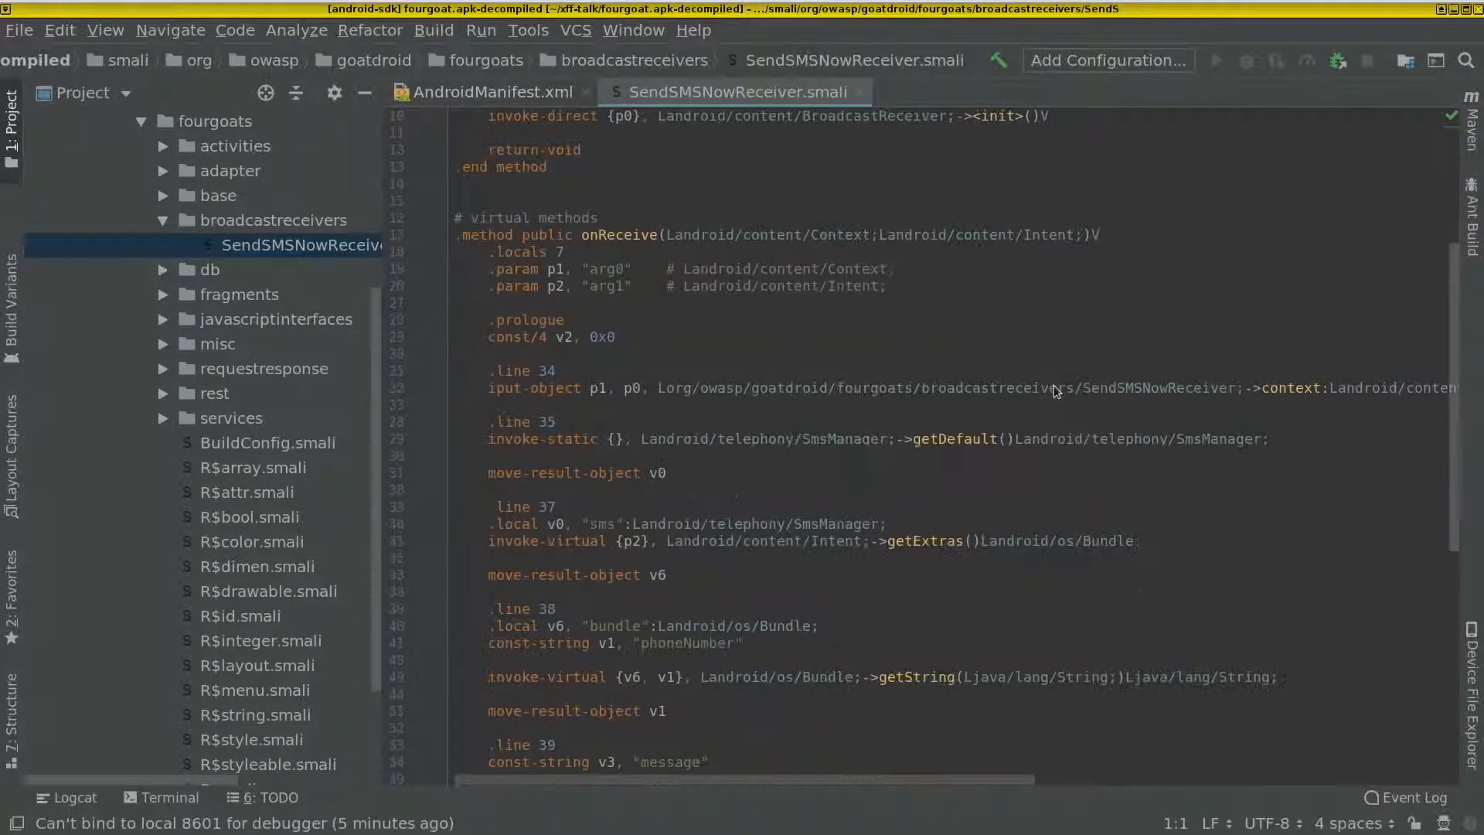
pyautogui.scroll(-3)
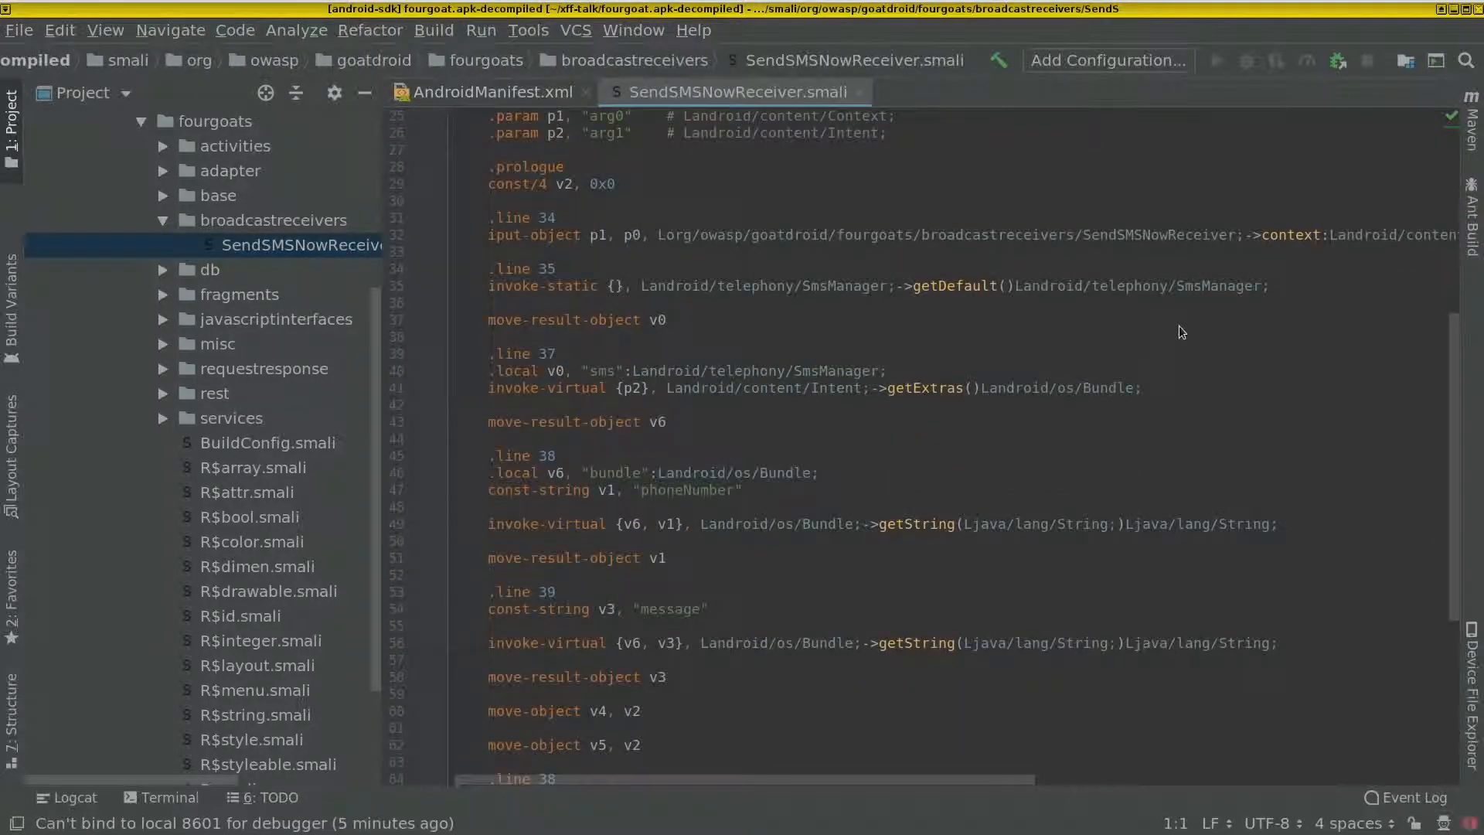
pyautogui.moveTo(929, 438)
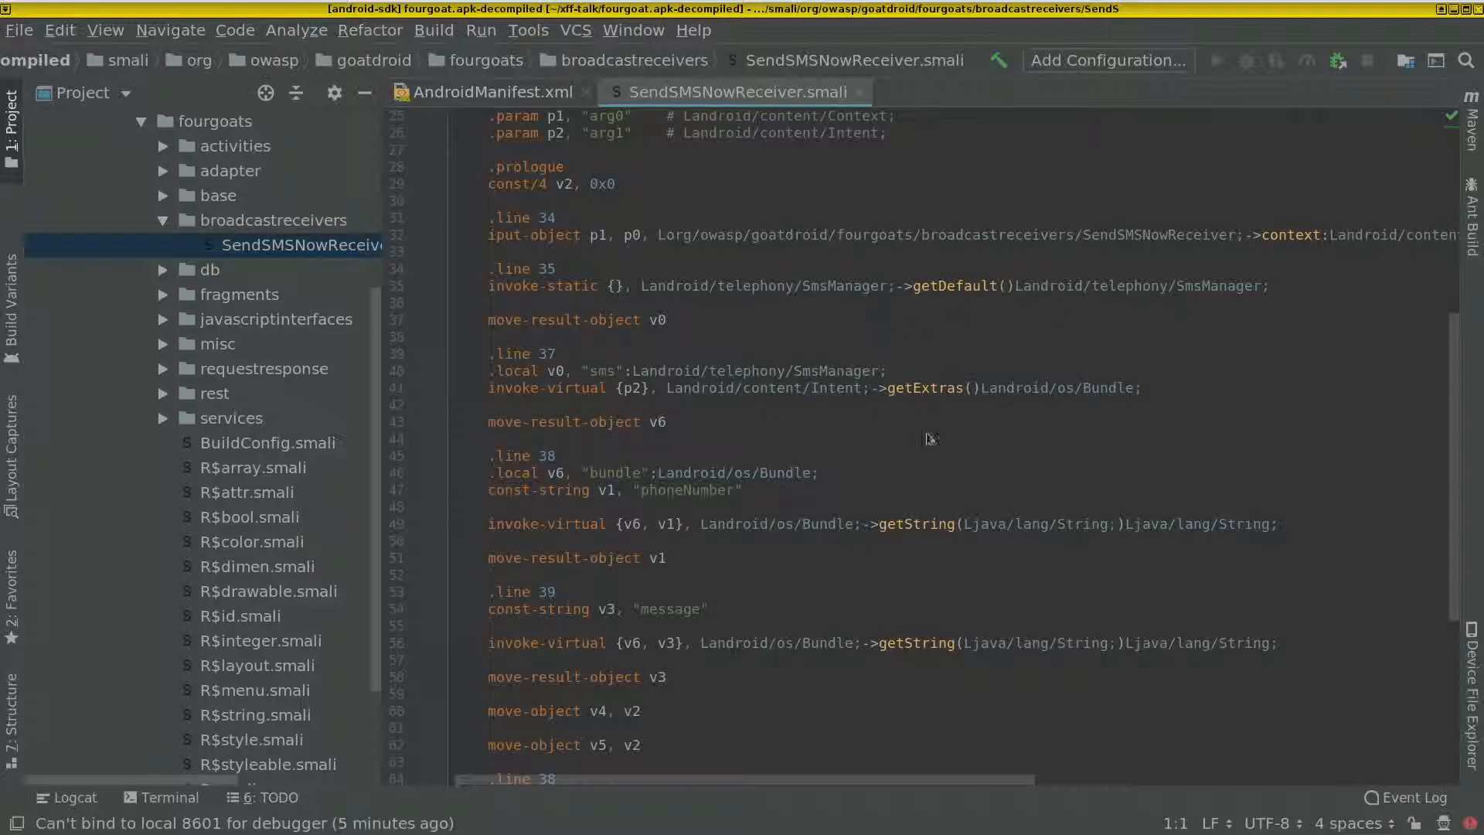
pyautogui.moveTo(664, 534)
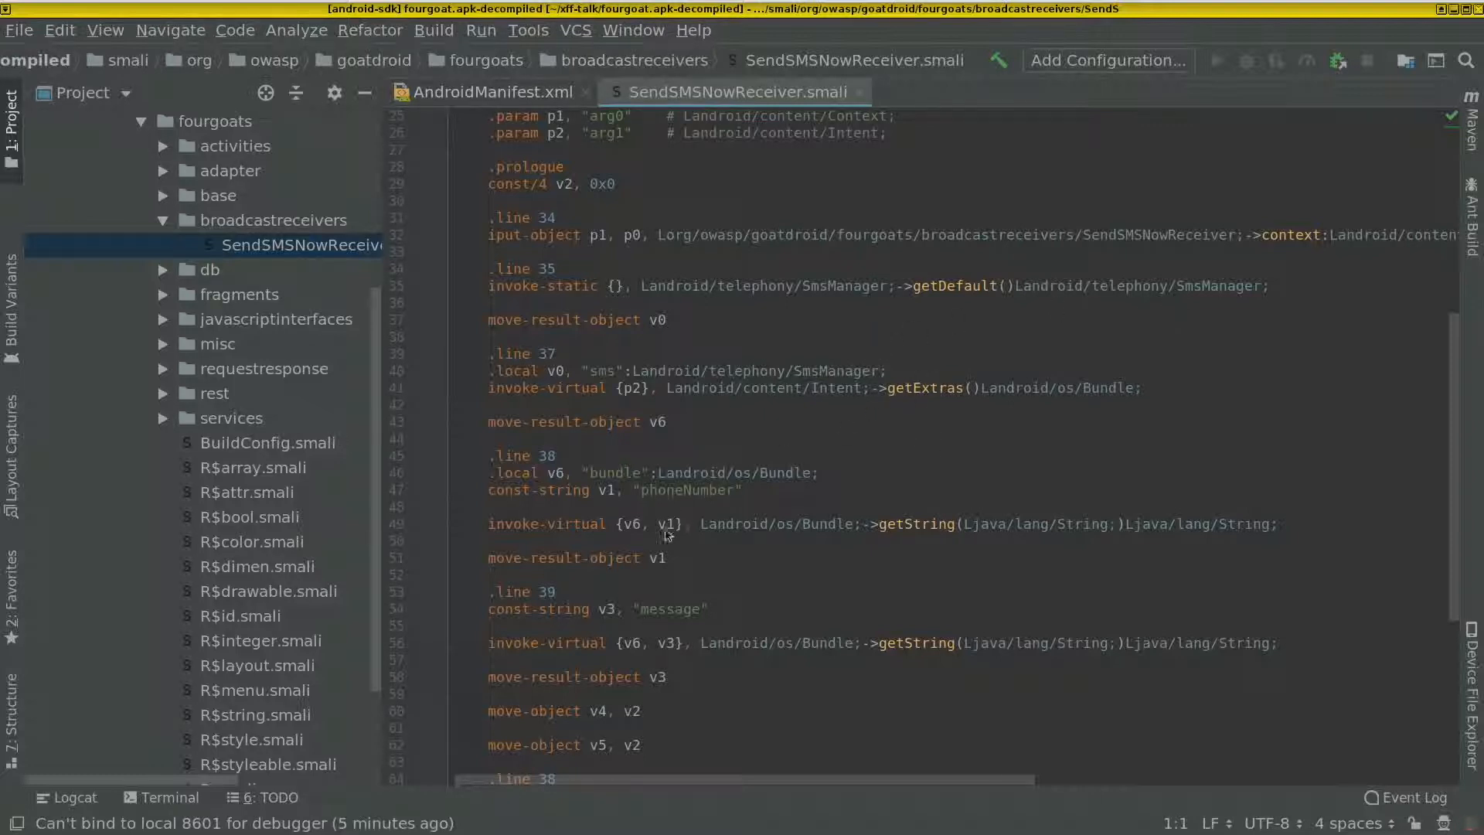
pyautogui.moveTo(916, 388)
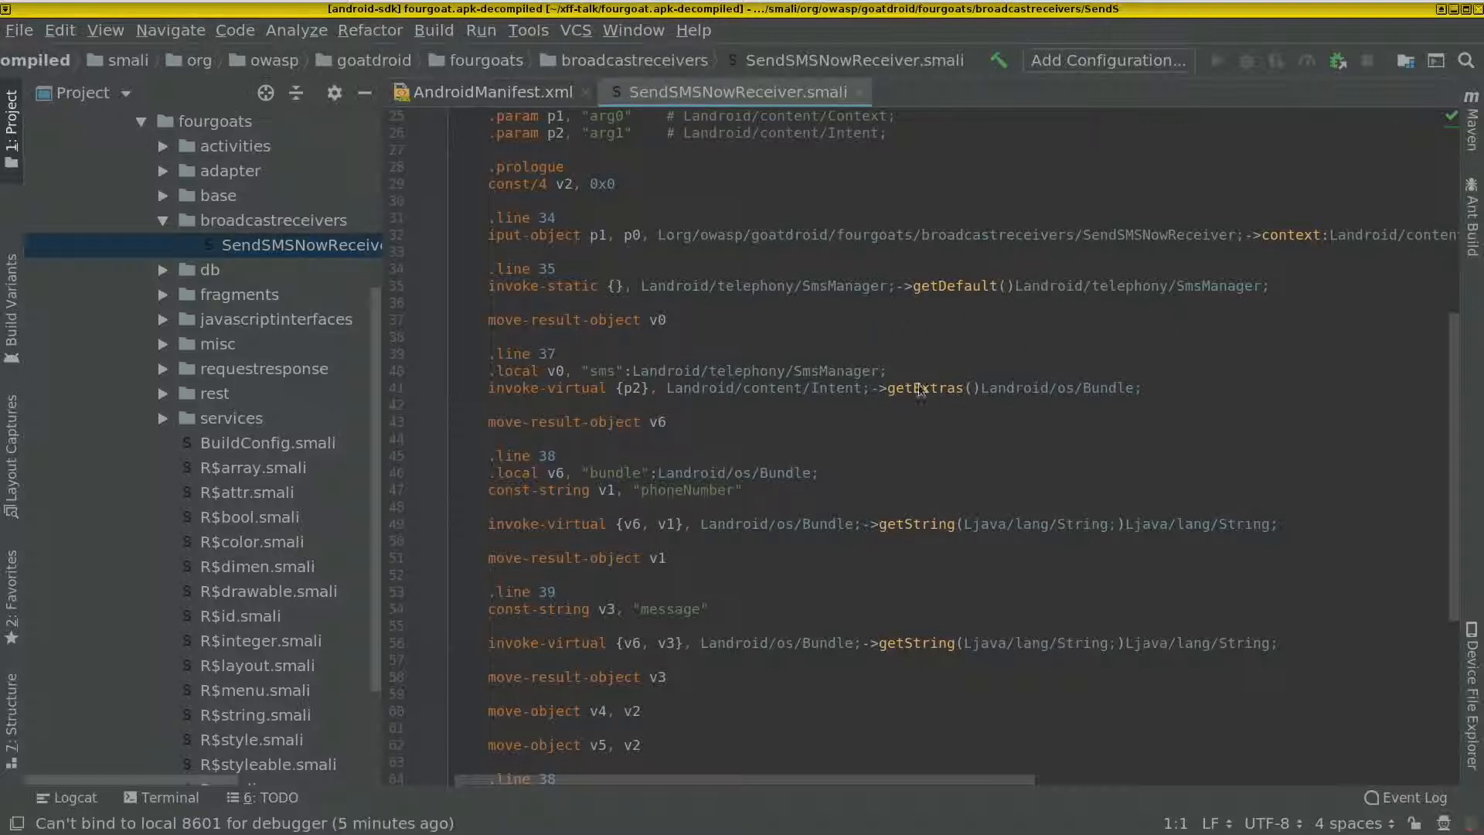
pyautogui.moveTo(782, 473)
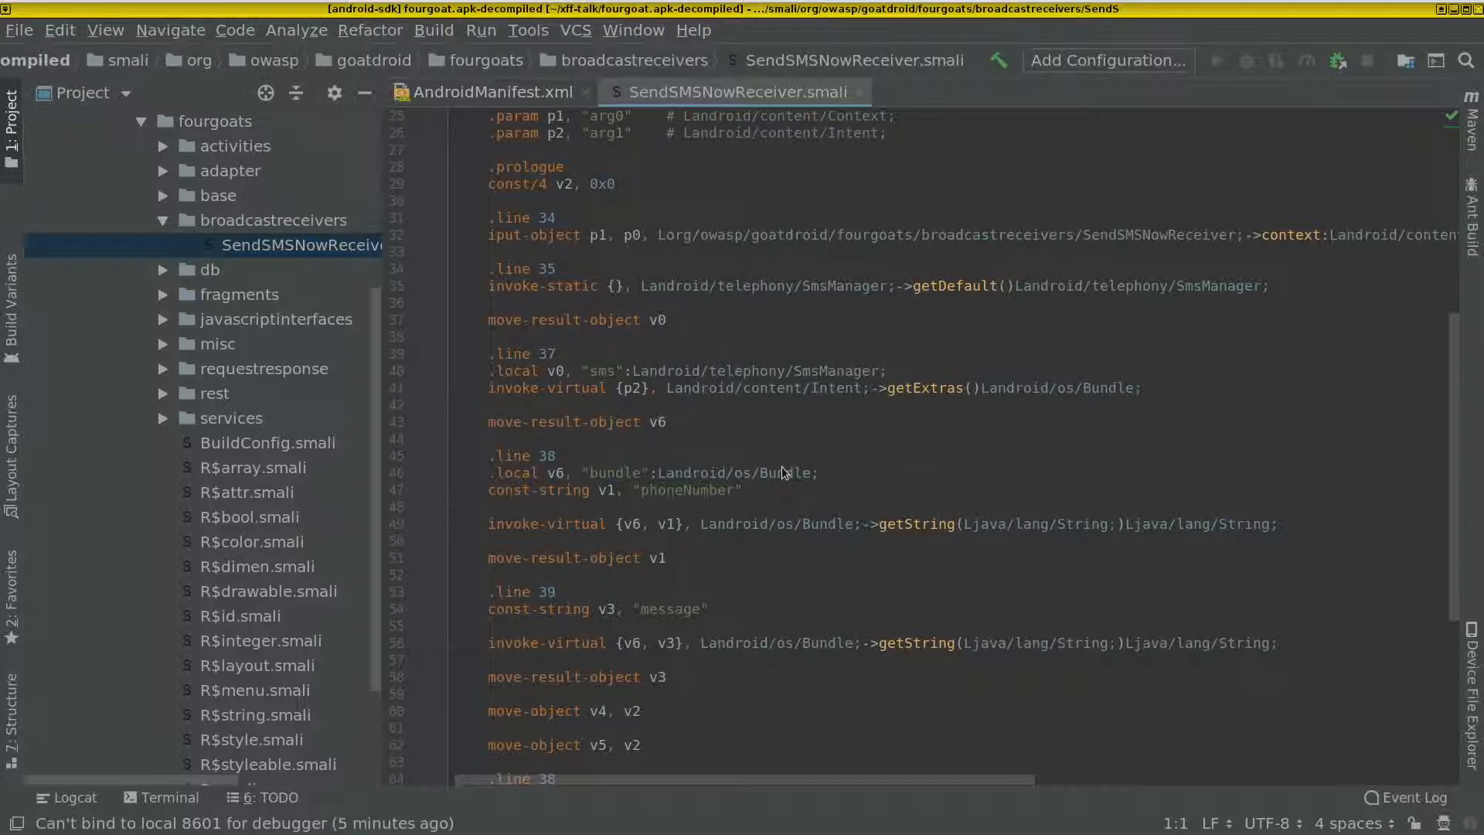
pyautogui.scroll(-3)
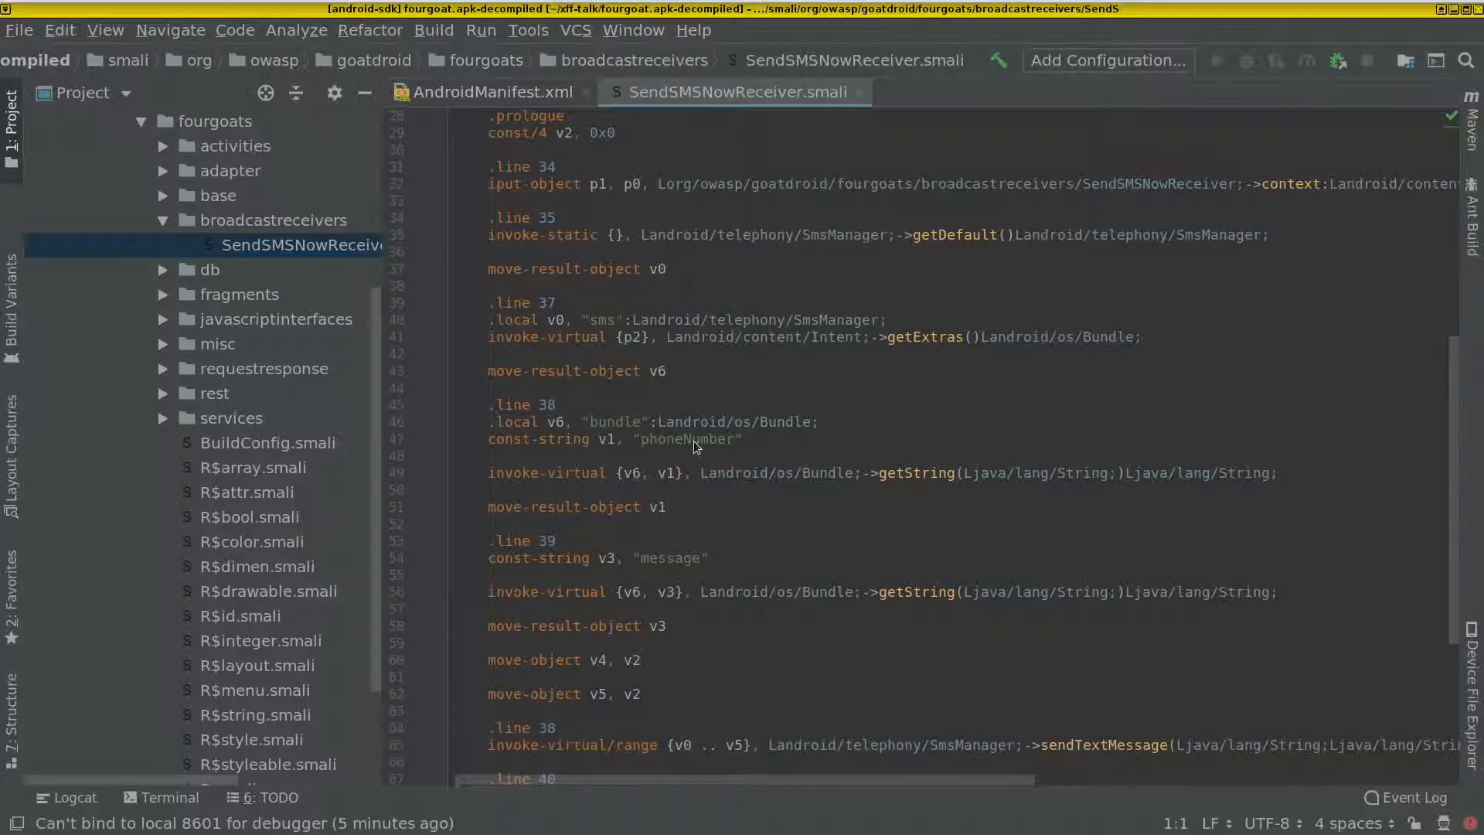
pyautogui.moveTo(677, 567)
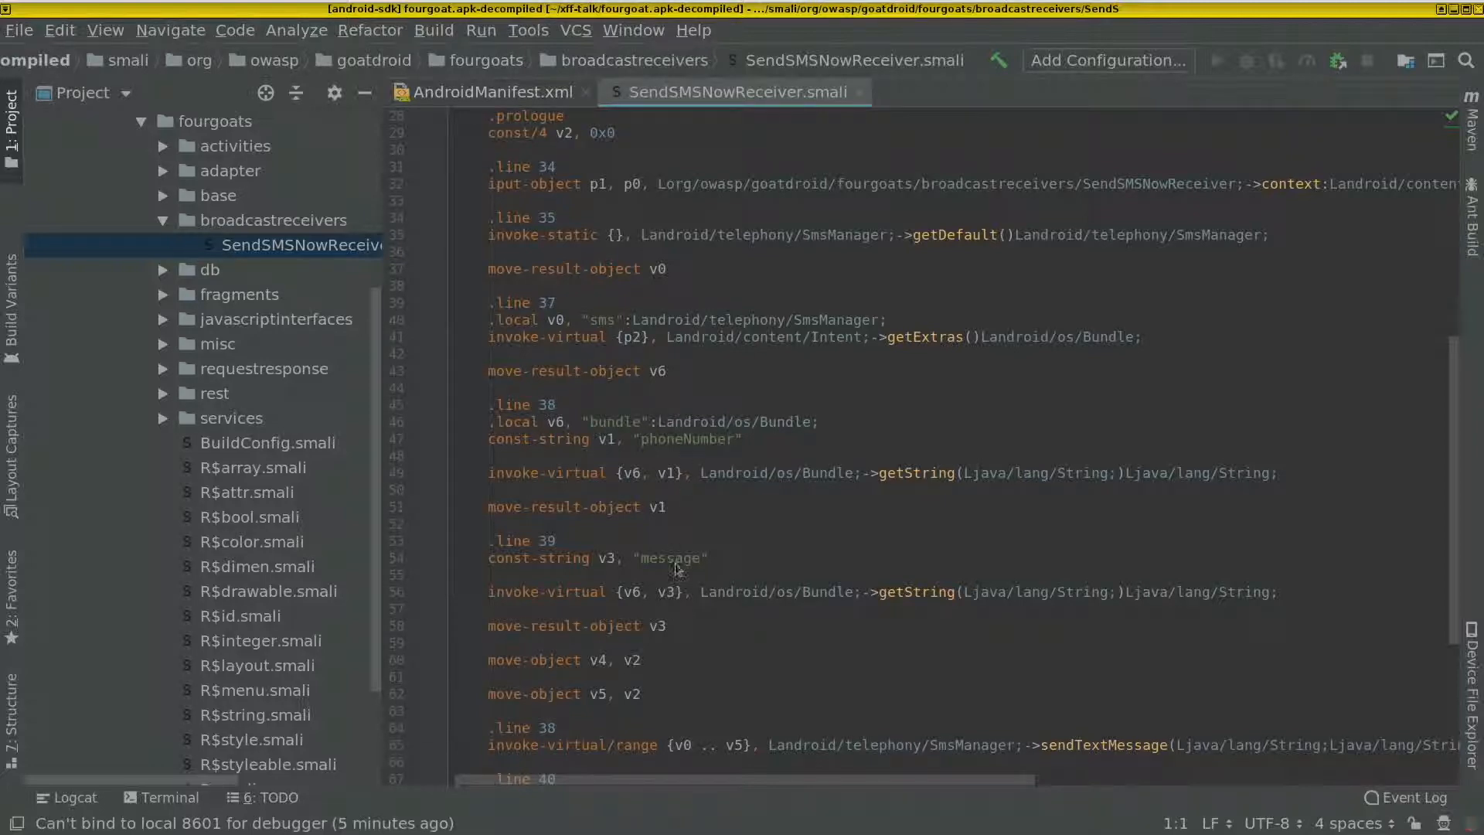
pyautogui.scroll(-3)
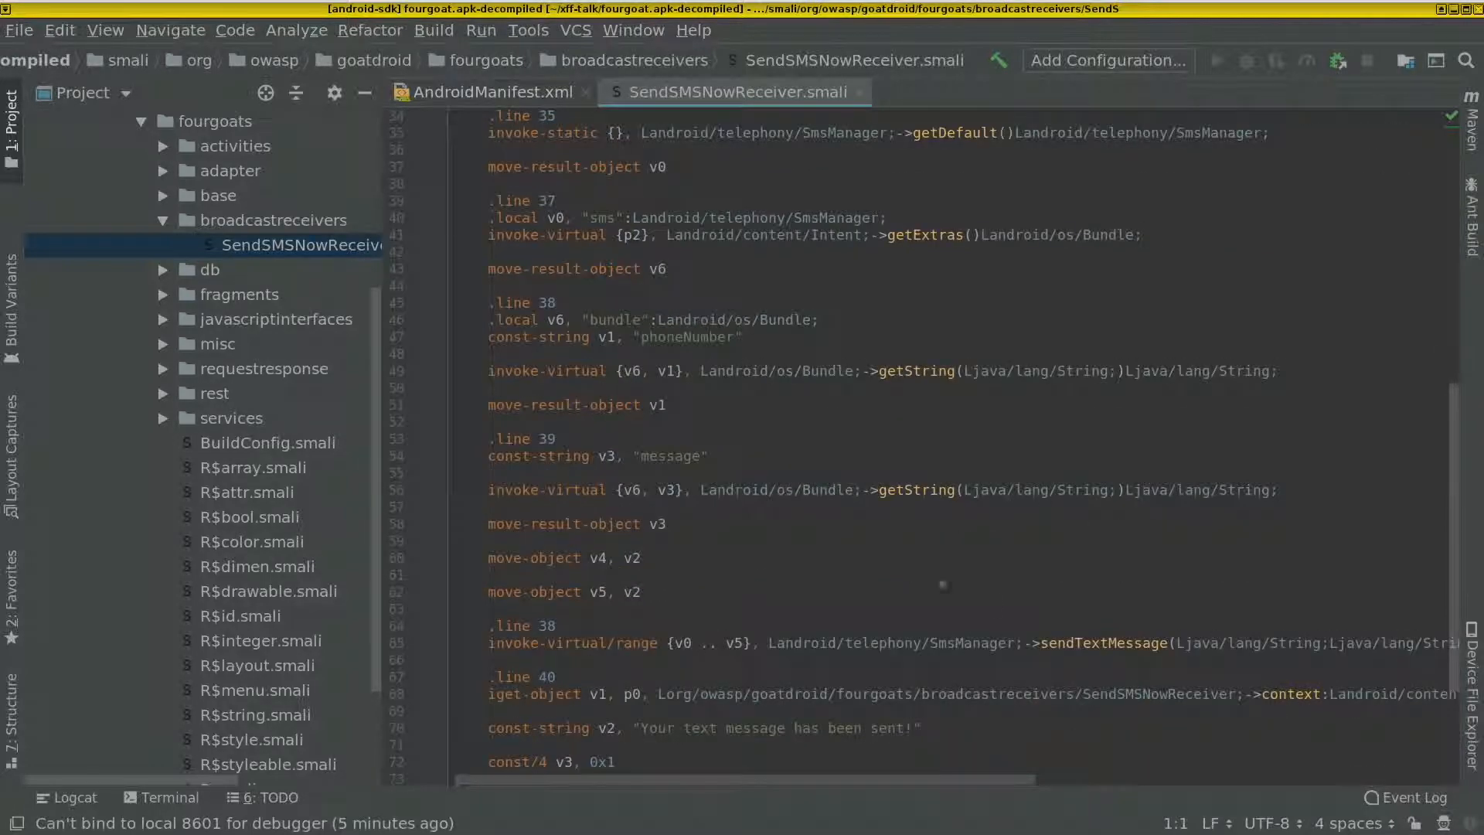
pyautogui.moveTo(909, 610)
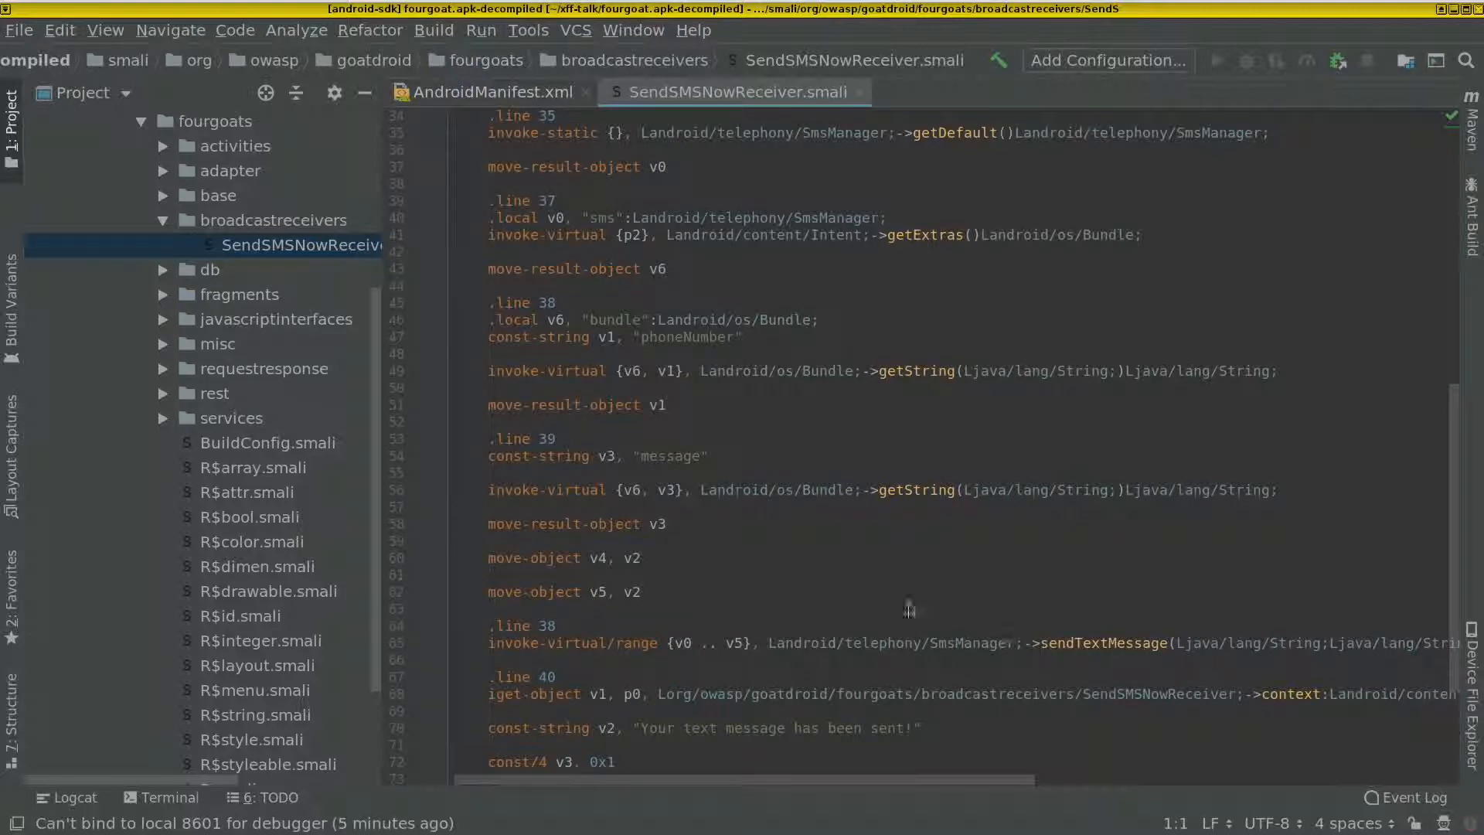
pyautogui.scroll(3)
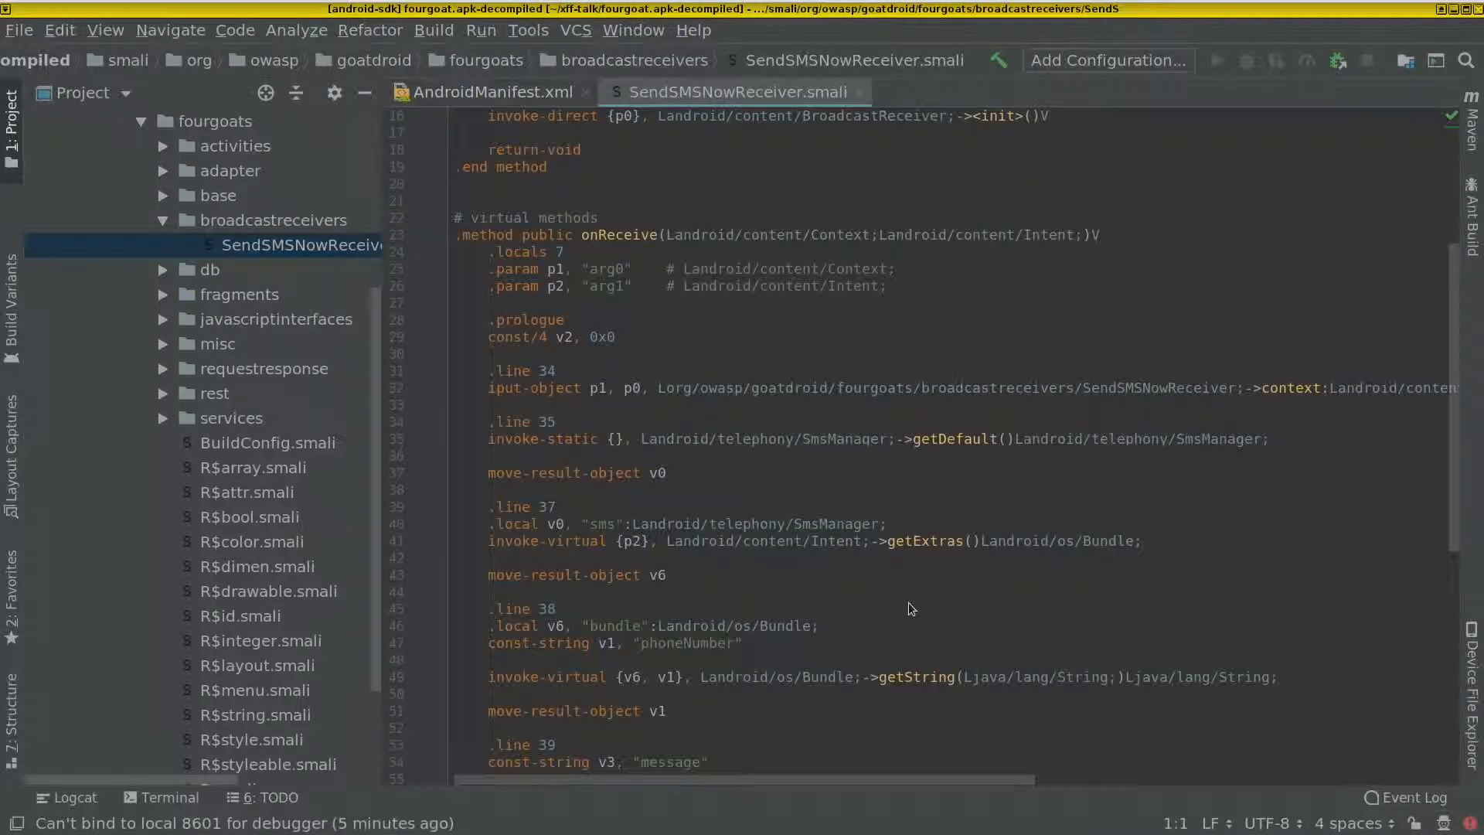
pyautogui.moveTo(285, 629)
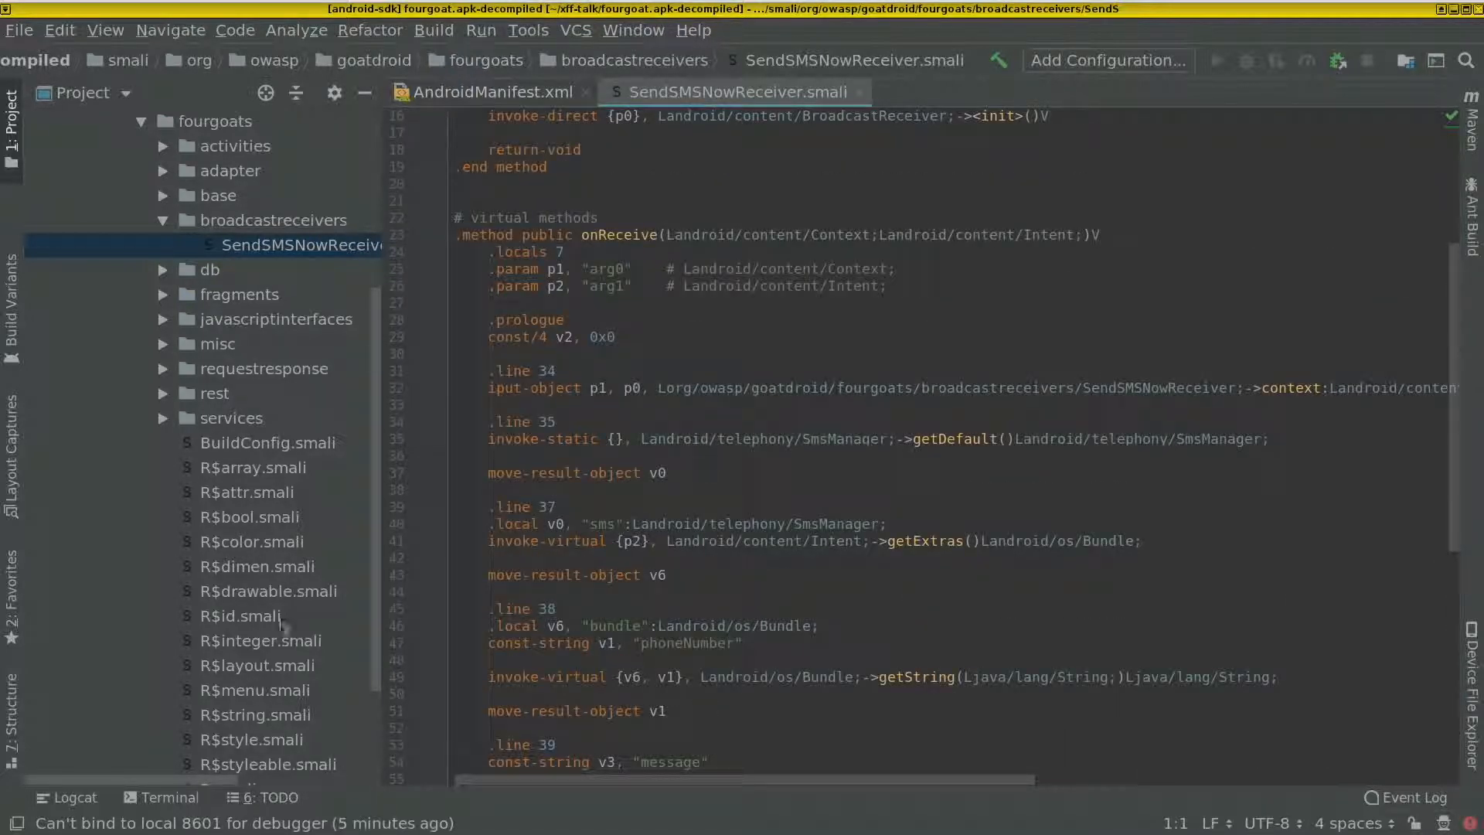
pyautogui.scroll(-3)
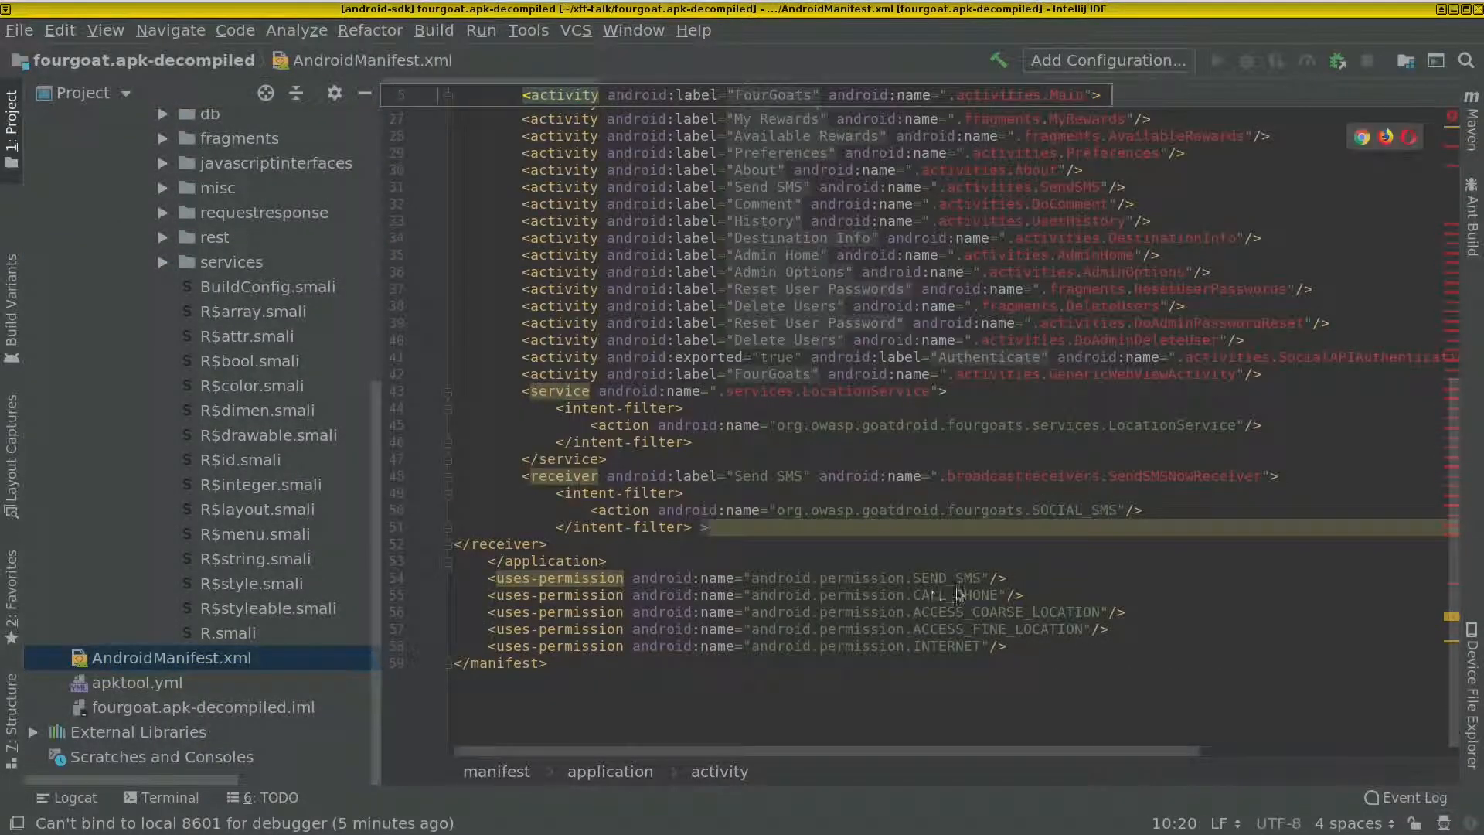
pyautogui.doubleClick(852, 578)
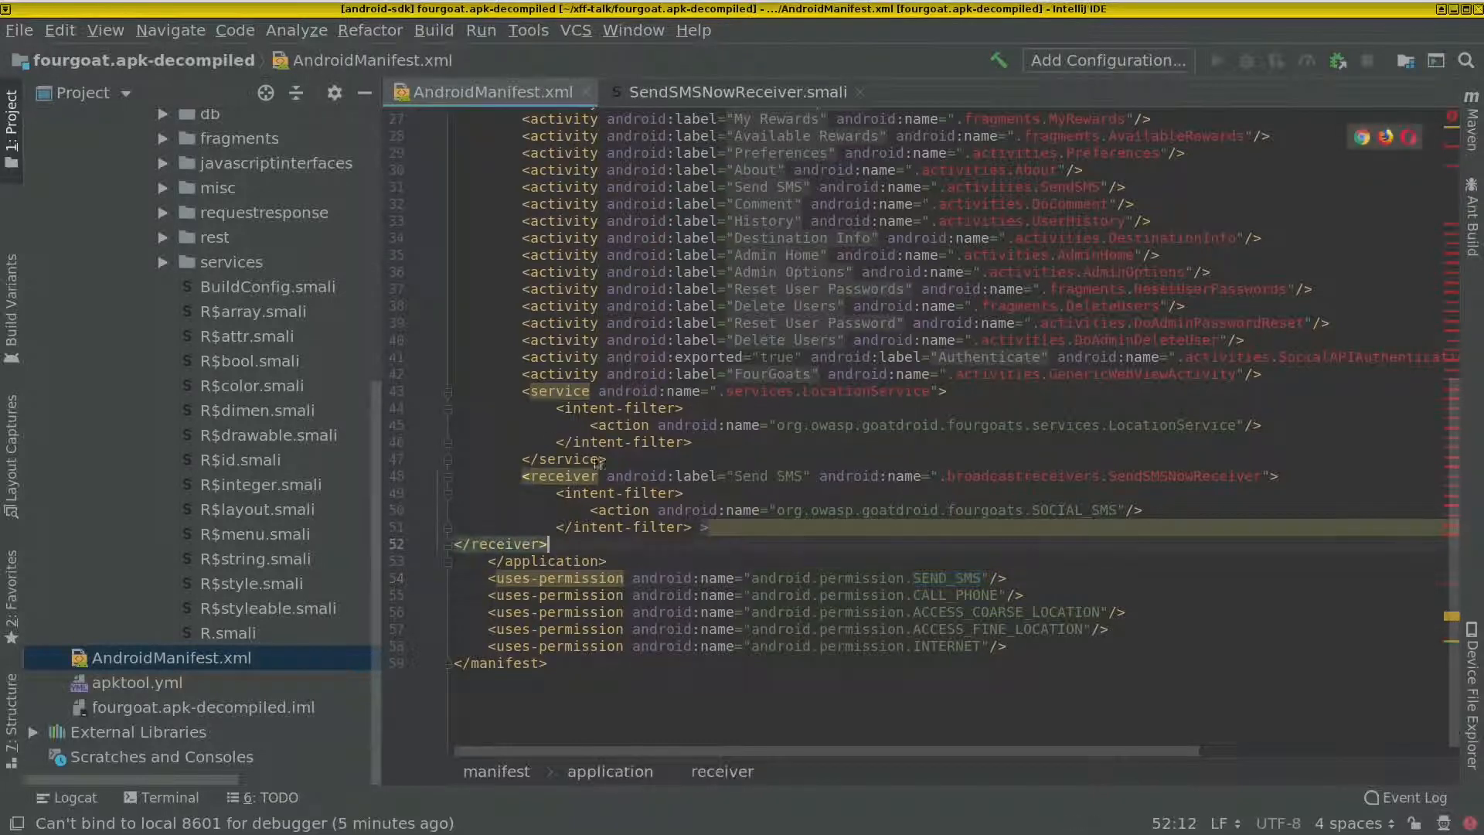
pyautogui.moveTo(560, 476)
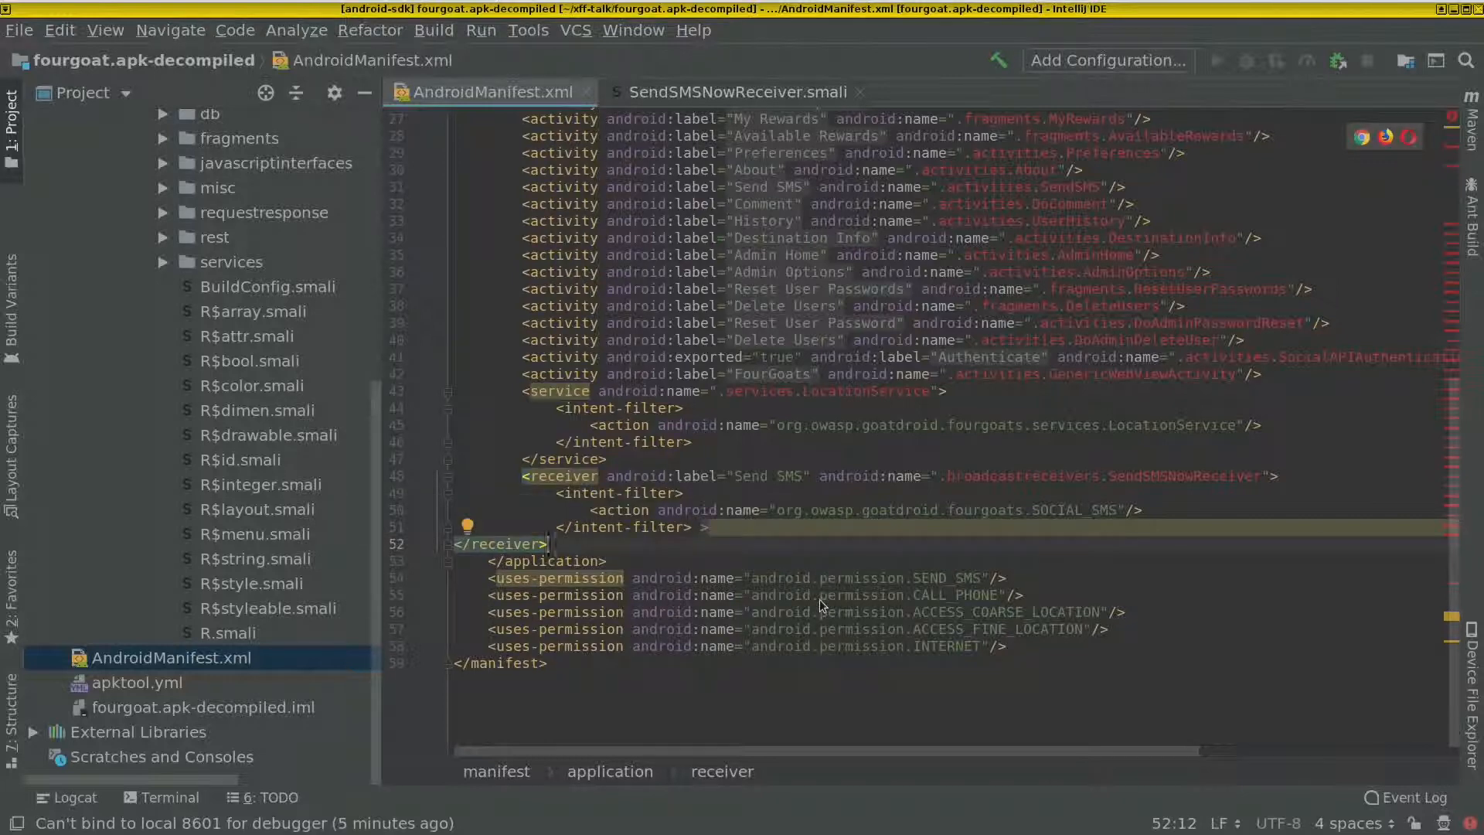
pyautogui.moveTo(572, 513)
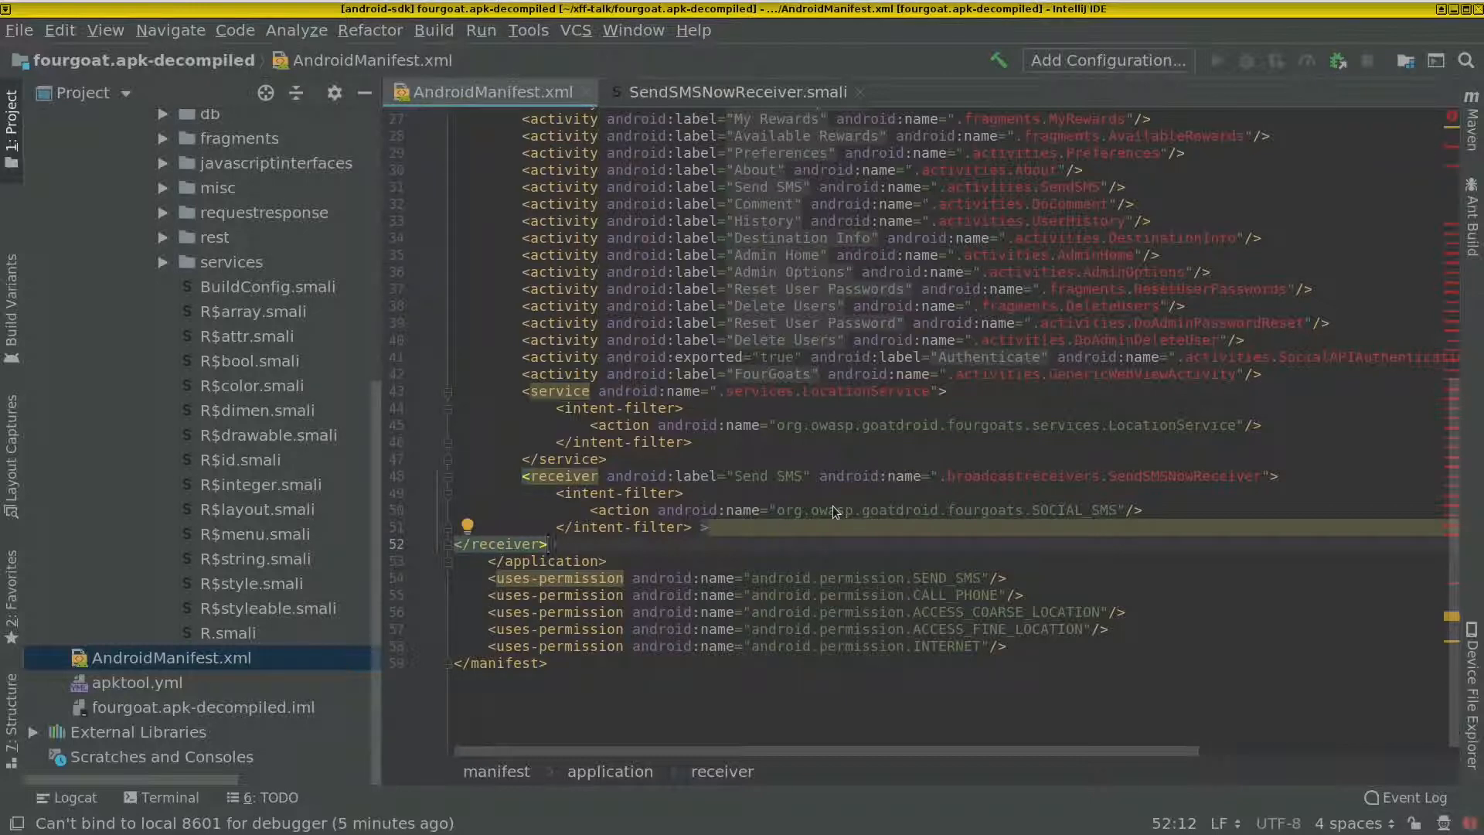
pyautogui.moveTo(866, 512)
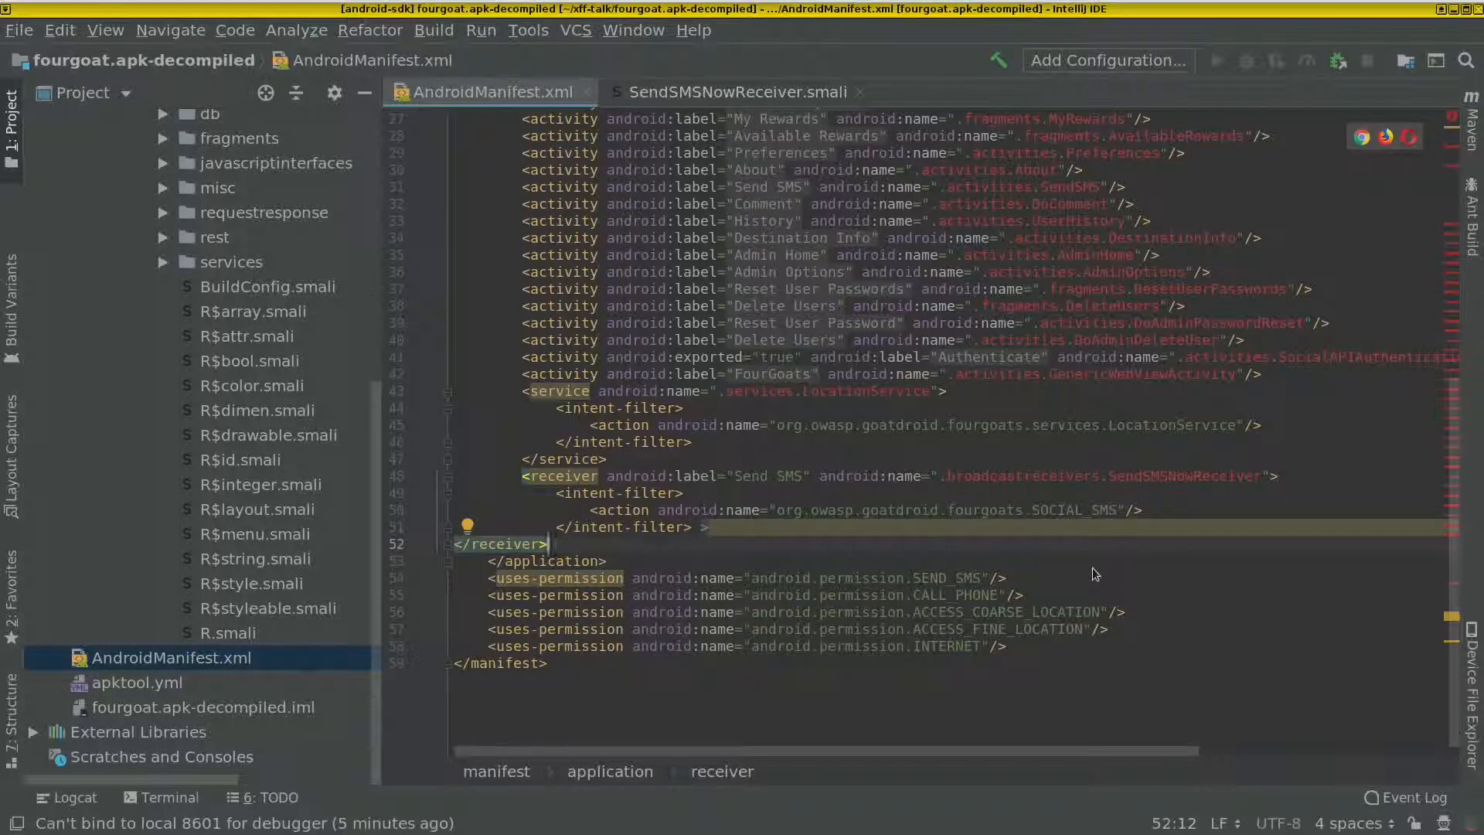
pyautogui.moveTo(922, 592)
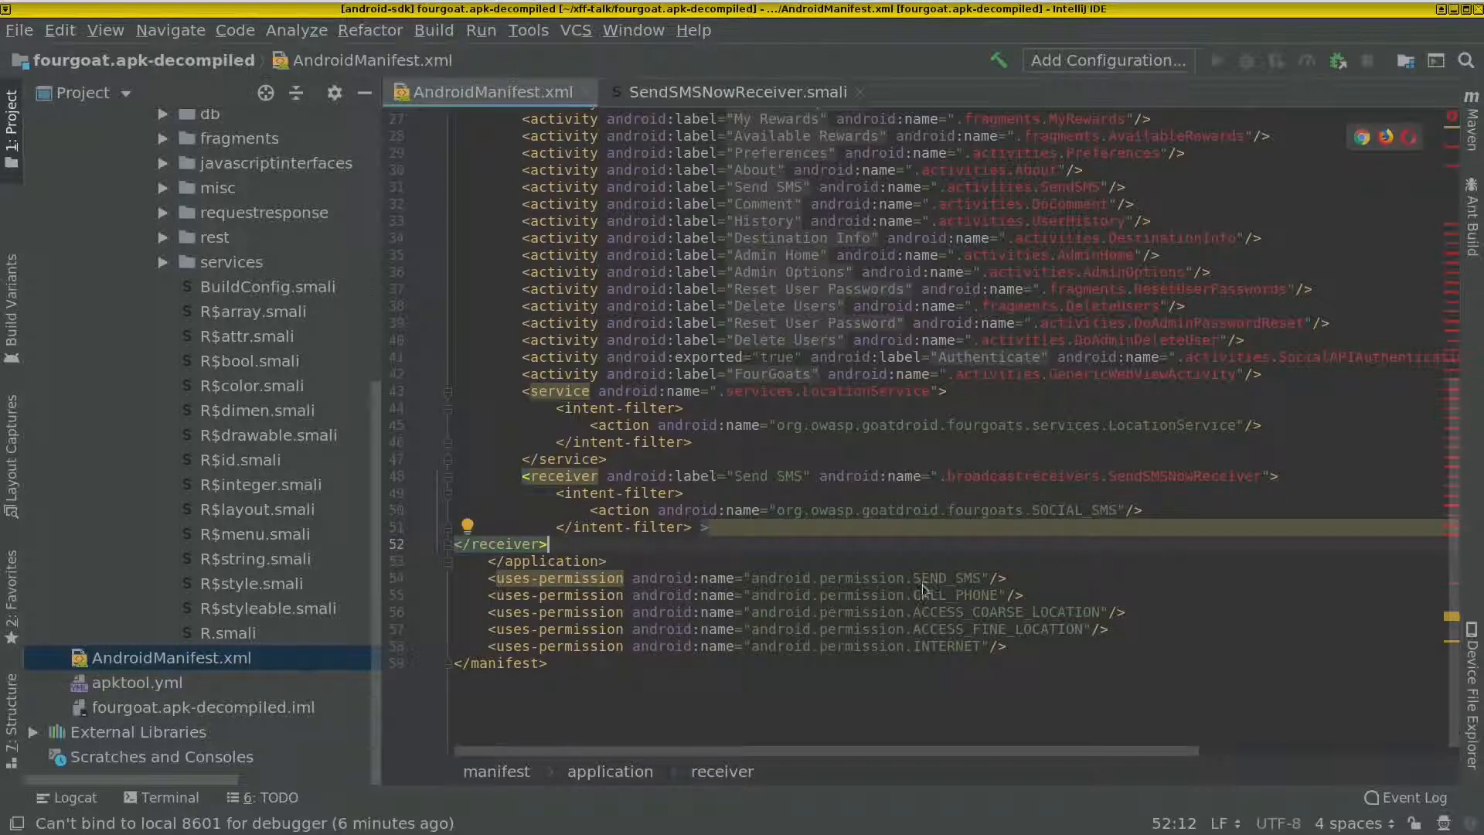
pyautogui.moveTo(563, 578)
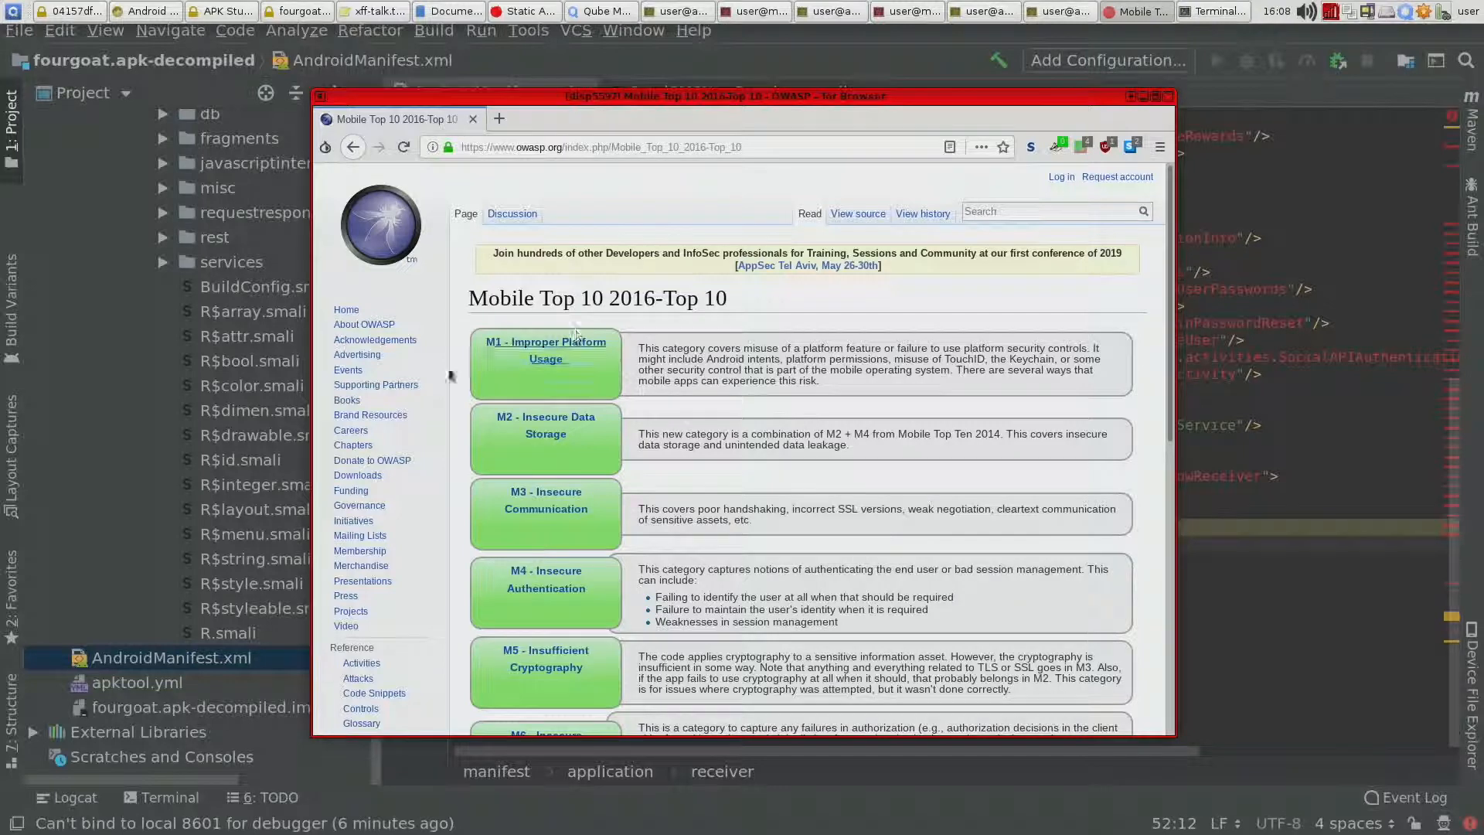
pyautogui.moveTo(643, 368)
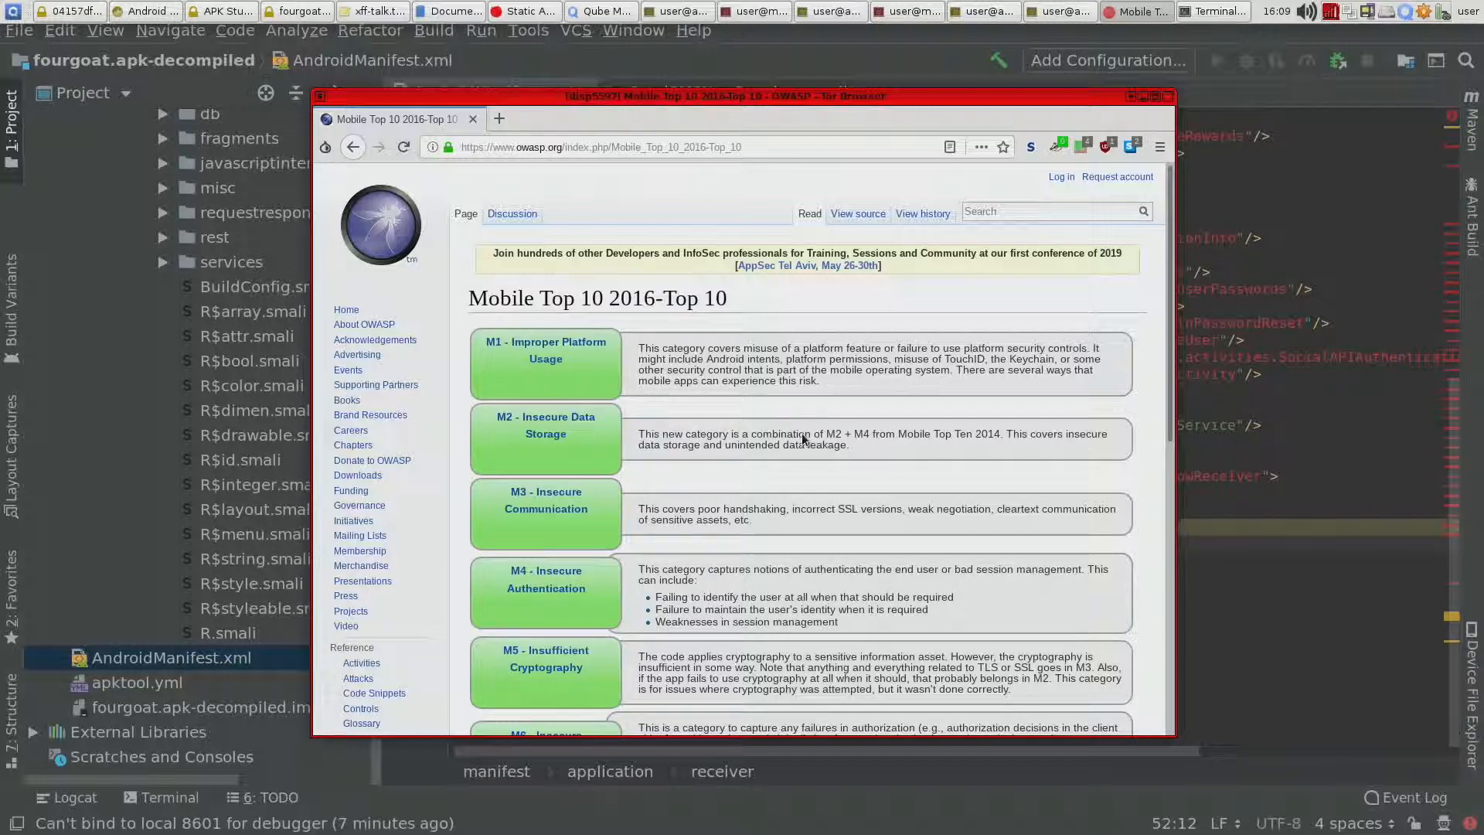
pyautogui.moveTo(846, 447)
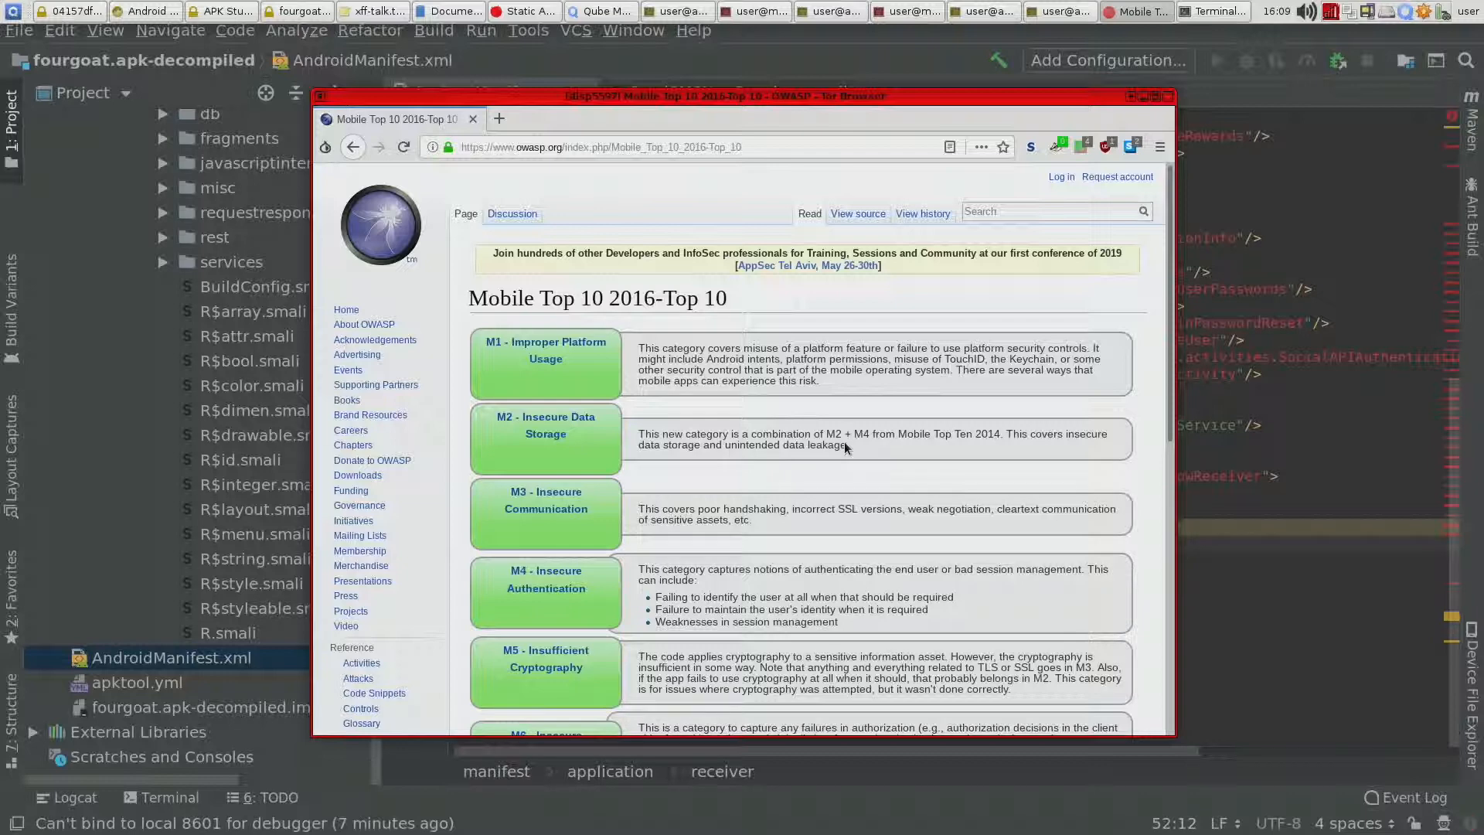
# Step: Scroll the OWASP Mobile Top 10 2016 page through categories M1 to M7 Client Code Quality
pyautogui.scroll(-3)
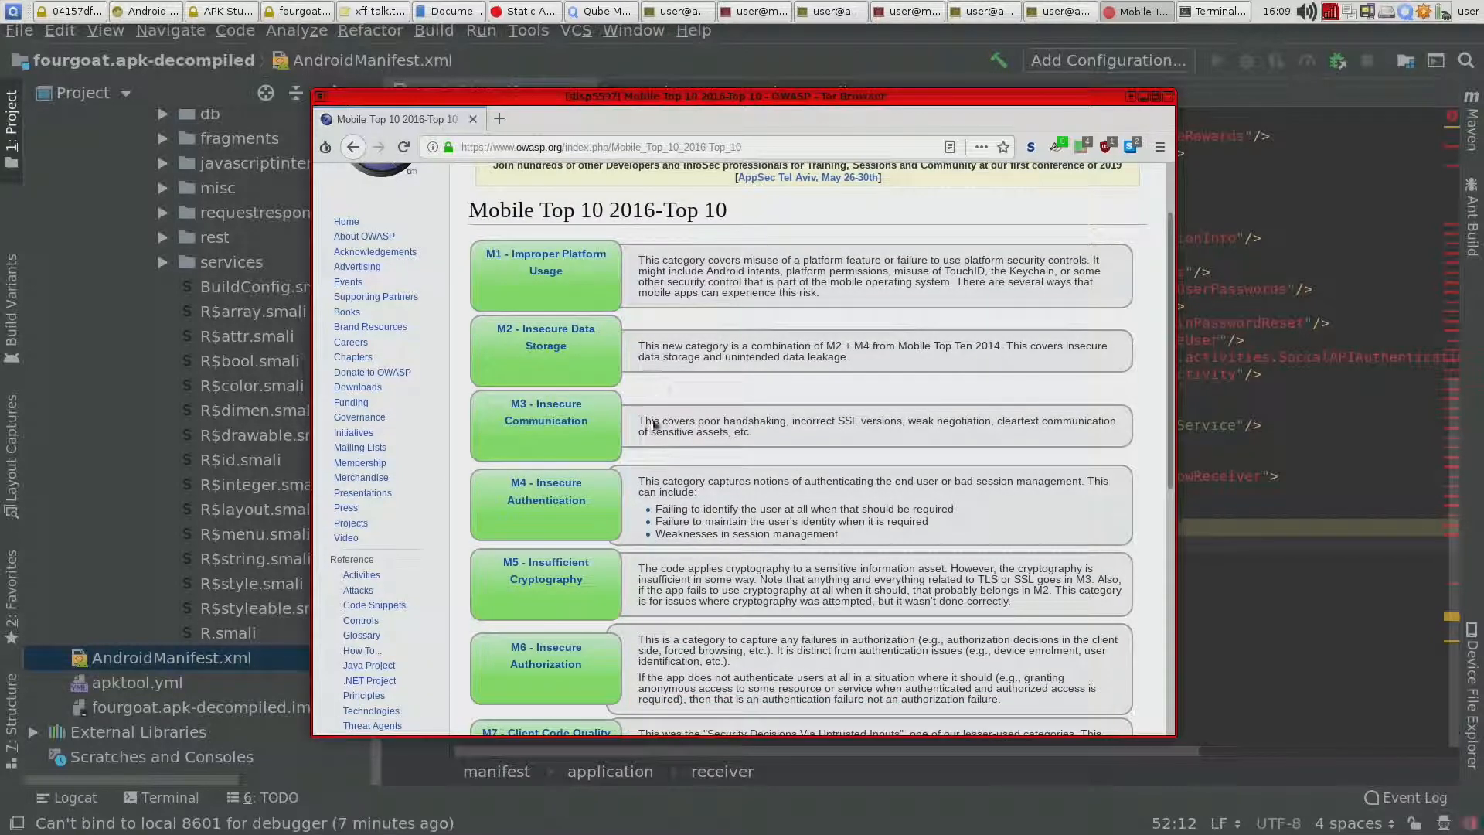
pyautogui.moveTo(897, 436)
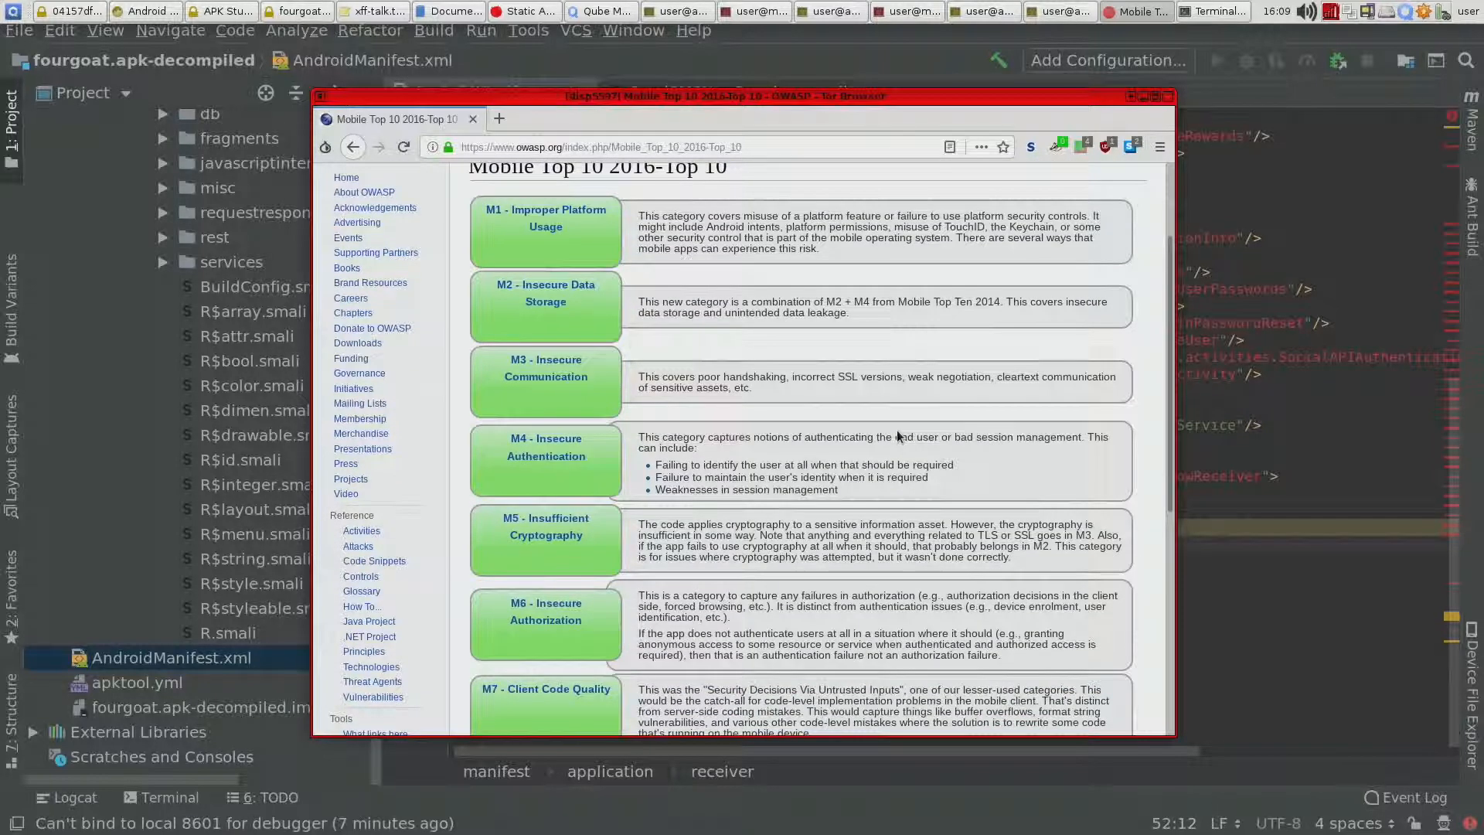
pyautogui.scroll(3)
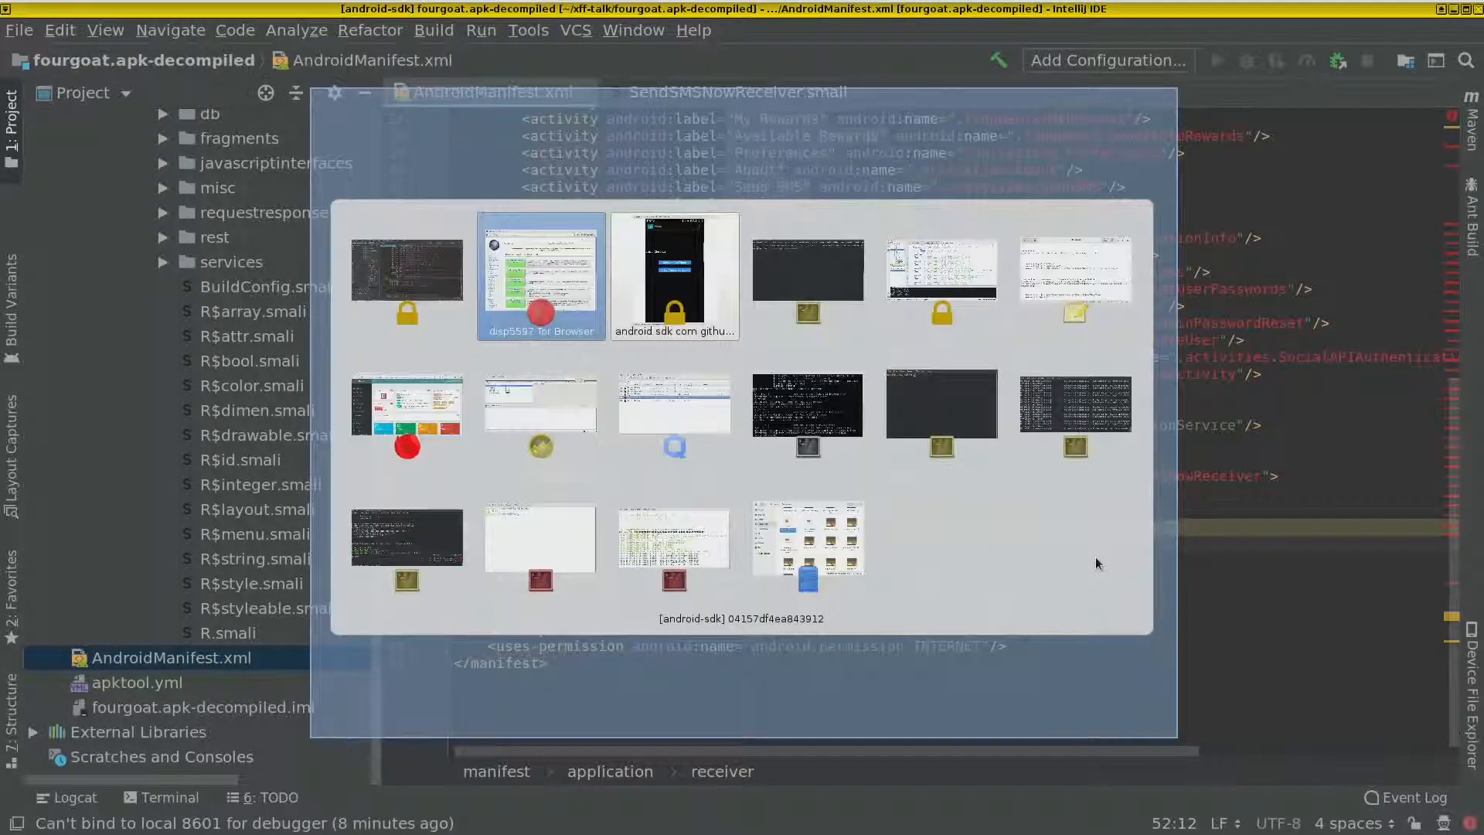
# Step: Bring back the OWASP Mobile Top 10 page and read M8 Code Tampering and M9 Reverse Engineering
pyautogui.click(539, 275)
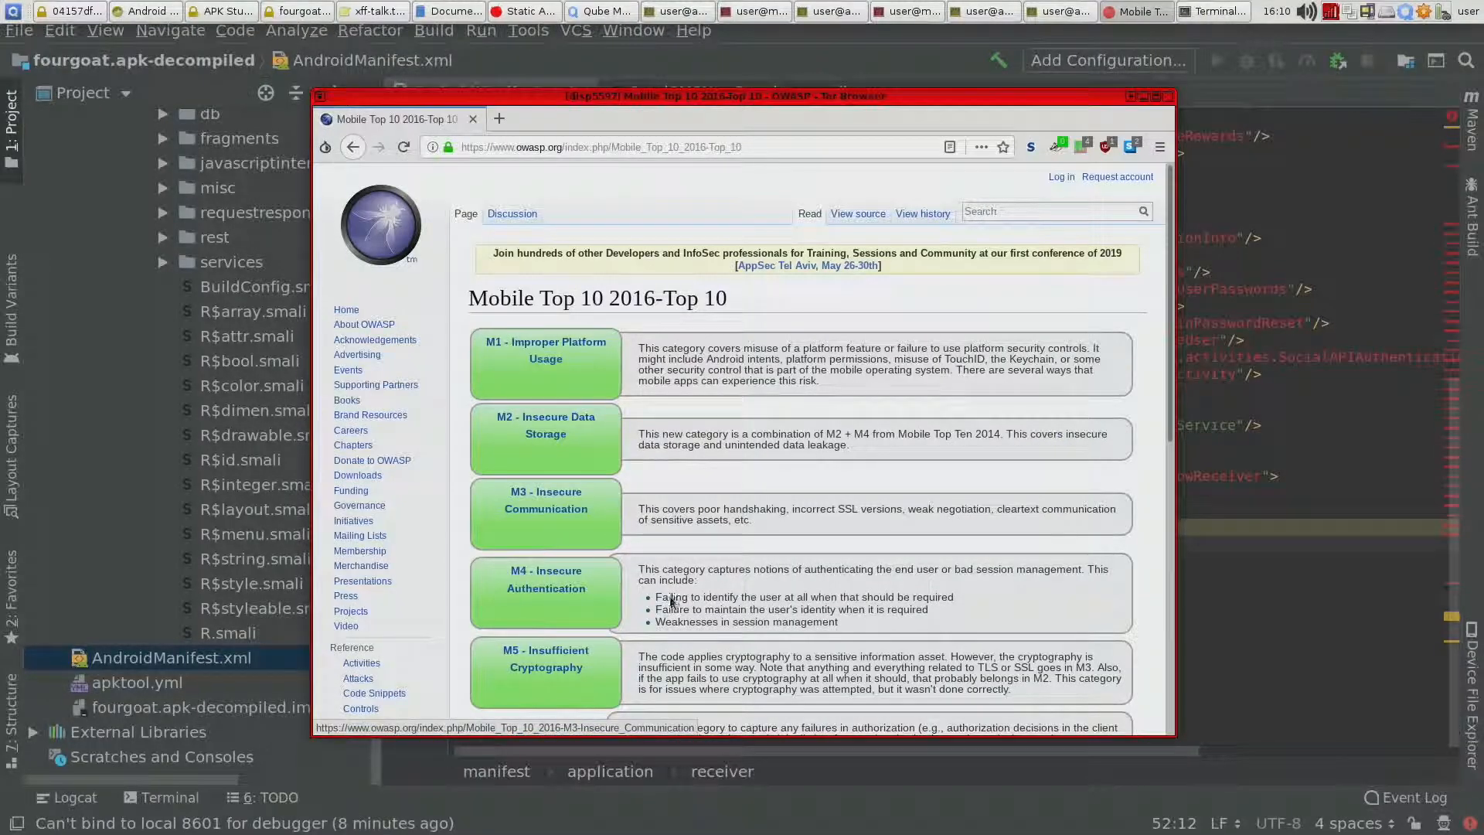
pyautogui.scroll(-3)
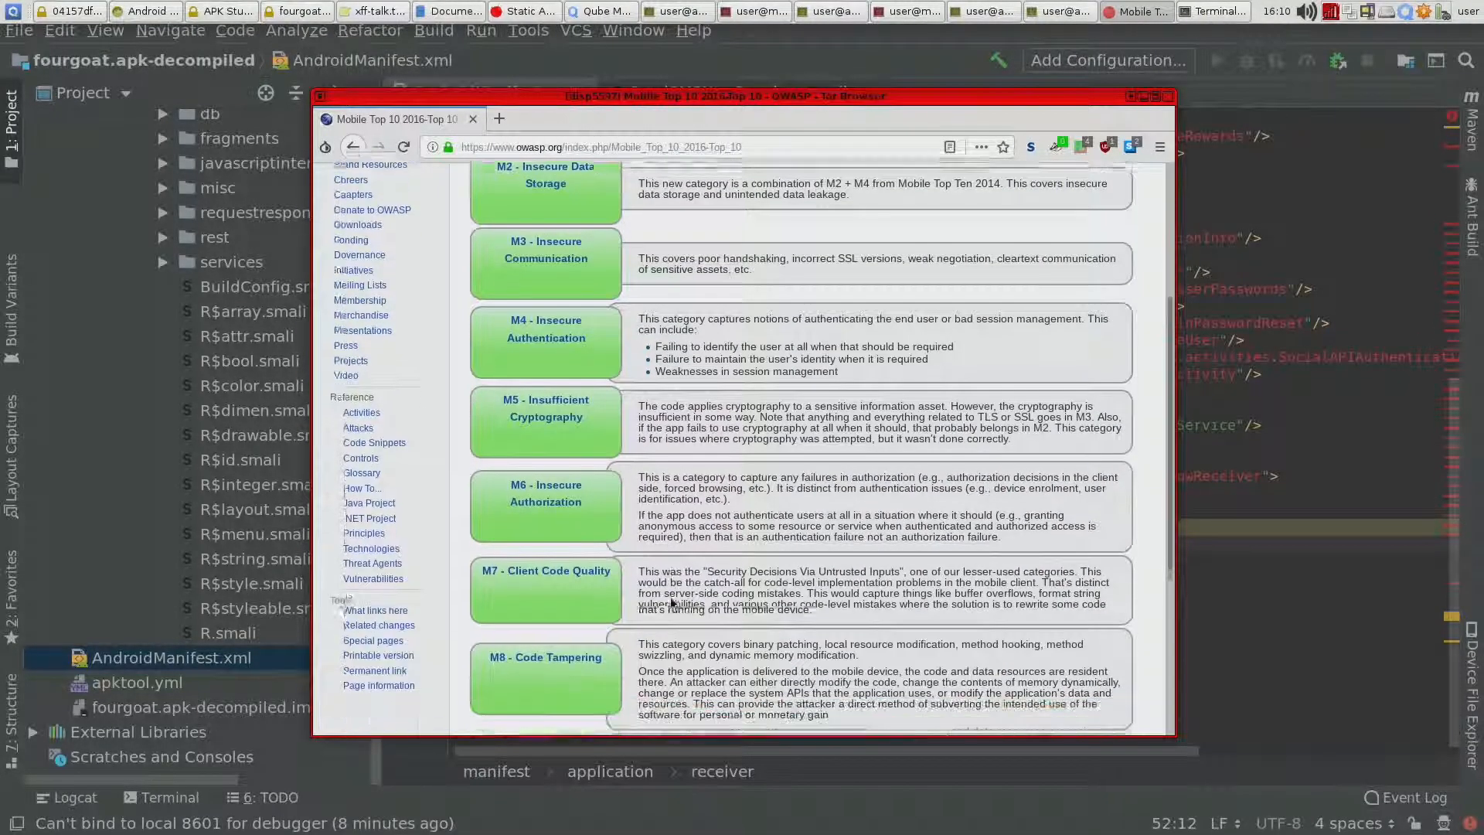
pyautogui.scroll(-3)
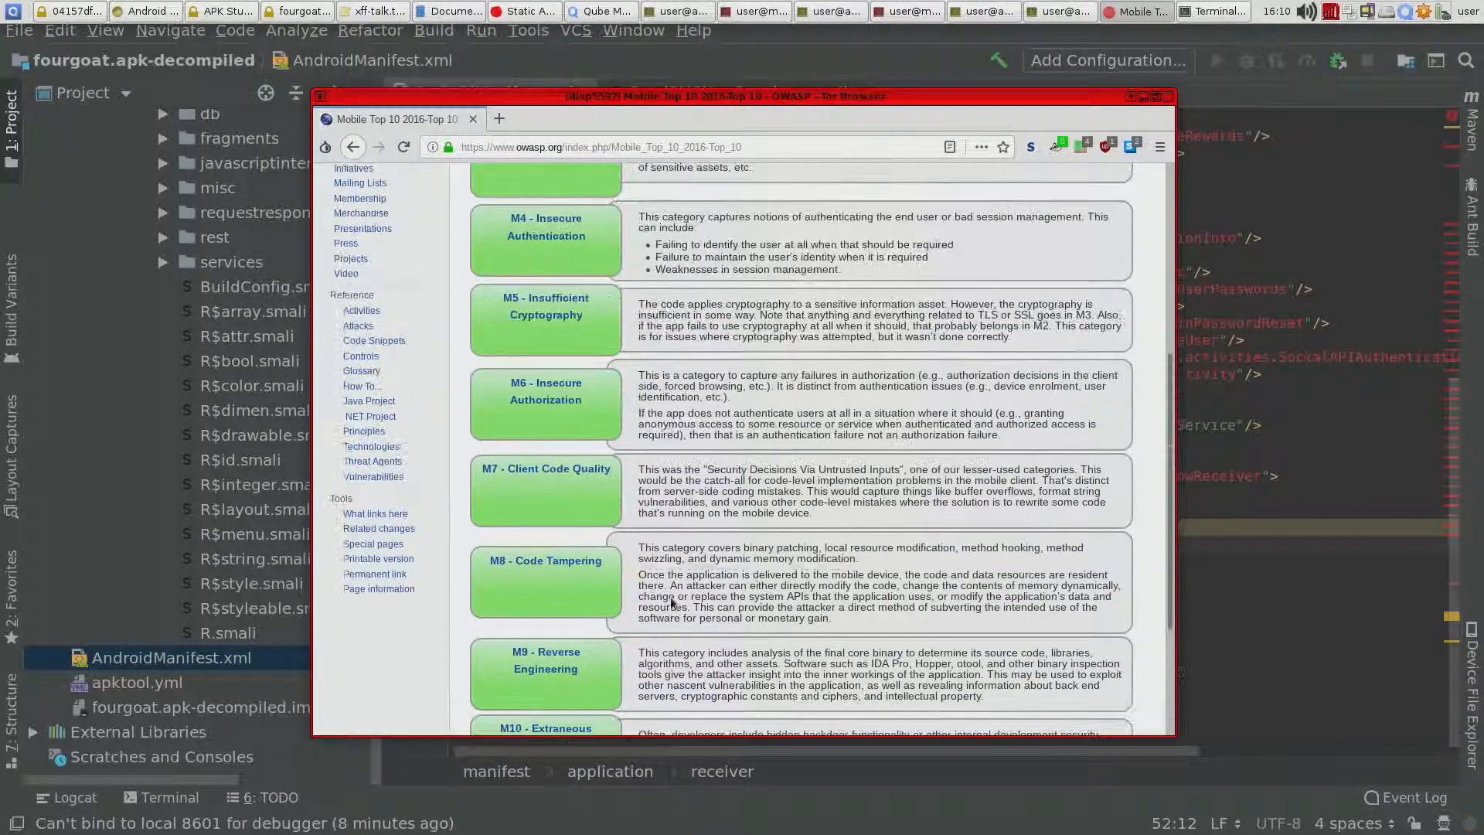
pyautogui.scroll(3)
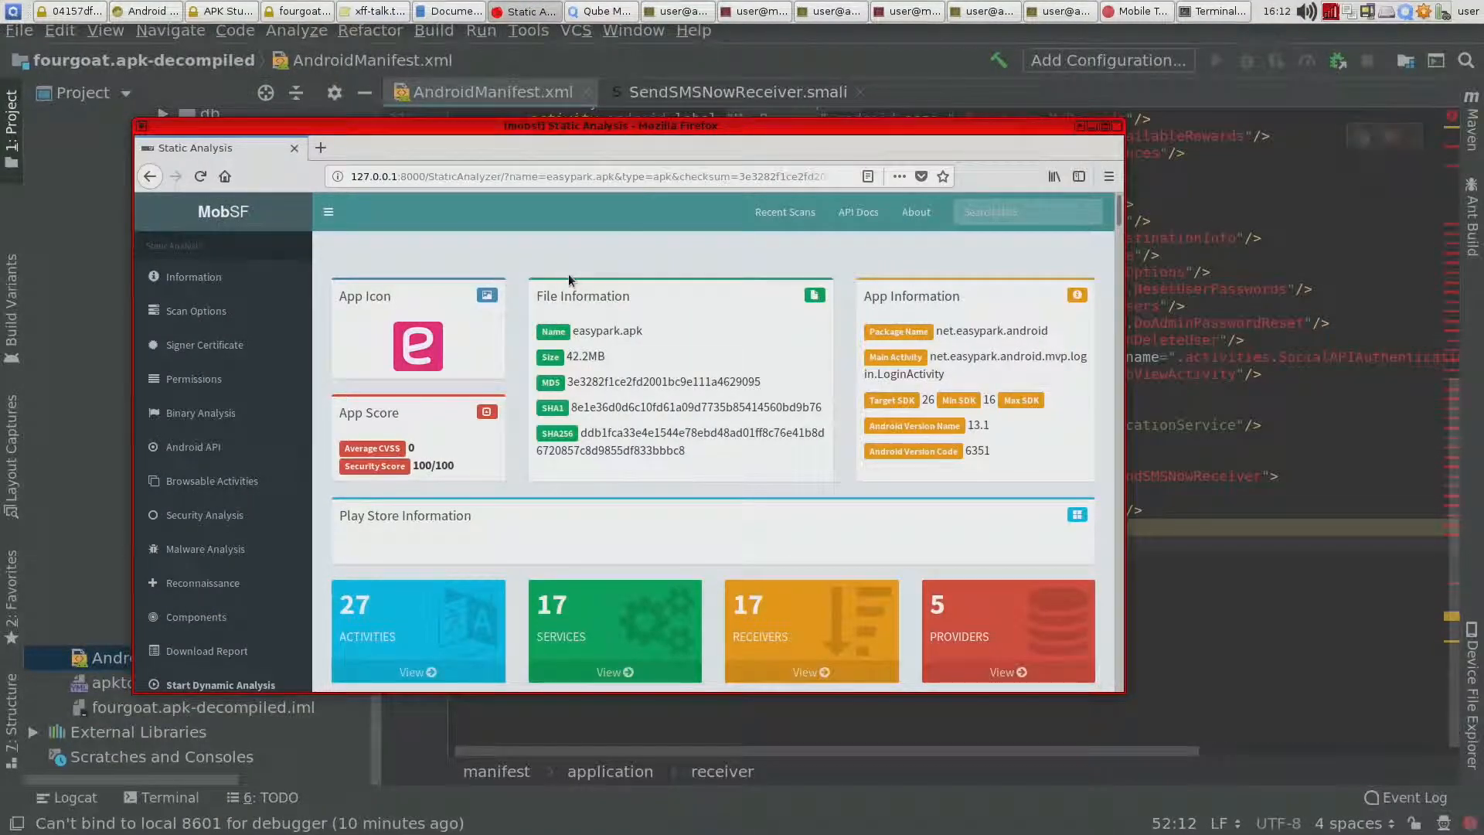
pyautogui.moveTo(647, 199)
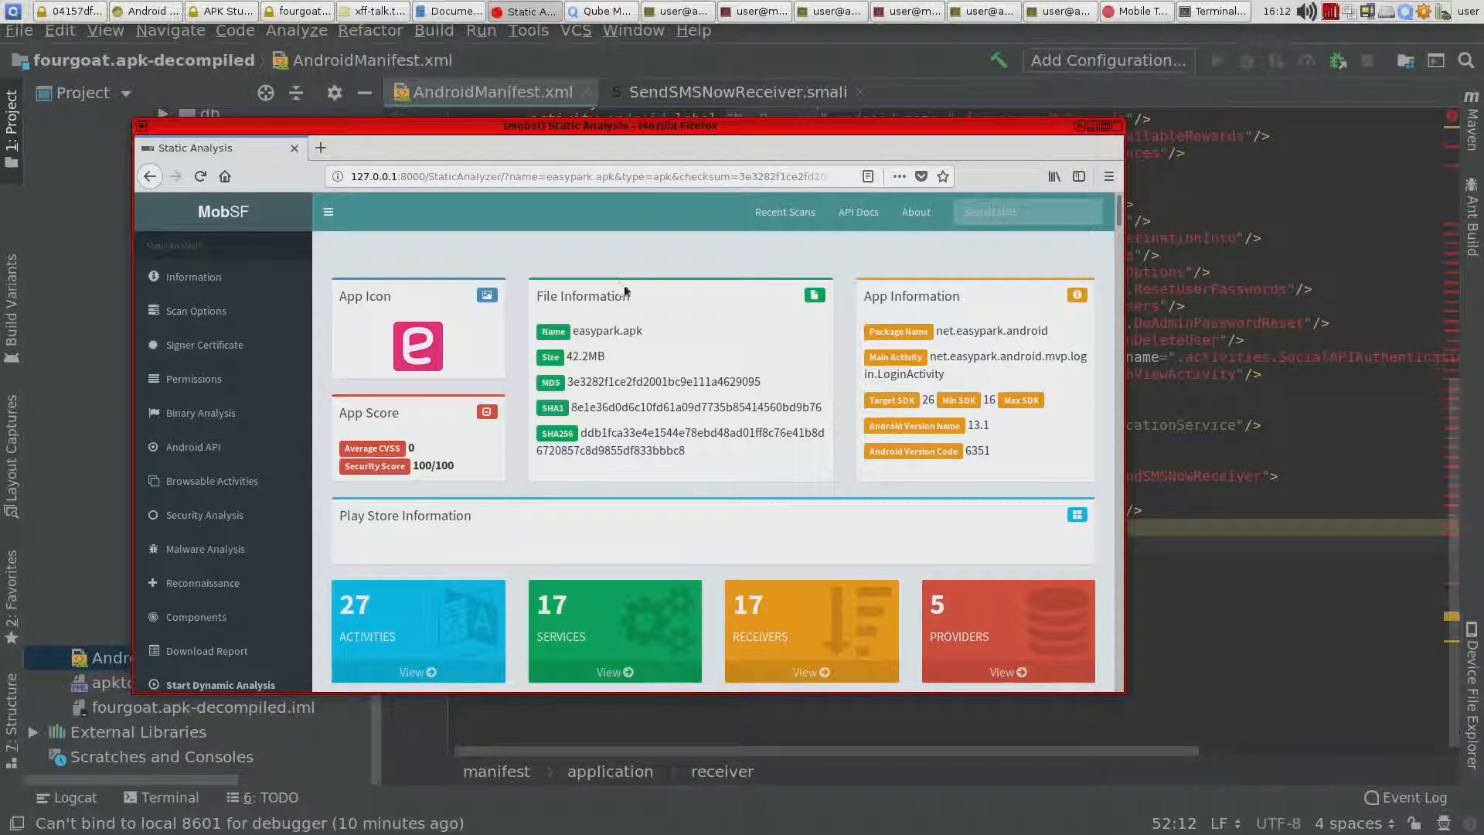
pyautogui.moveTo(587, 357)
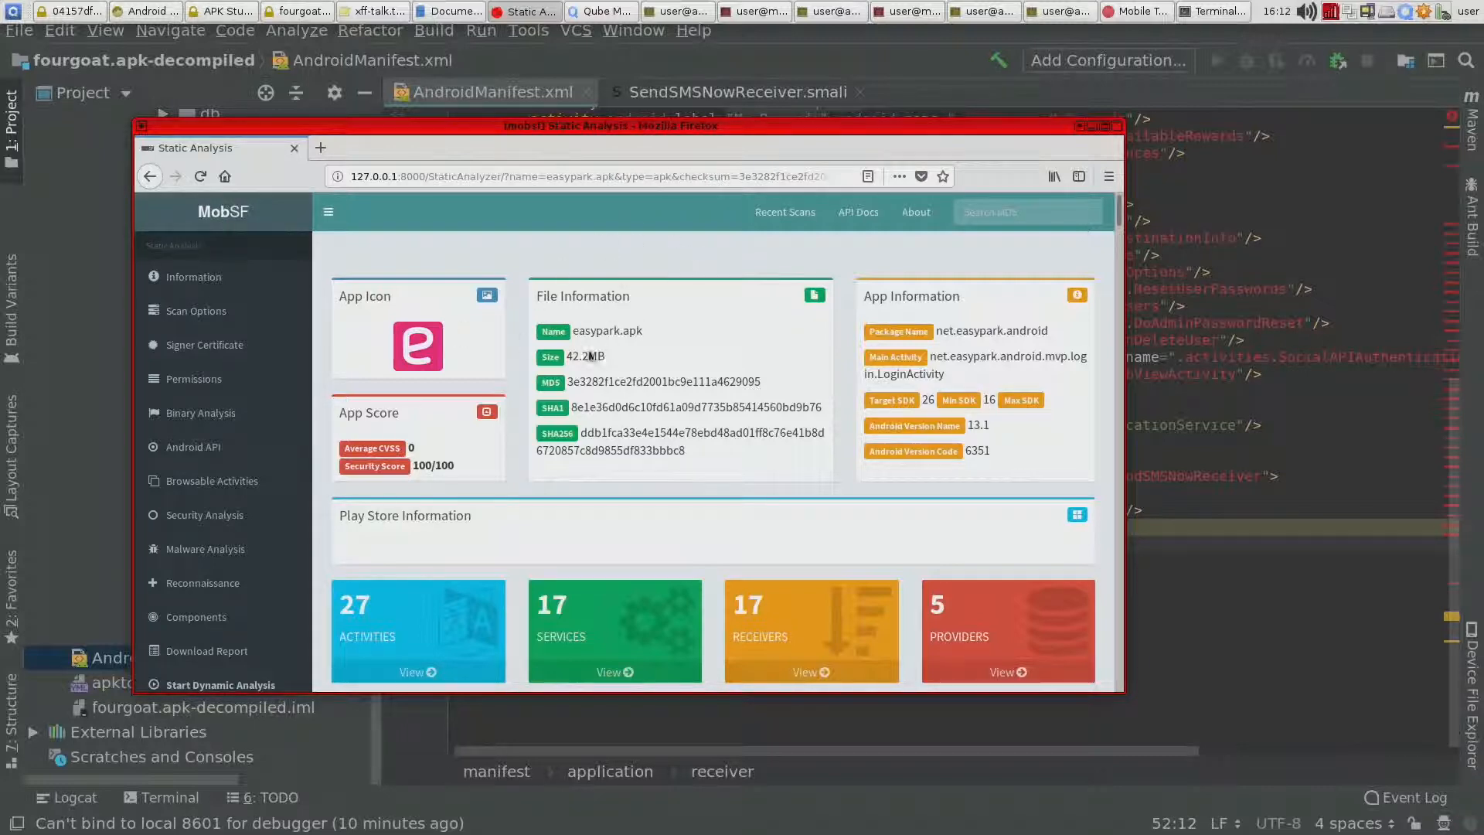
# Step: Scroll the easypark.apk MobSF report through Information, Permissions and Manifest Analysis to the unprotected broadcast receiver findings
pyautogui.scroll(-3)
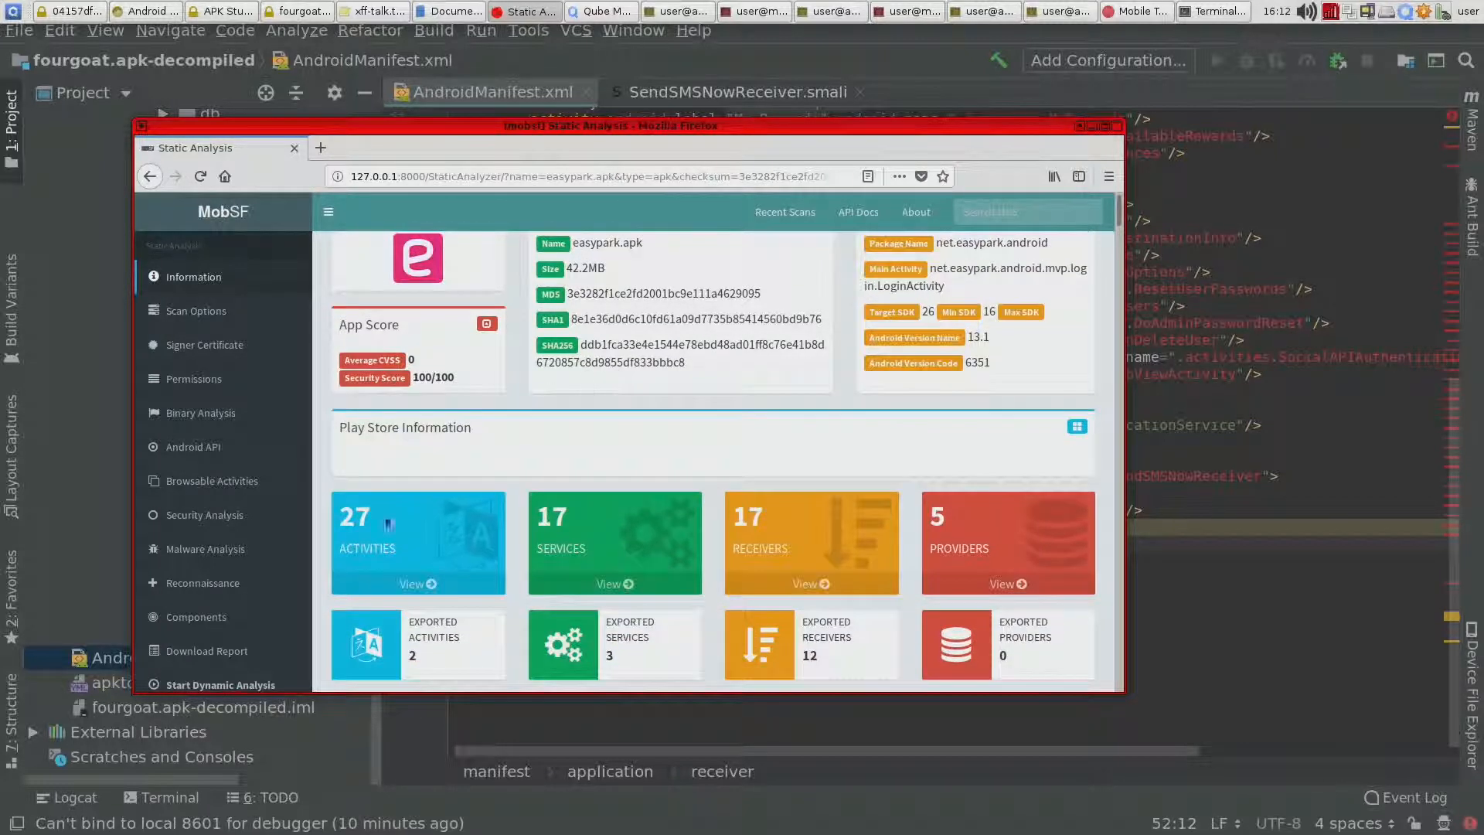
pyautogui.moveTo(626, 550)
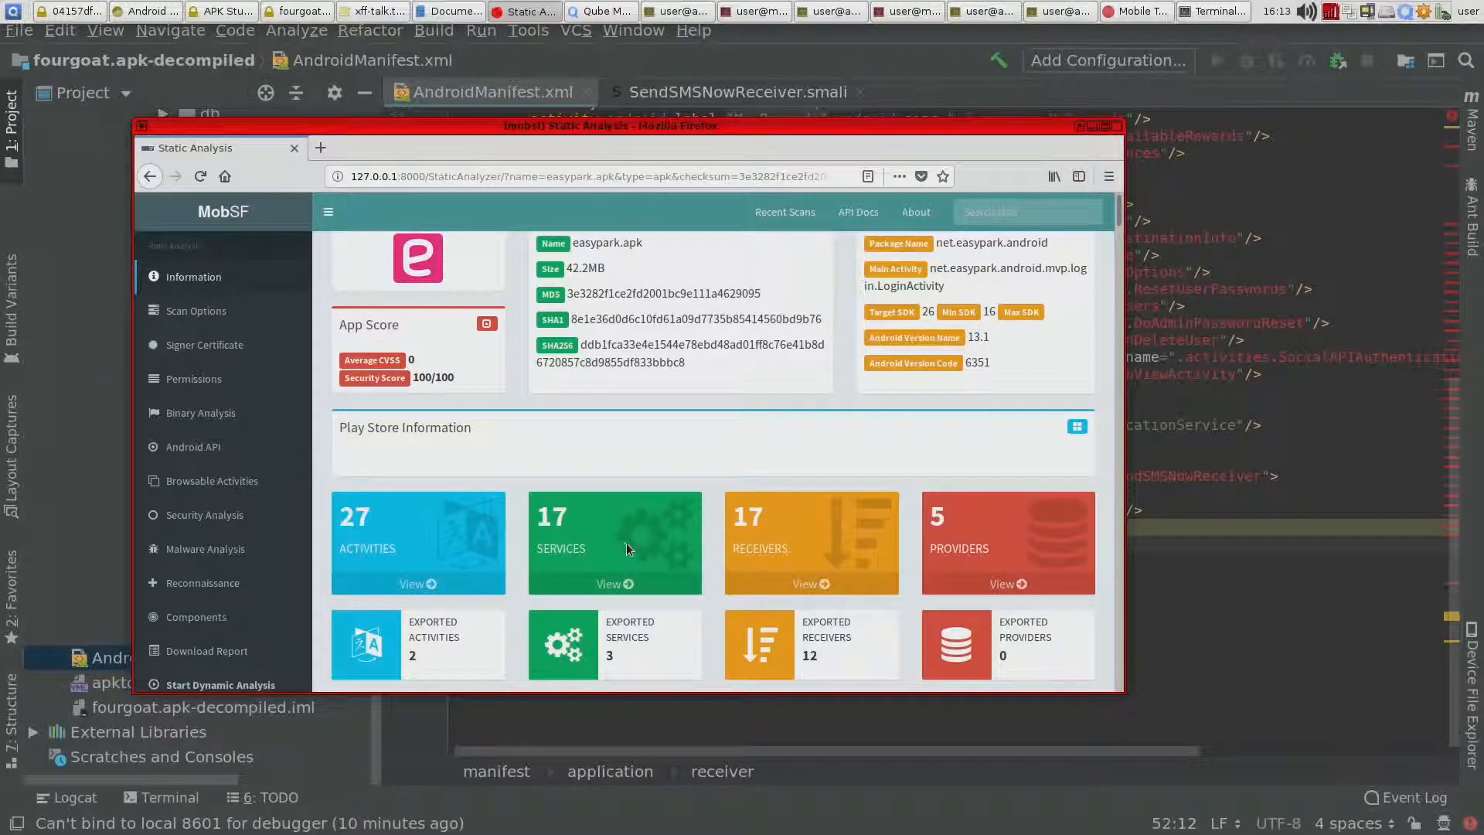
pyautogui.scroll(-3)
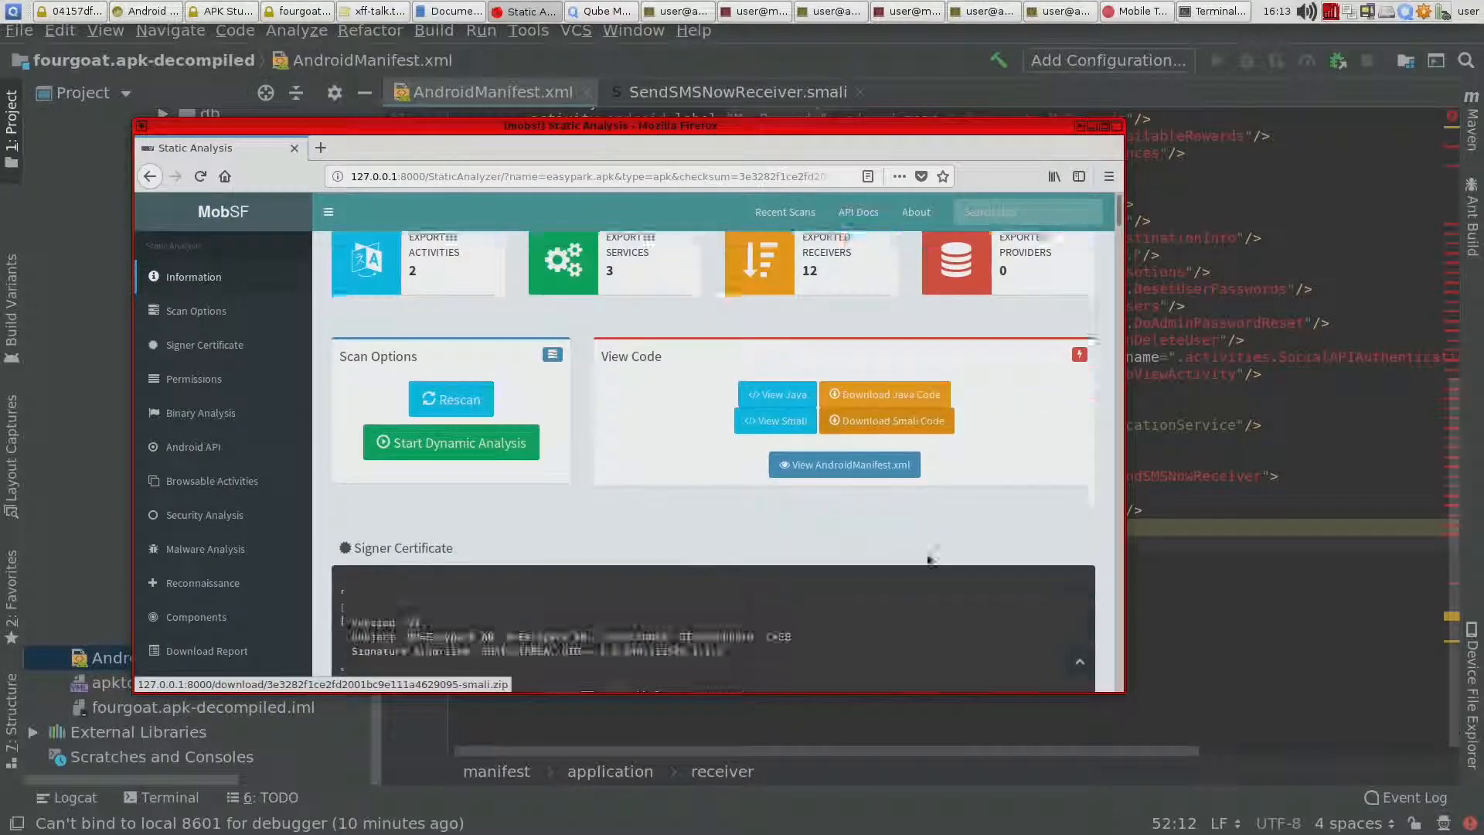
pyautogui.scroll(-3)
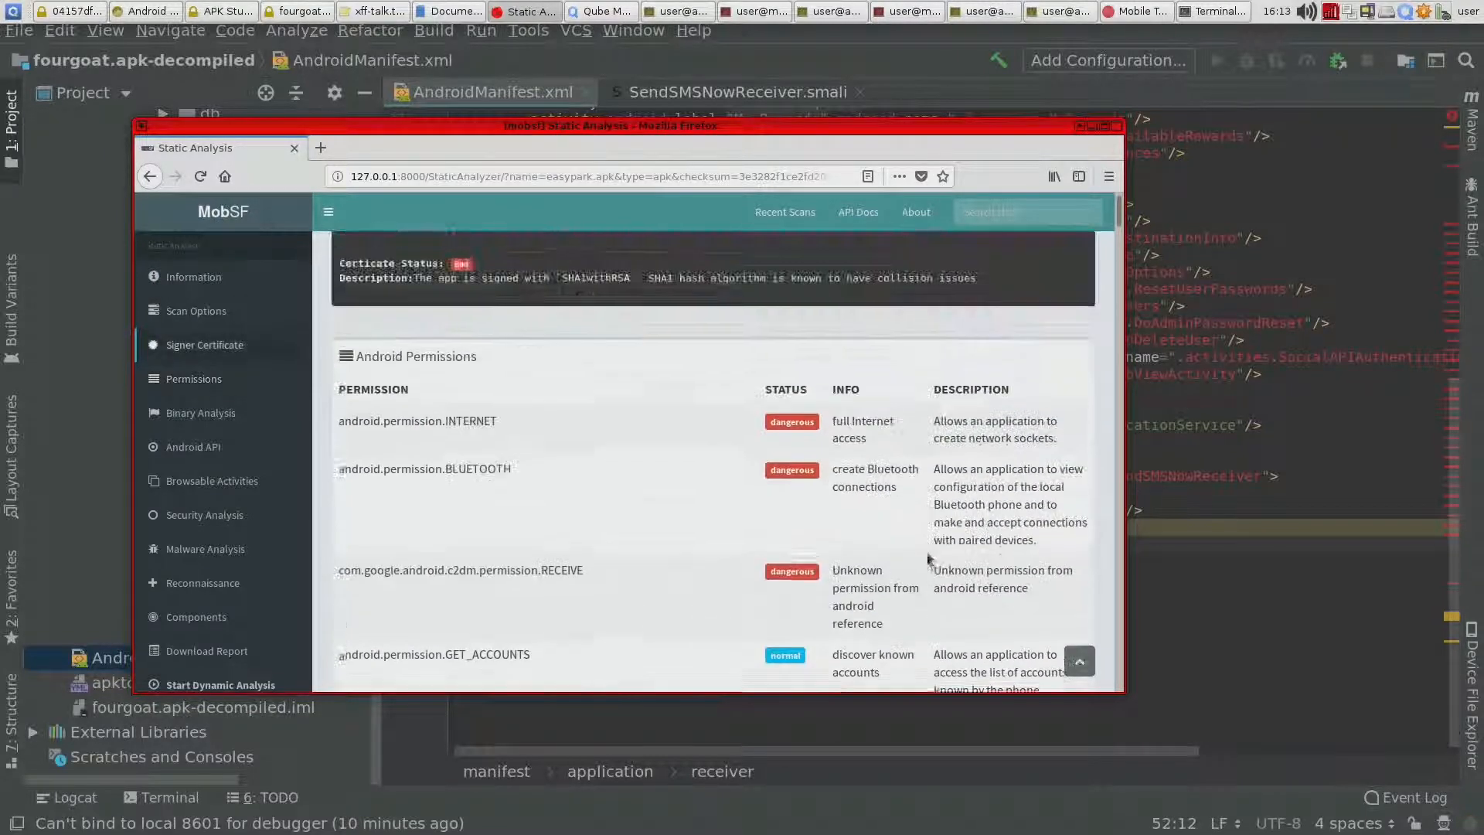
pyautogui.scroll(-3)
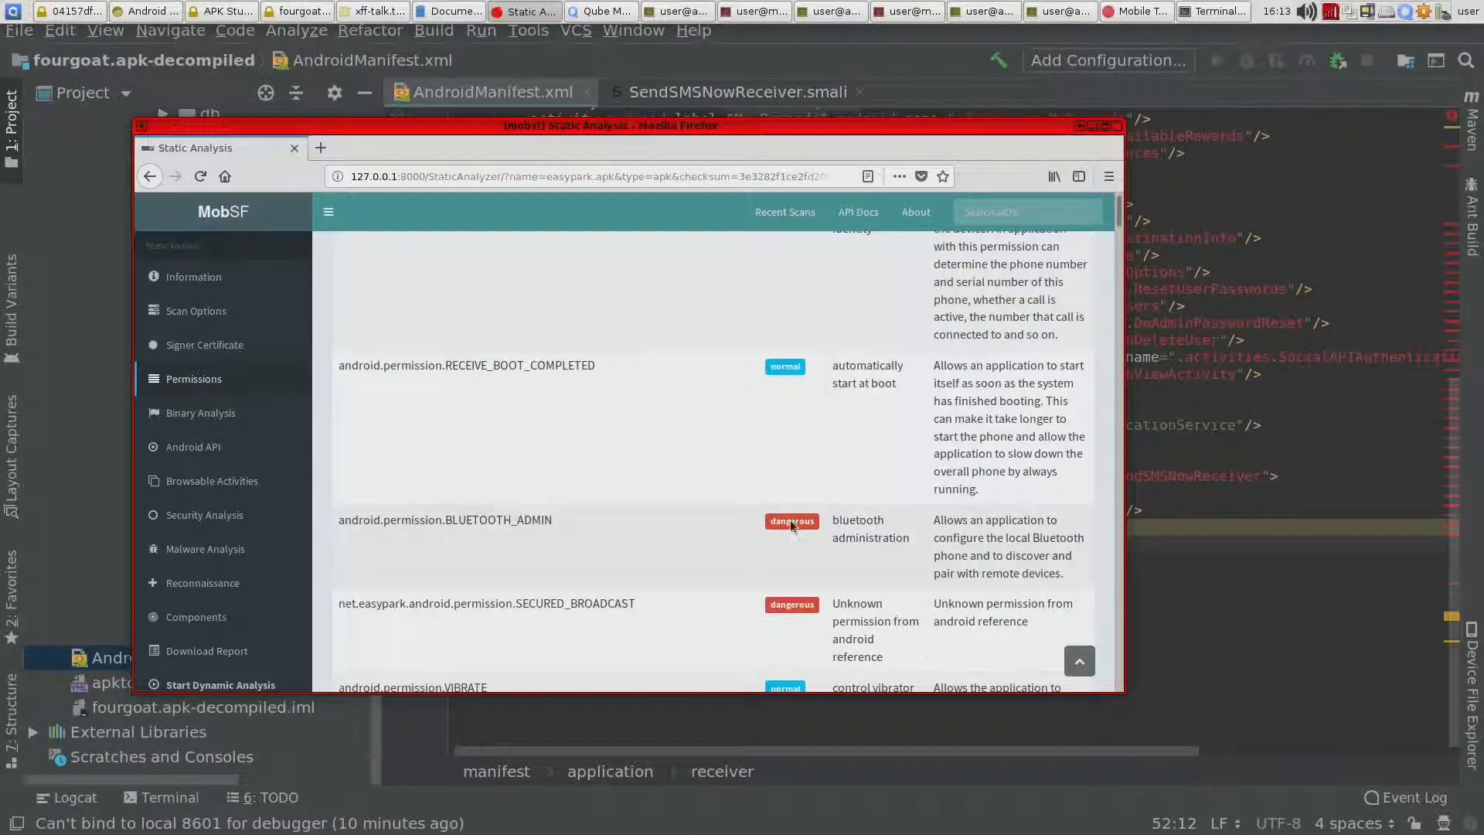
pyautogui.scroll(-3)
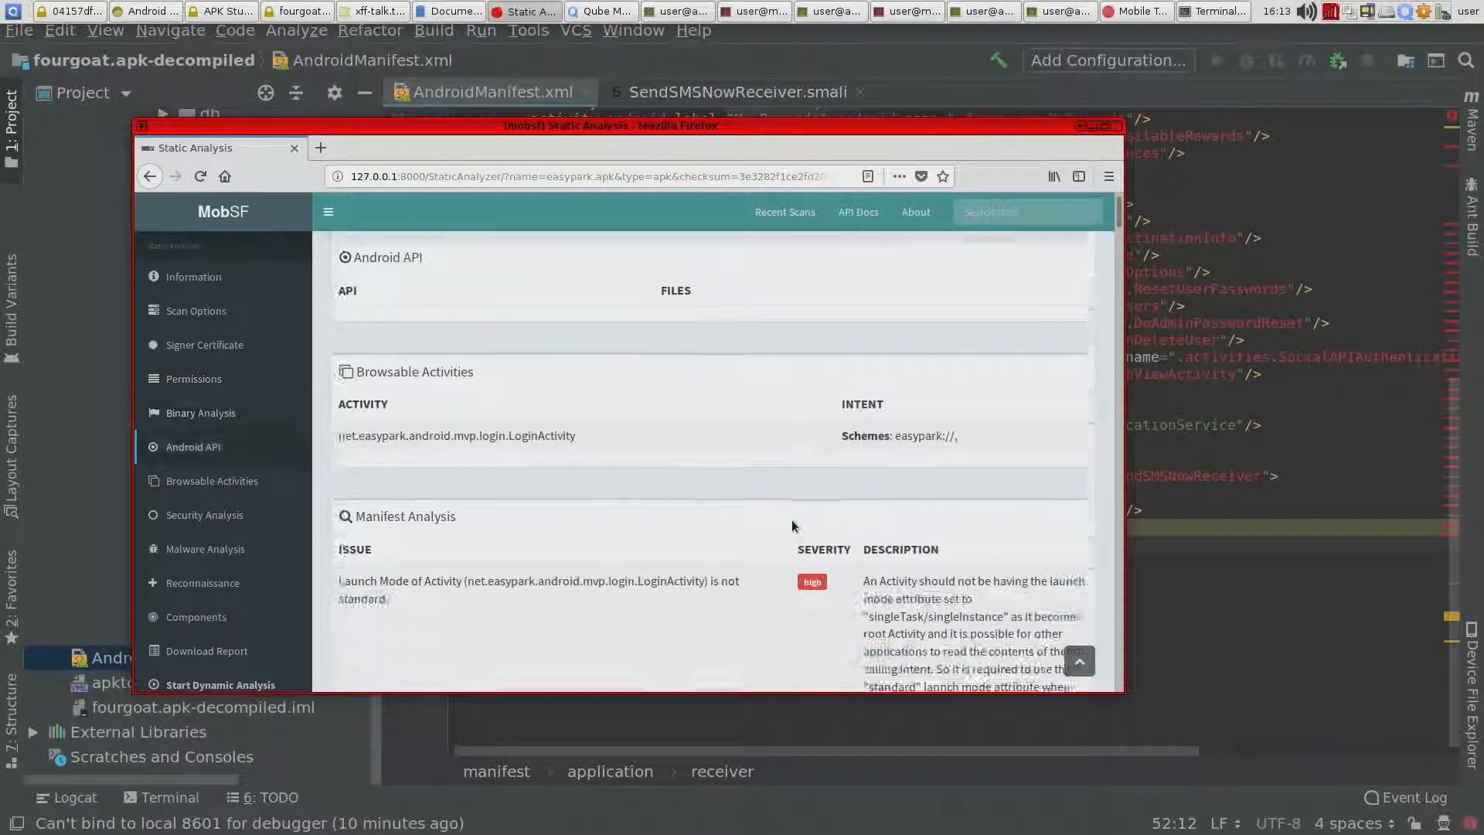
pyautogui.scroll(-3)
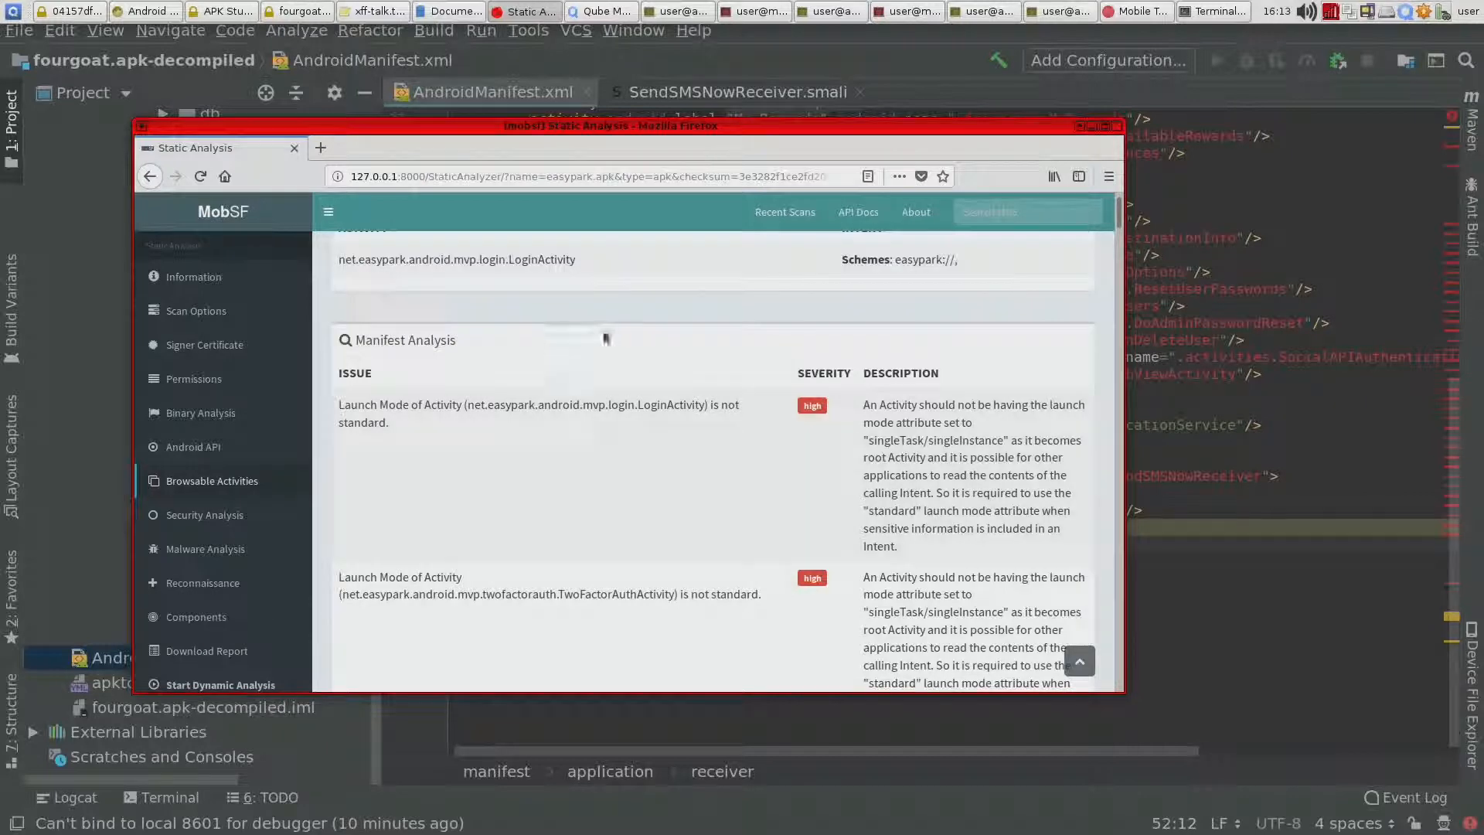
pyautogui.moveTo(714, 433)
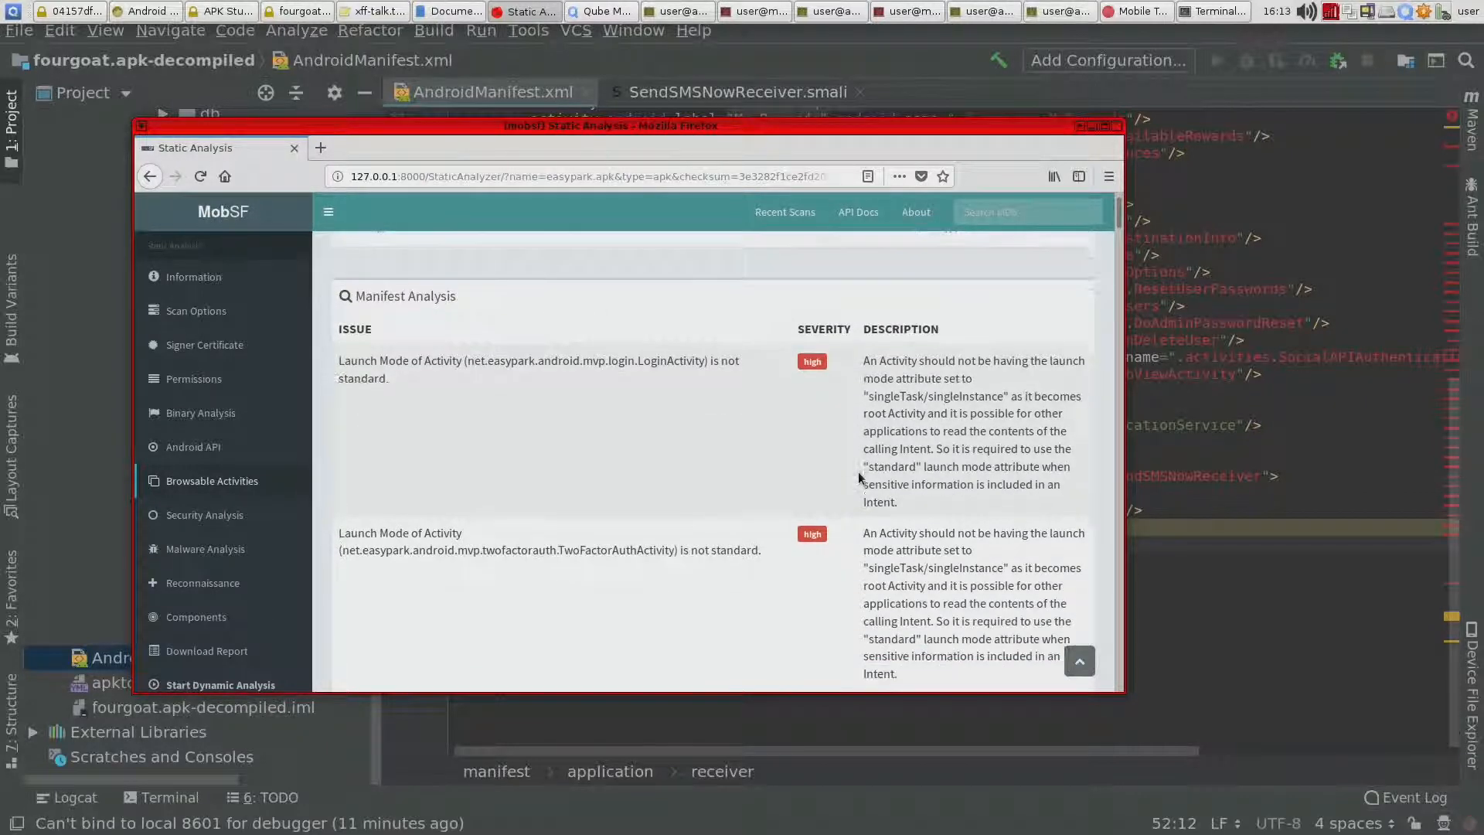
pyautogui.moveTo(899, 365)
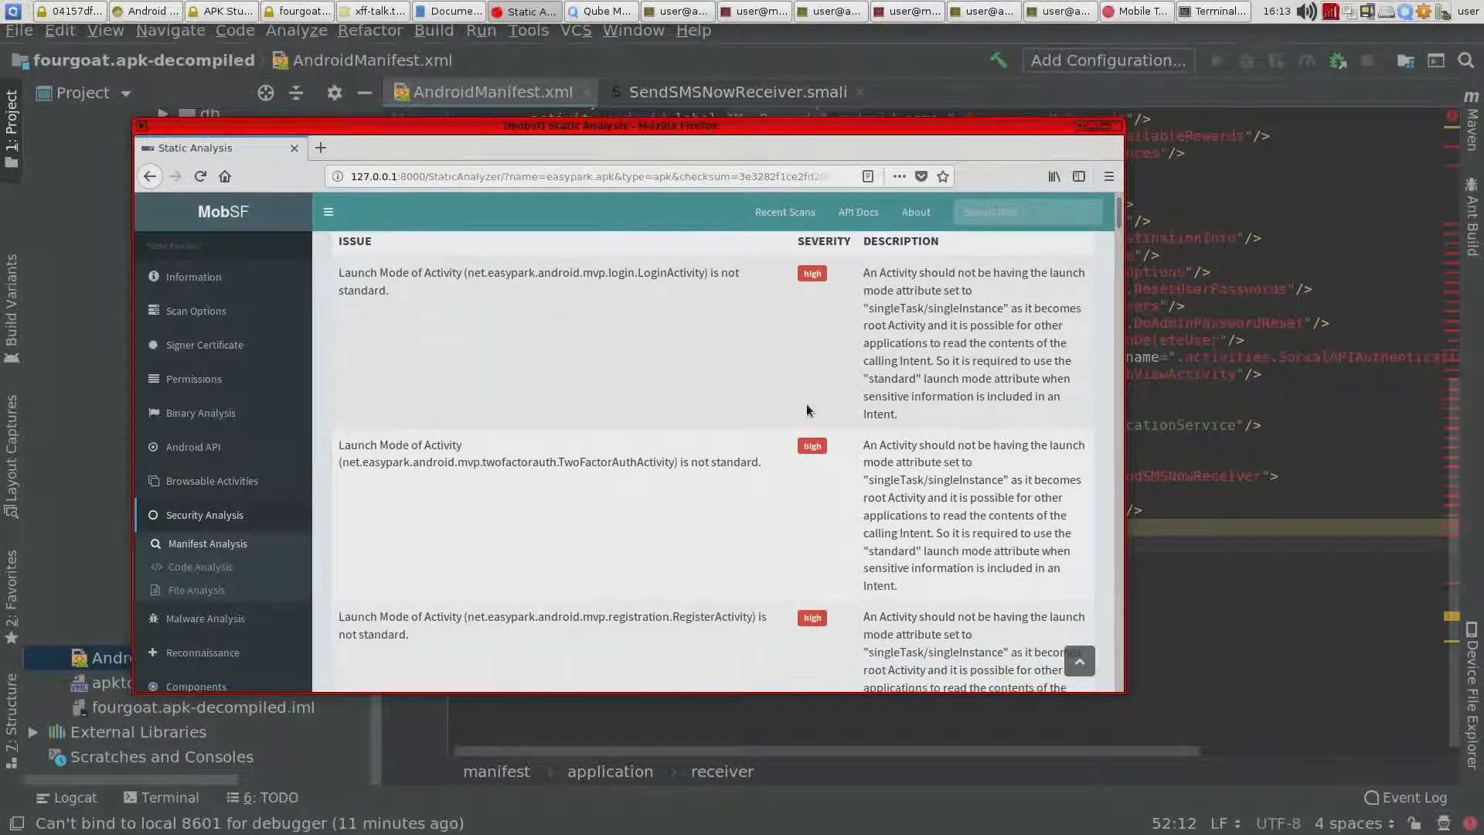
pyautogui.moveTo(845, 379)
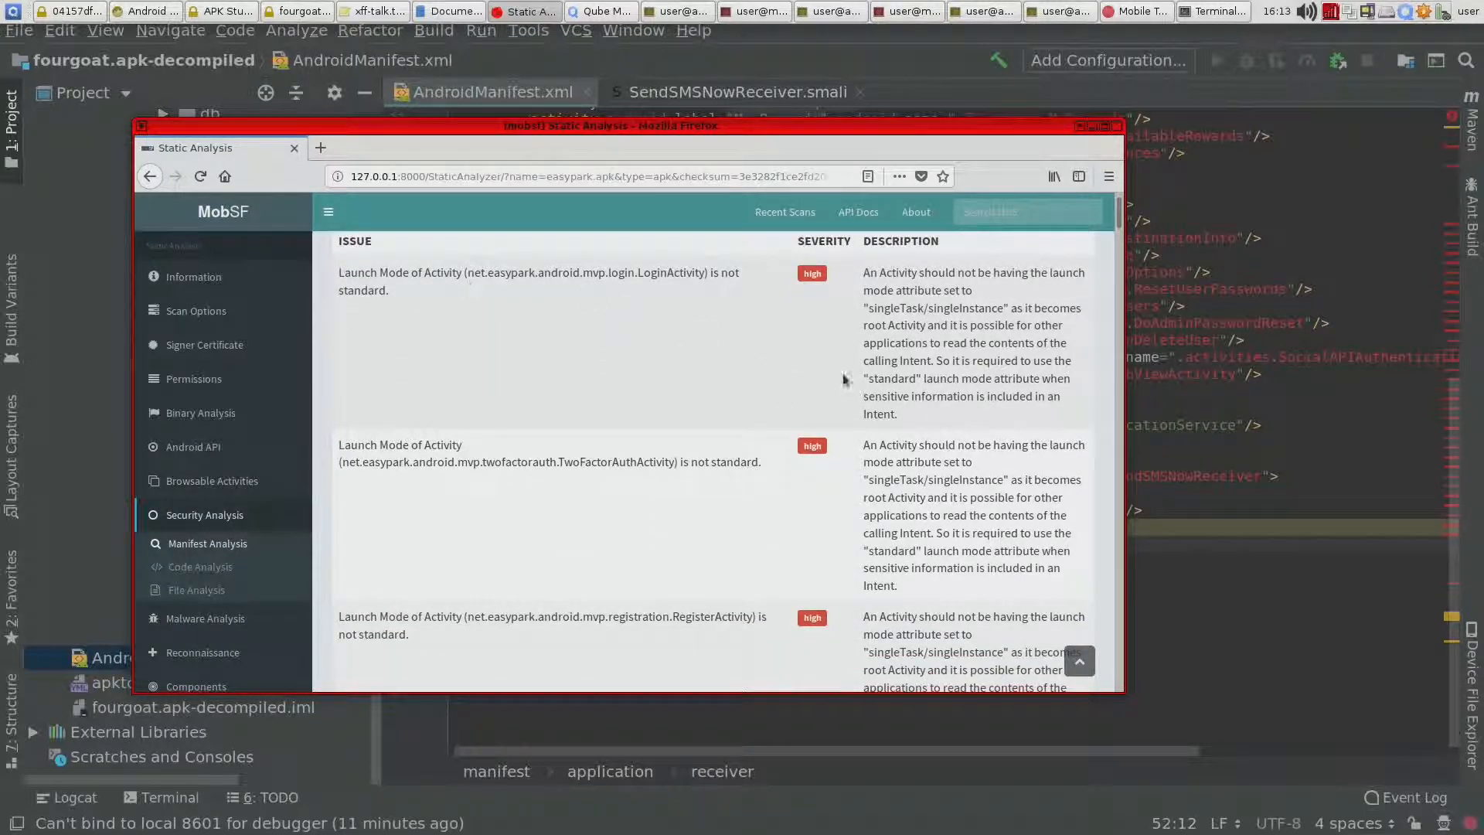
pyautogui.moveTo(897, 319)
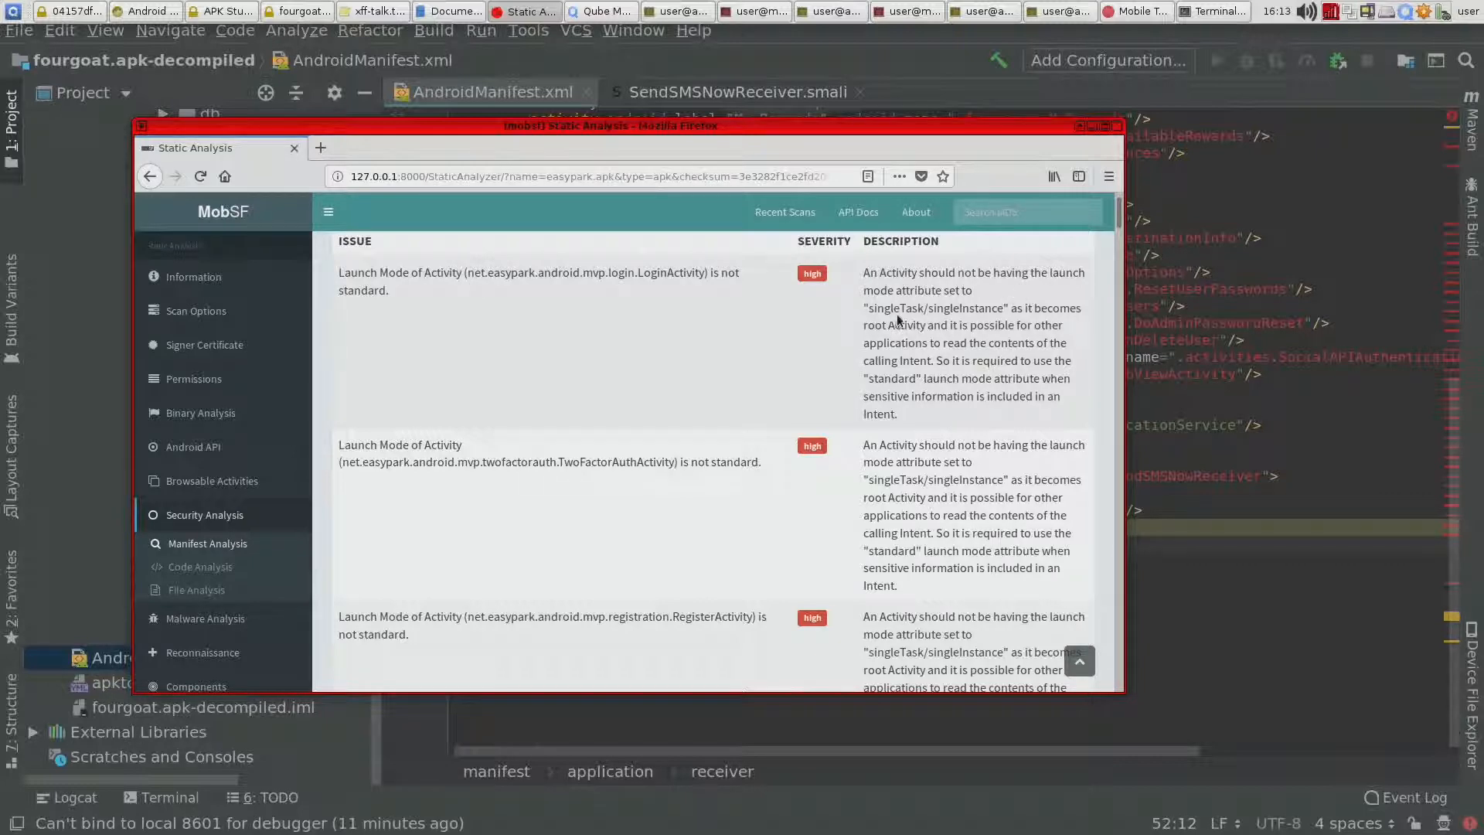
pyautogui.moveTo(1040, 318)
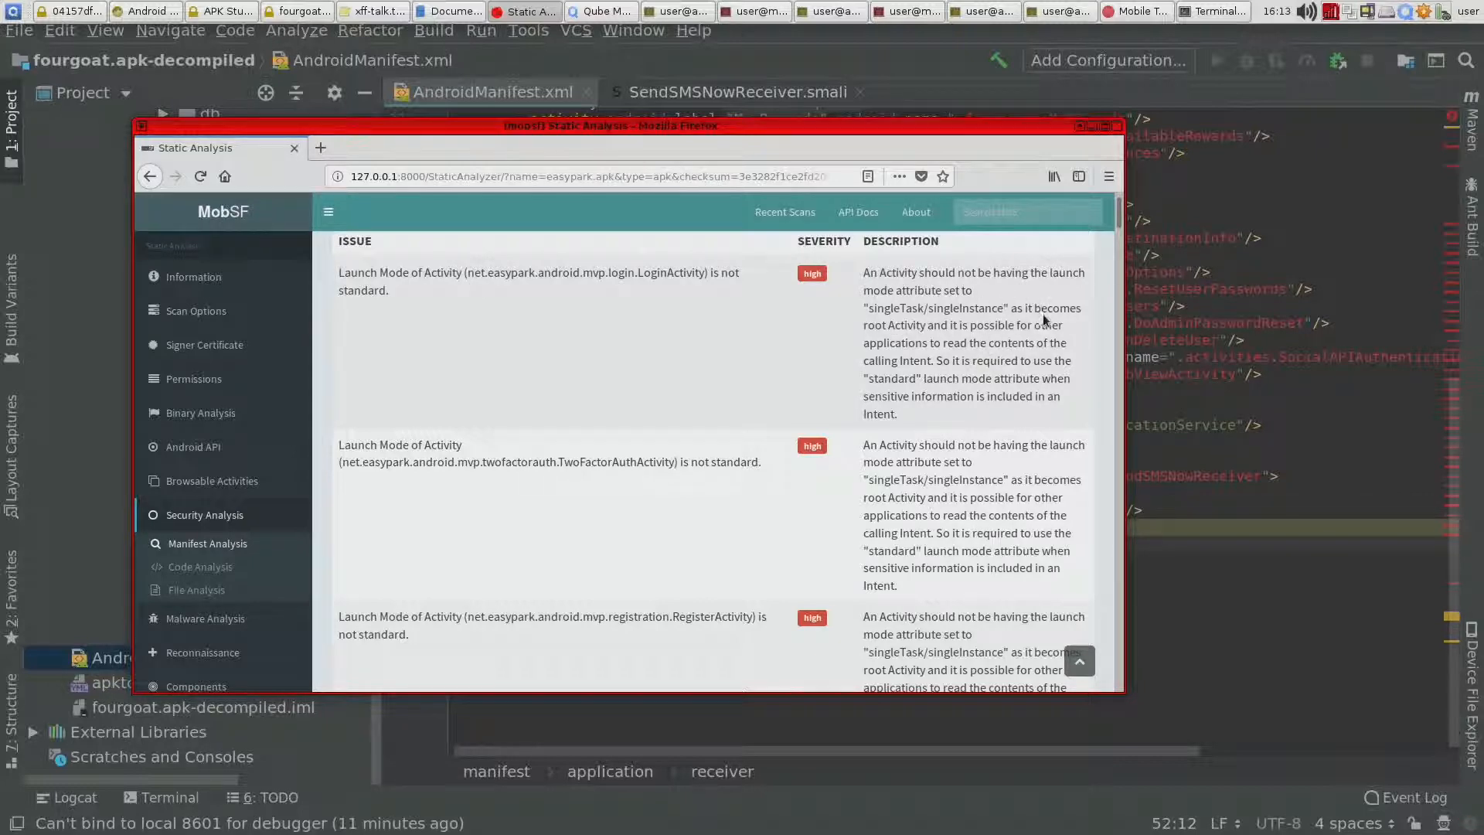
pyautogui.moveTo(731, 527)
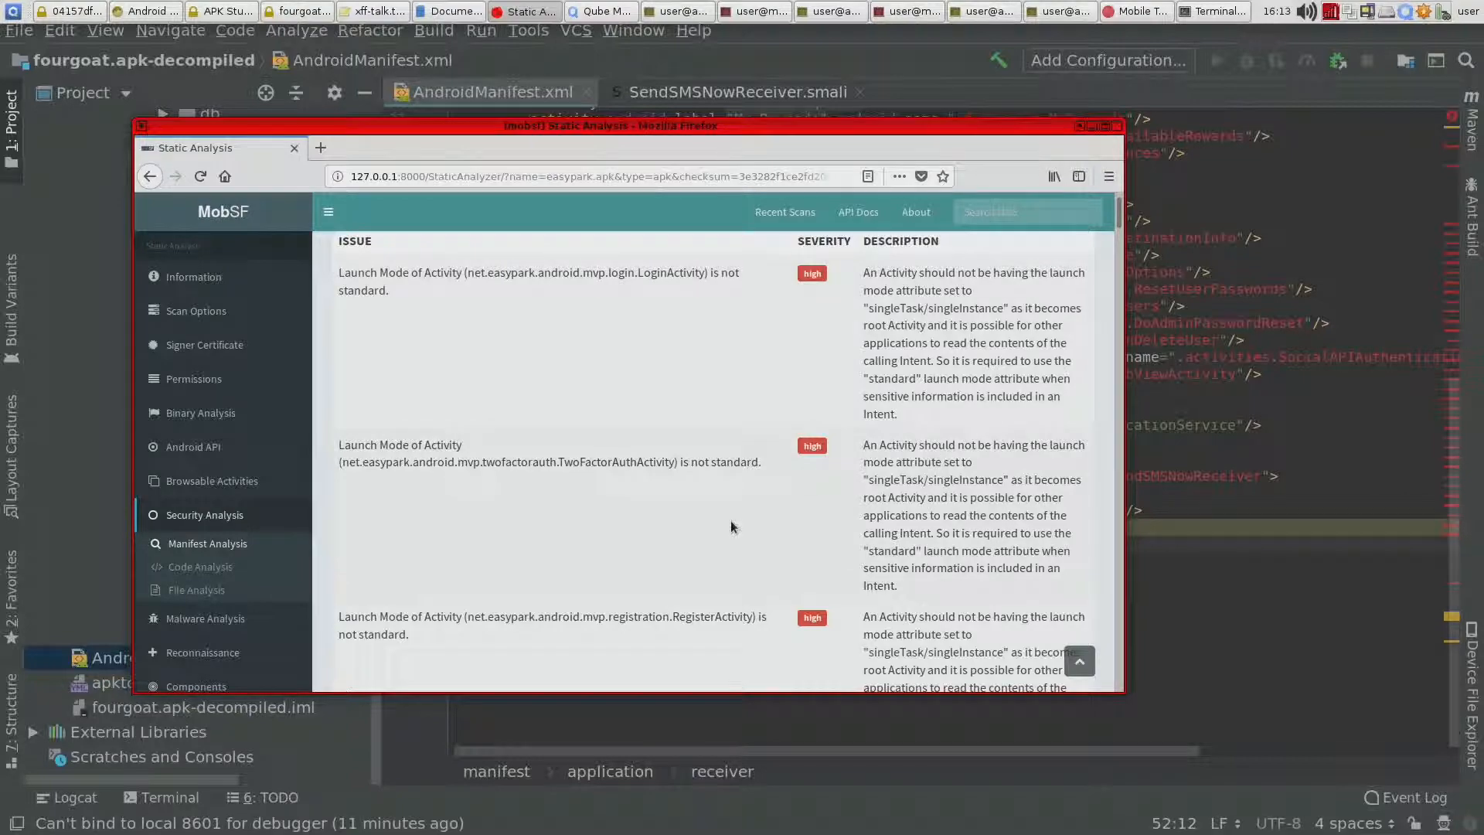
pyautogui.scroll(-3)
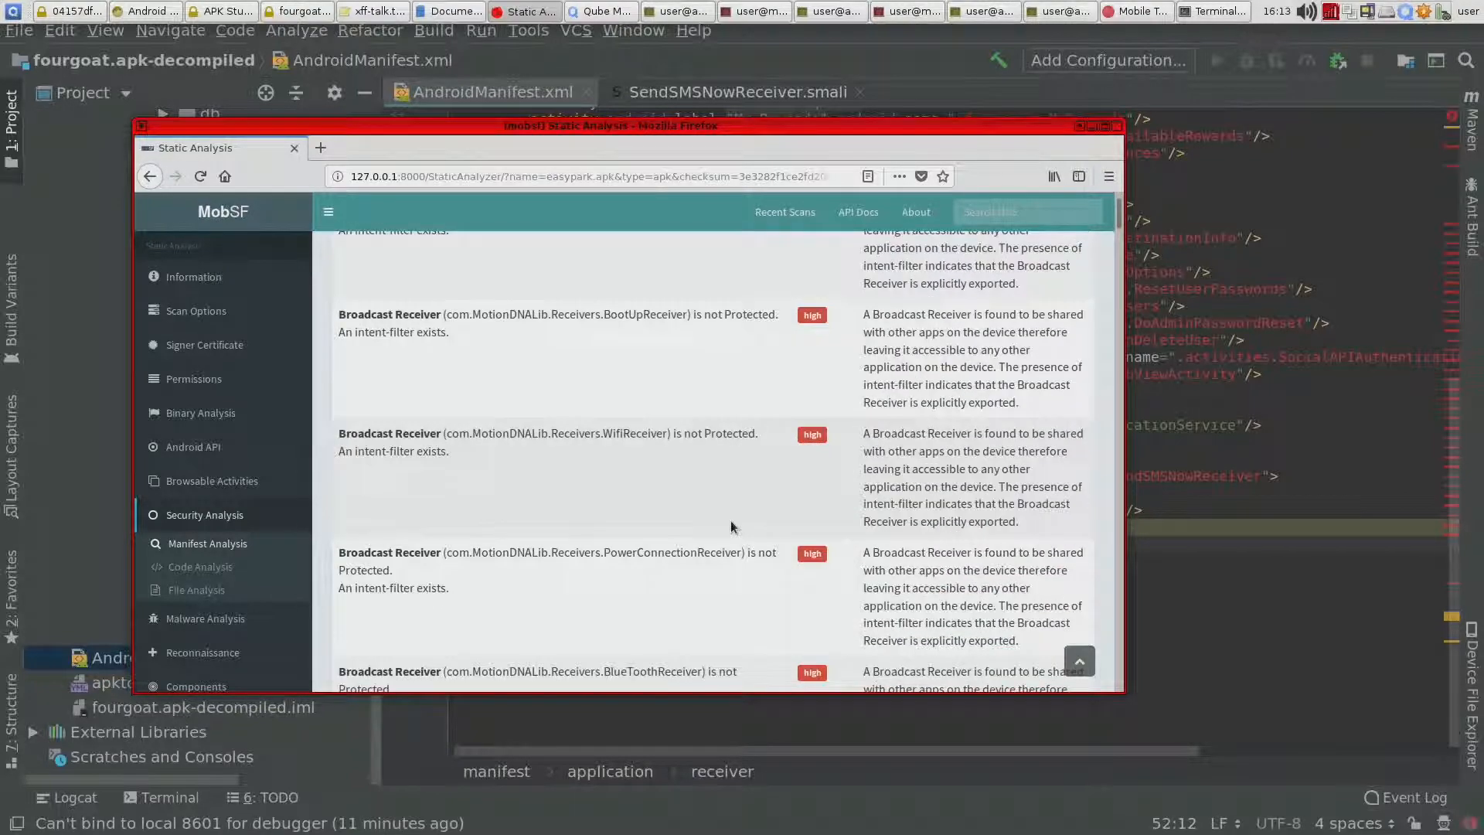